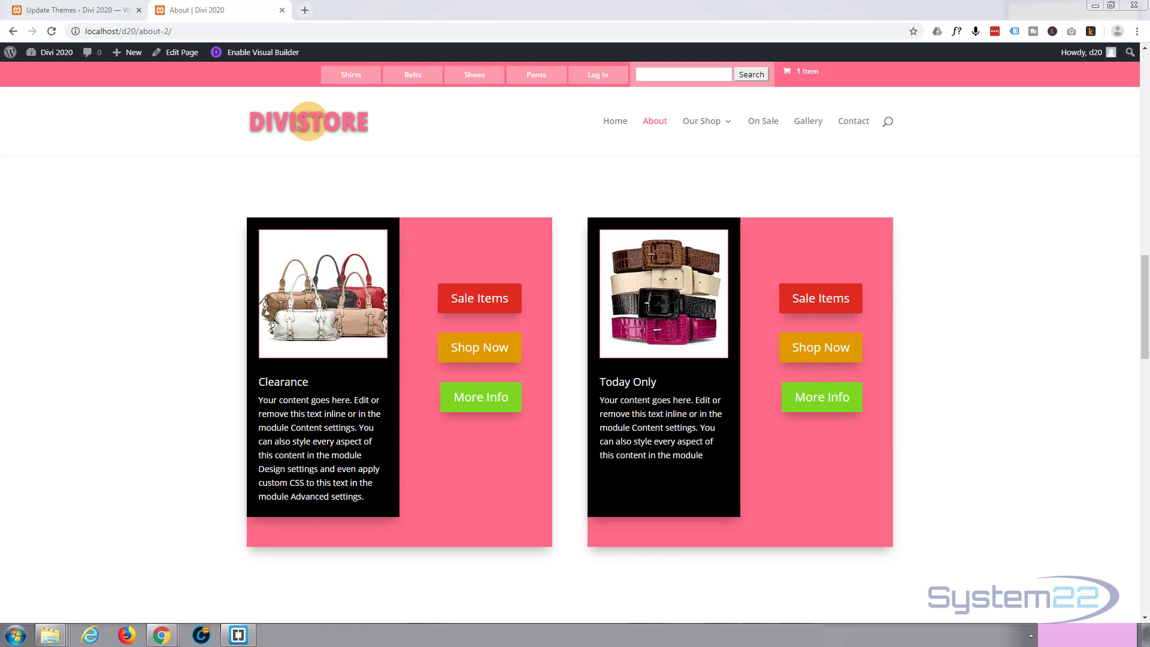
pyautogui.moveTo(586, 290)
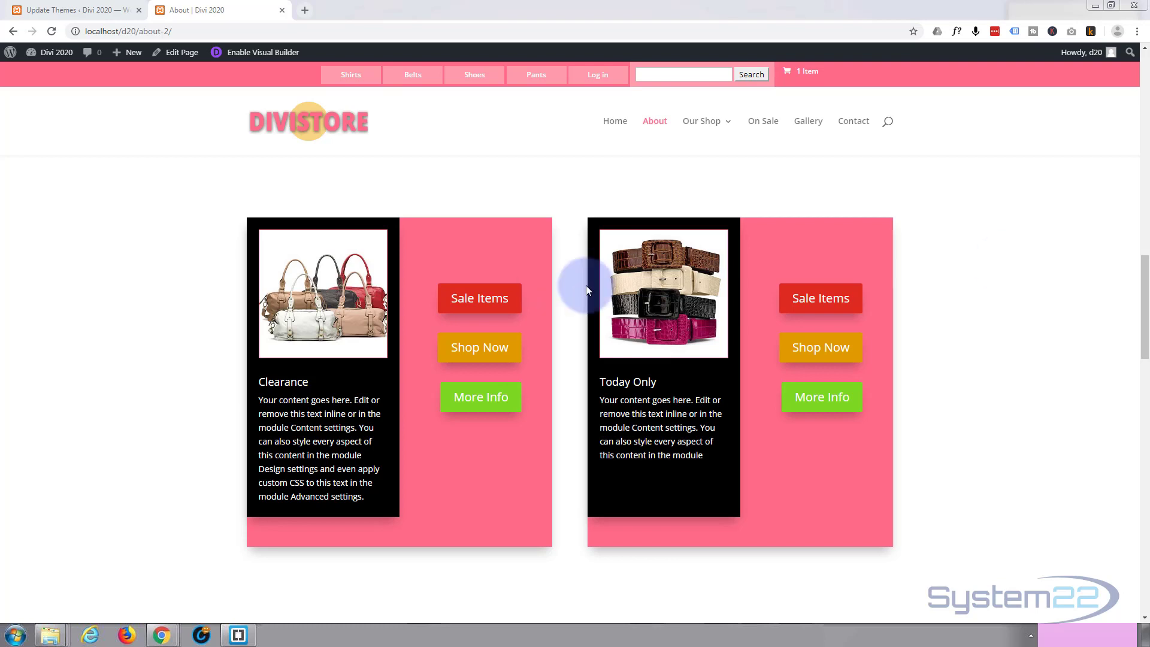
pyautogui.moveTo(528, 367)
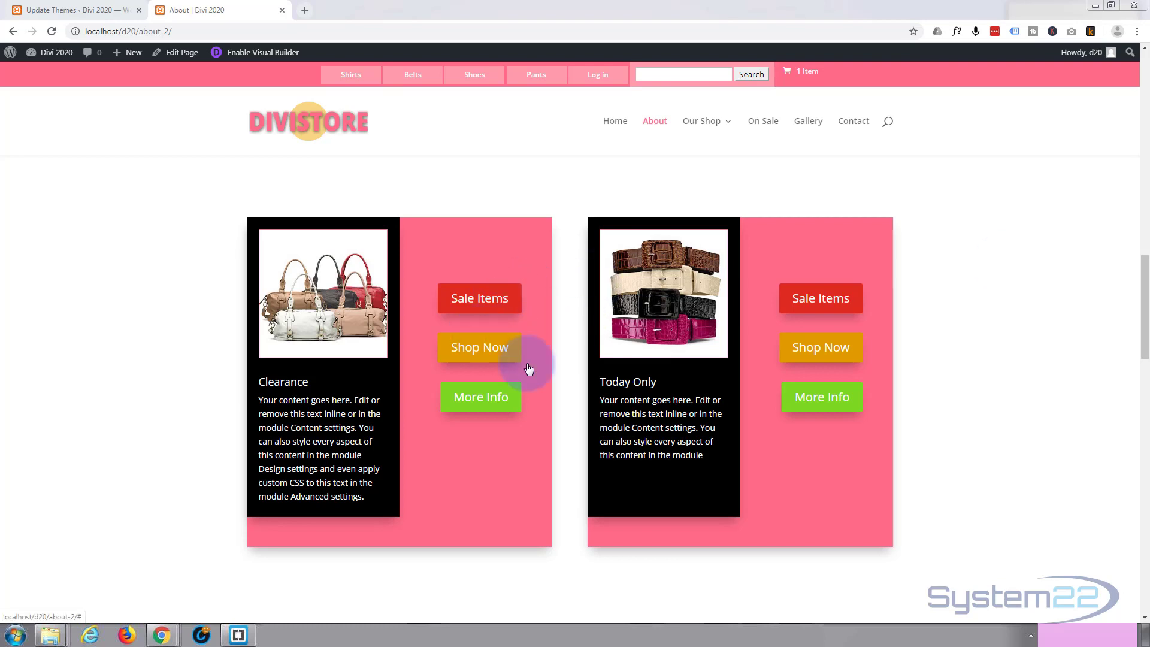
pyautogui.moveTo(820, 397)
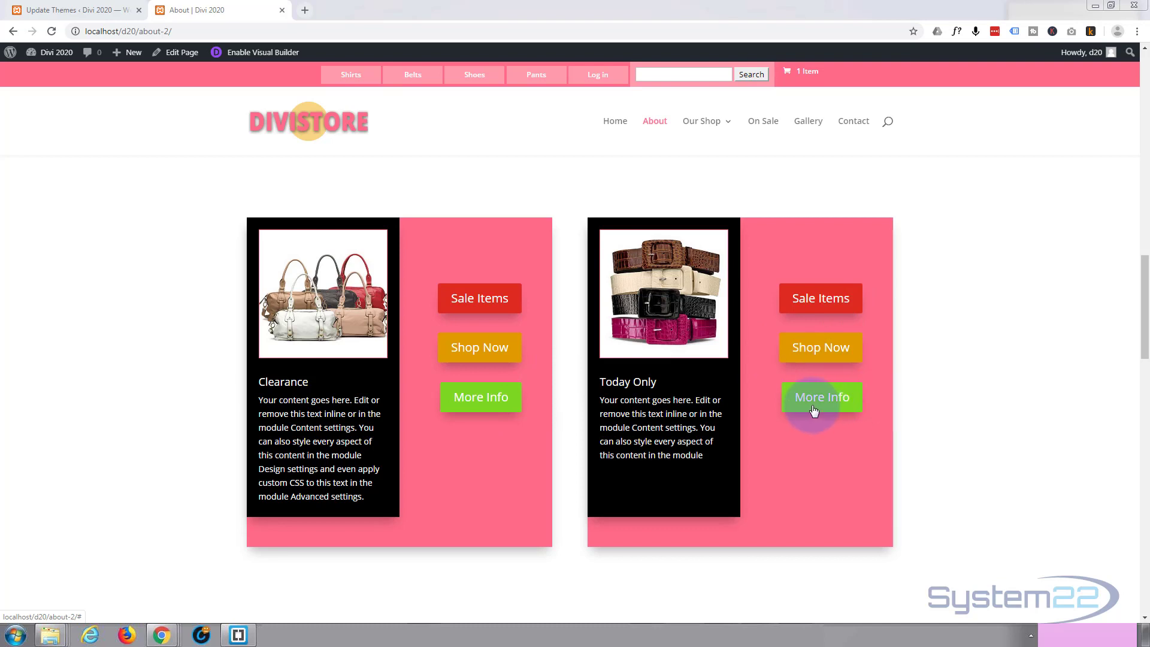
pyautogui.moveTo(962, 286)
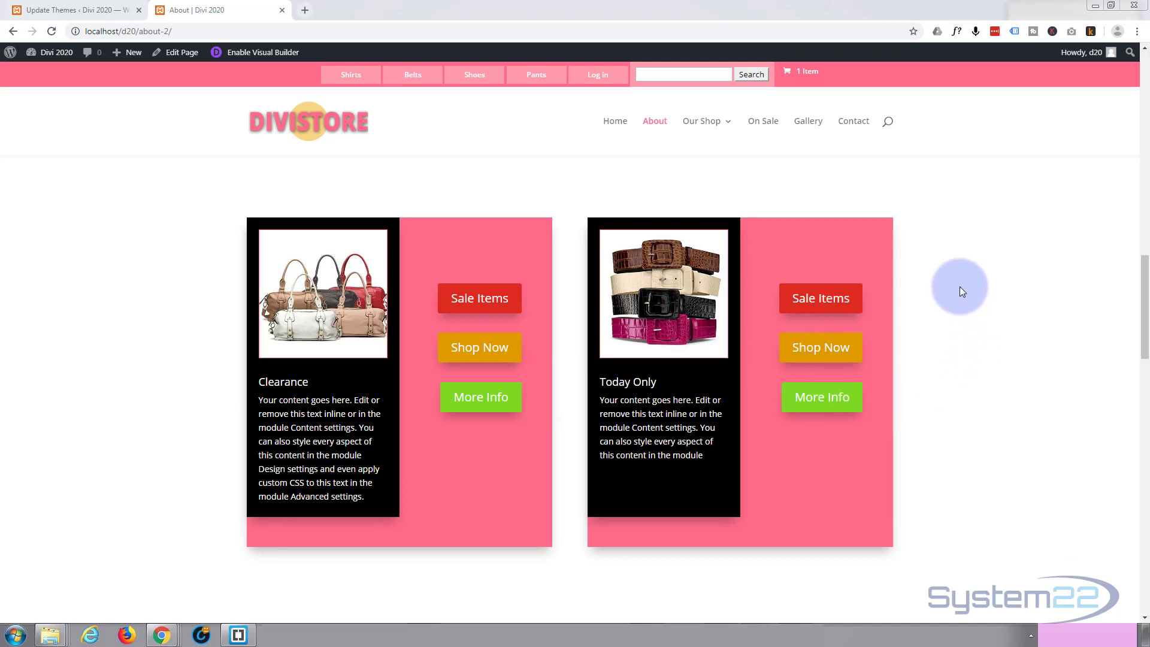
pyautogui.moveTo(1008, 296)
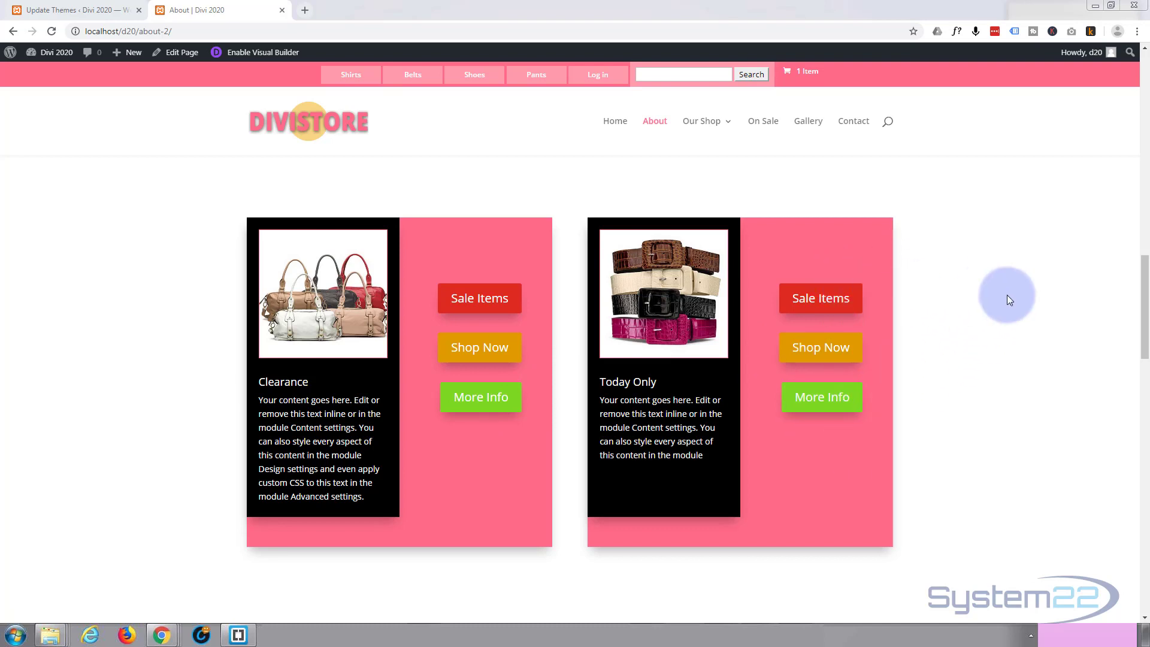
pyautogui.moveTo(1013, 296)
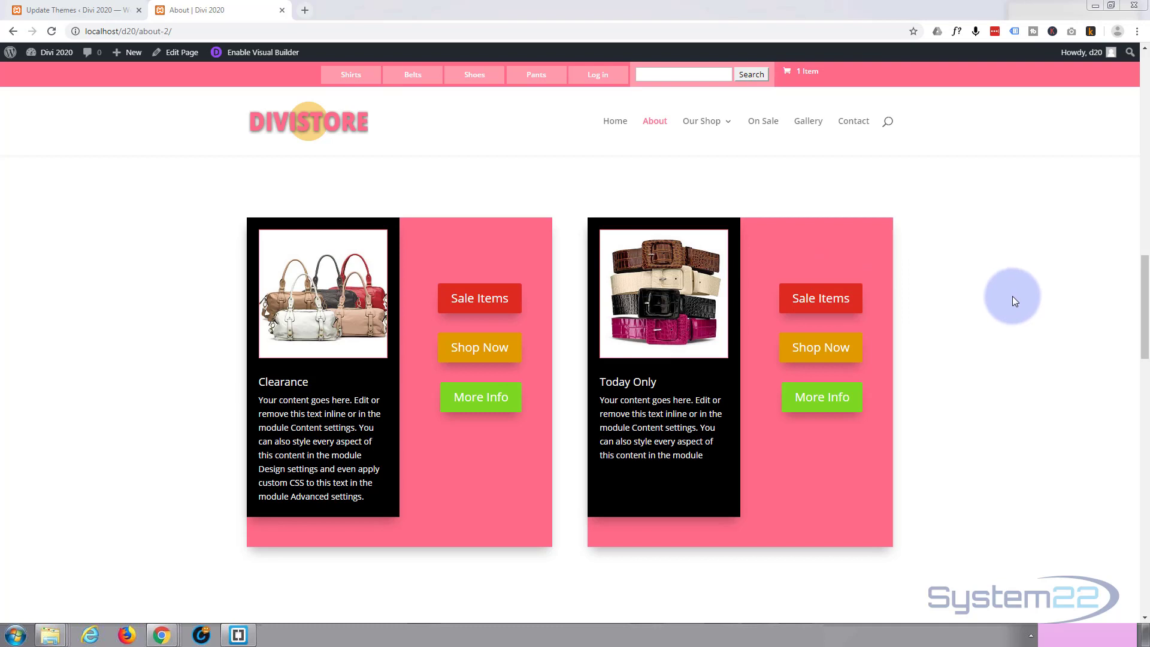
pyautogui.moveTo(1015, 306)
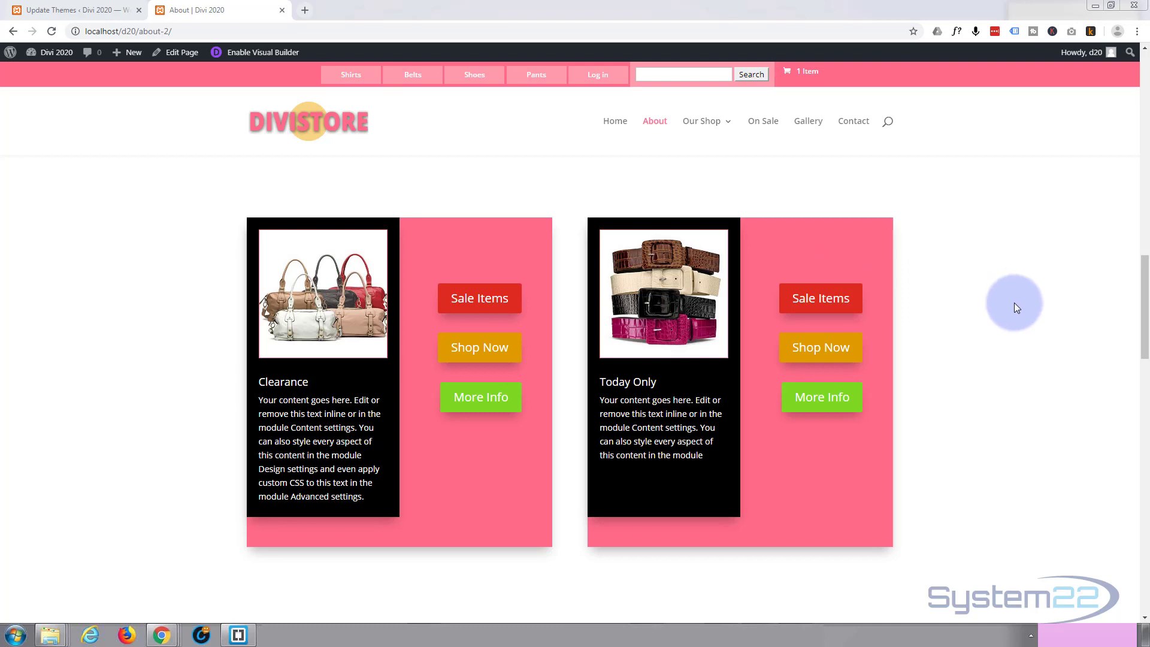
pyautogui.moveTo(537, 75)
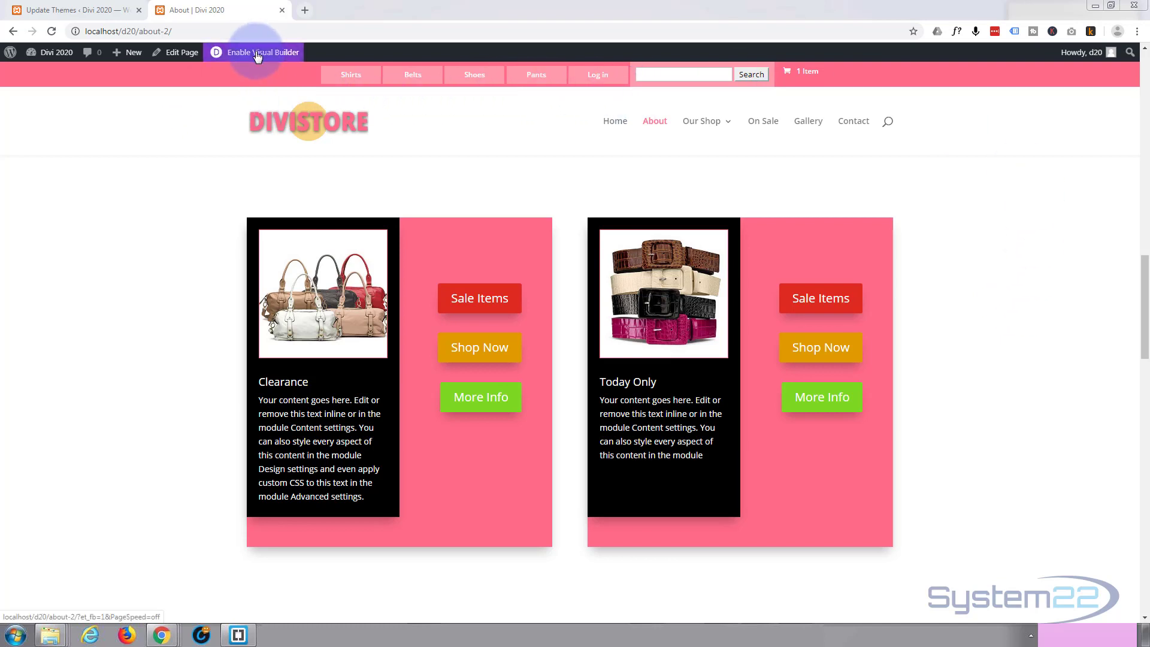
# - Enable the Visual Builder and move down to the pink product row
pyautogui.click(253, 51)
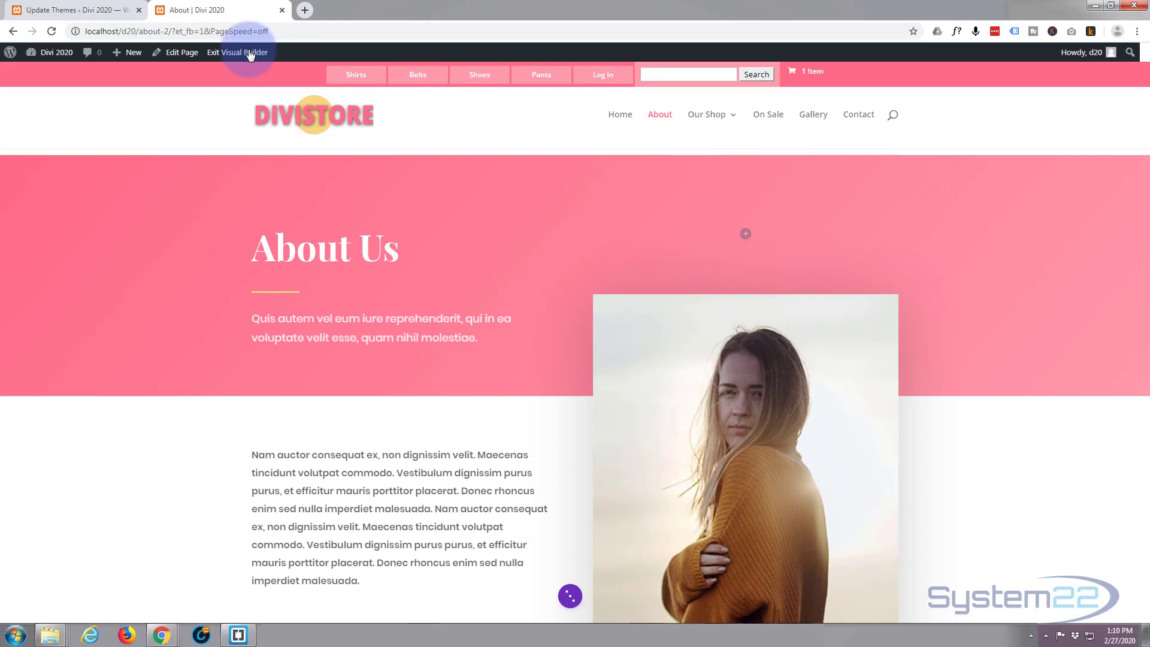
pyautogui.scroll(-3)
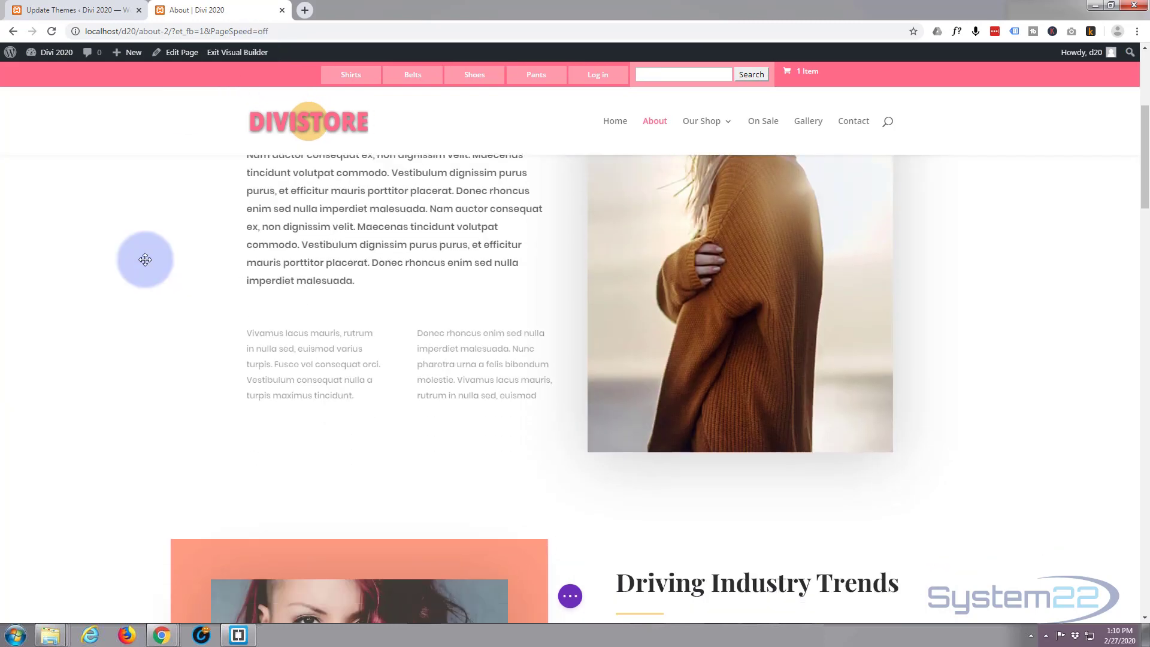
pyautogui.scroll(-3)
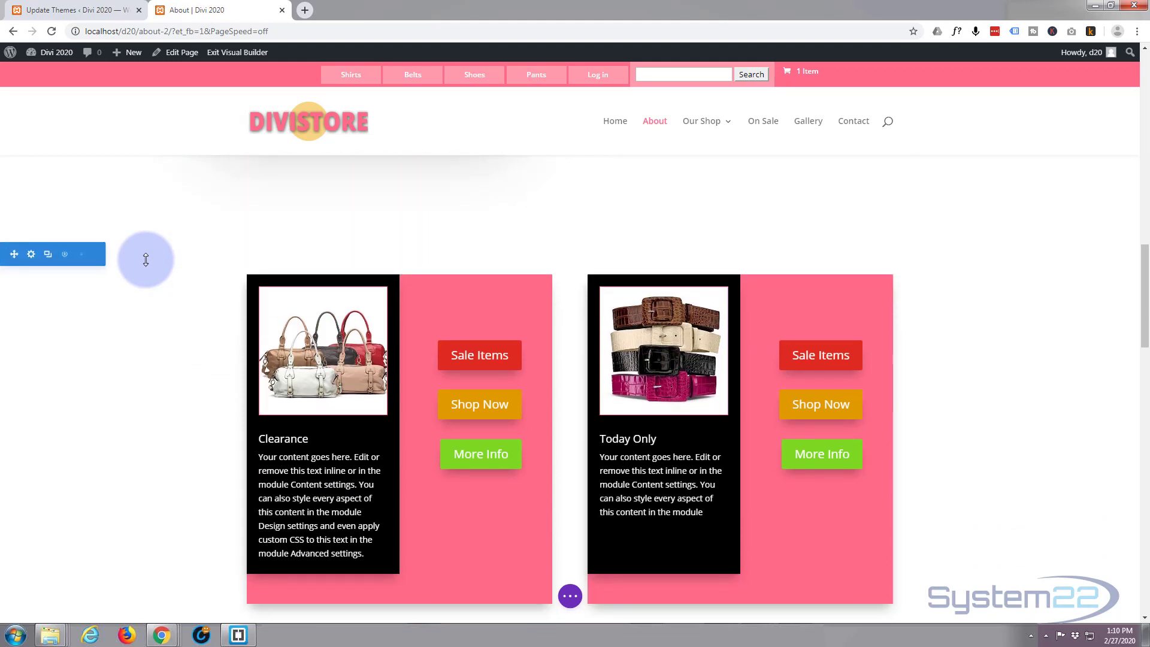
pyautogui.scroll(-3)
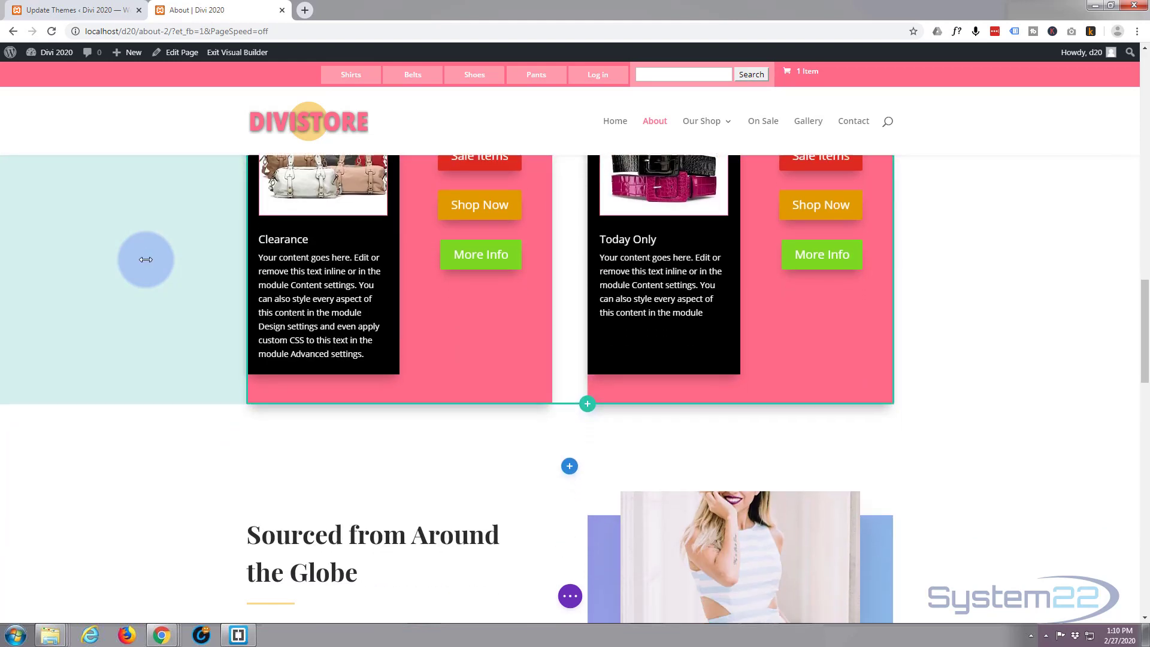
pyautogui.scroll(-3)
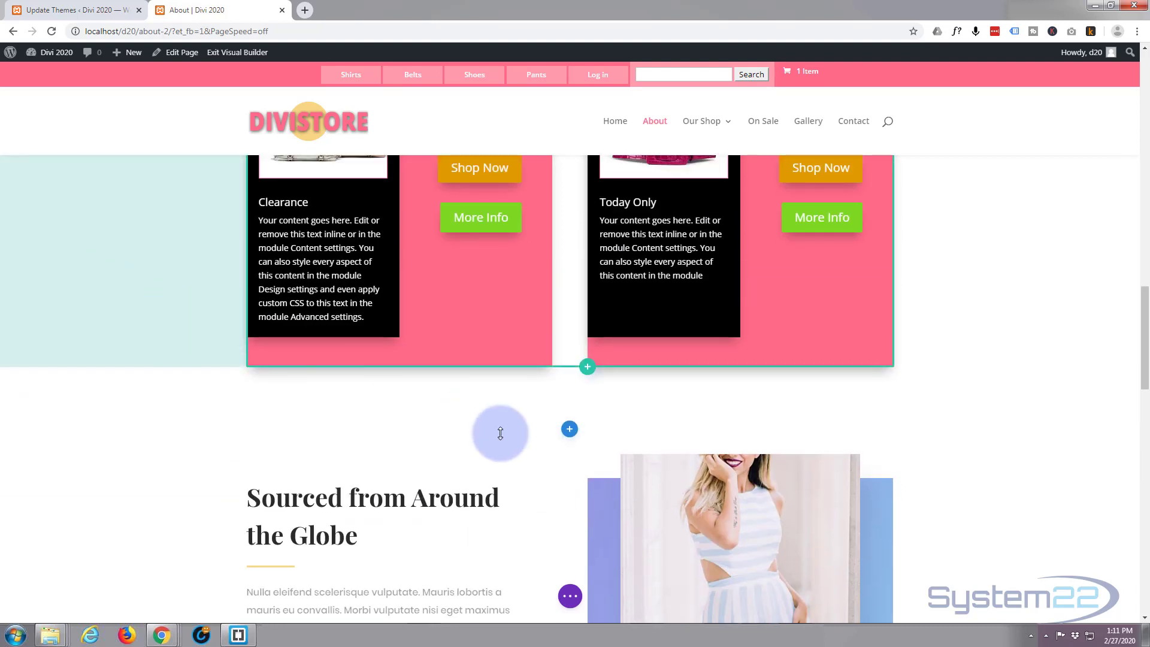
pyautogui.moveTo(569, 422)
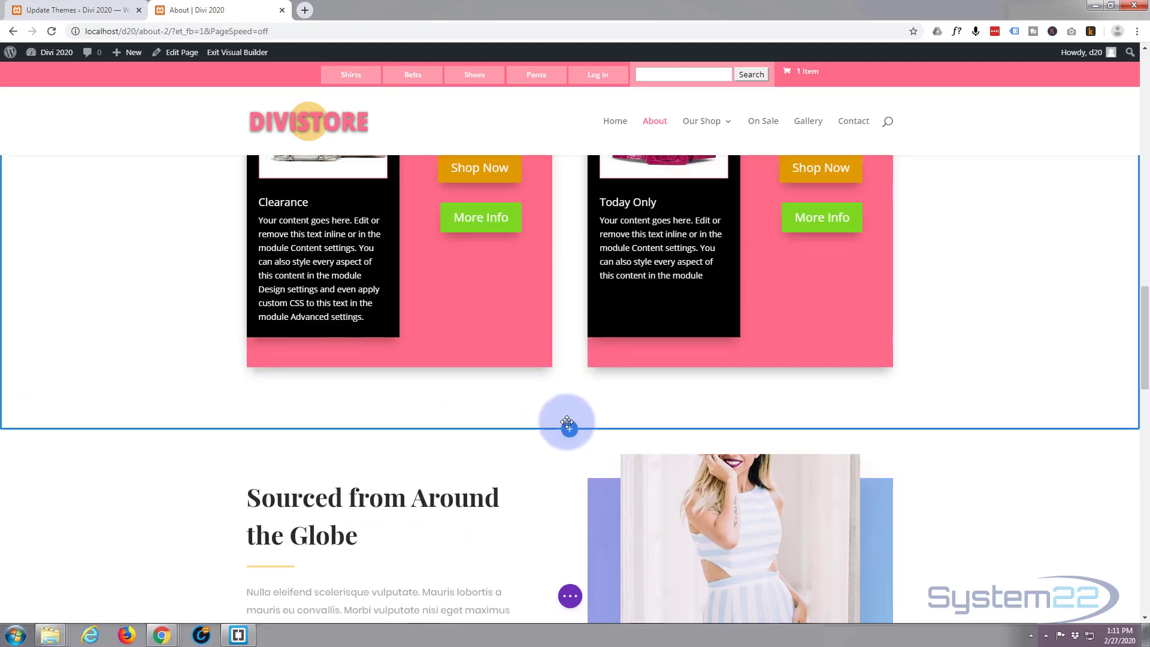
# - Insert a new regular section below the product row and bring up its module list
pyautogui.click(567, 428)
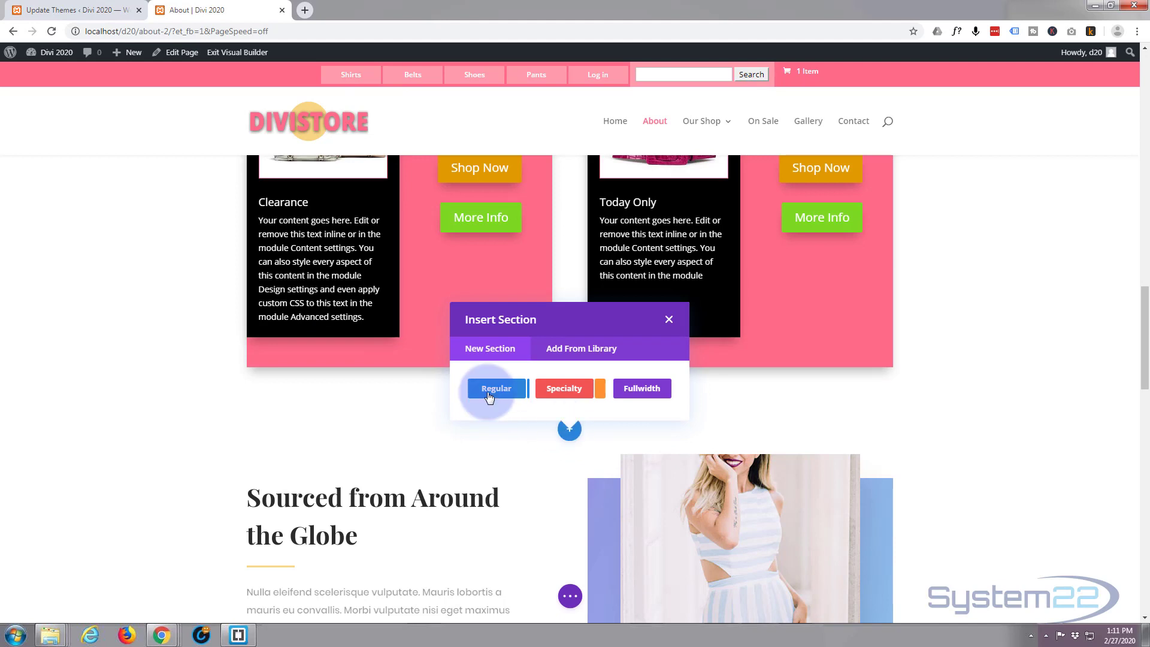
pyautogui.click(496, 388)
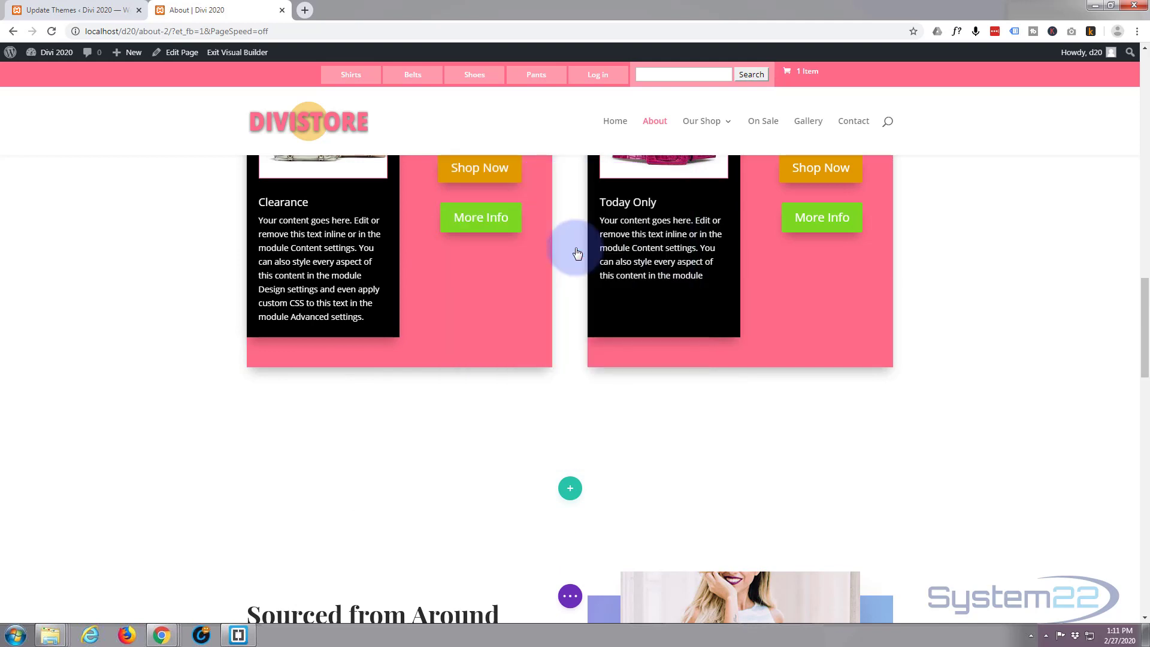
pyautogui.click(570, 487)
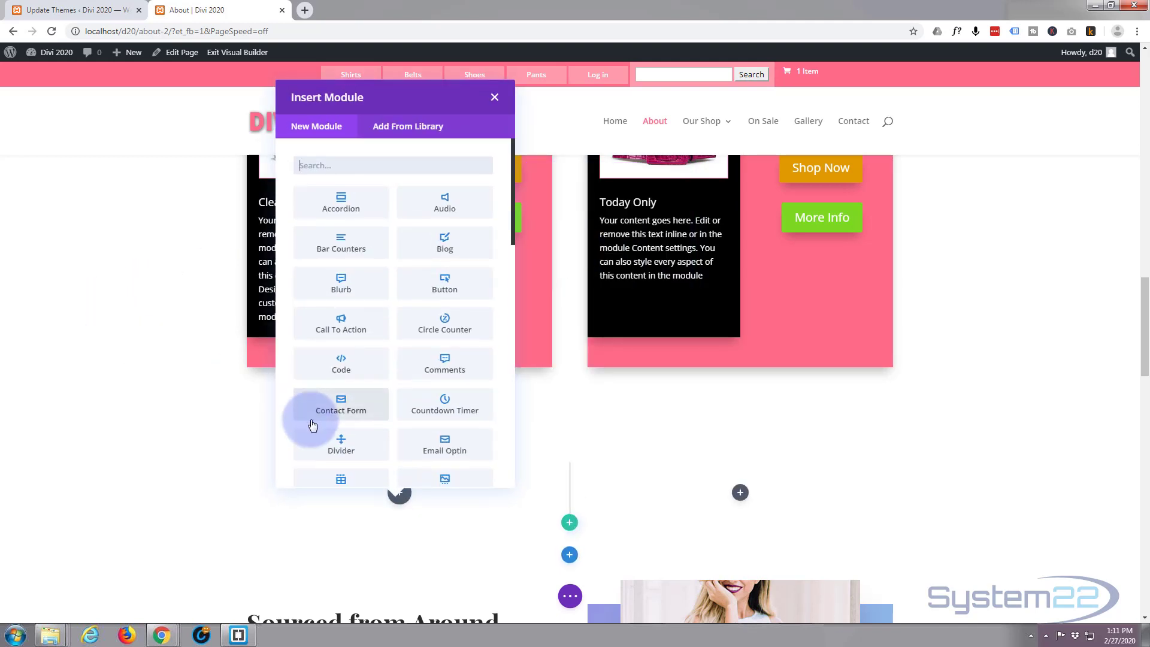
# - Add a Blurb module titled 'New Items' and expand its Image & Icon settings
pyautogui.click(495, 97)
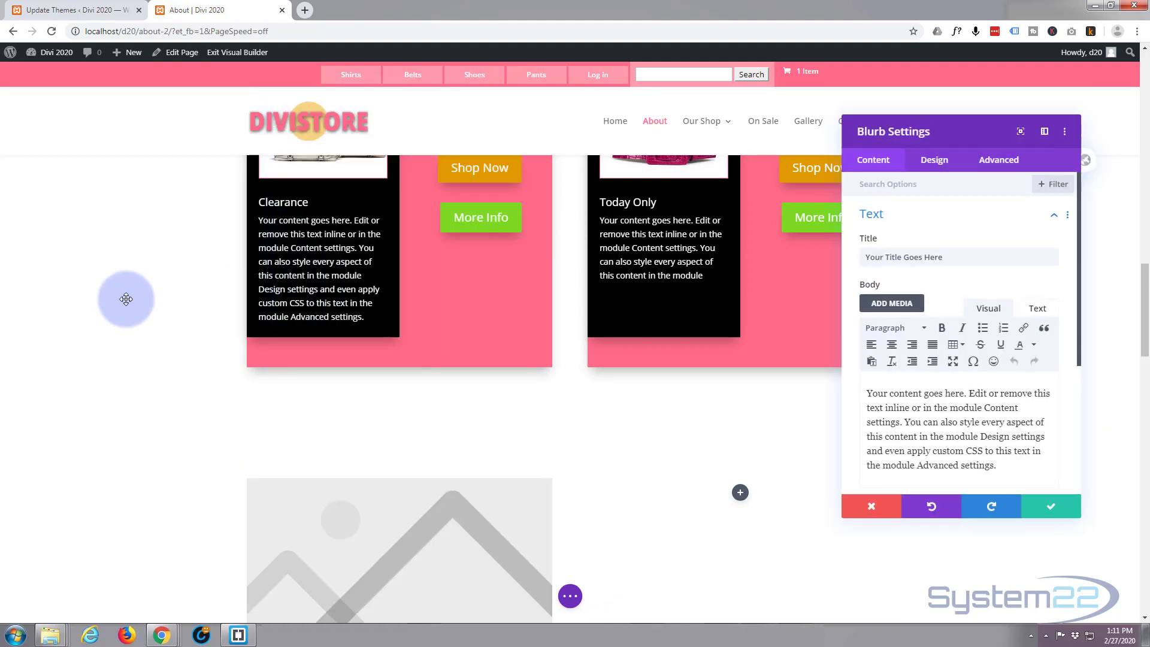
pyautogui.scroll(-3)
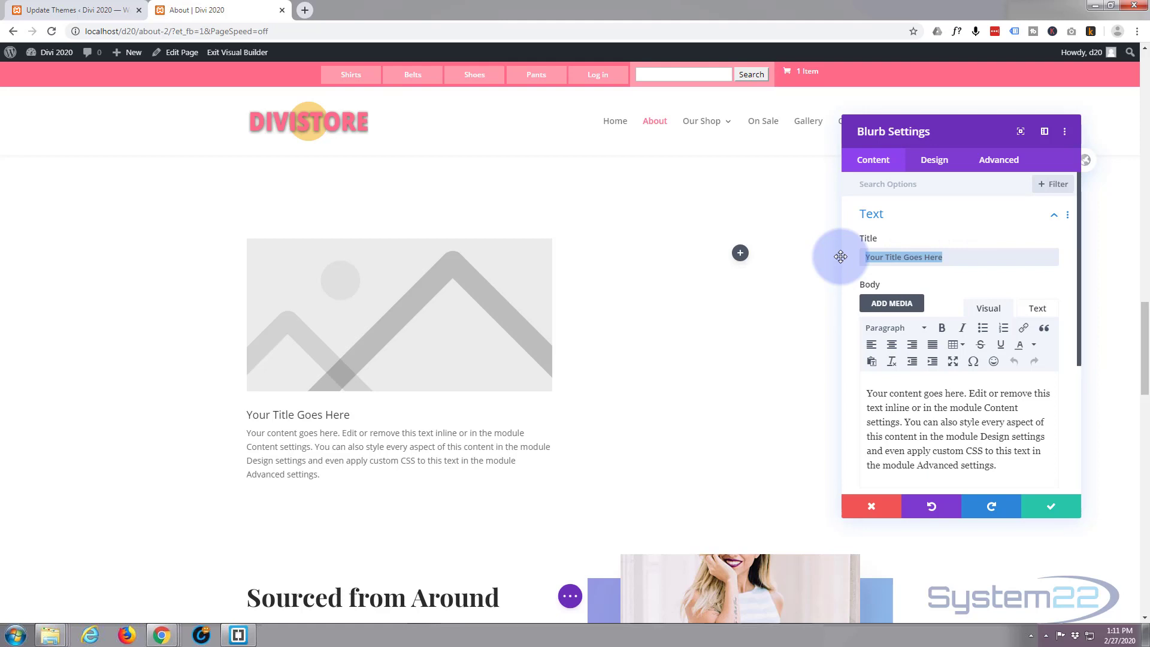
pyautogui.write('New Ite')
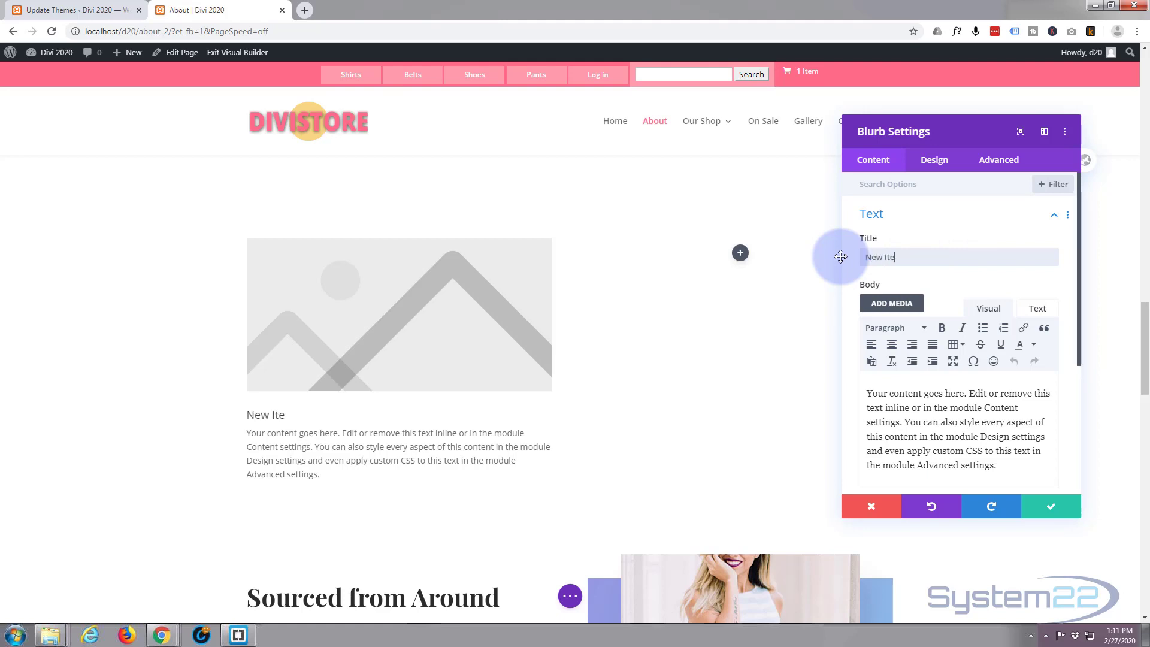
pyautogui.write('ms')
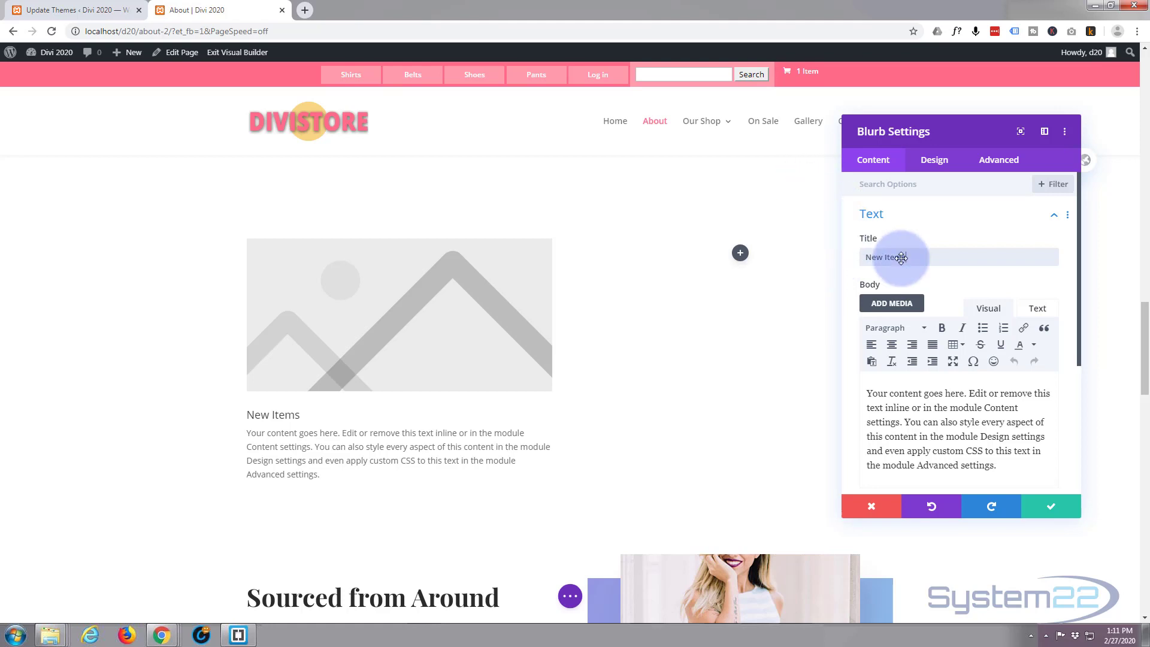
pyautogui.scroll(-3)
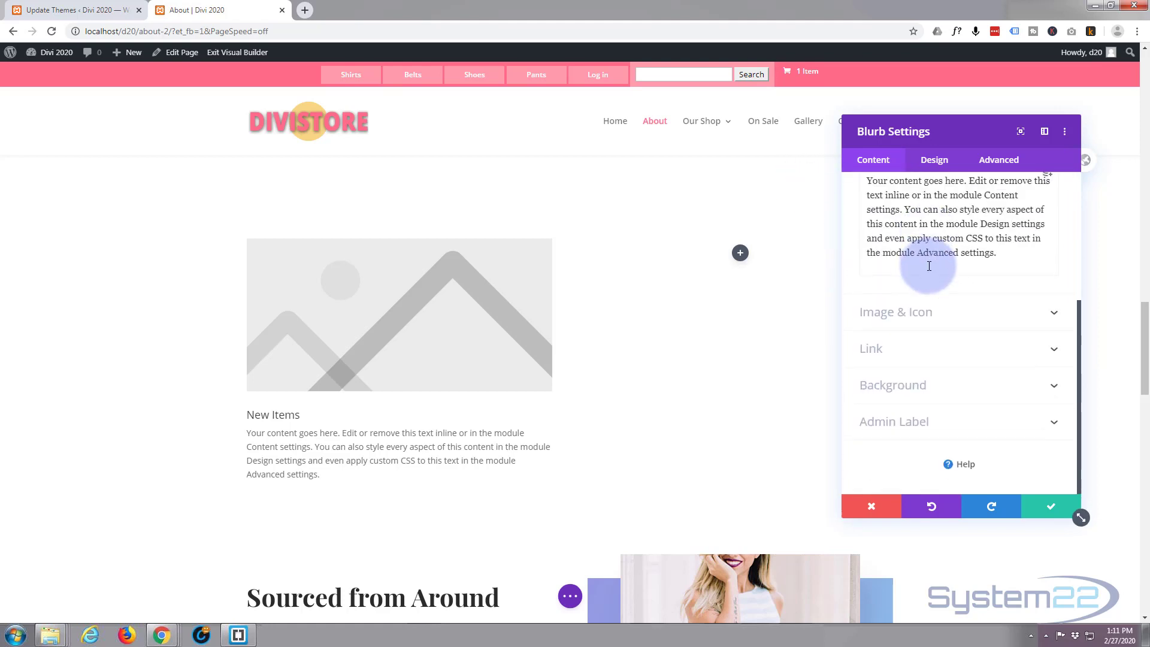
pyautogui.click(895, 312)
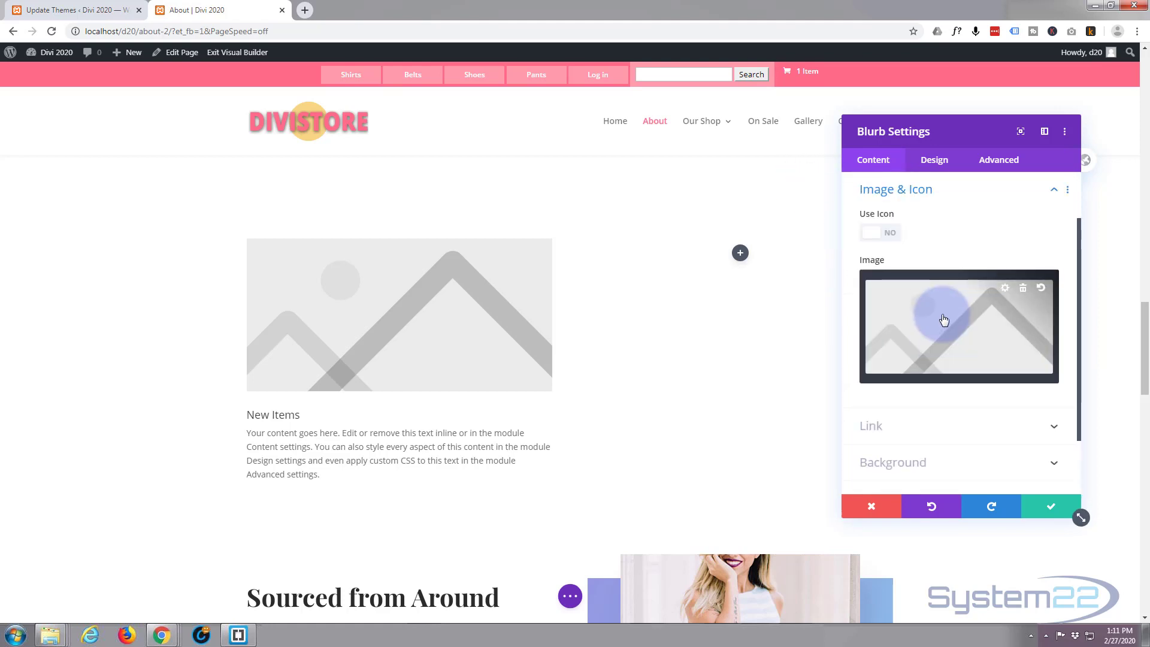
# - Set the blurb image to the coloured belts photo belt-4.jpg from the Media Library
pyautogui.click(944, 321)
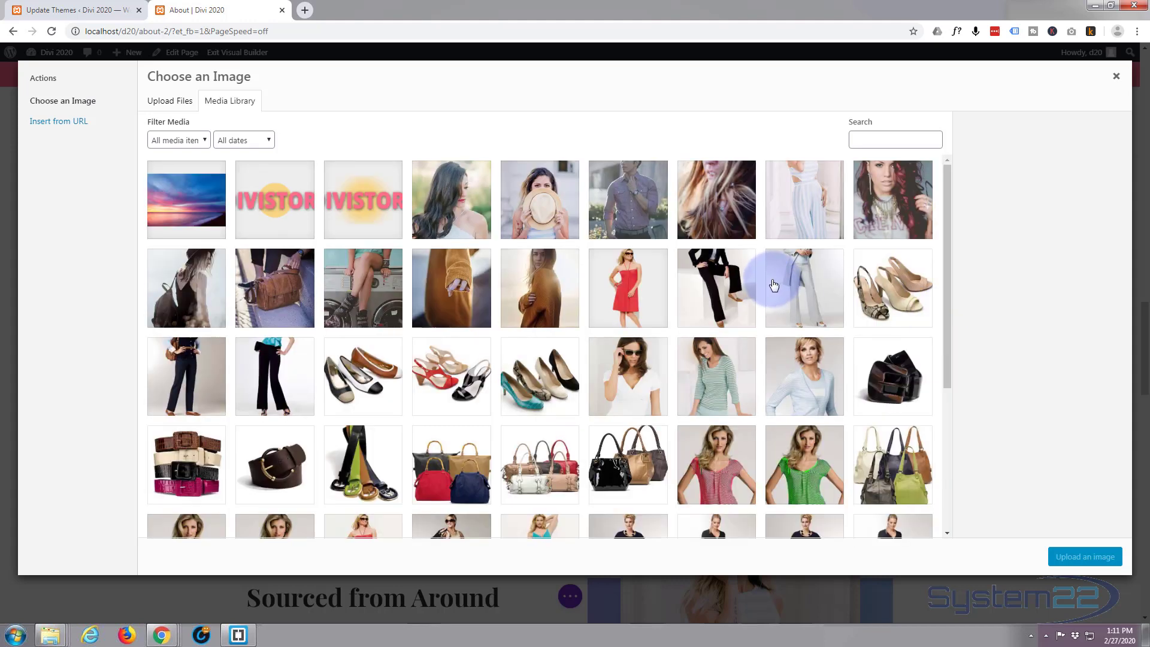
pyautogui.scroll(-3)
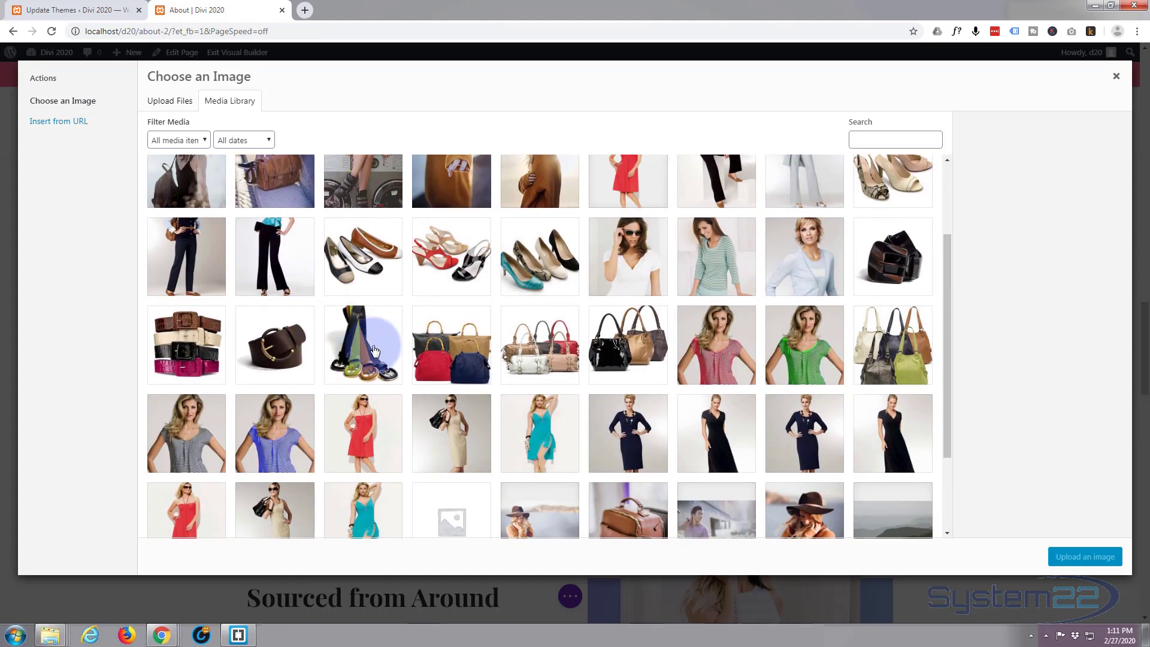
pyautogui.click(361, 344)
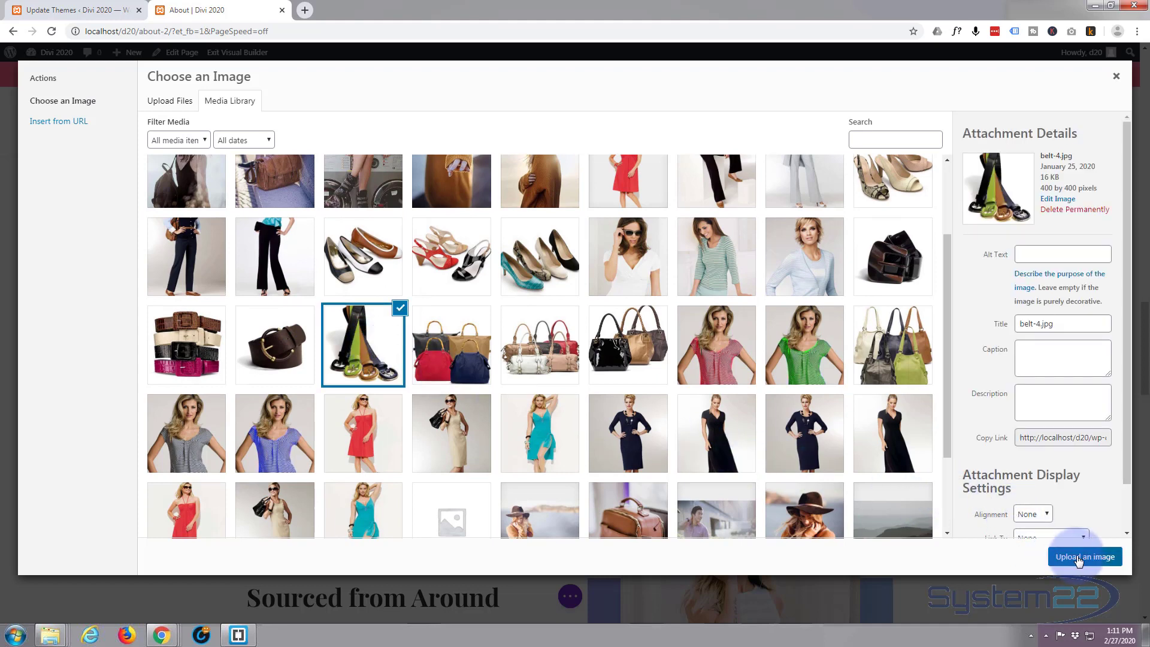
pyautogui.click(1084, 557)
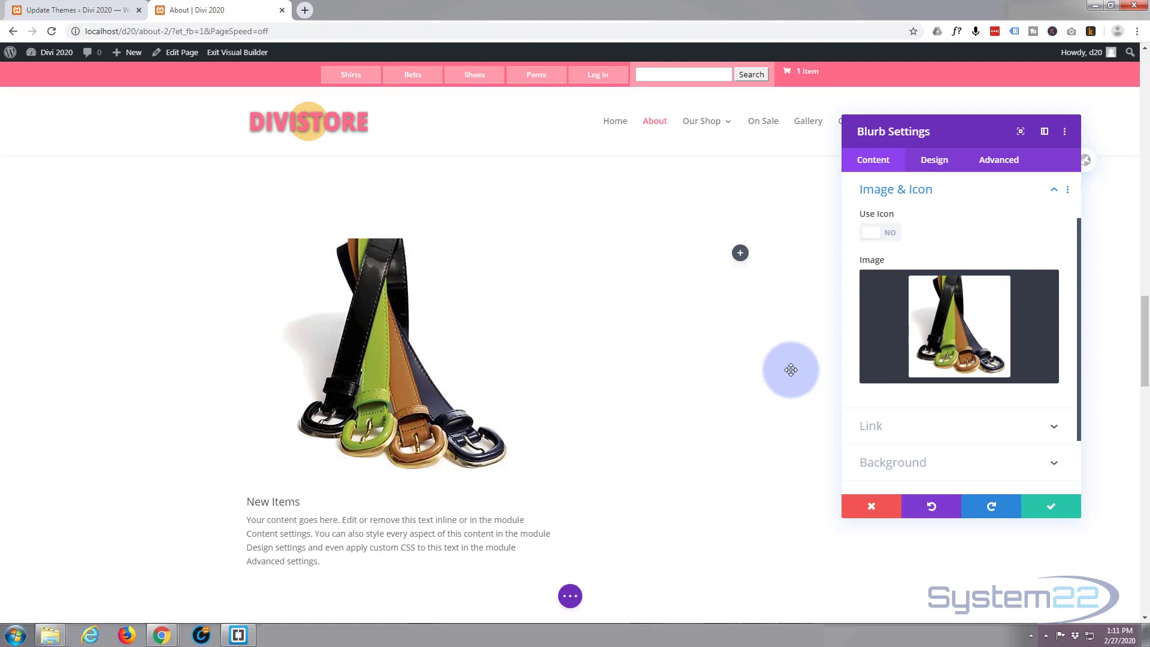
pyautogui.moveTo(907, 226)
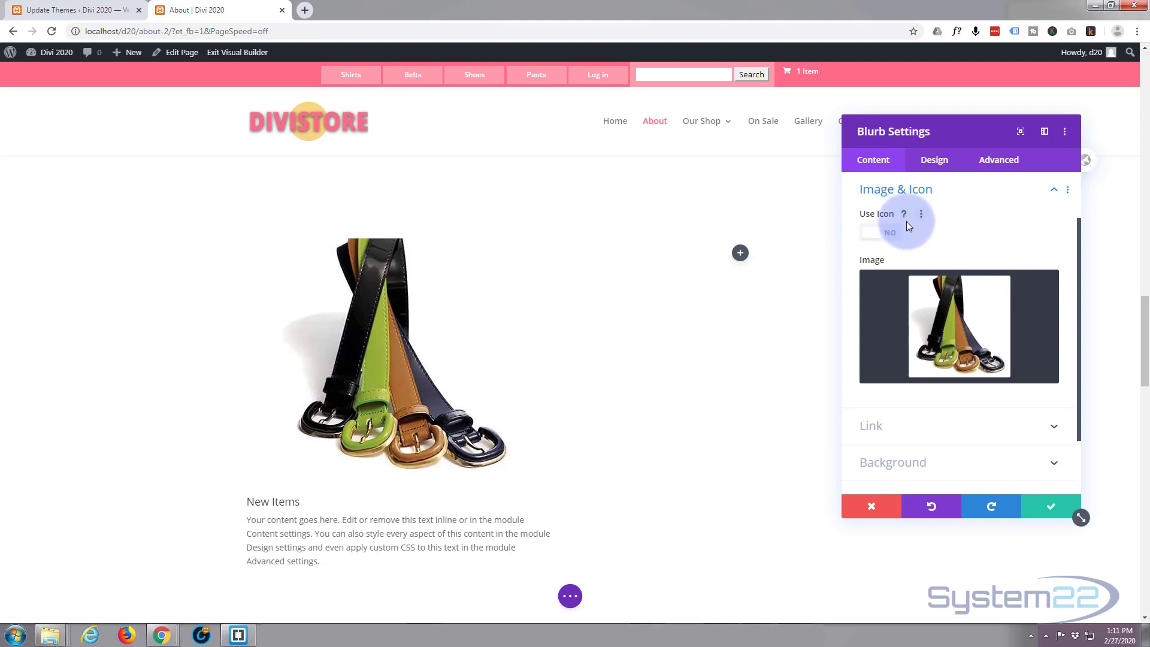
pyautogui.moveTo(909, 462)
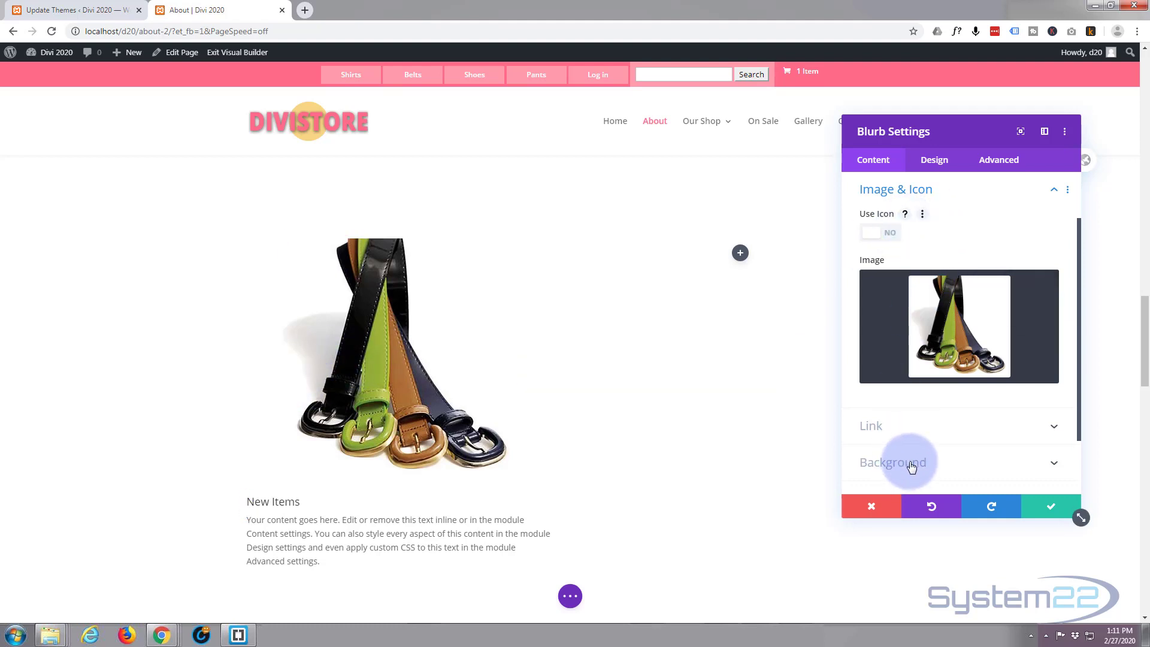
# - Set the blurb's Text Color to Light so it reads on the black background
pyautogui.click(893, 462)
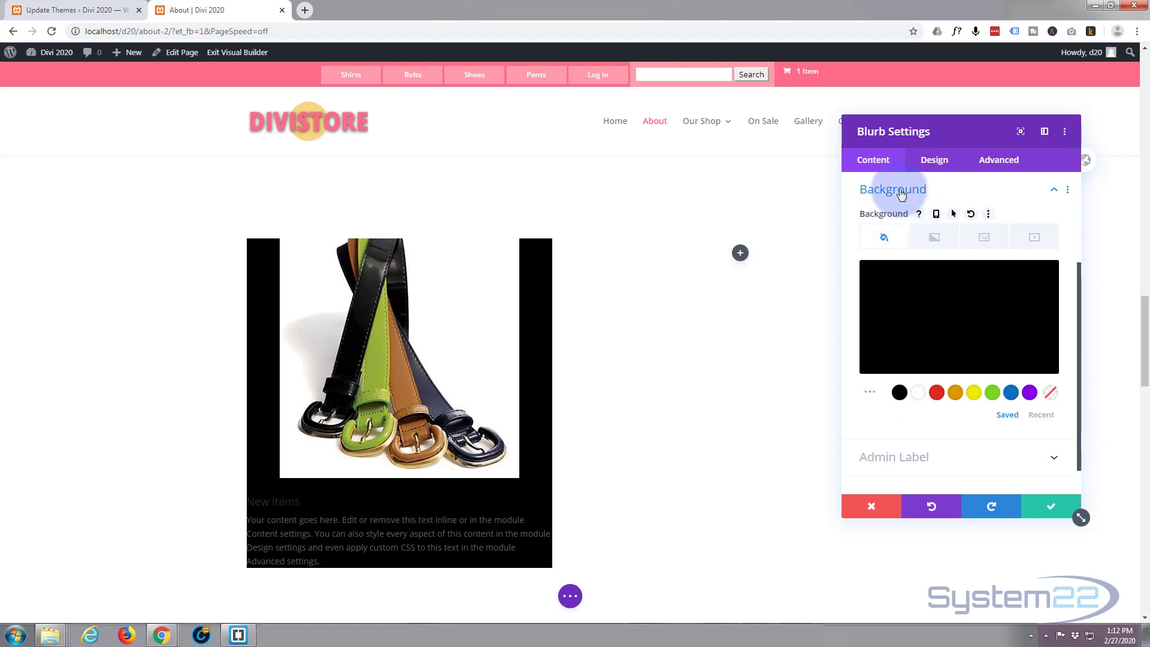
pyautogui.click(933, 159)
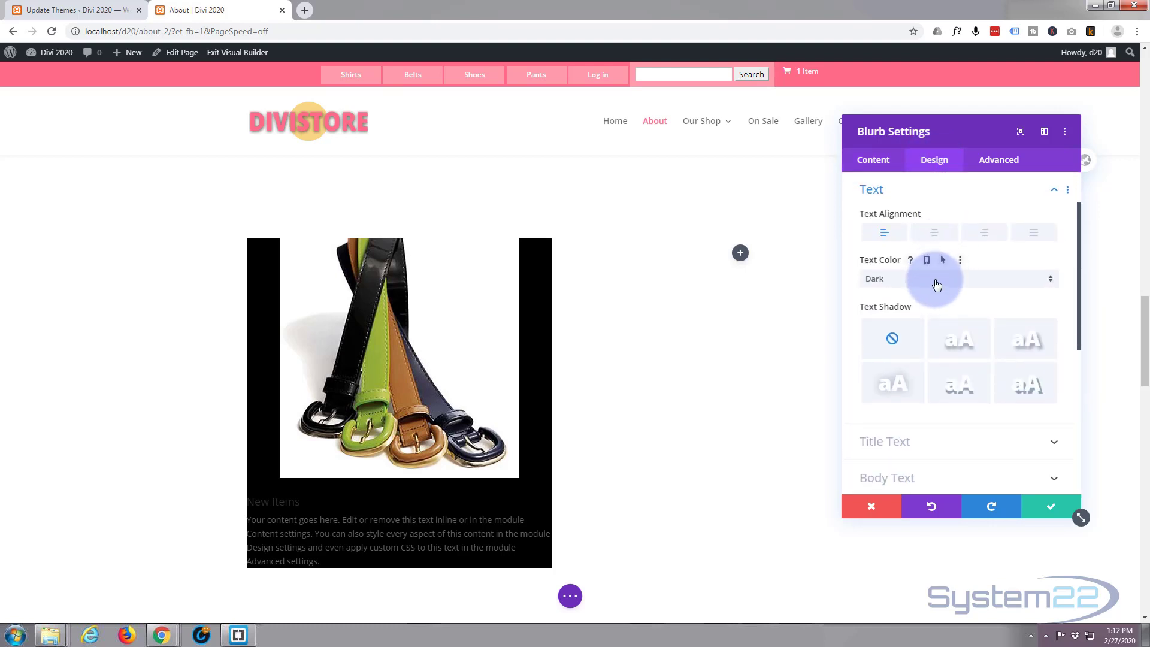
pyautogui.click(957, 278)
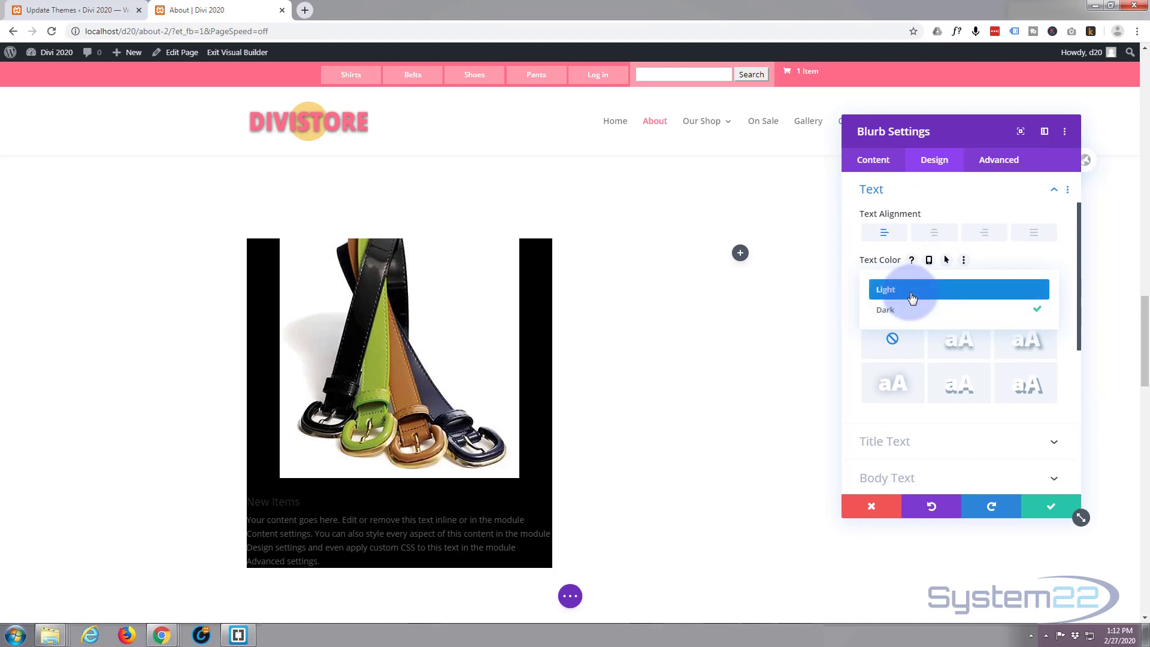
pyautogui.click(885, 289)
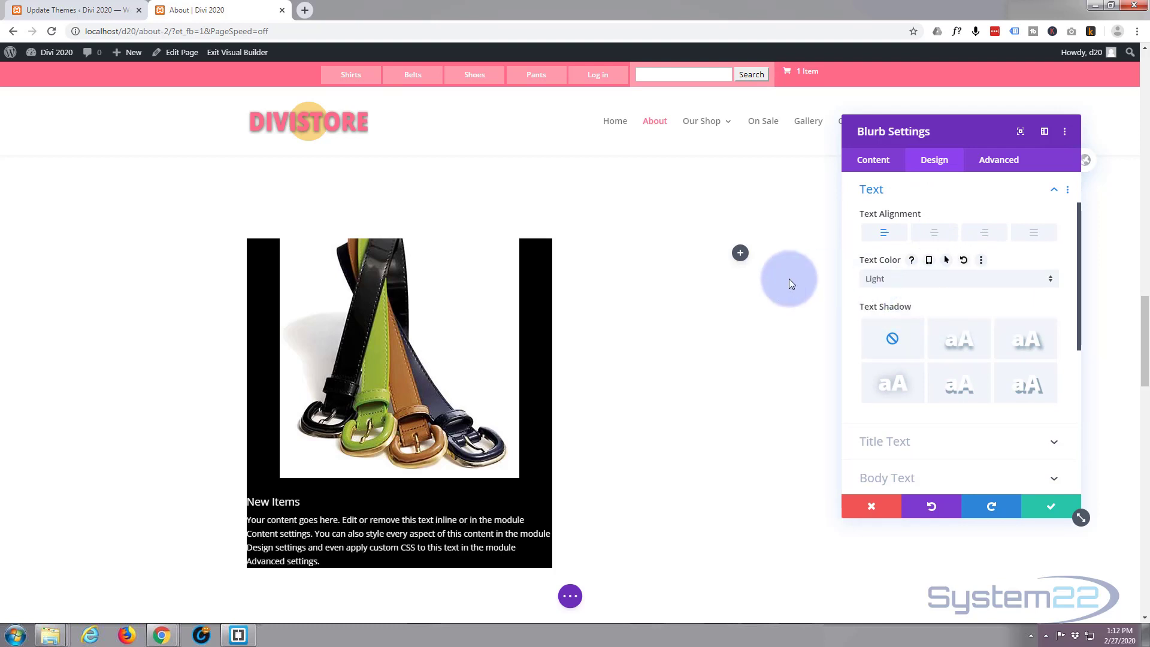
pyautogui.moveTo(633, 385)
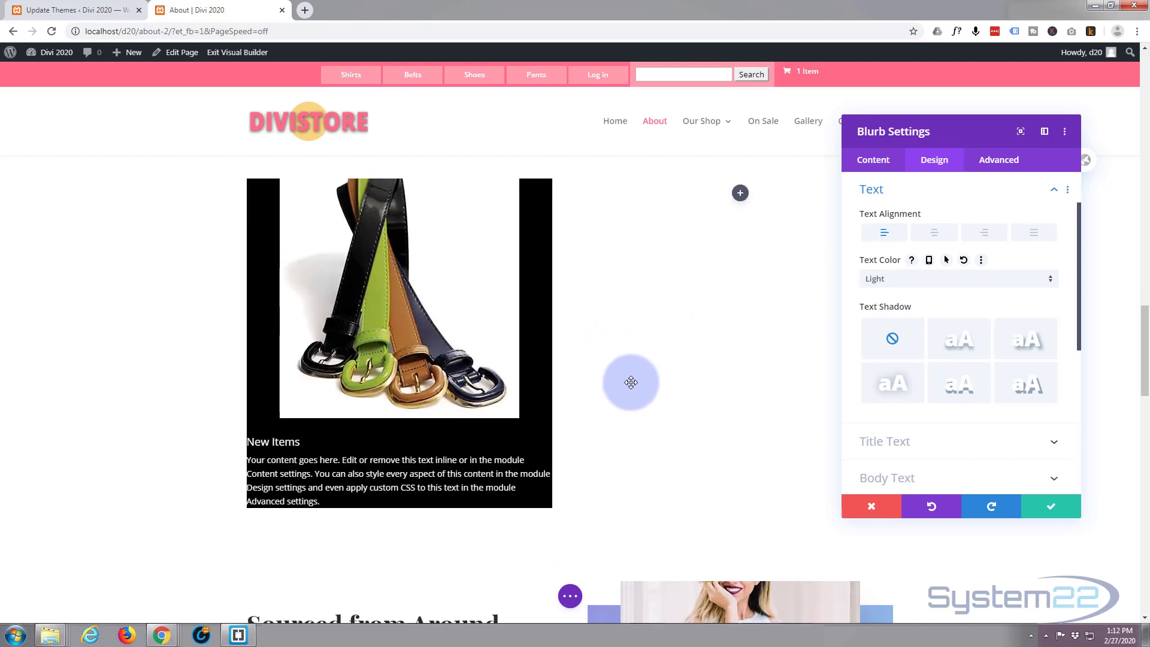
pyautogui.scroll(-3)
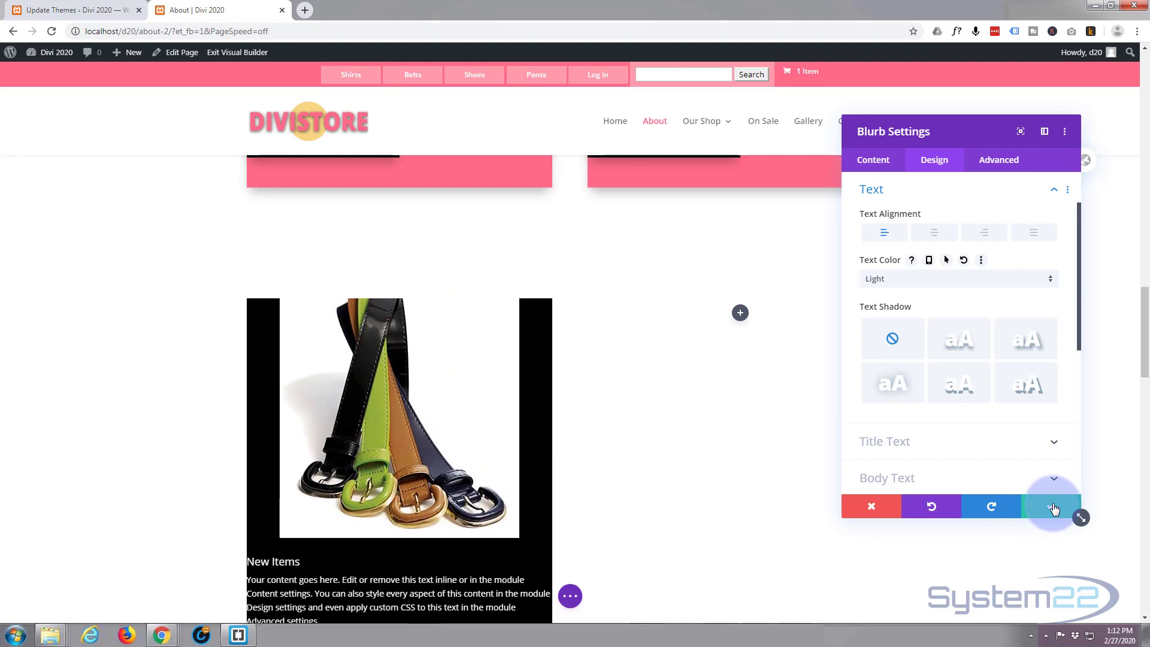
# - Save the blurb and copy the pink header colour #ff6c89 from the browser inspector styles
pyautogui.click(1052, 505)
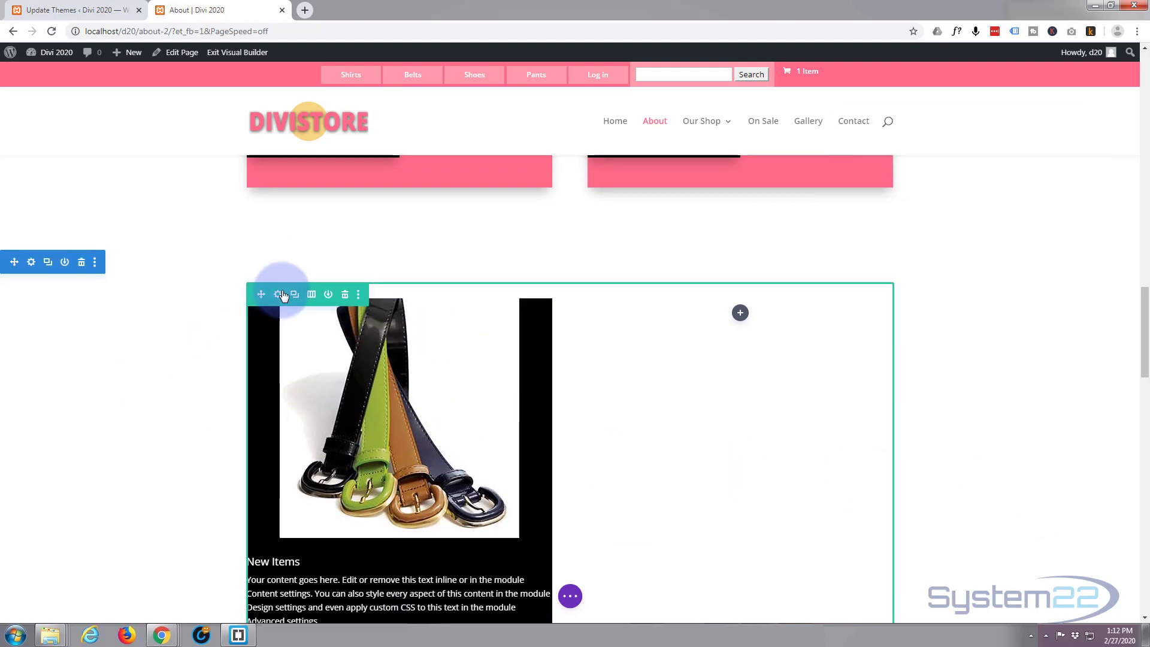
pyautogui.scroll(3)
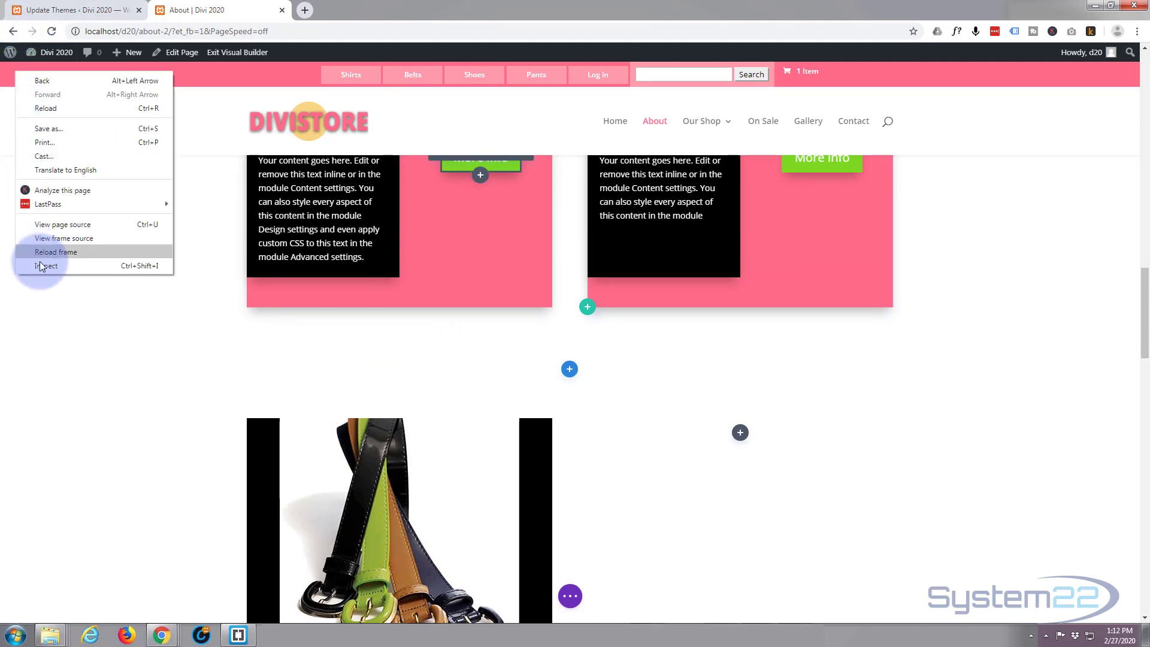
pyautogui.click(46, 267)
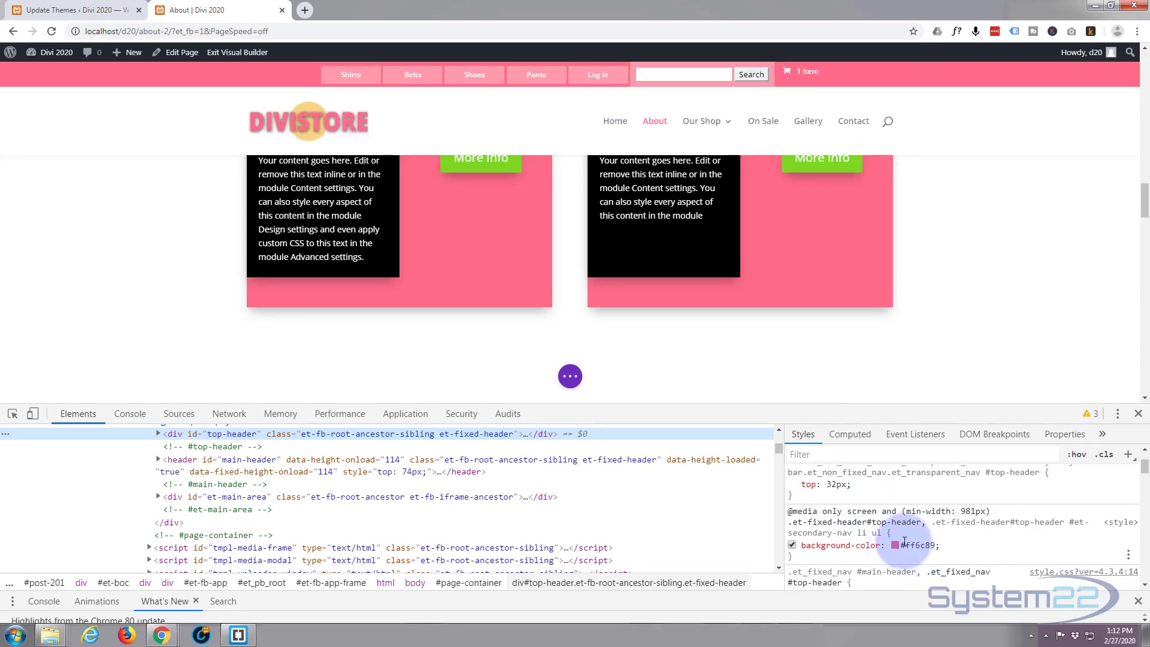
pyautogui.click(792, 544)
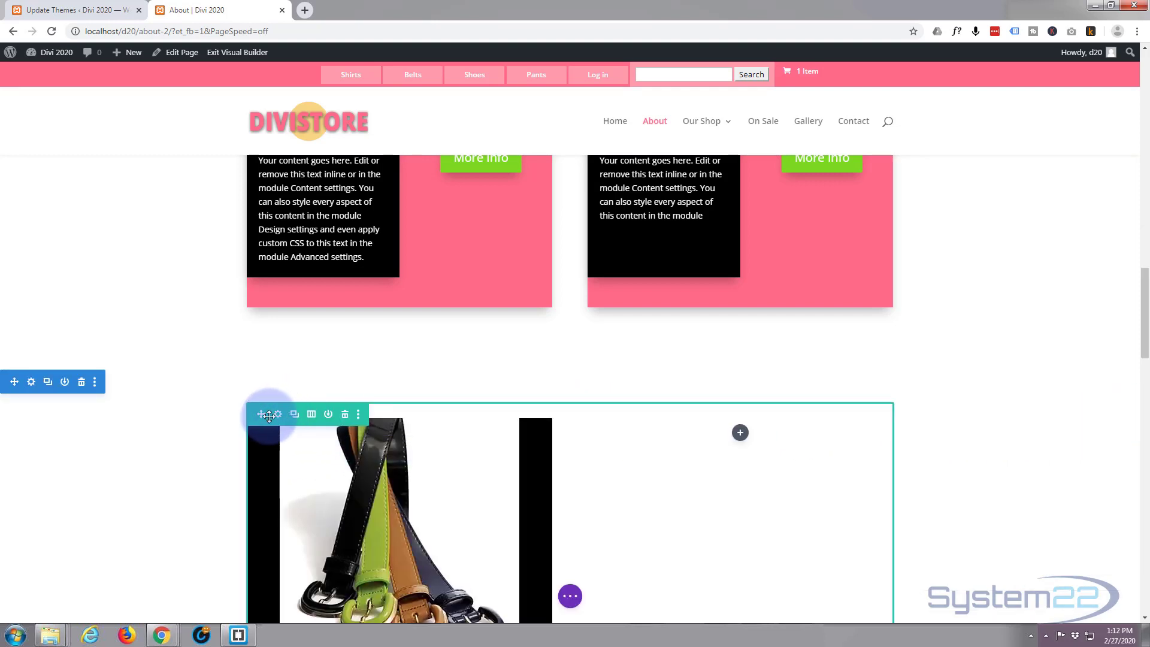
pyautogui.moveTo(276, 414)
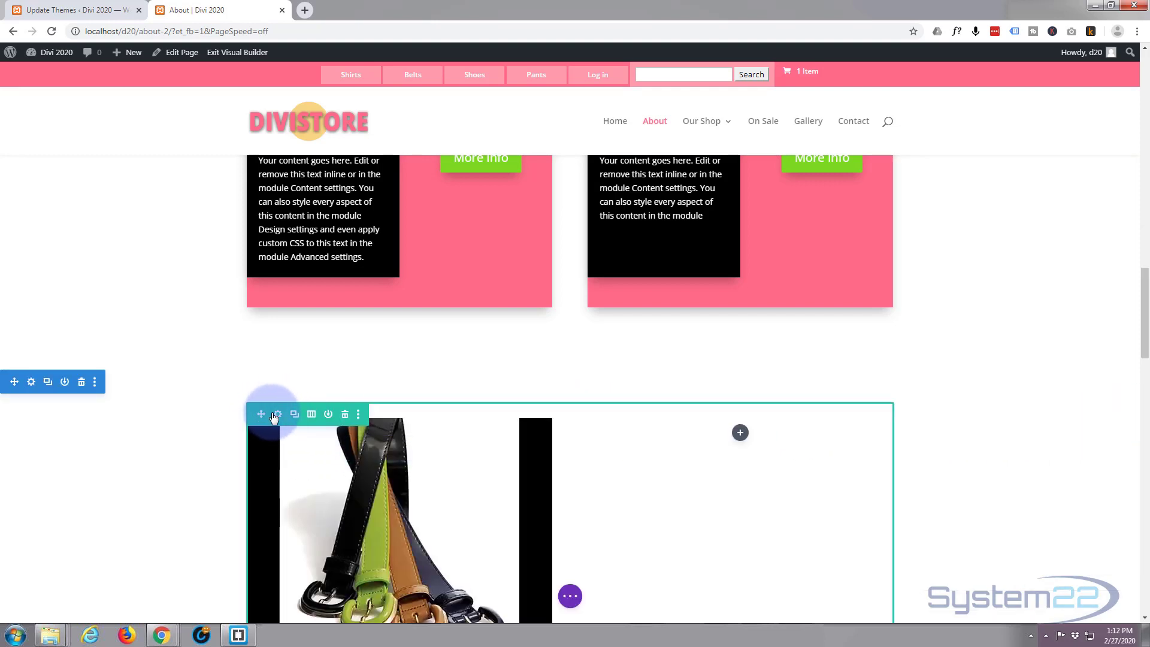
pyautogui.moveTo(314, 429)
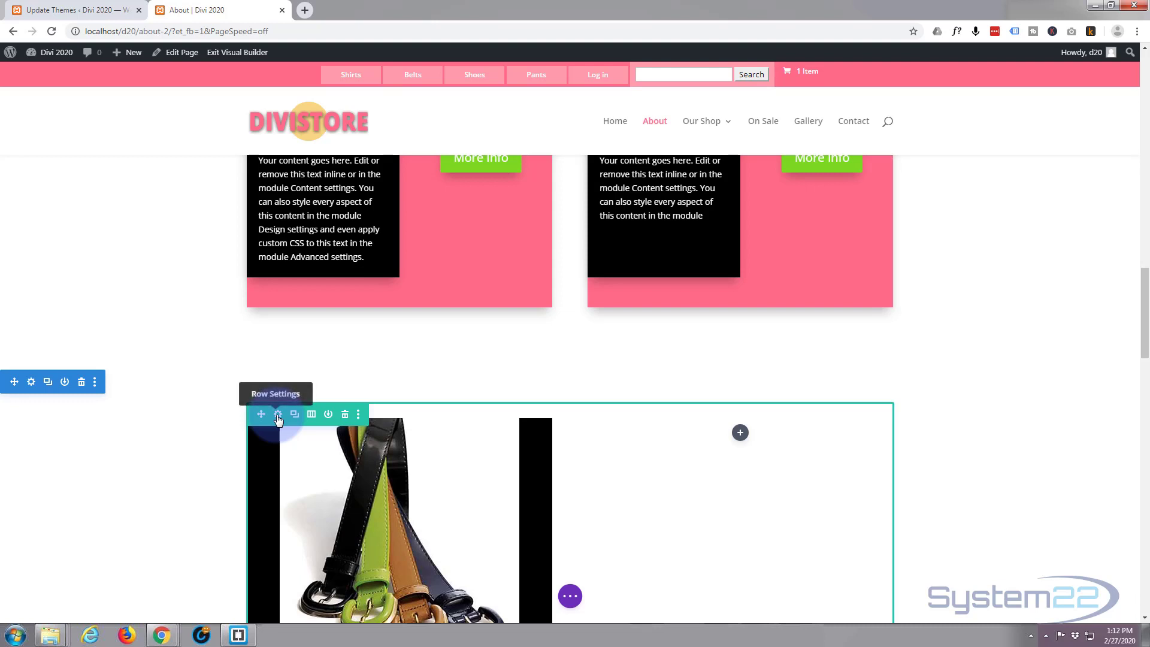
# - Give the belt row's first column a #ff6c89 pink background colour
pyautogui.click(278, 414)
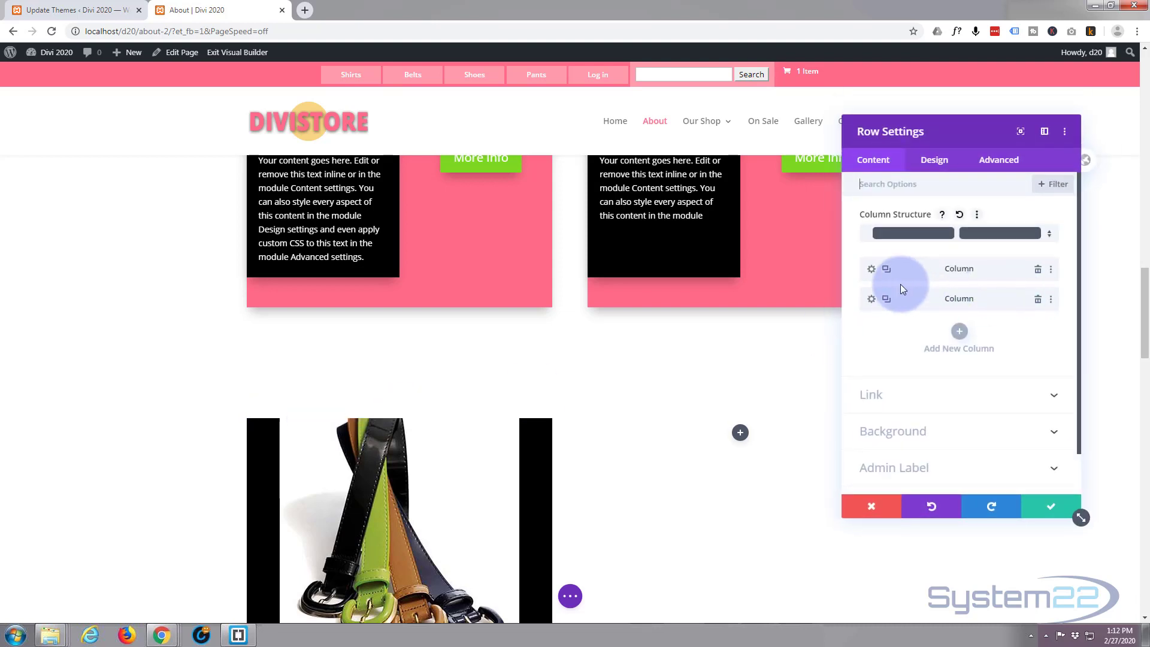
pyautogui.moveTo(556, 488)
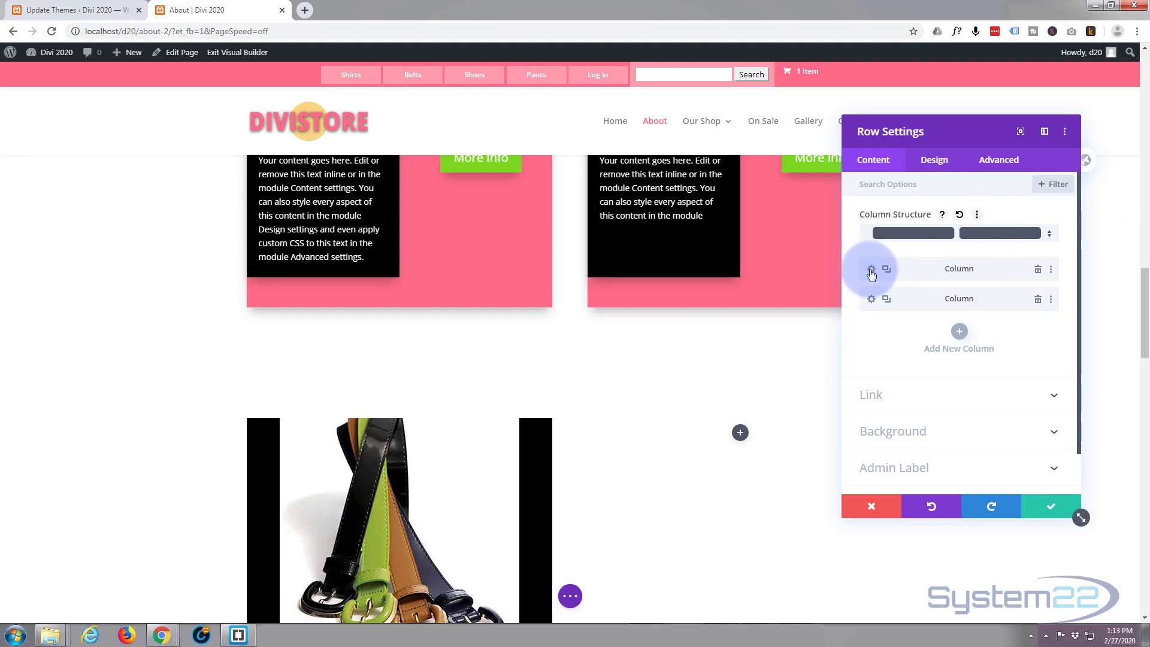
pyautogui.click(871, 269)
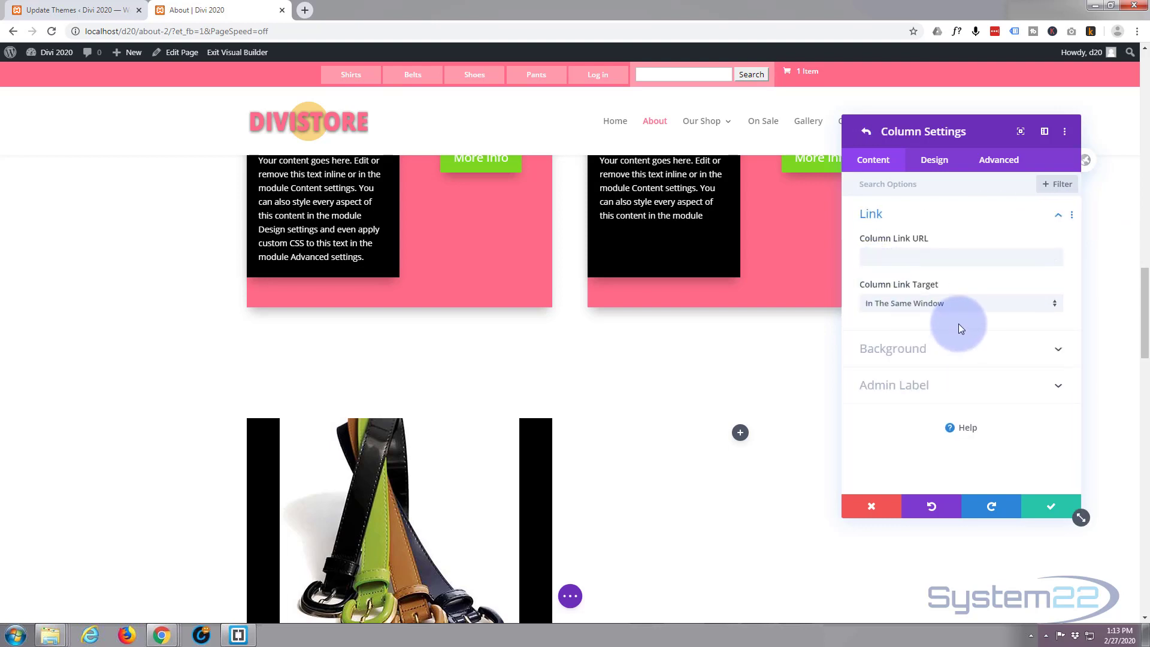
pyautogui.moveTo(969, 356)
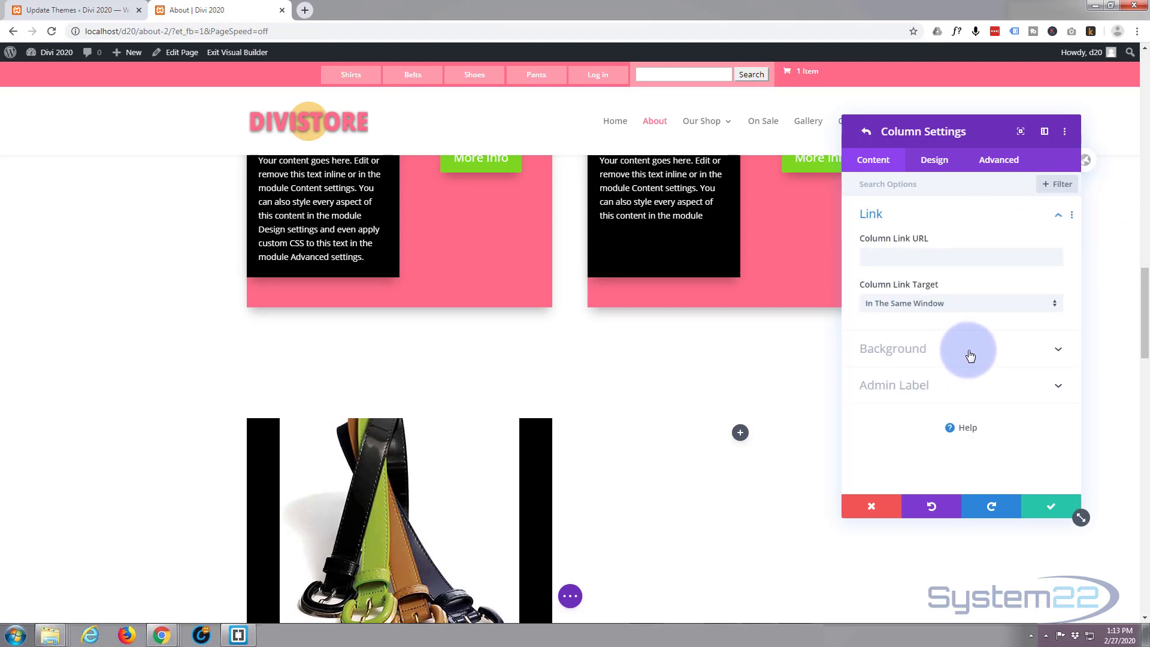
pyautogui.click(891, 349)
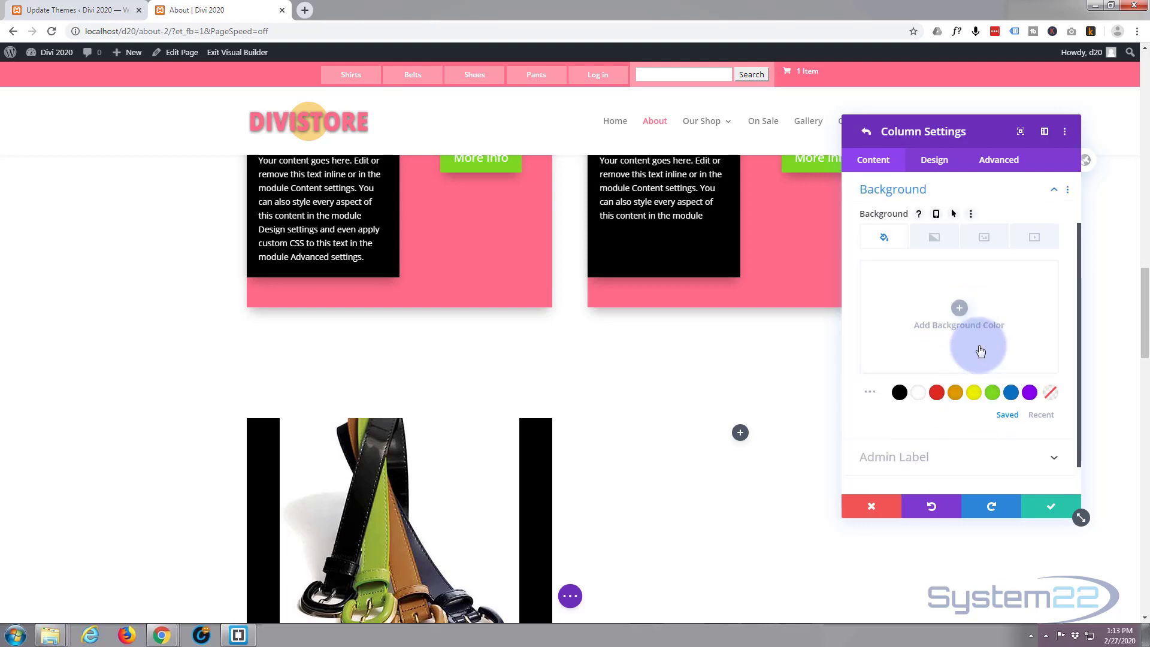
pyautogui.click(958, 316)
pyautogui.write('#ff6c89')
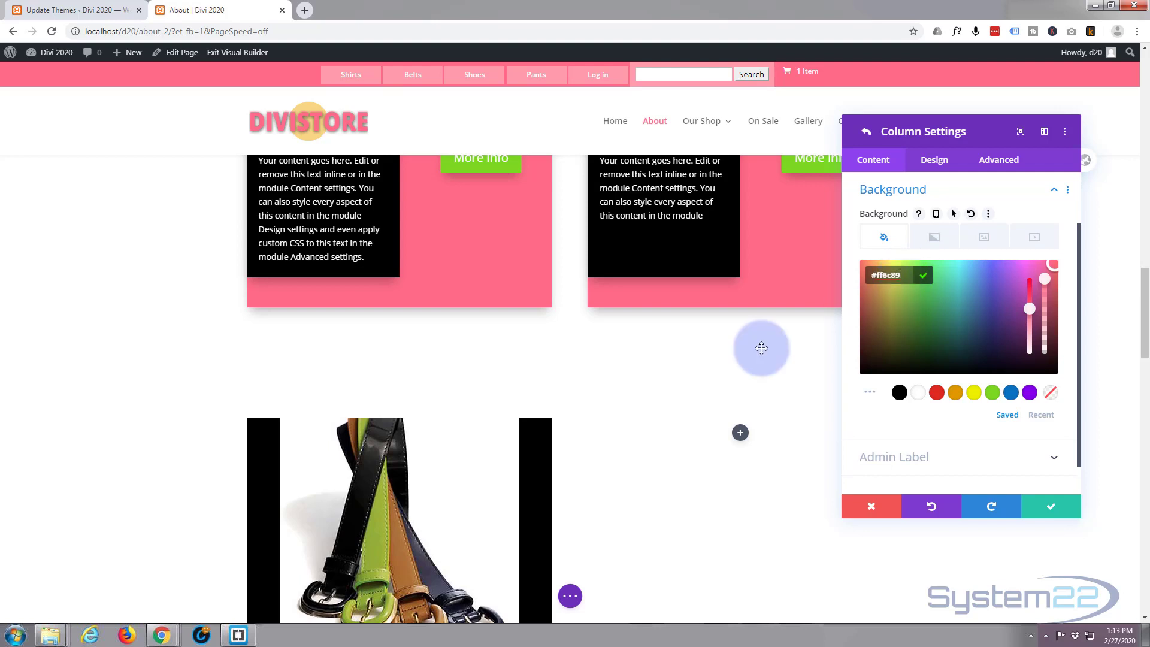
pyautogui.scroll(-3)
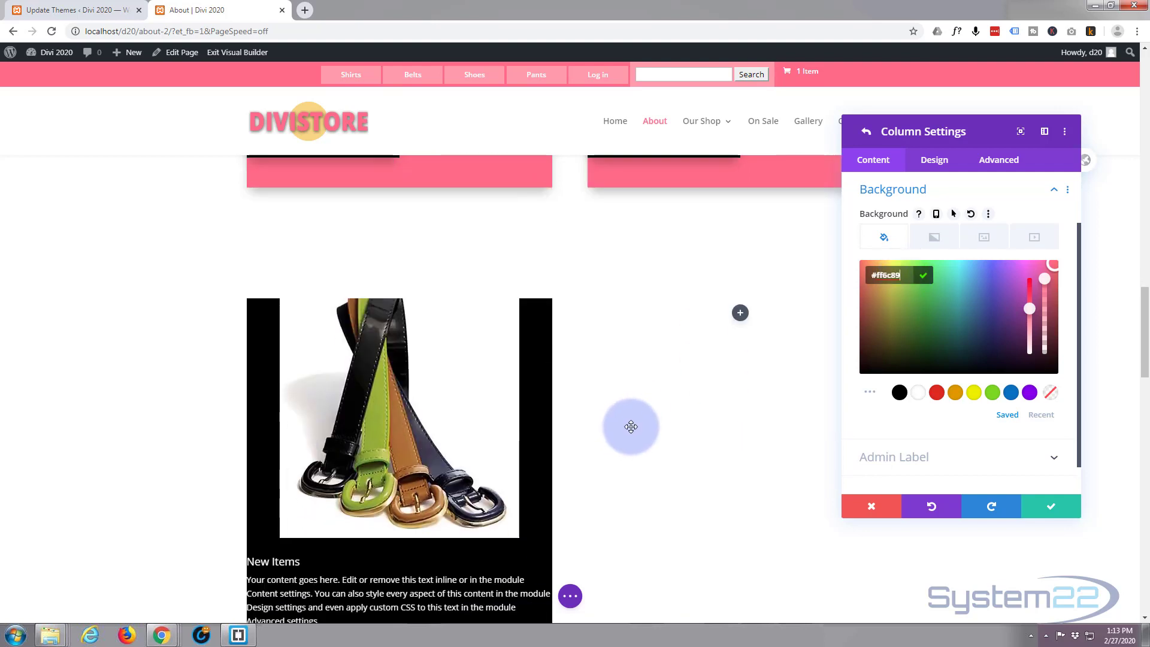
pyautogui.scroll(-3)
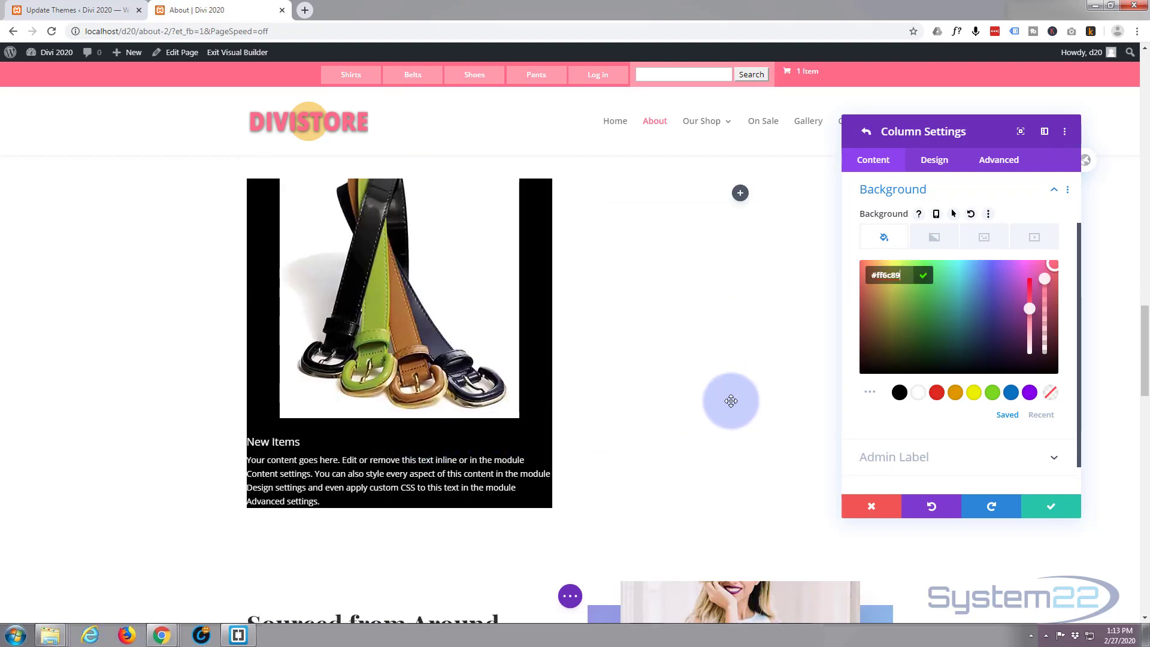
pyautogui.scroll(3)
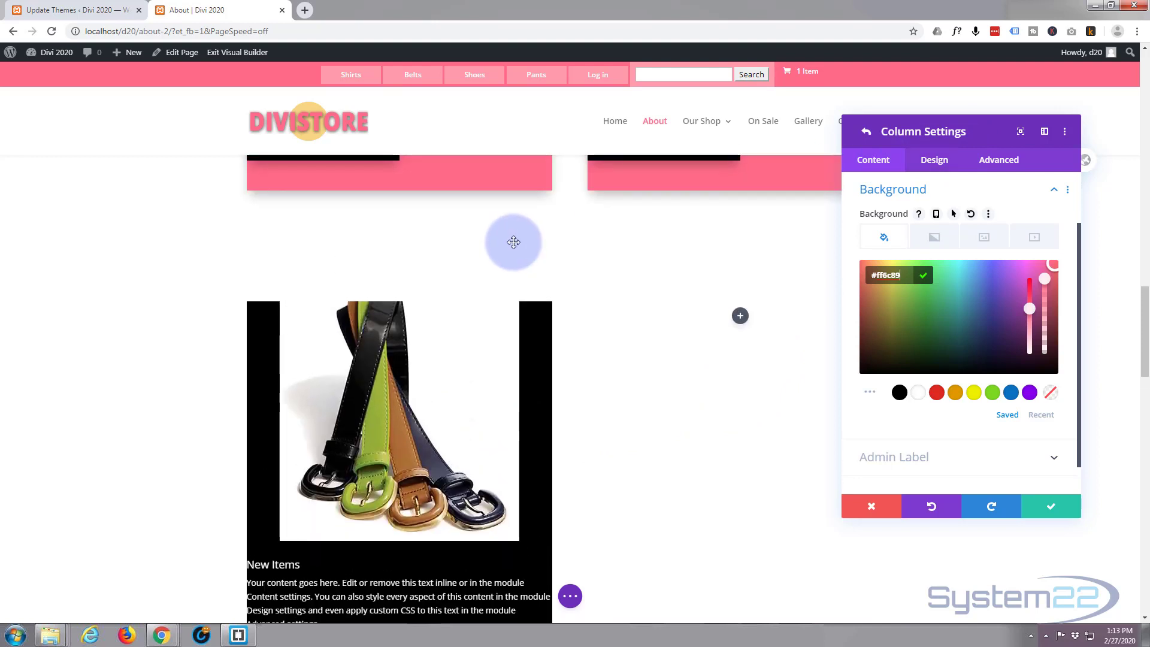
pyautogui.scroll(-3)
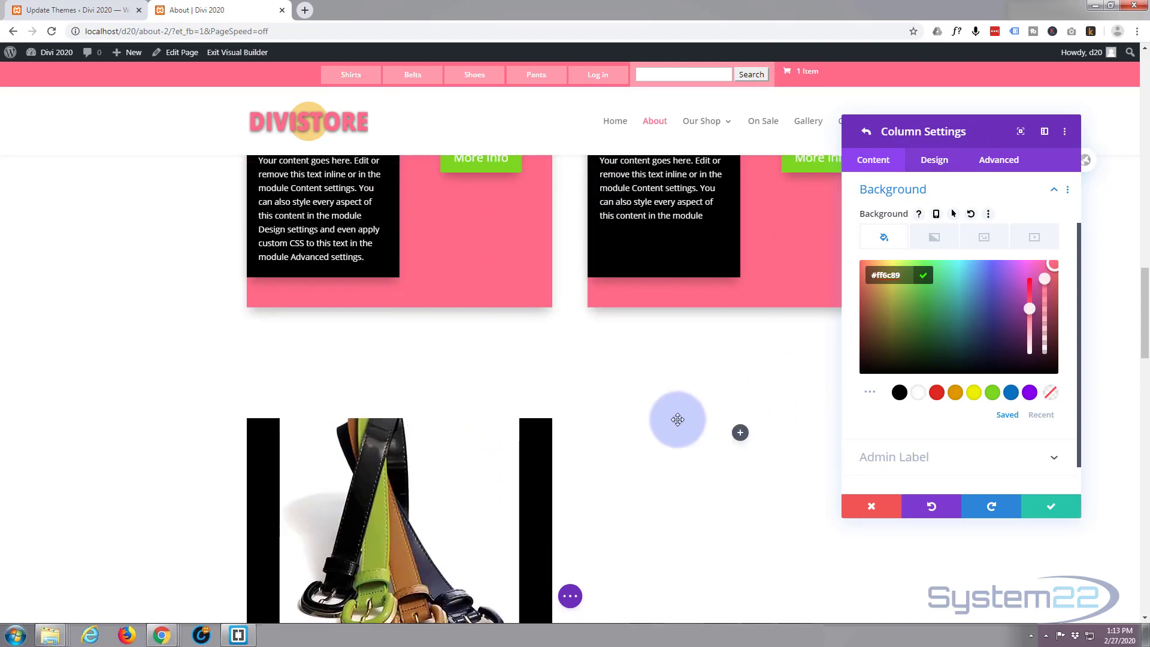
pyautogui.scroll(-3)
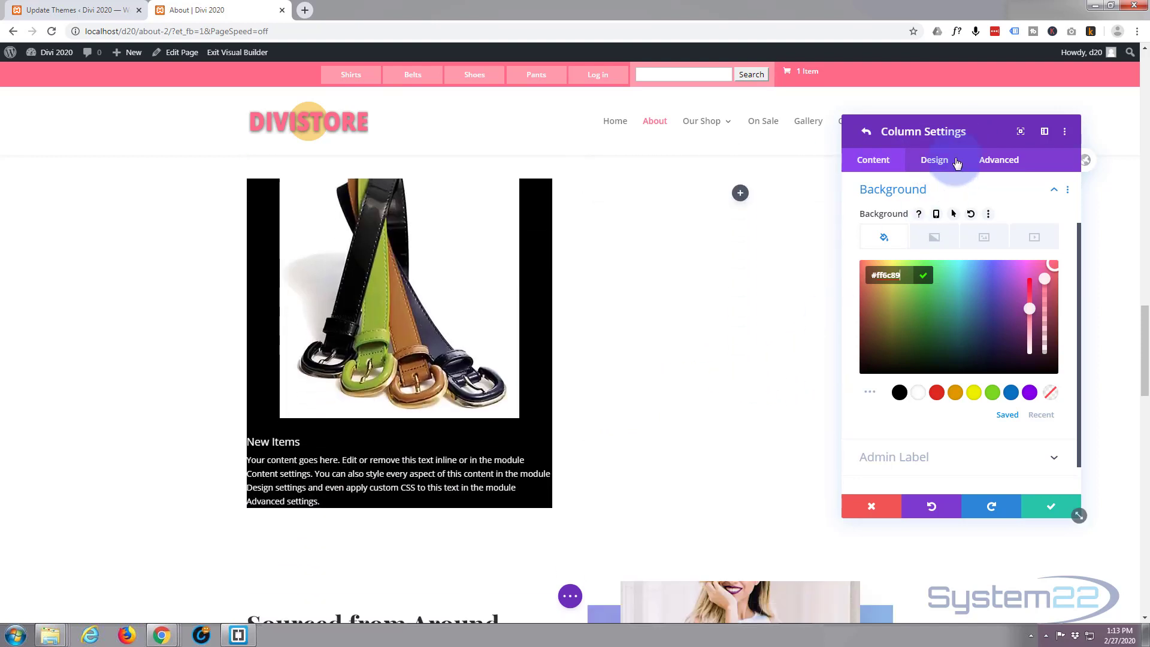
# - Set the column's bottom padding to 50px in Design > Spacing
pyautogui.click(932, 159)
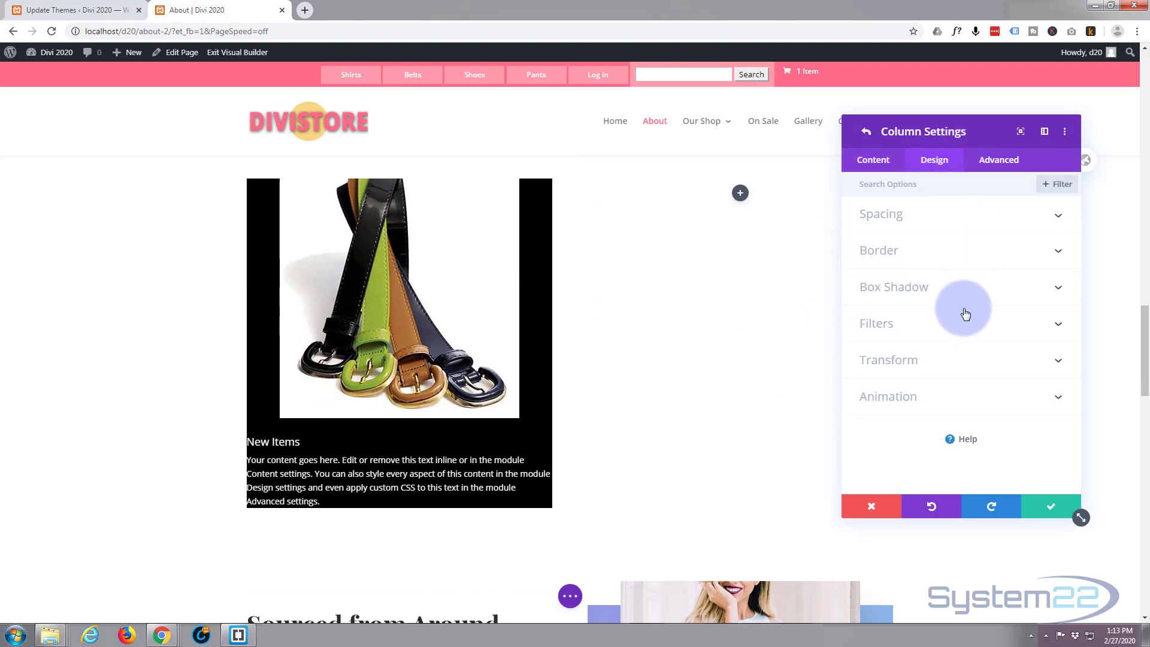
pyautogui.moveTo(954, 228)
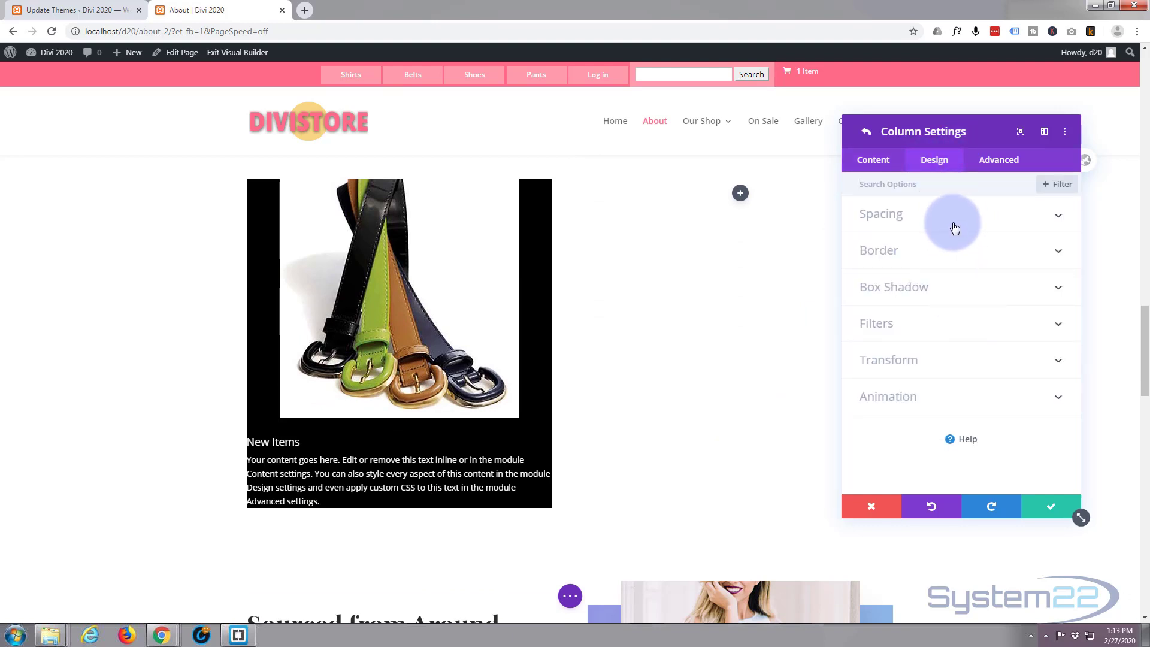
pyautogui.click(880, 213)
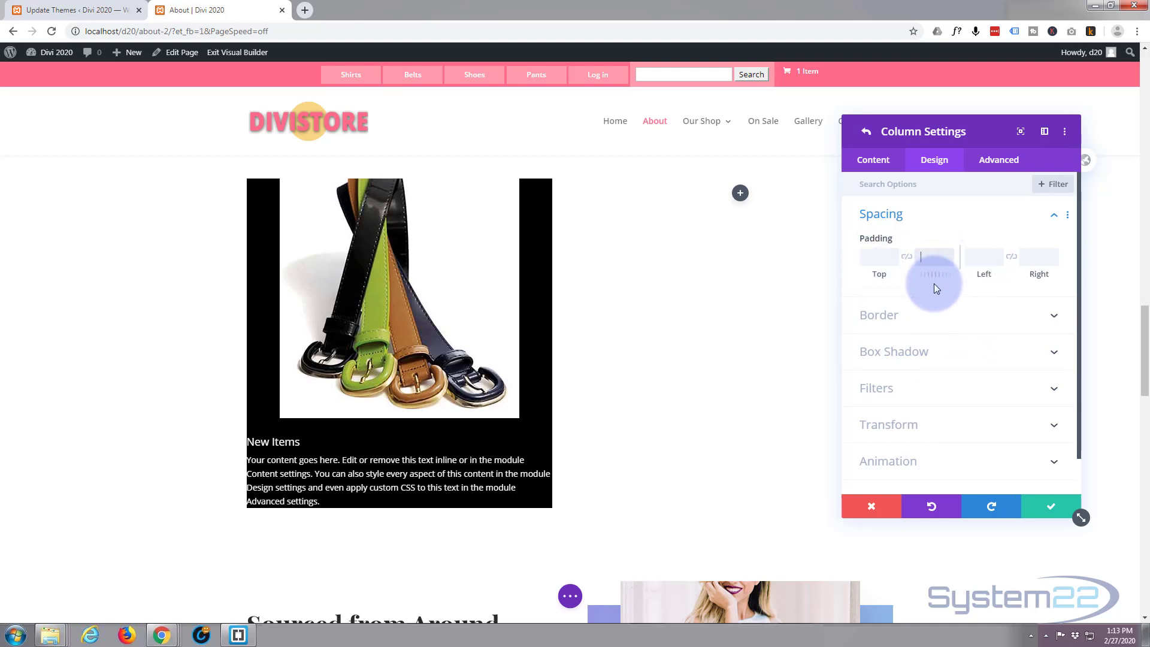
pyautogui.write('50px')
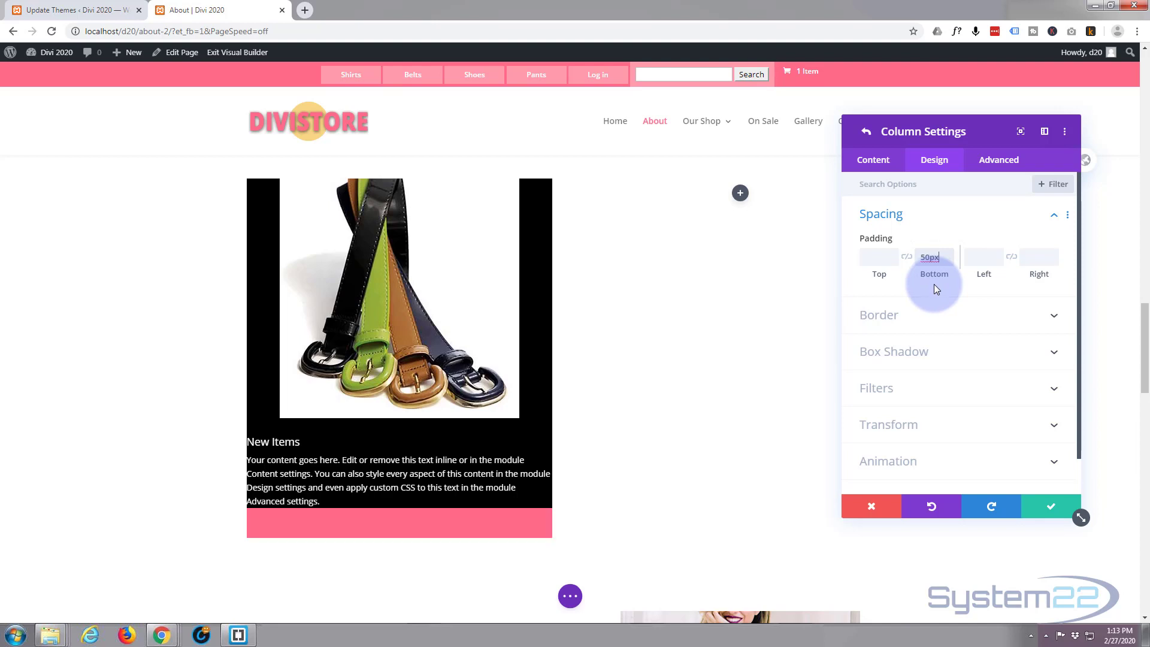
pyautogui.moveTo(622, 395)
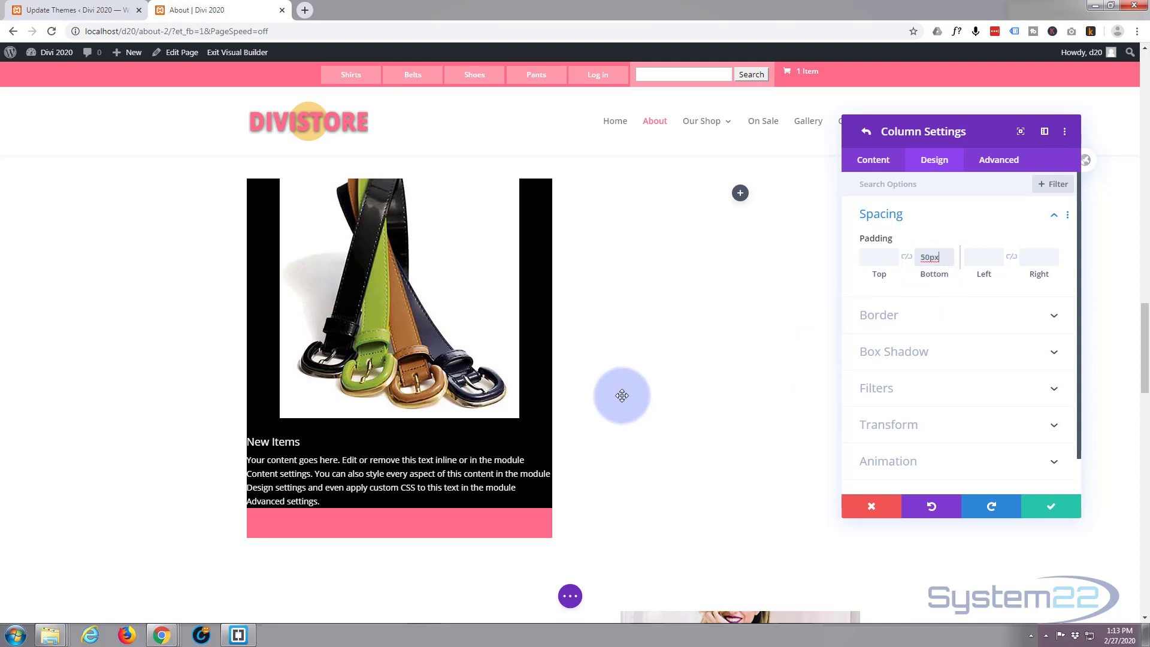
pyautogui.scroll(-3)
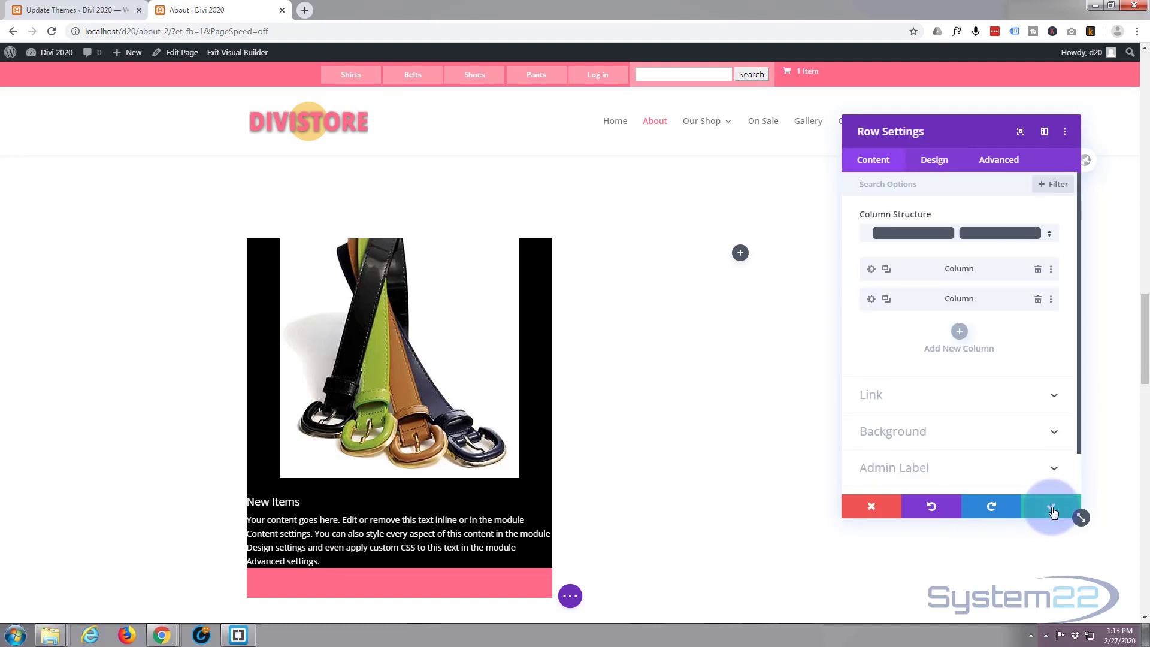
# - Save the row changes and set the New Items blurb's width to 50% in Sizing
pyautogui.click(1050, 506)
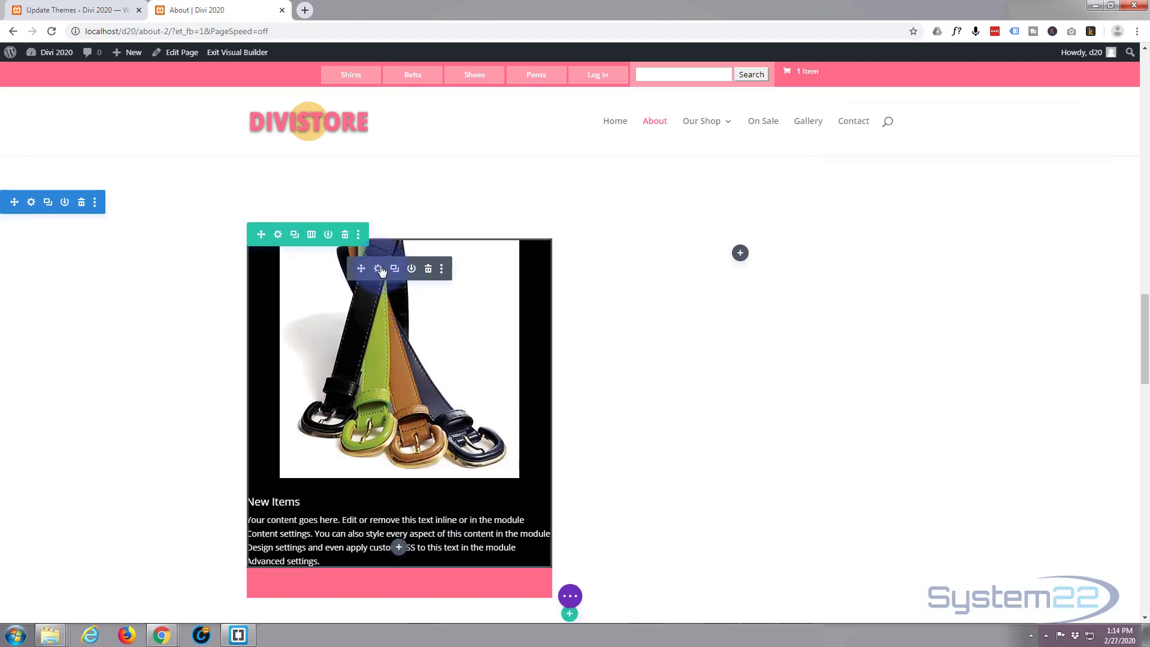
pyautogui.click(378, 269)
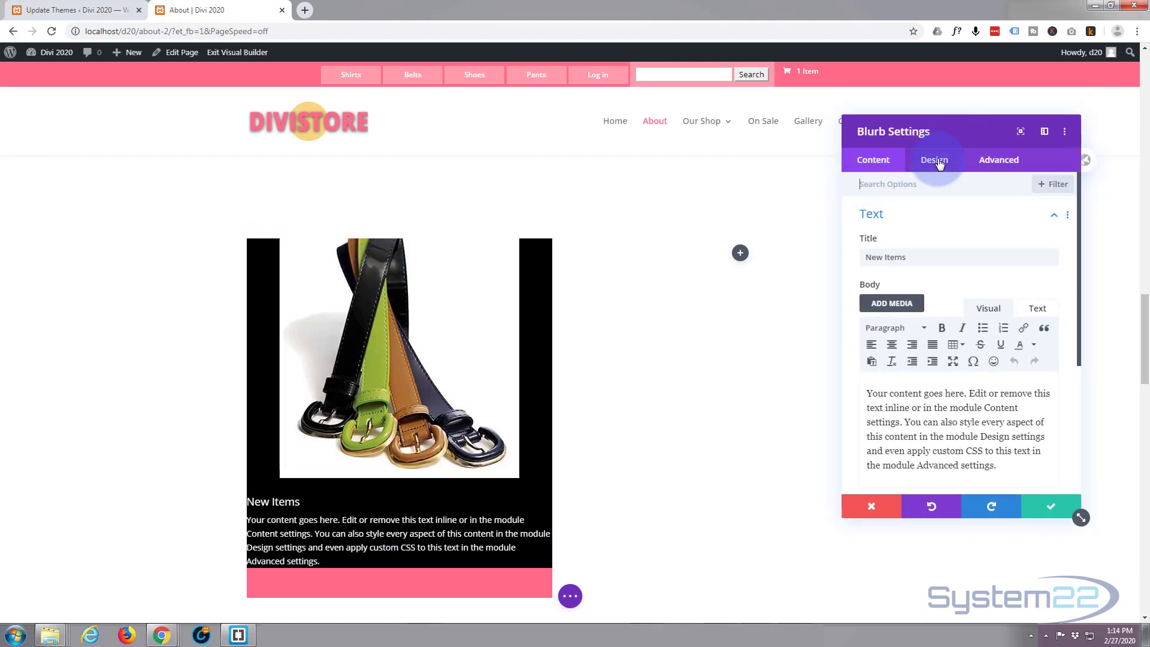
pyautogui.click(933, 159)
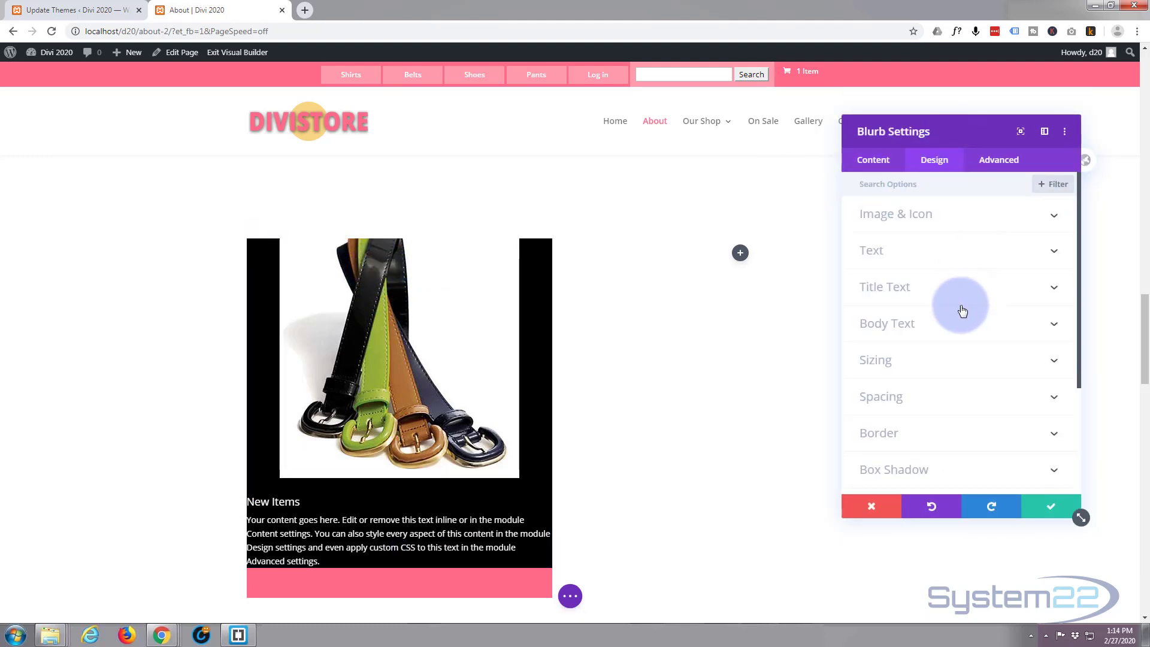
pyautogui.click(874, 359)
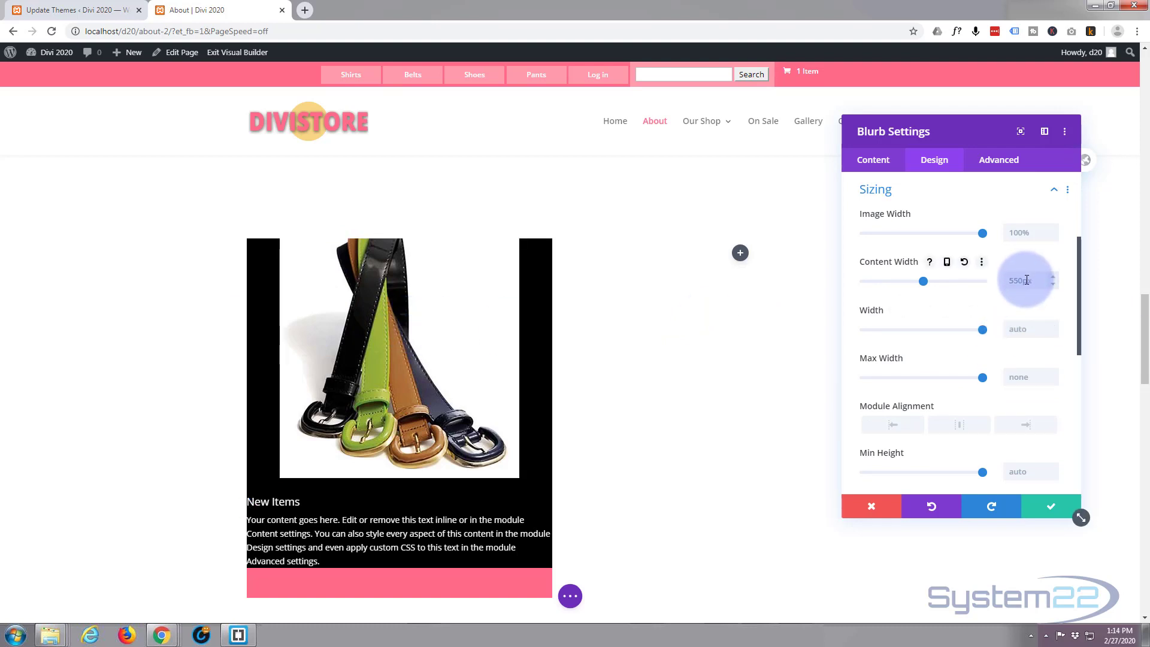
pyautogui.click(1026, 328)
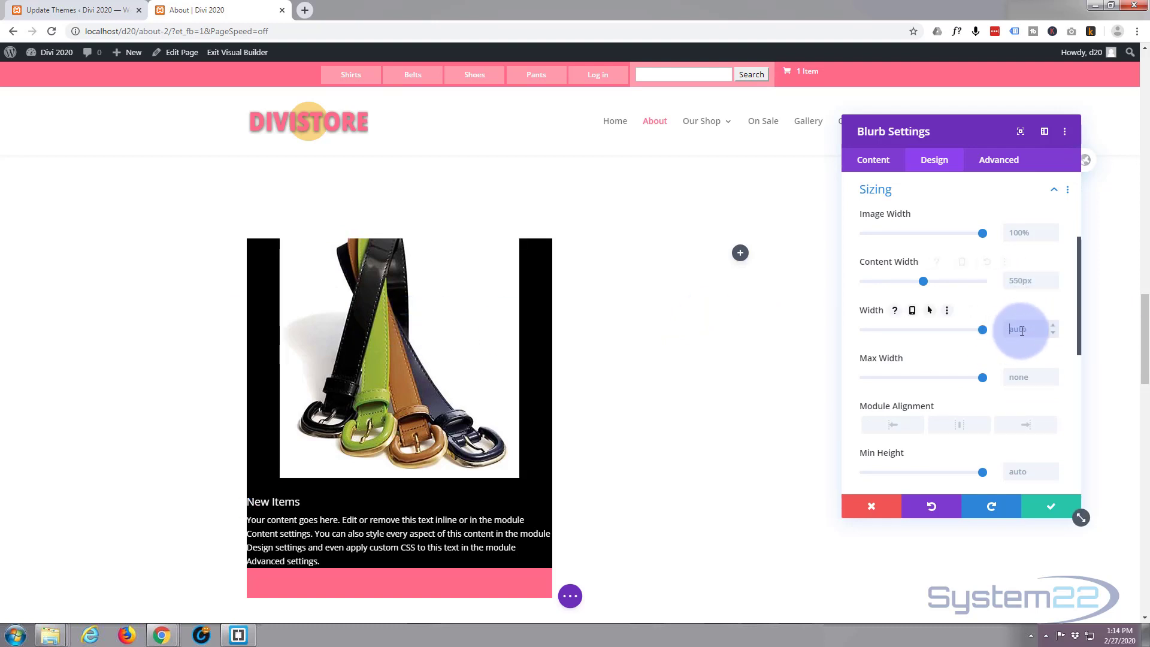
pyautogui.write('50%')
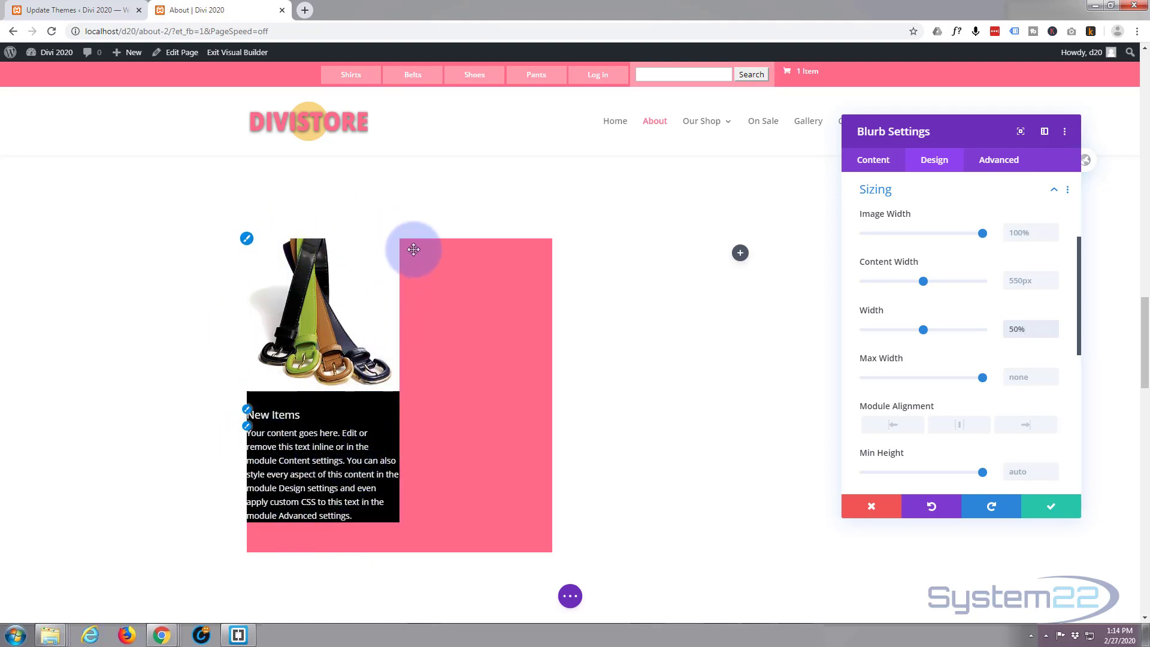
pyautogui.moveTo(240, 455)
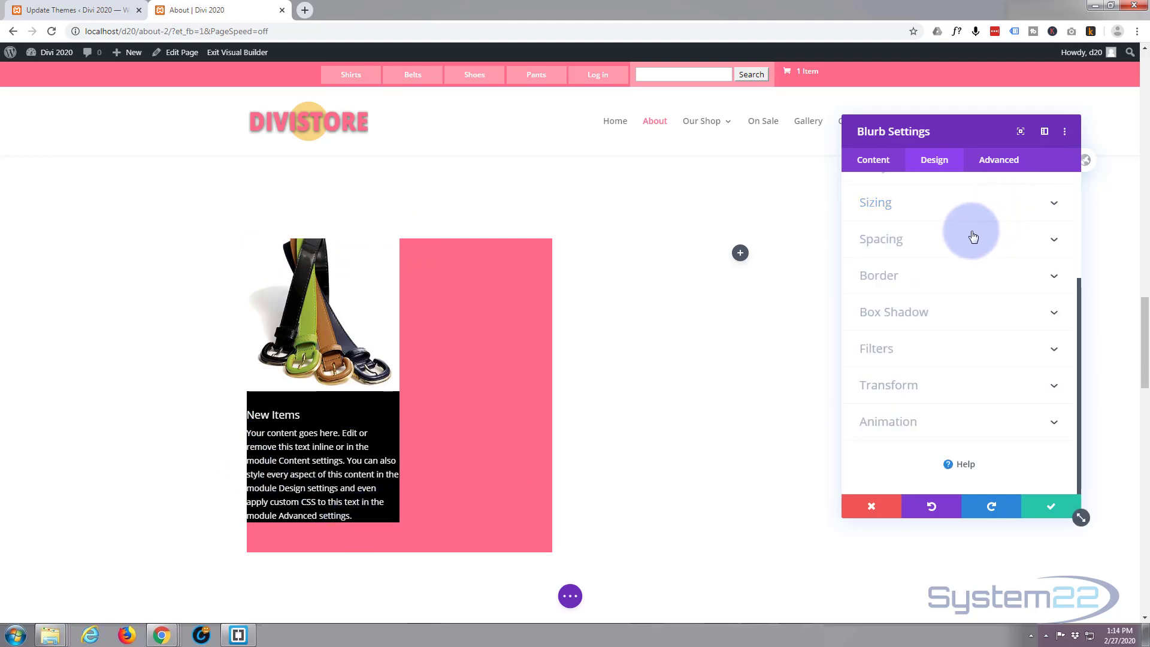
# - Give the blurb 20px padding linked across all four sides and save it
pyautogui.click(880, 238)
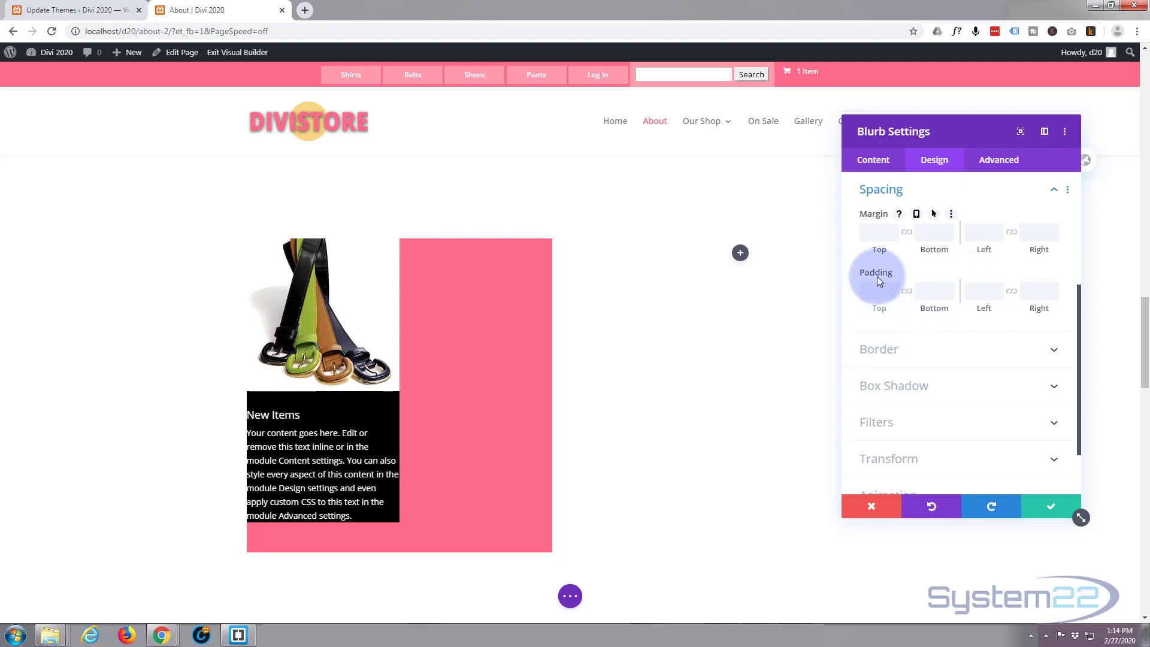
pyautogui.click(878, 290)
pyautogui.write('20')
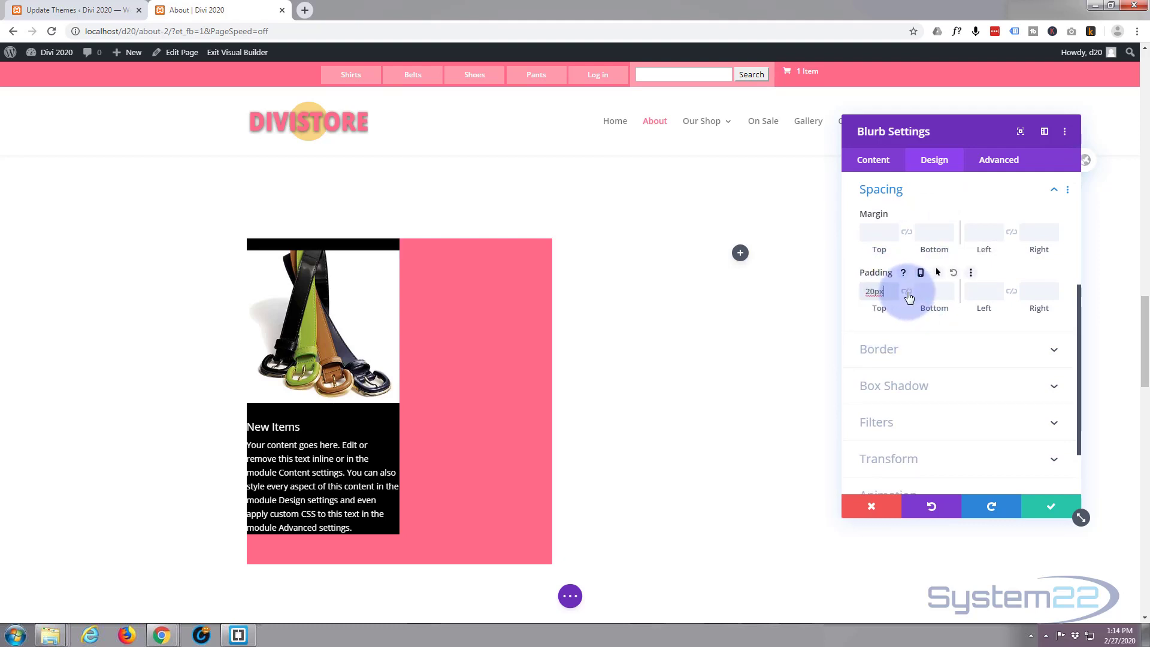
pyautogui.click(933, 291)
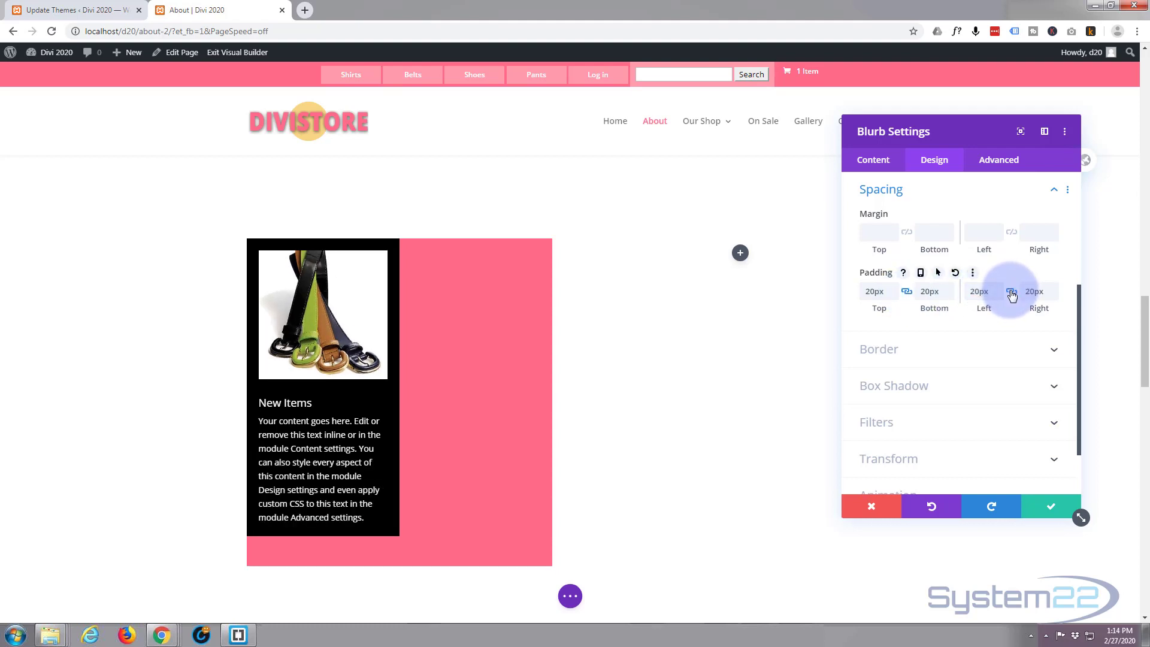
pyautogui.moveTo(772, 326)
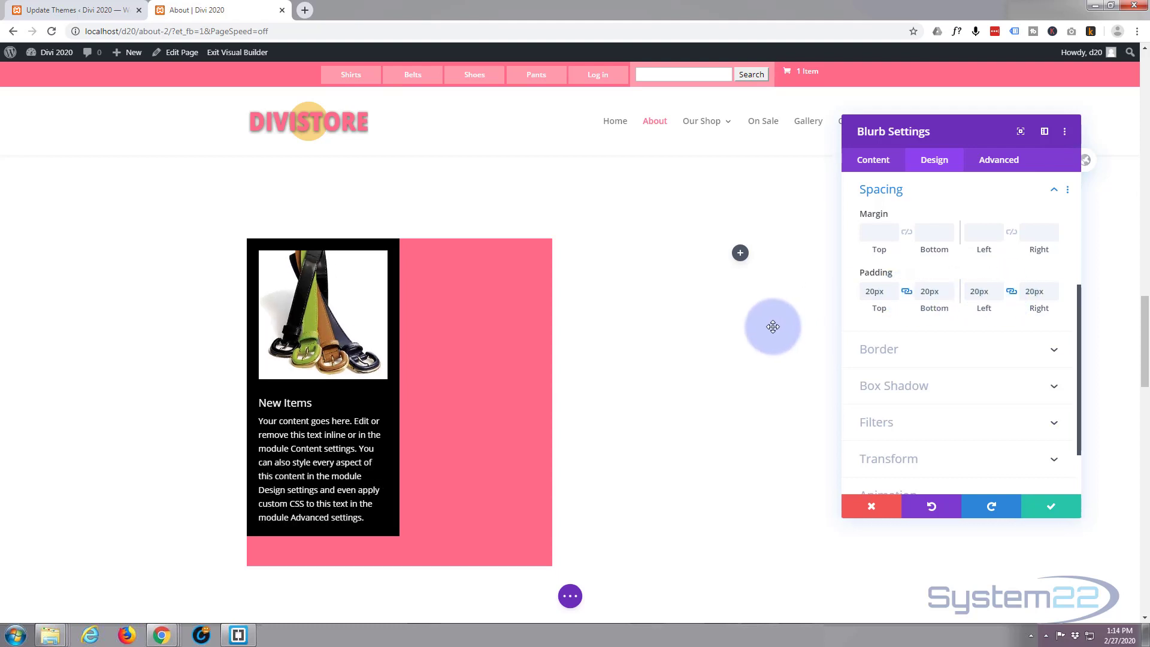
pyautogui.scroll(-3)
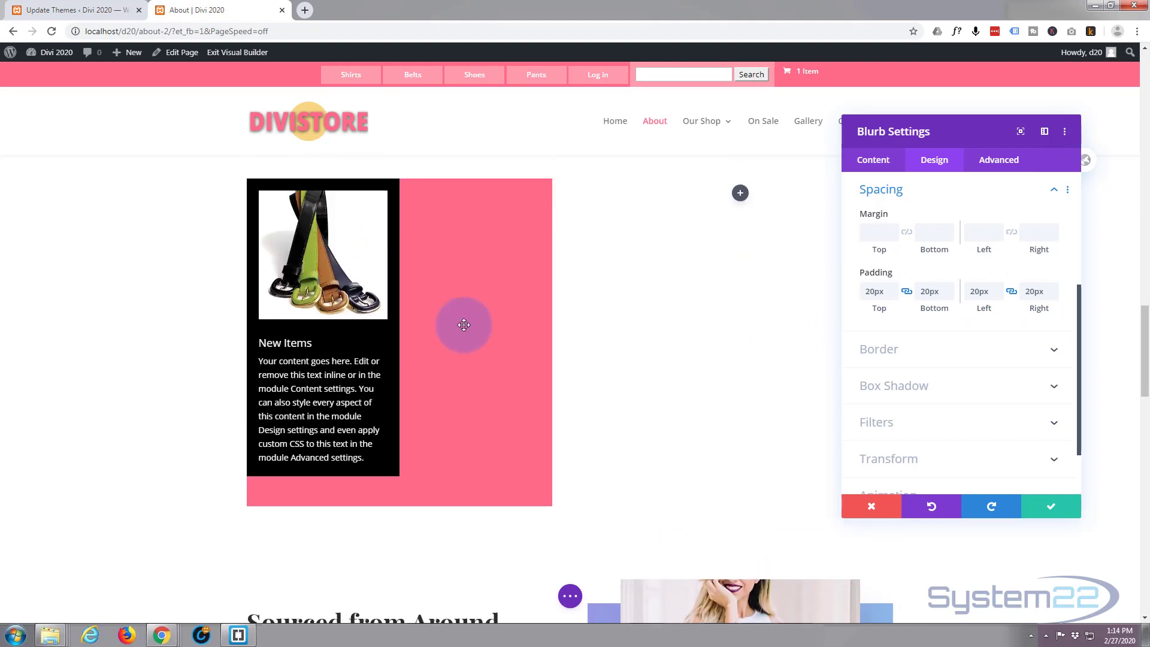
pyautogui.moveTo(262, 477)
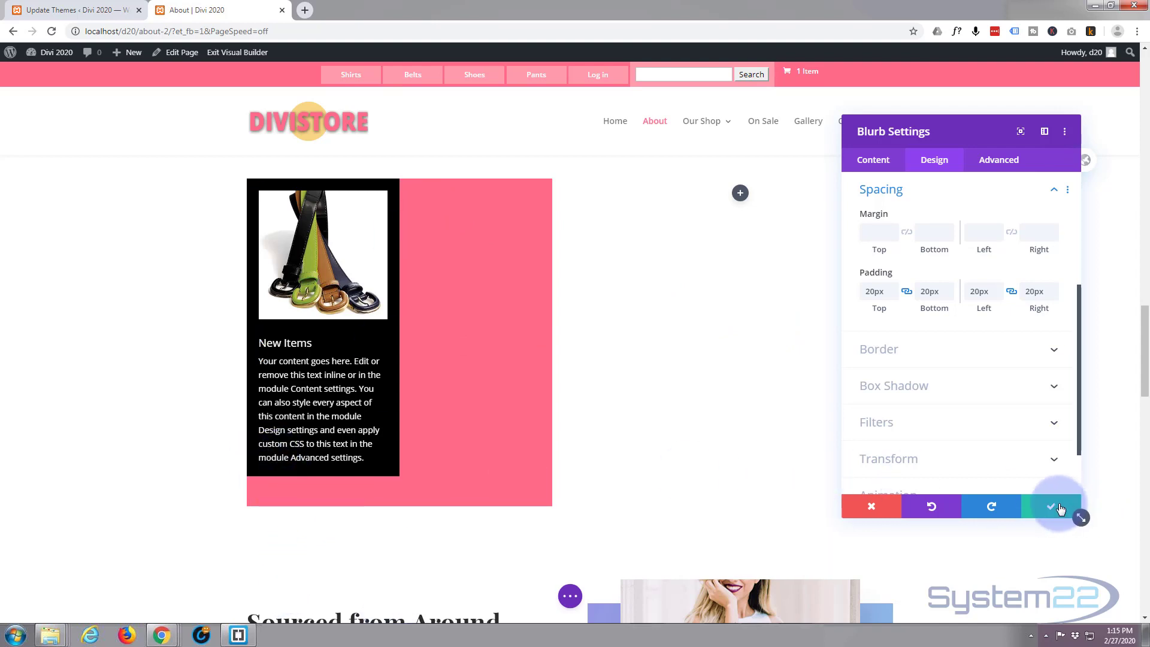
pyautogui.click(1050, 505)
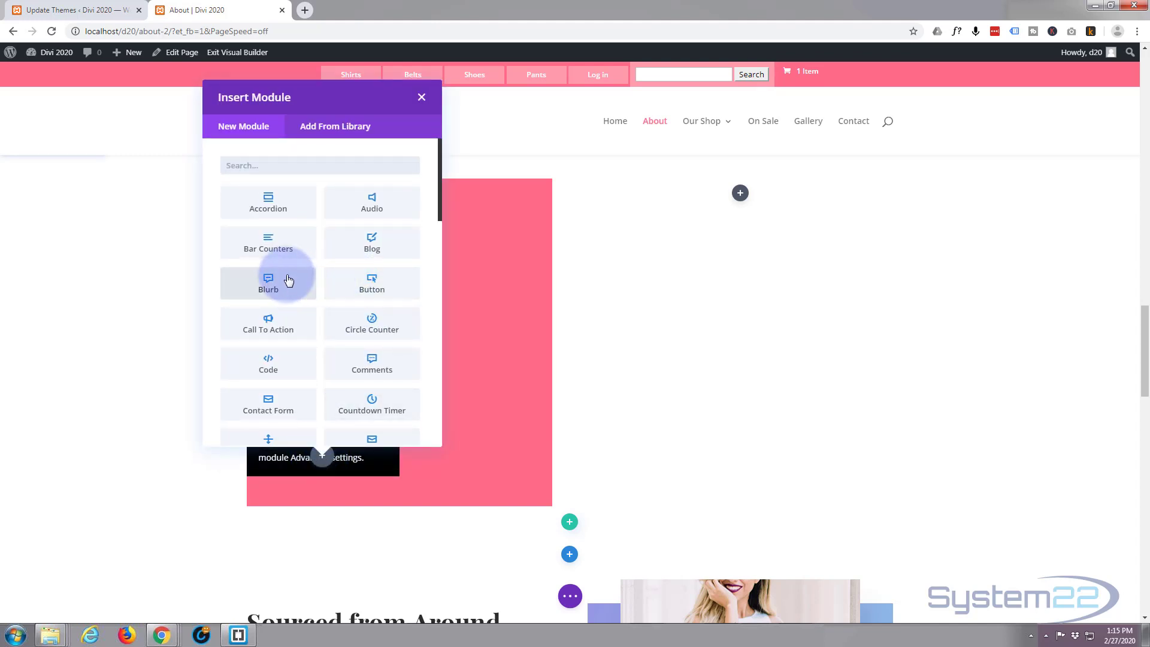
# - Add a Button module to the pink column with the text 'Shop Now'
pyautogui.click(371, 283)
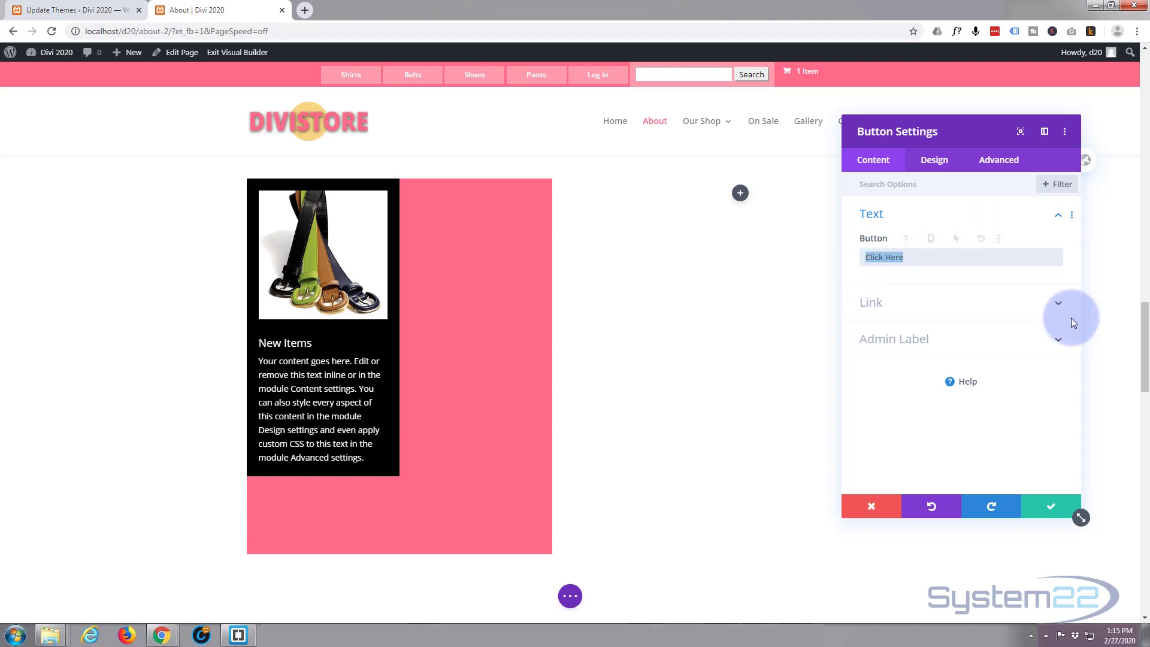
pyautogui.write('Sh')
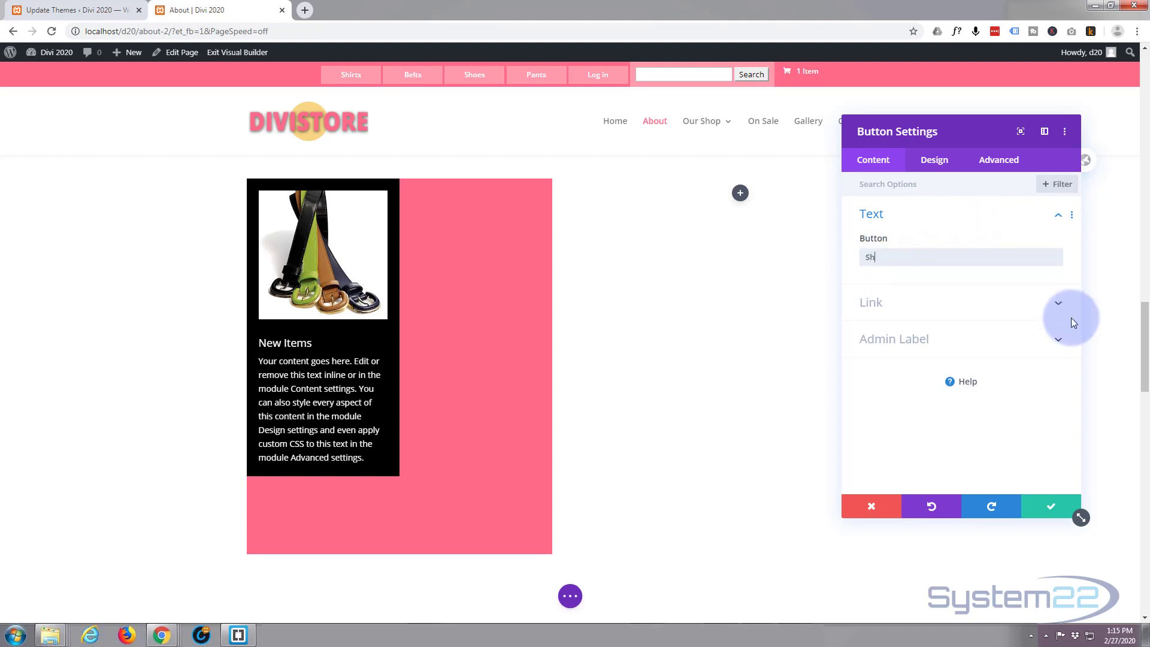
pyautogui.write('op No')
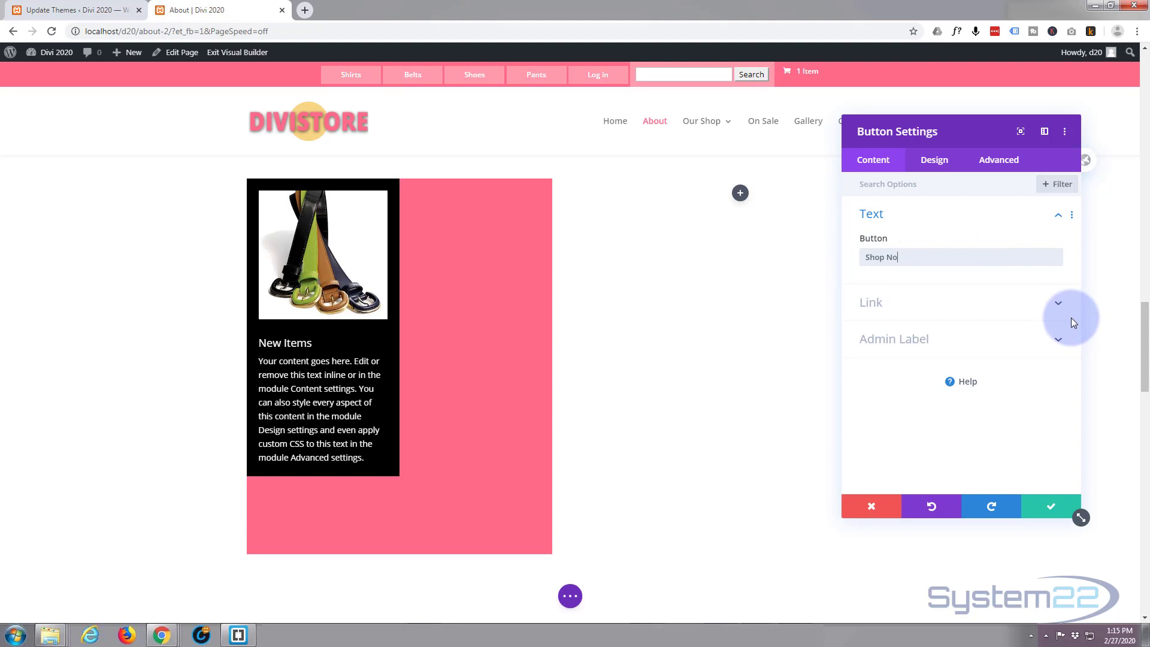
pyautogui.write('w')
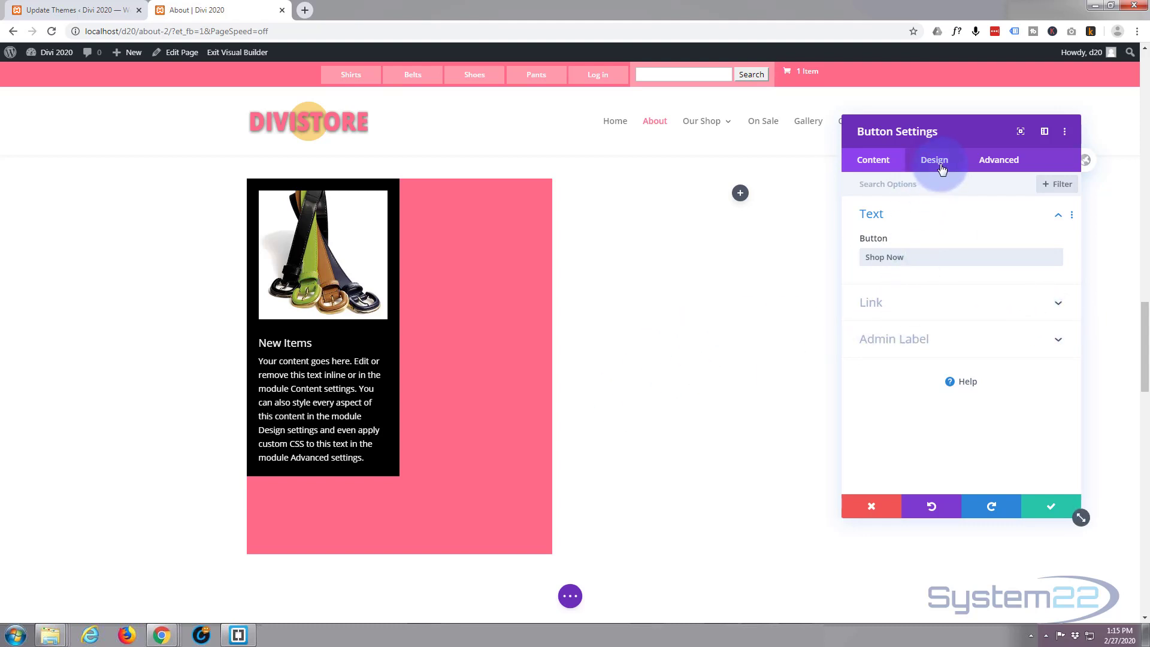
# - Turn on custom button styles with a red #e02b20 background and red border colour
pyautogui.click(932, 159)
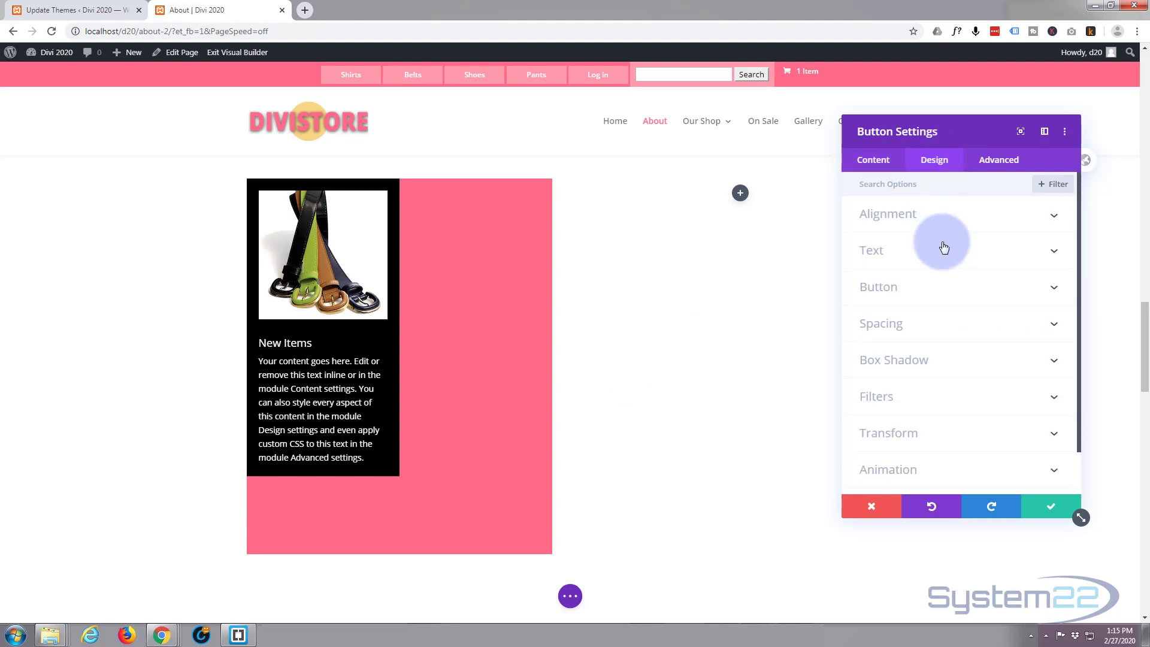
pyautogui.click(878, 286)
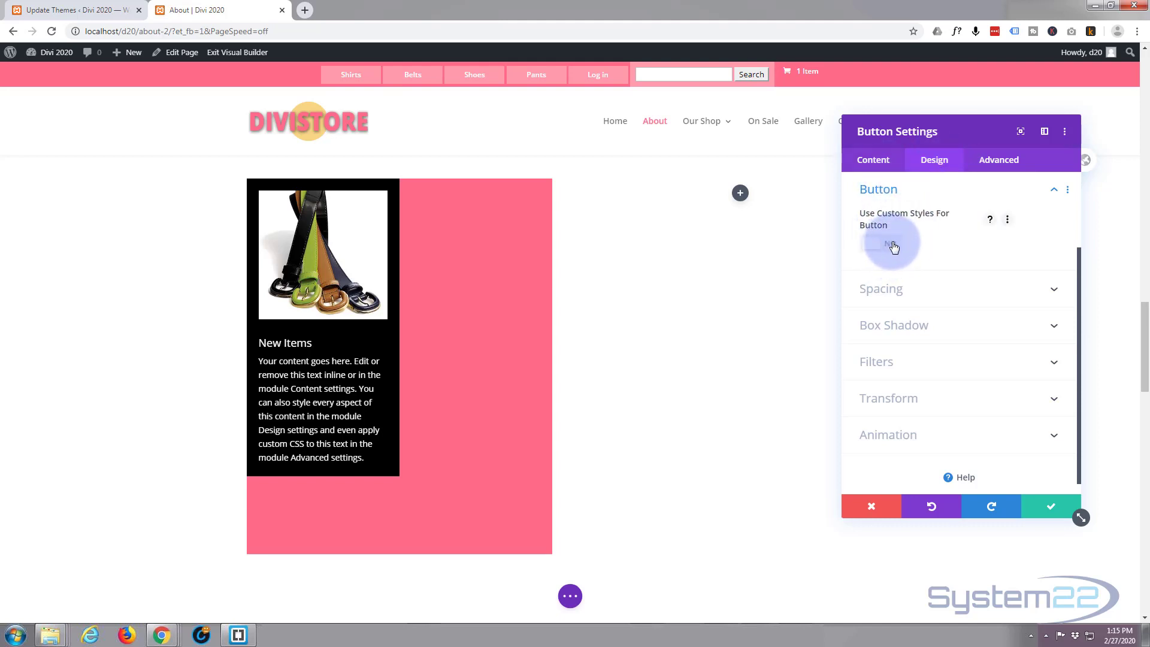
pyautogui.click(879, 243)
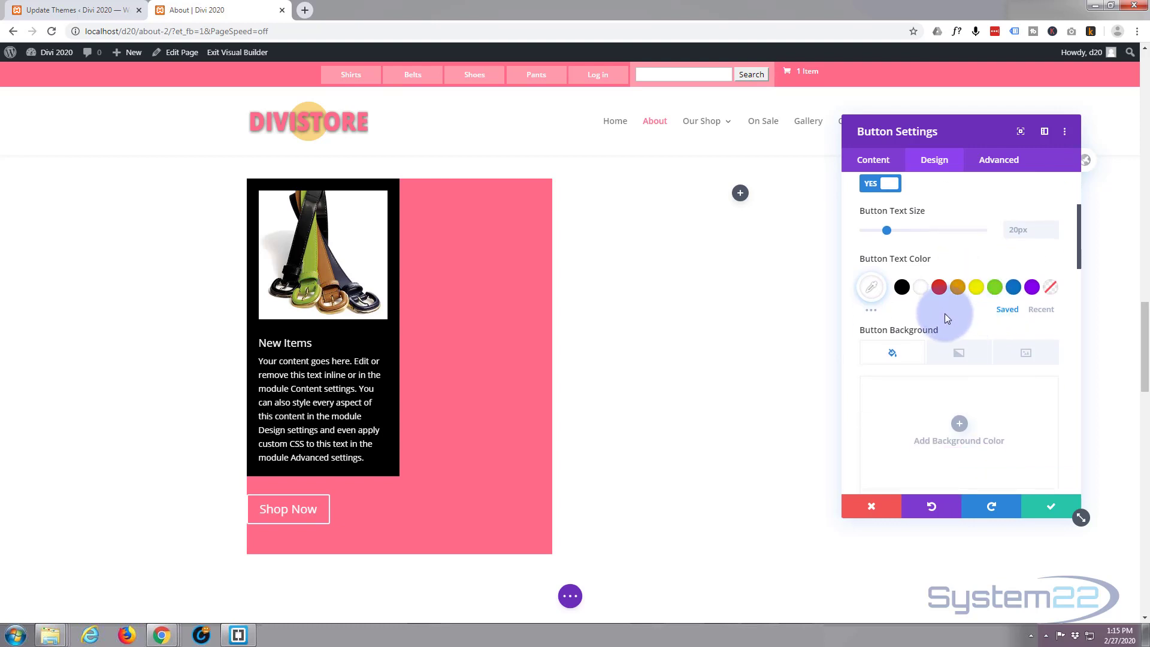
pyautogui.click(958, 423)
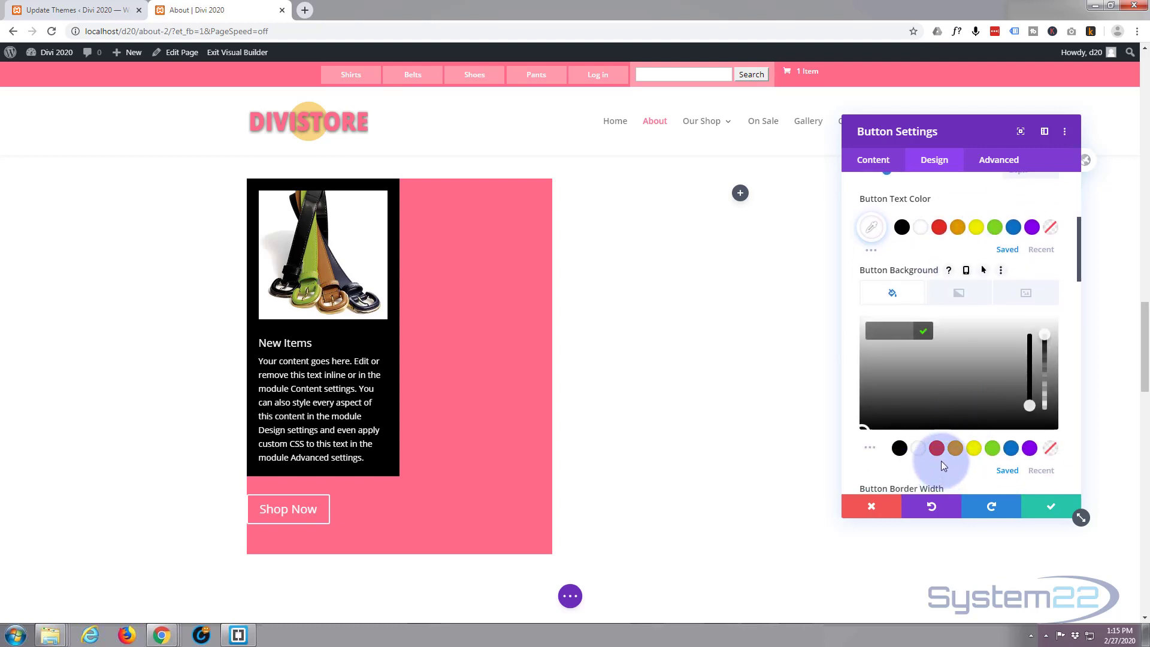
pyautogui.click(935, 447)
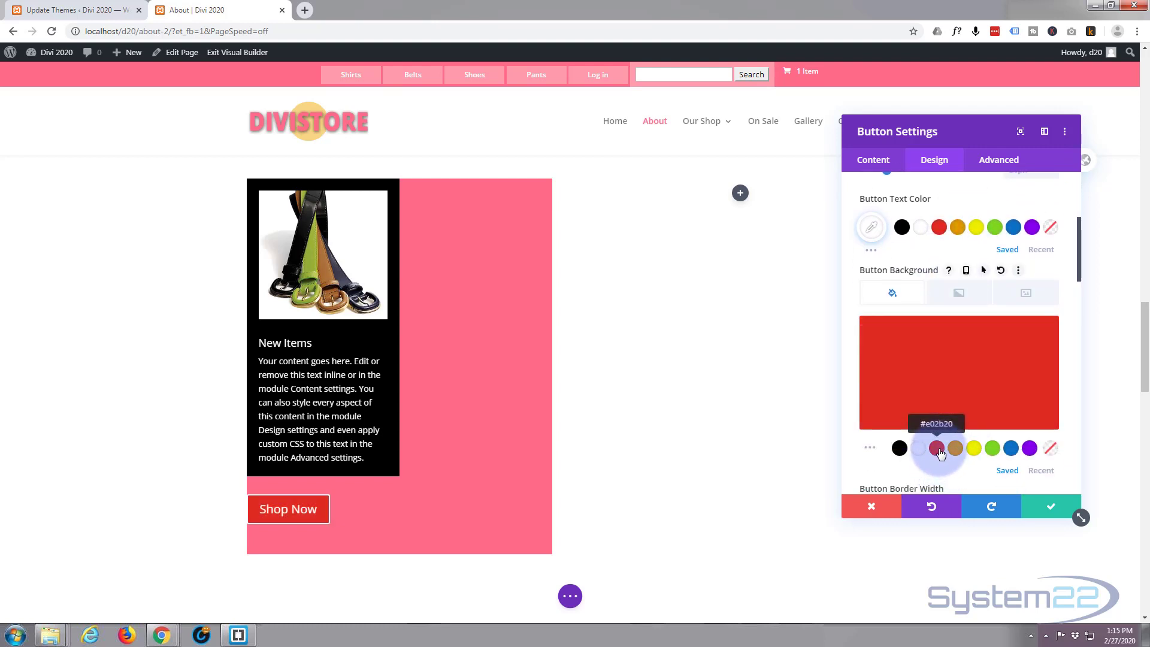
pyautogui.scroll(-3)
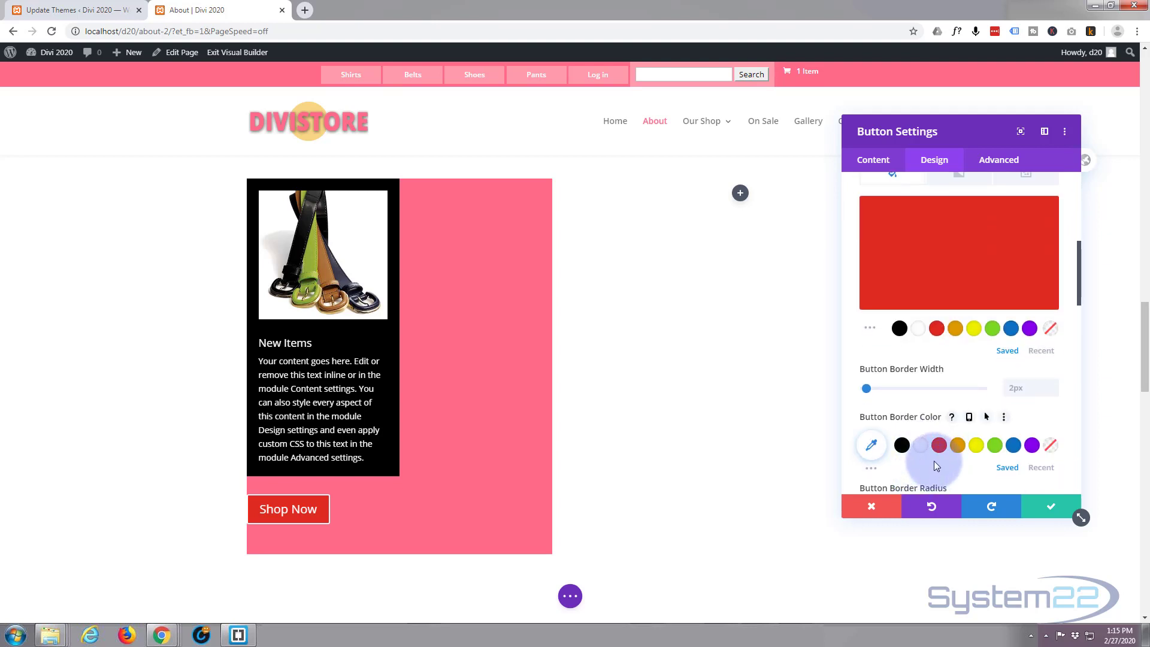
pyautogui.moveTo(937, 444)
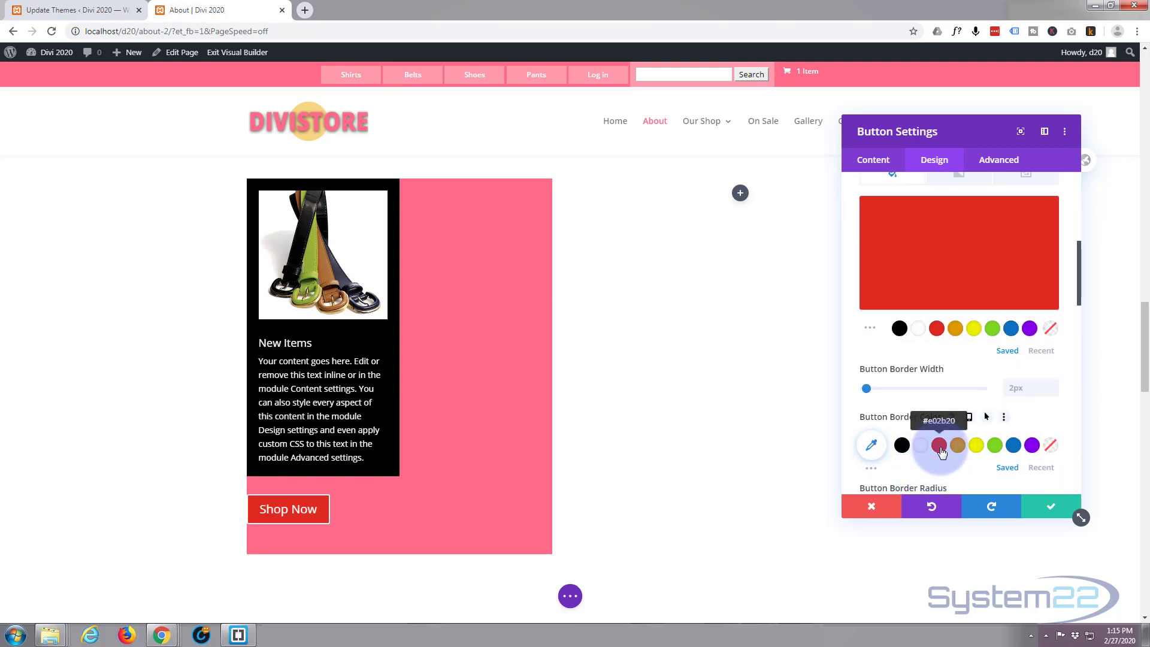
pyautogui.click(871, 445)
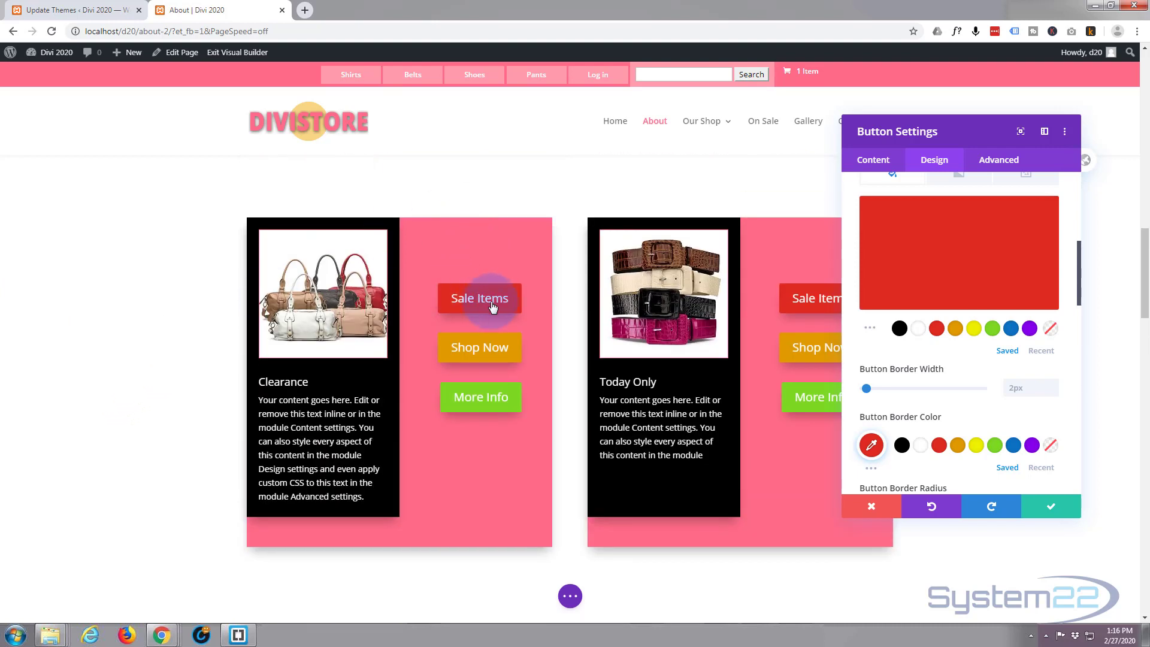
# - Switch Show Button Icon to NO so the Shop Now button is a plain red text label
pyautogui.scroll(-3)
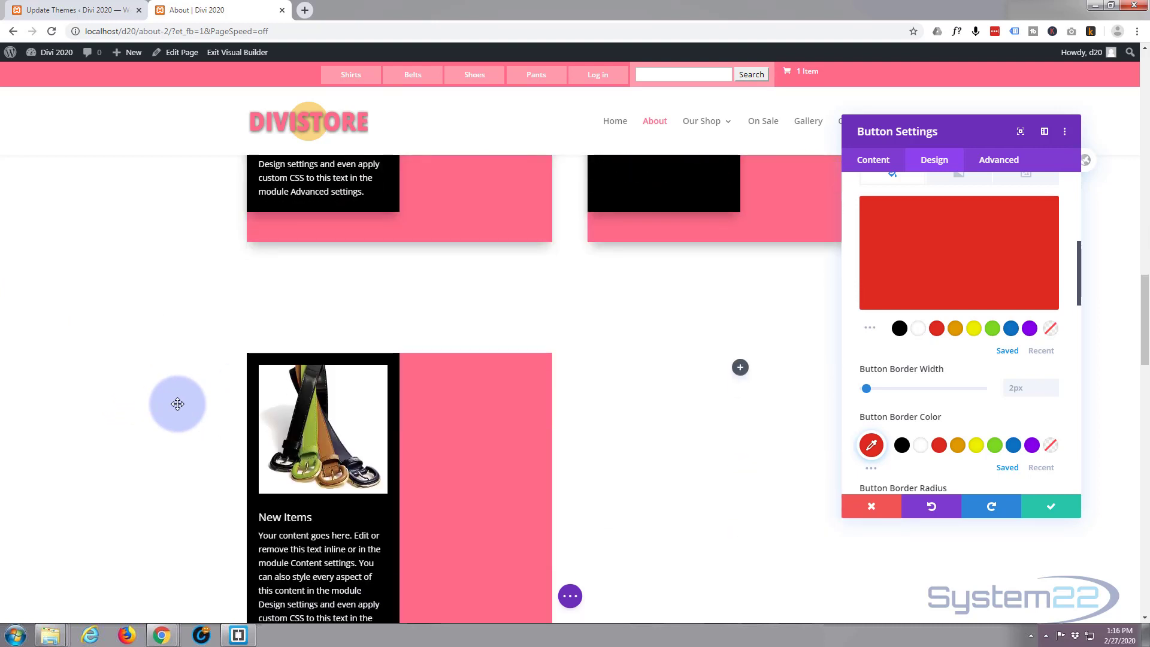
pyautogui.scroll(-3)
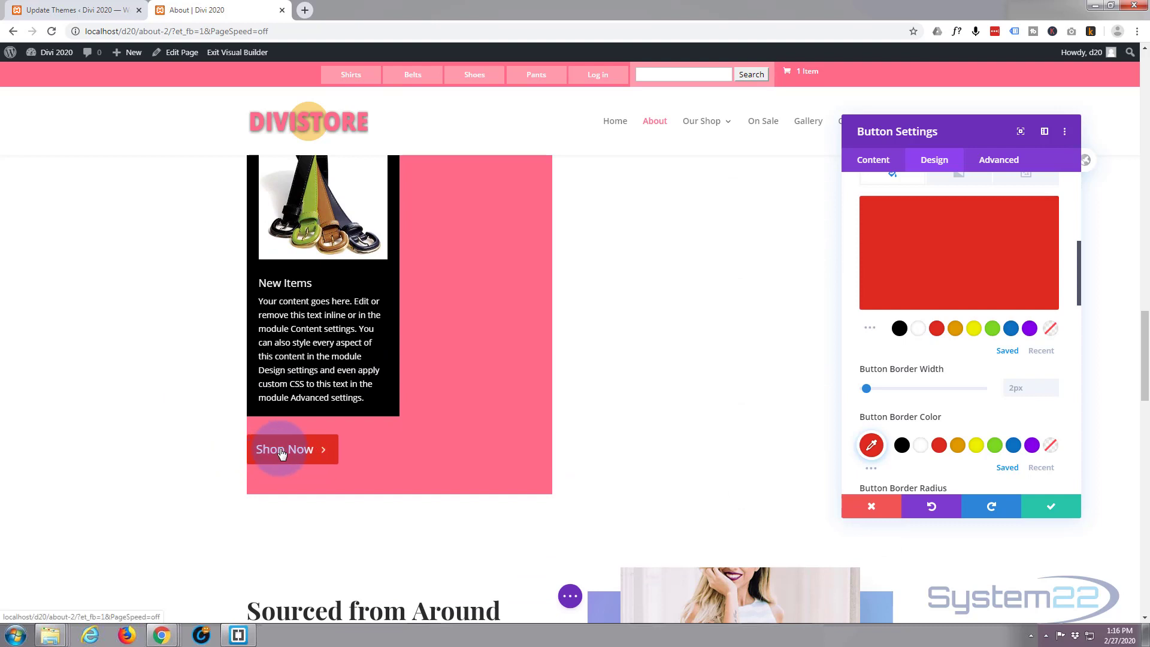
pyautogui.moveTo(287, 459)
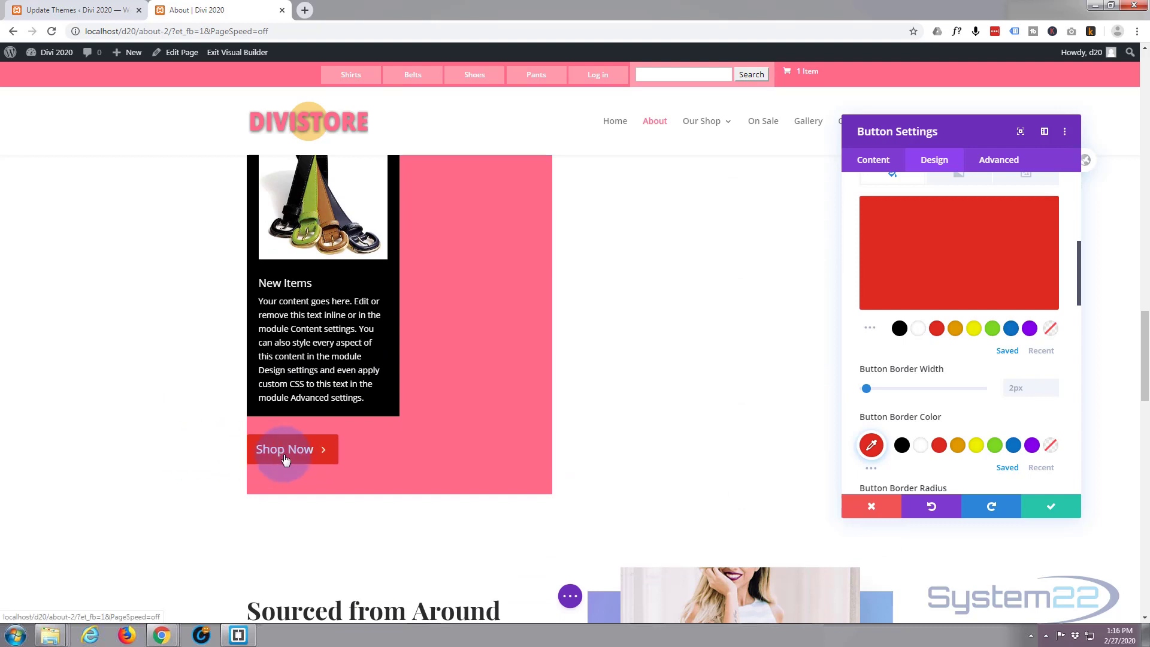
pyautogui.moveTo(226, 451)
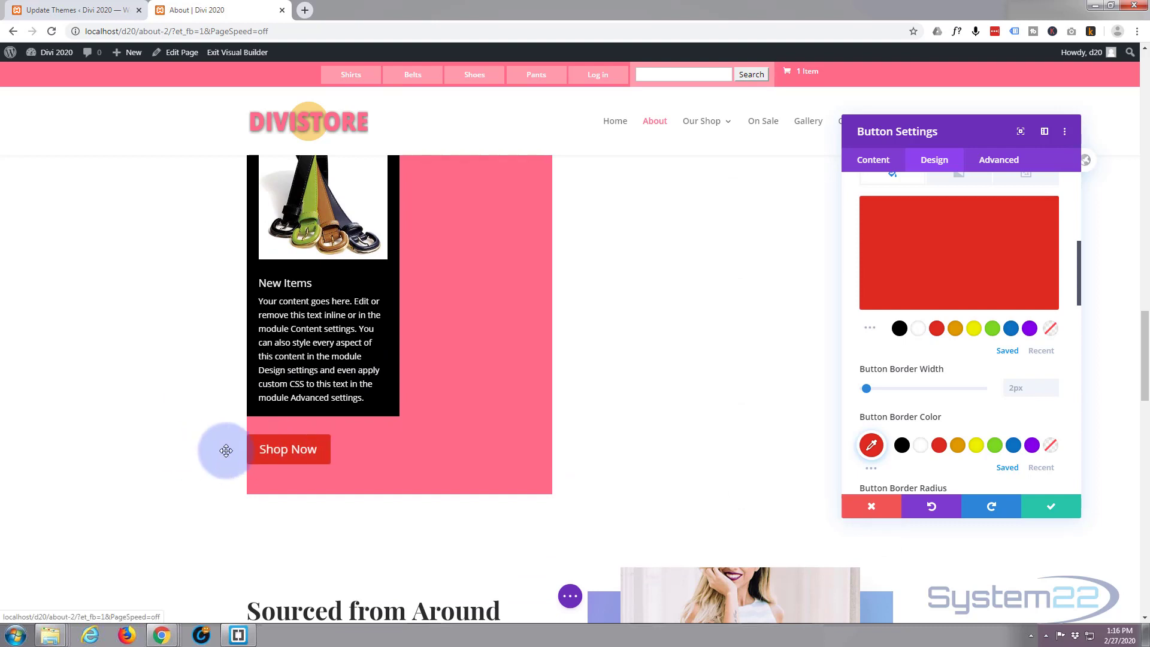
pyautogui.moveTo(943, 424)
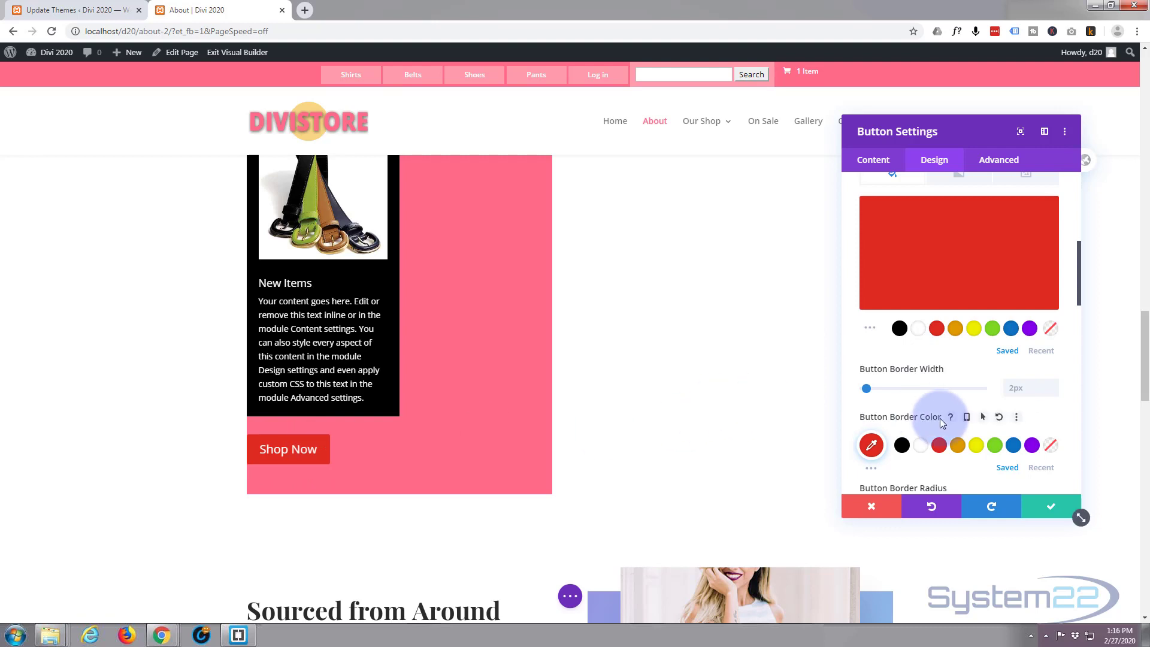
pyautogui.scroll(-3)
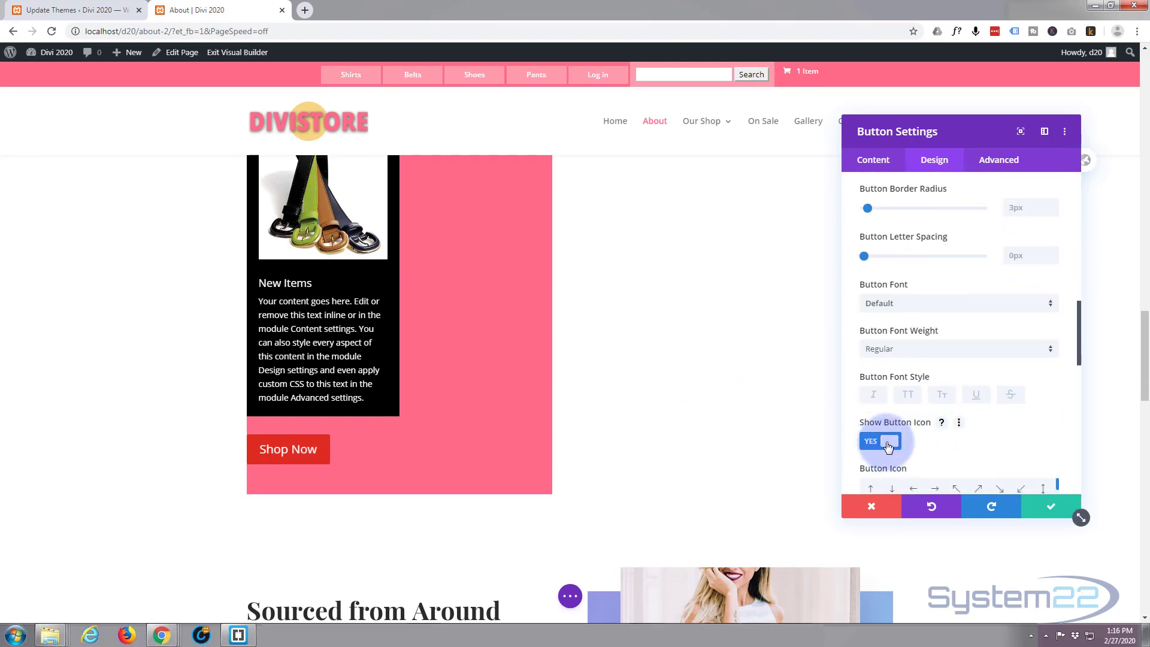
pyautogui.click(881, 441)
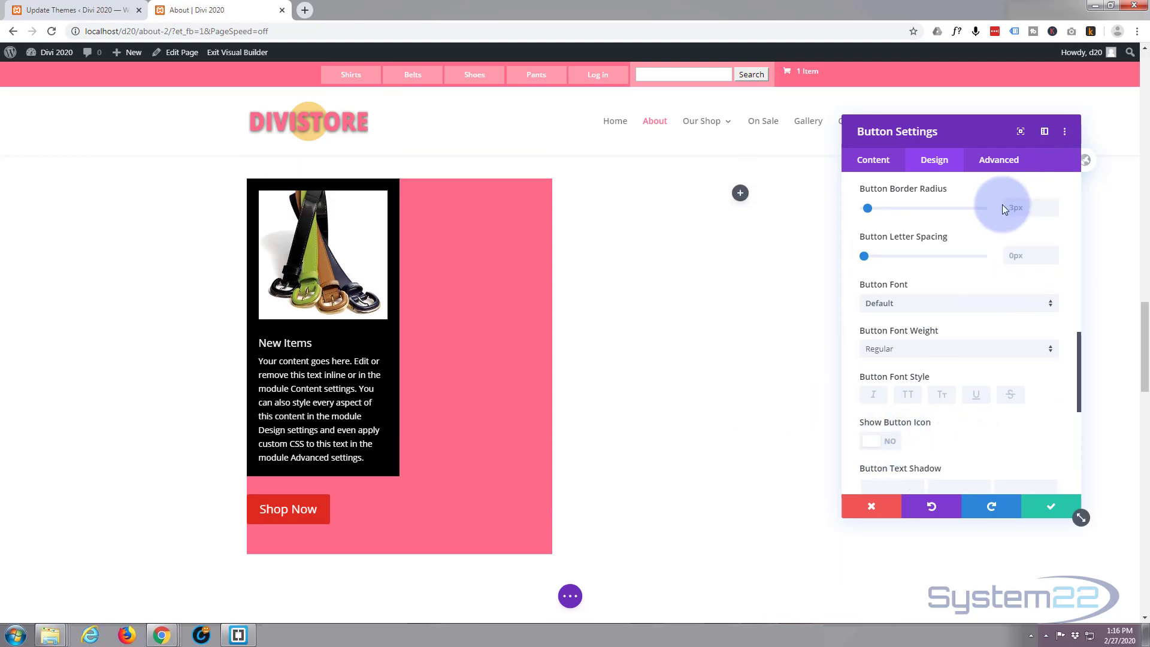
# - Expand the Shop Now button's Position options under its Advanced settings
pyautogui.click(997, 160)
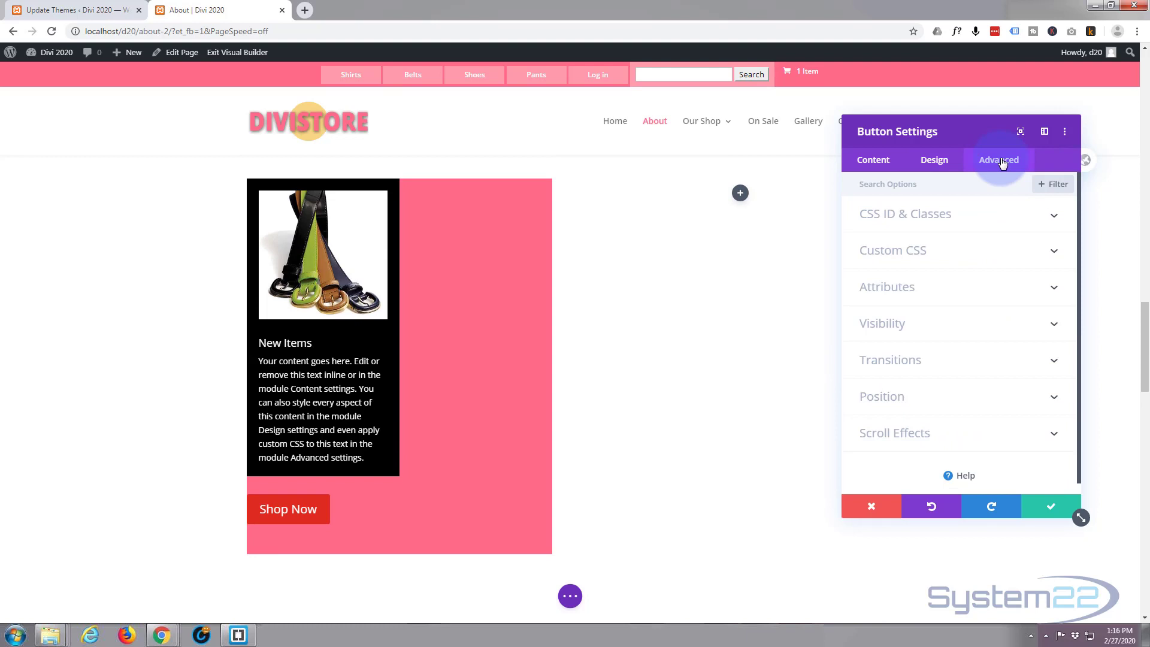
pyautogui.moveTo(972, 394)
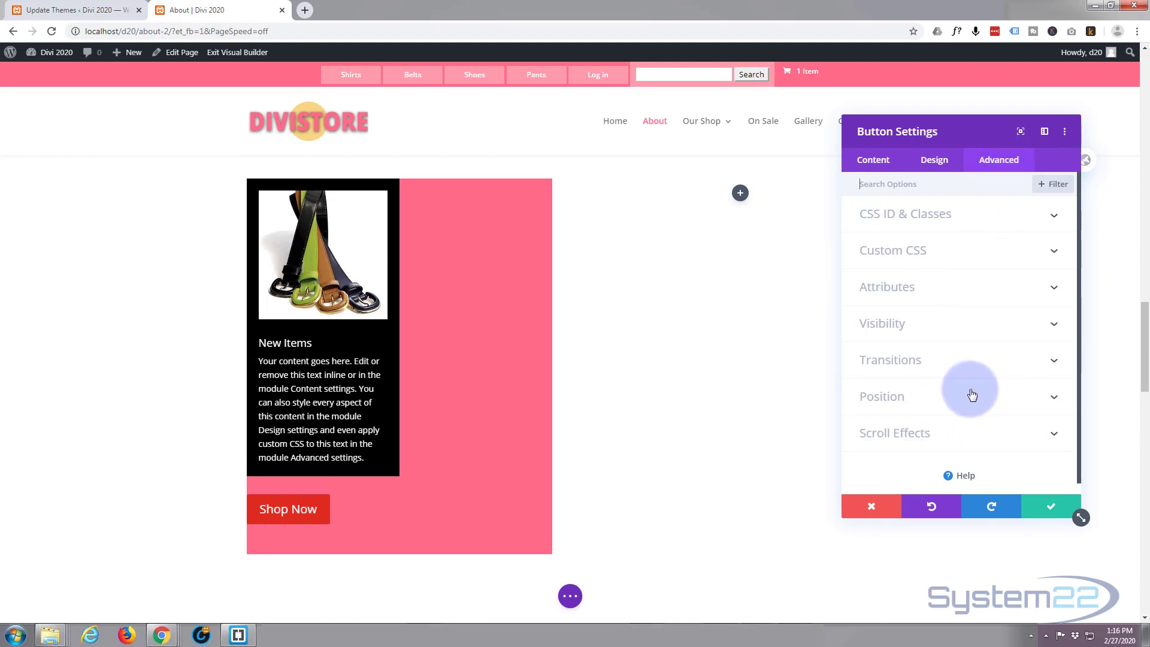
pyautogui.click(882, 396)
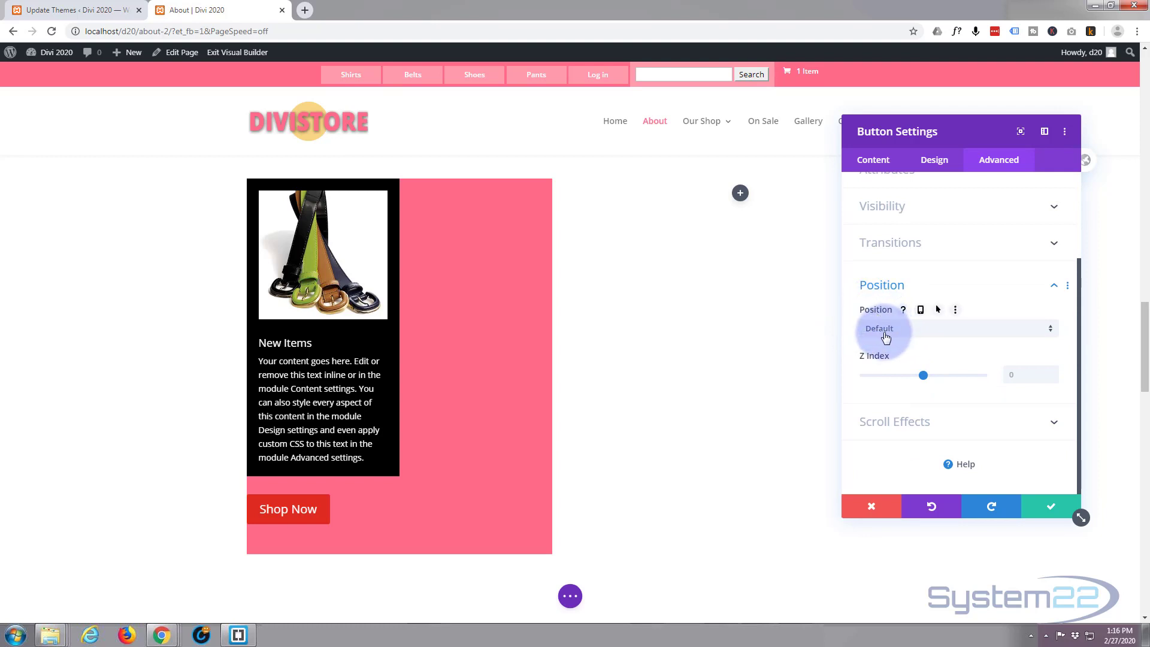
pyautogui.moveTo(1055, 334)
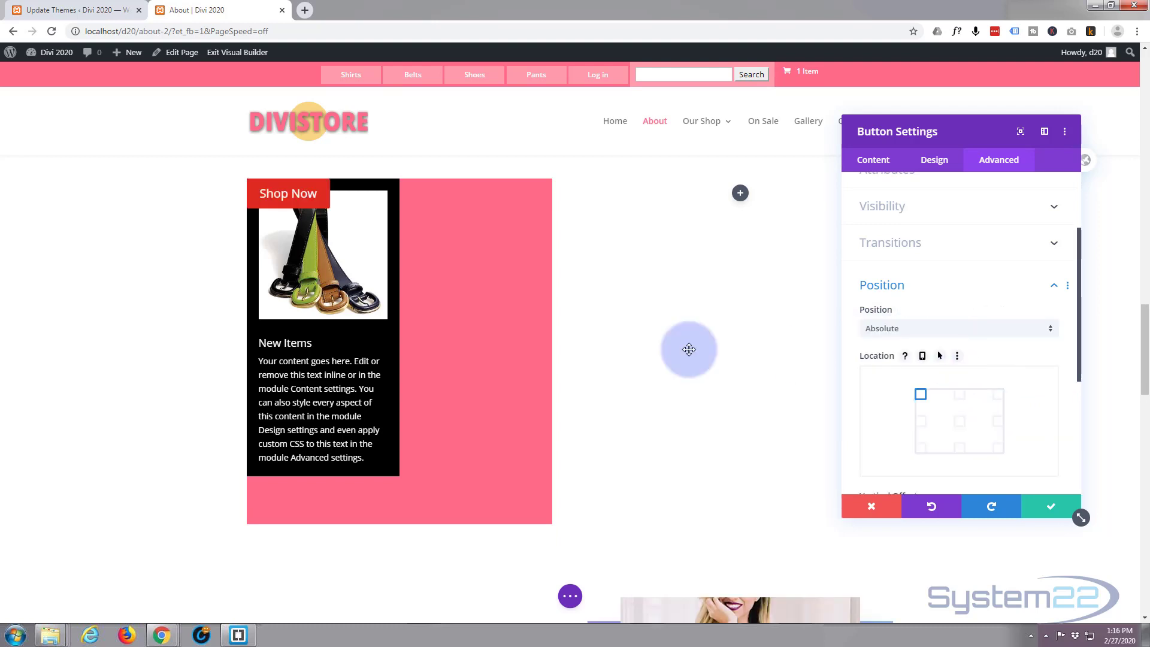
pyautogui.moveTo(282, 200)
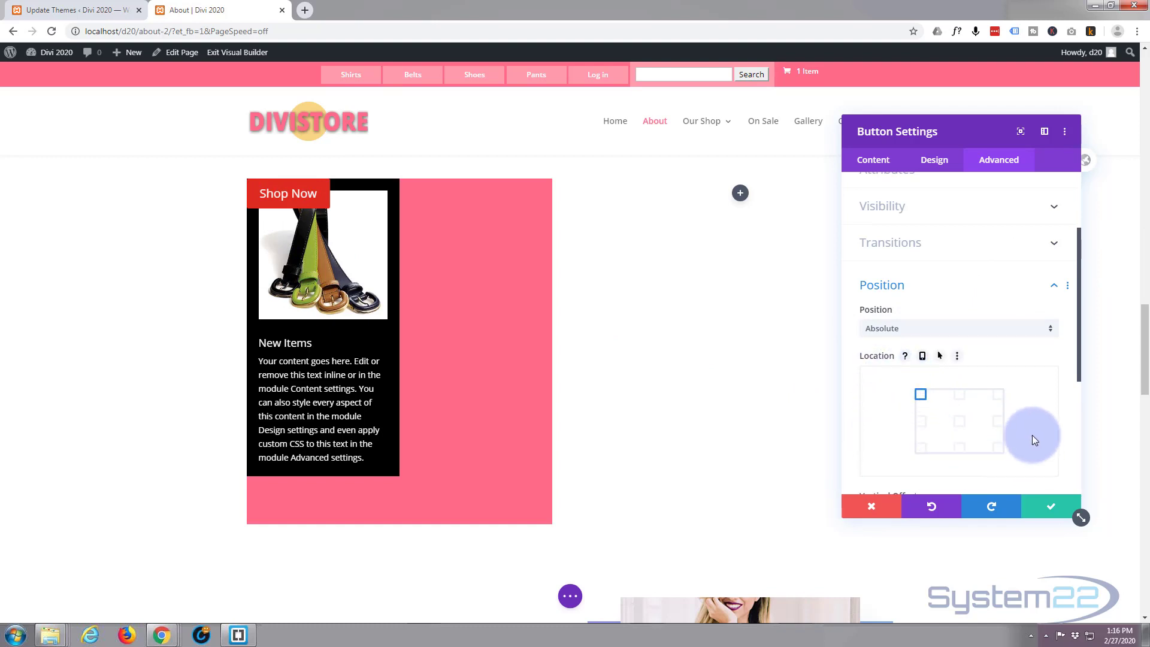
pyautogui.moveTo(926, 427)
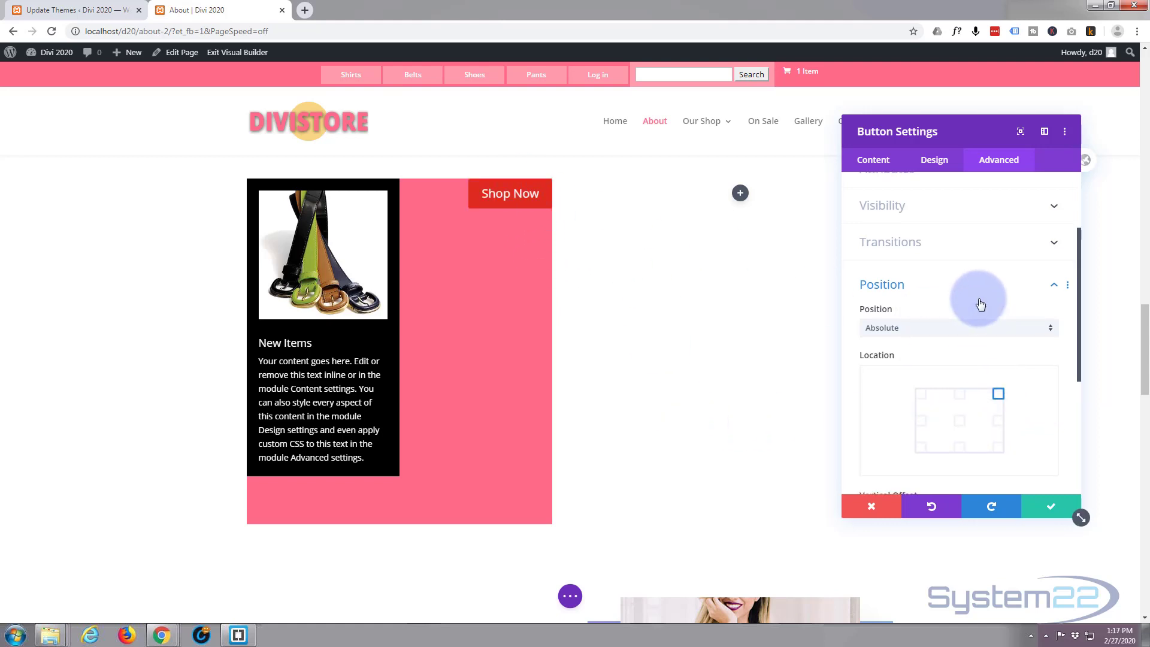
# - Set the button's Vertical Offset to 20% and Horizontal Offset to 10%
pyautogui.scroll(-3)
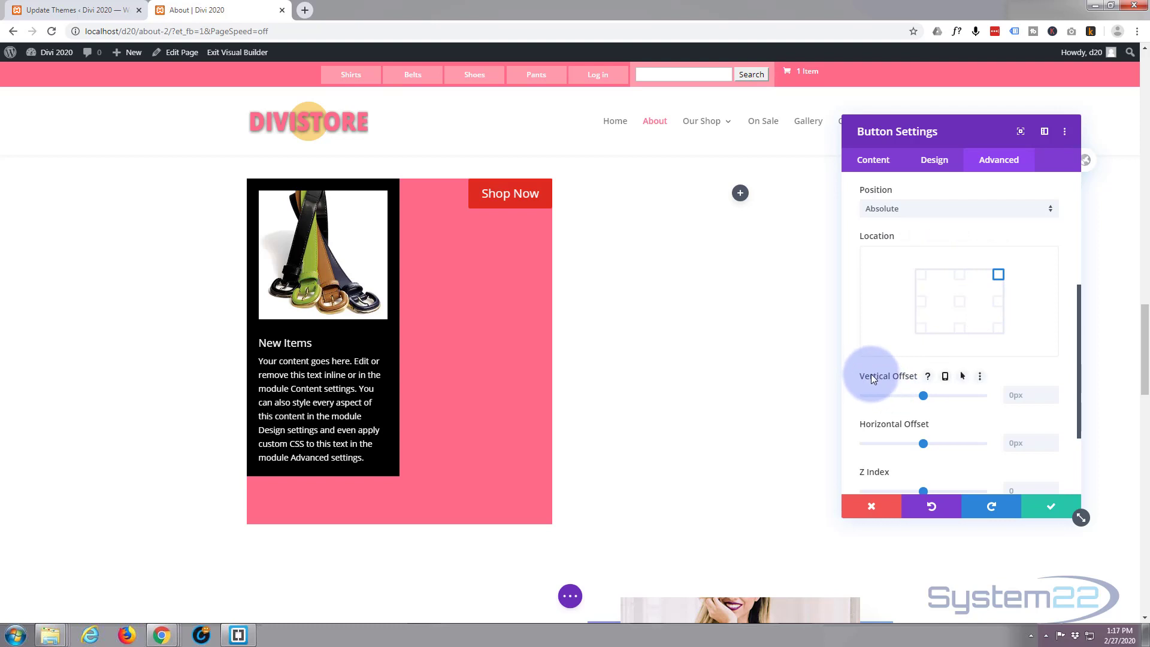
pyautogui.moveTo(432, 516)
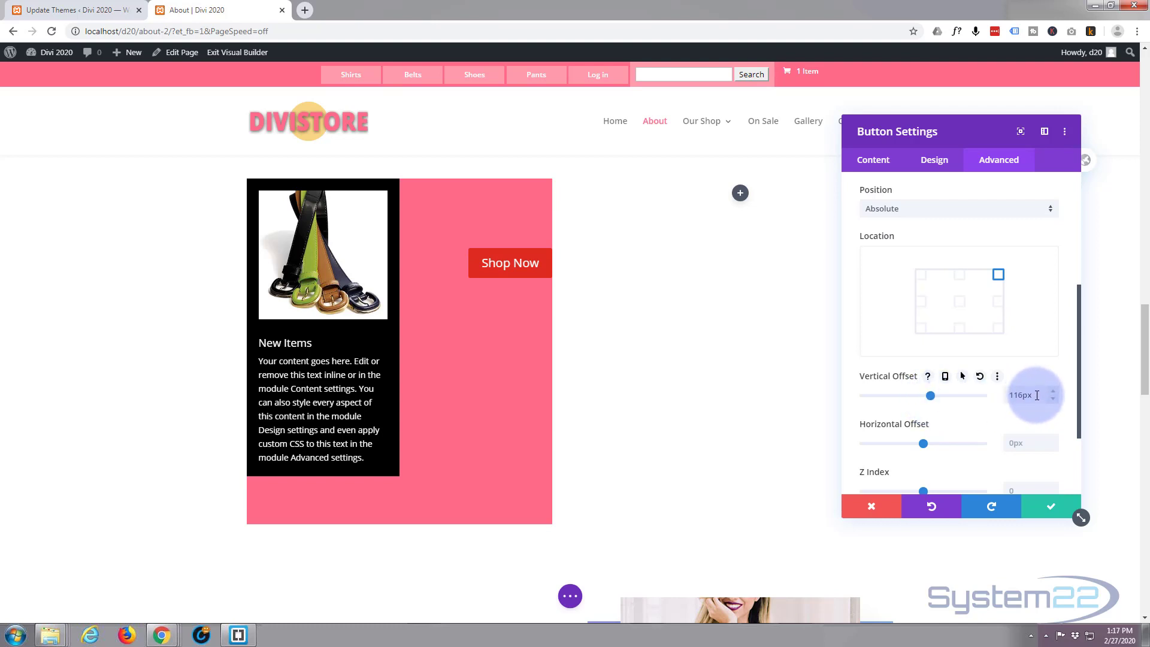
pyautogui.tripleClick(1020, 394)
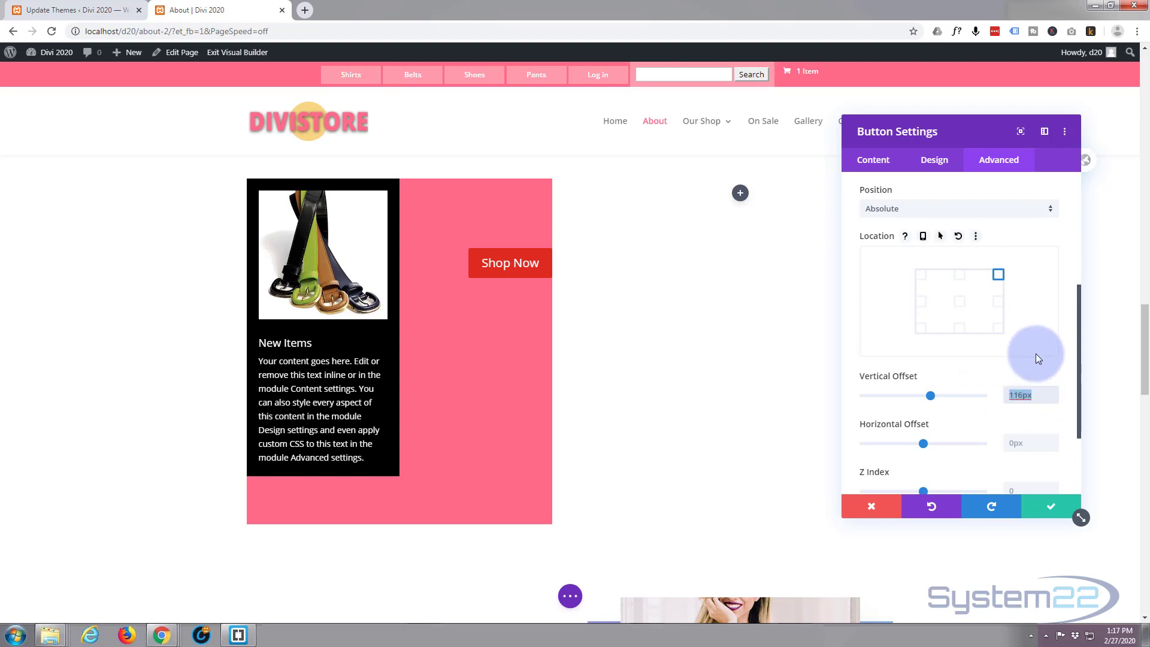
pyautogui.write('20px')
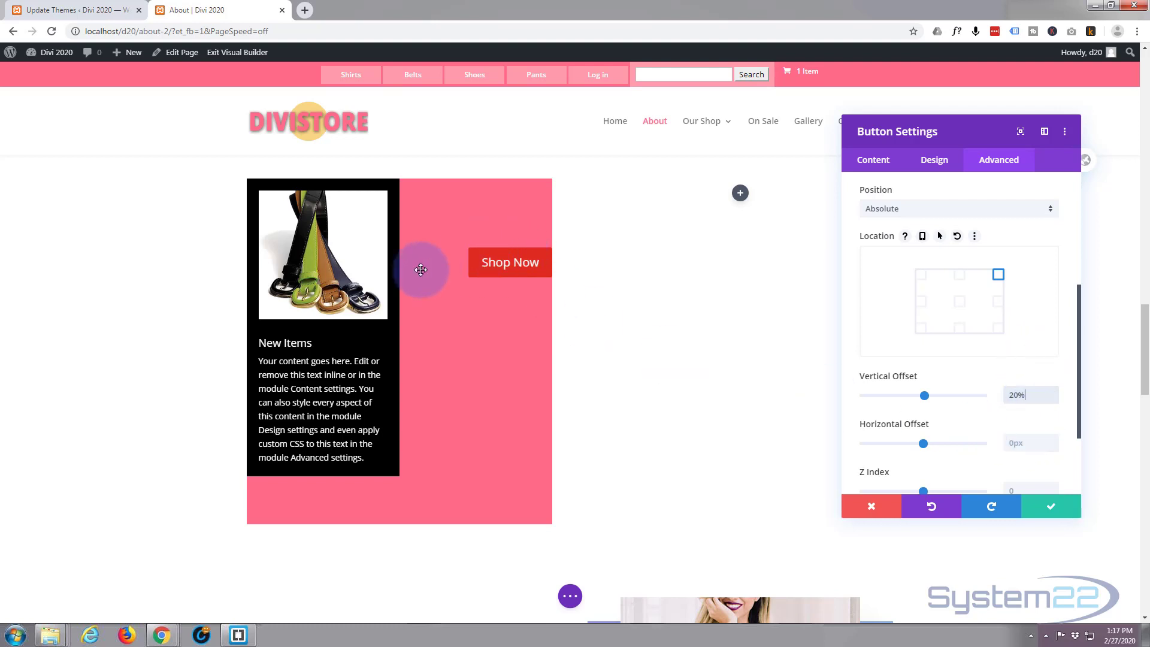
pyautogui.moveTo(502, 274)
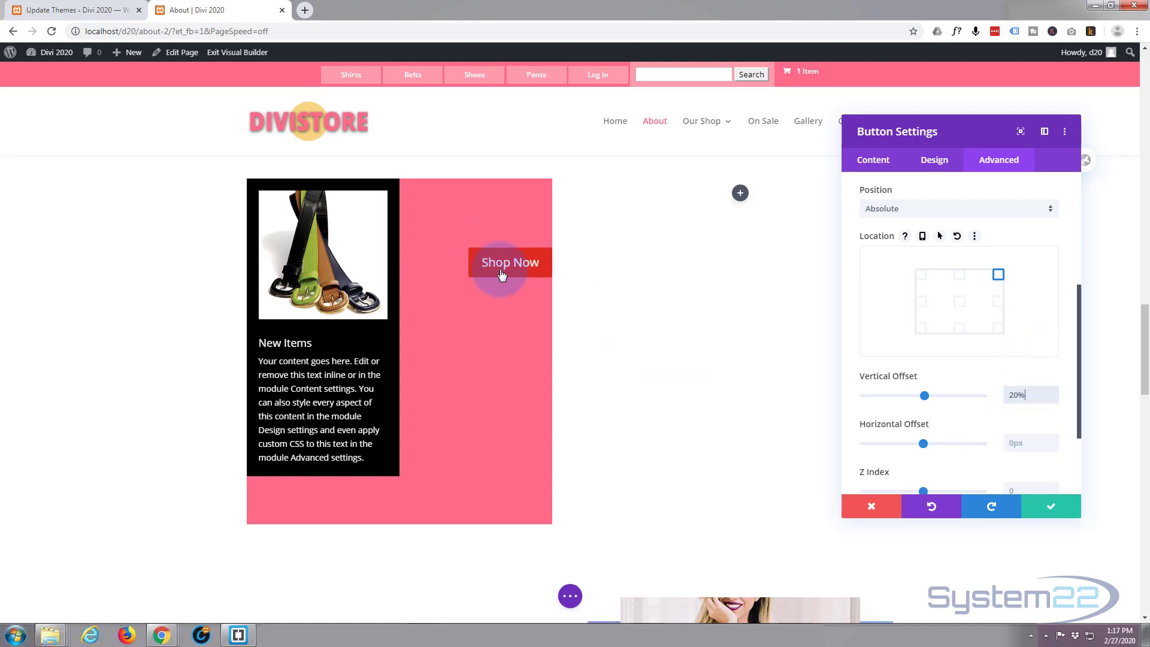
pyautogui.moveTo(1053, 452)
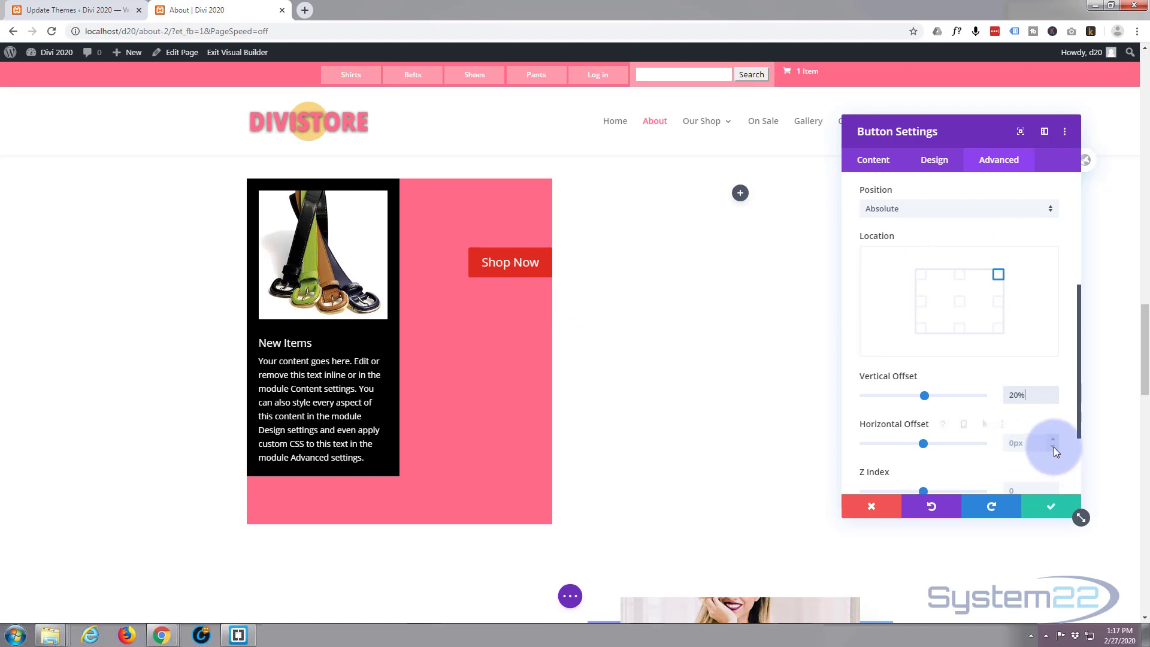
pyautogui.click(1052, 446)
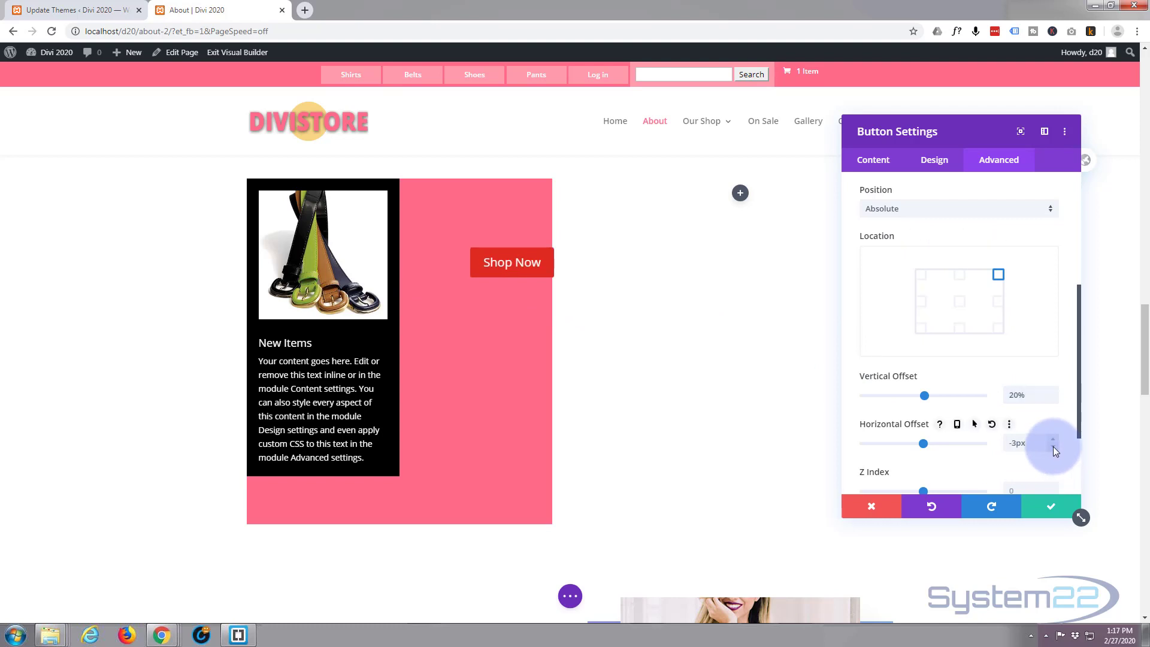
pyautogui.click(1051, 438)
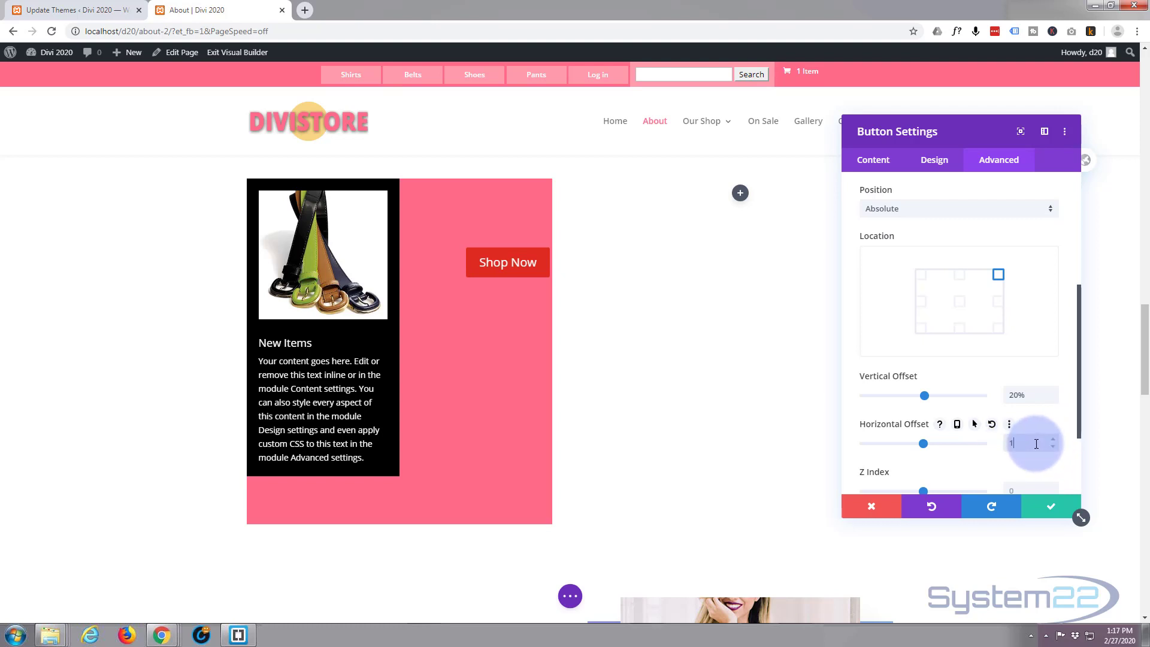
pyautogui.write('0%')
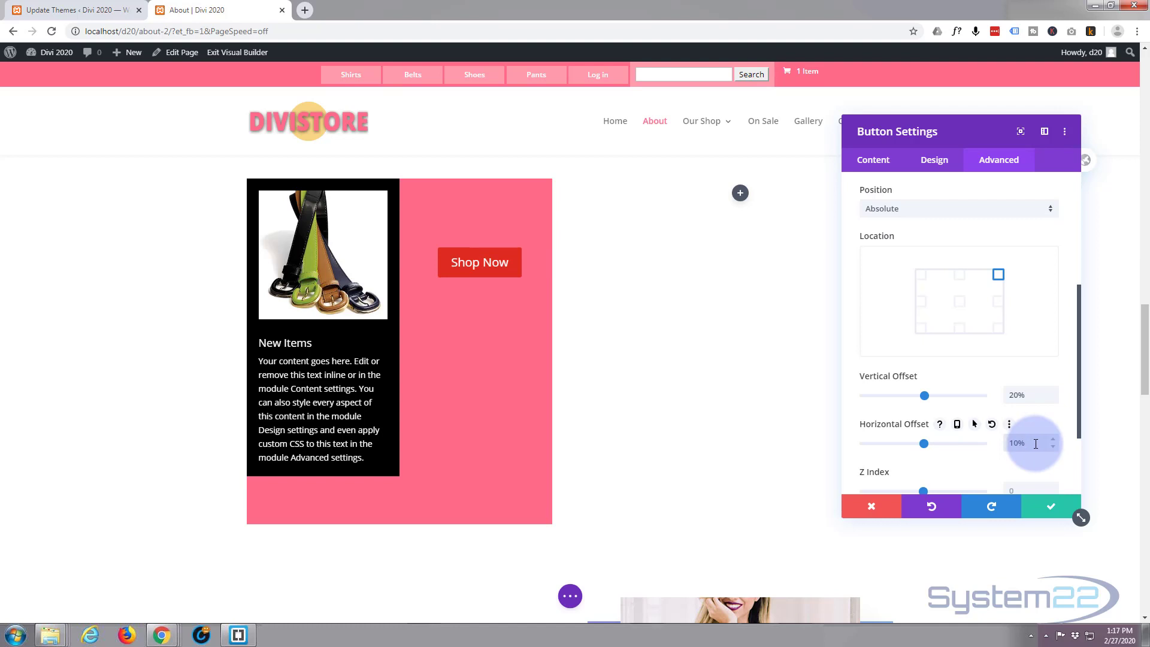
pyautogui.moveTo(915, 273)
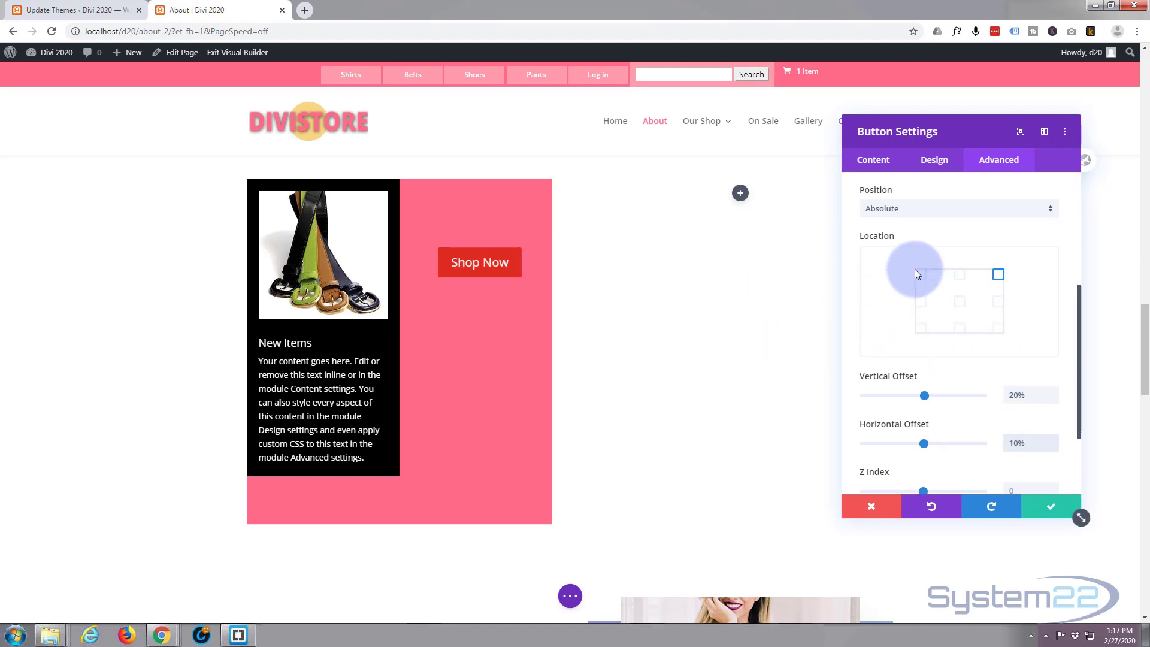
pyautogui.scroll(-3)
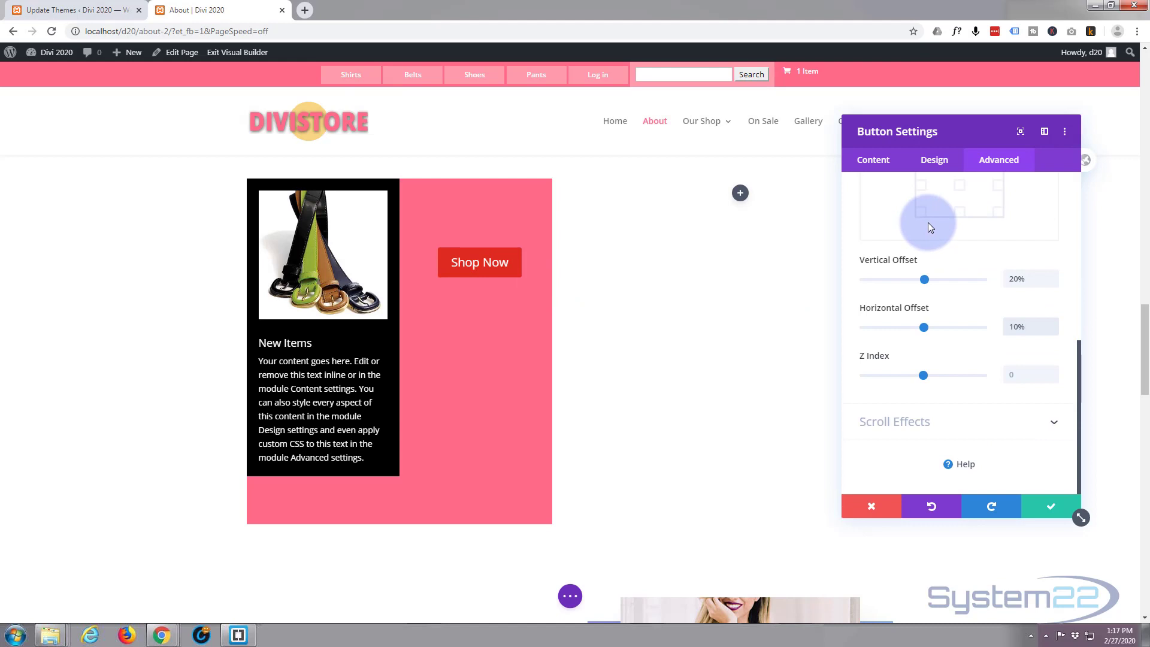
# - Apply the bottom Box Shadow preset to the Shop Now button (12px vertical, 18px blur)
pyautogui.click(933, 159)
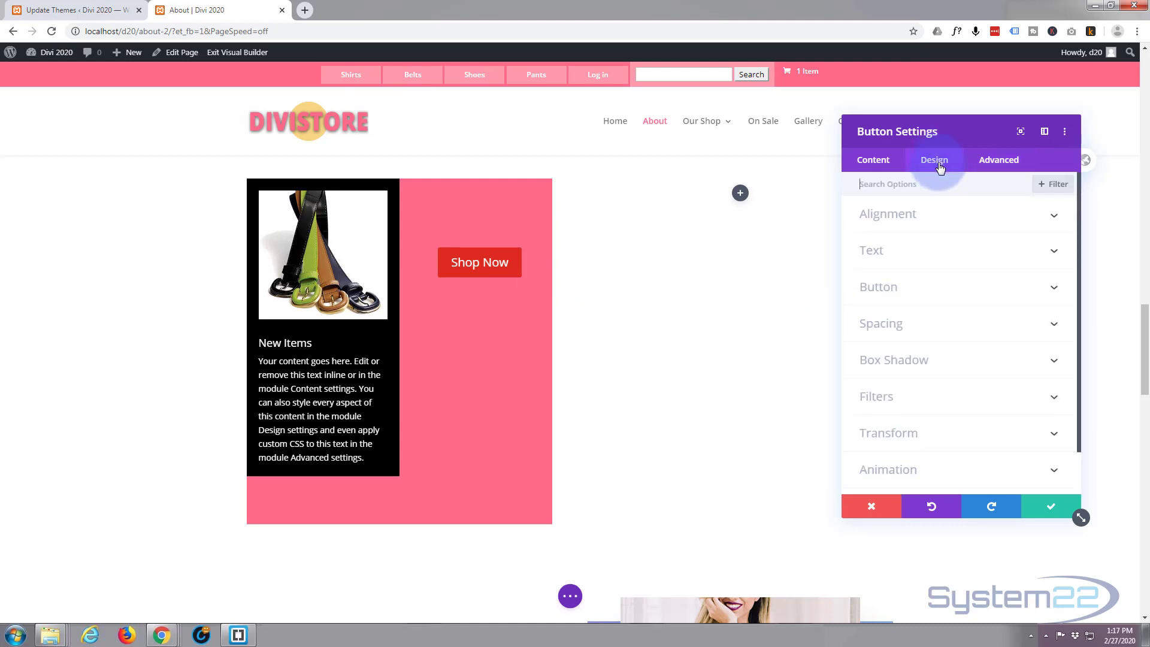
pyautogui.click(878, 286)
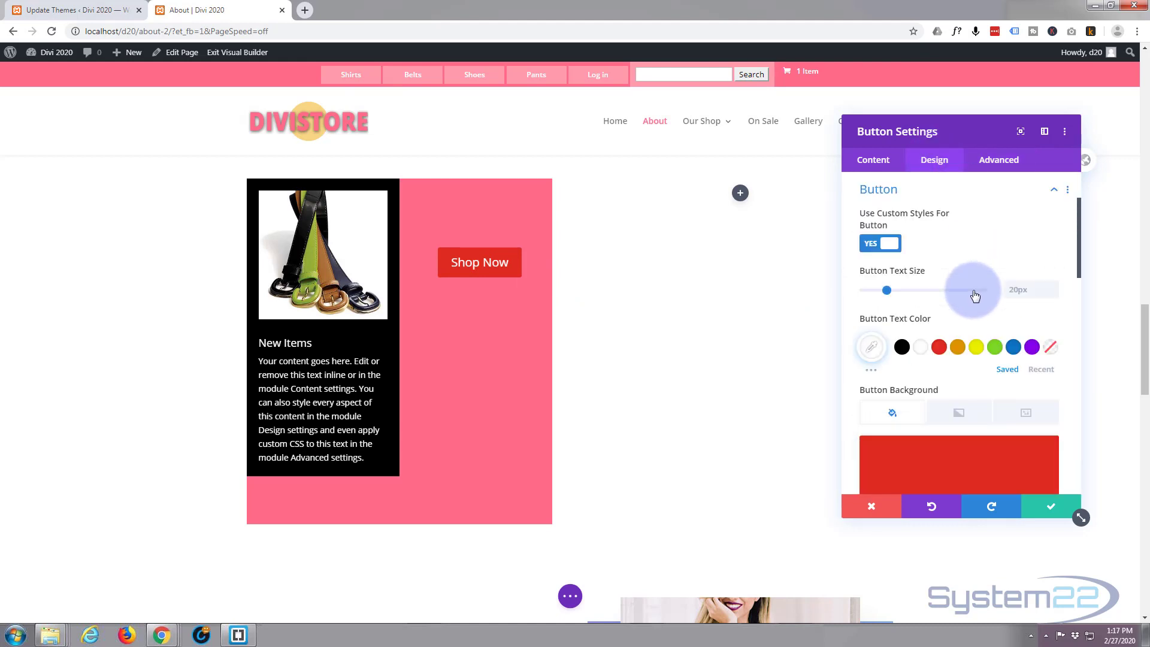
pyautogui.scroll(-3)
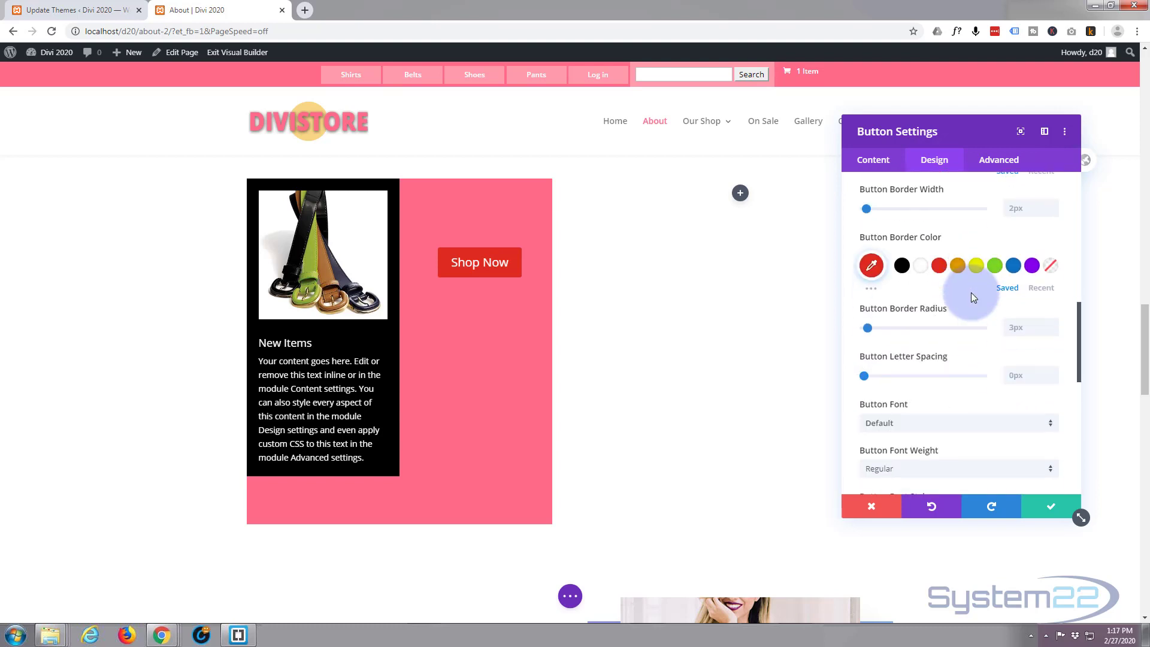
pyautogui.scroll(-3)
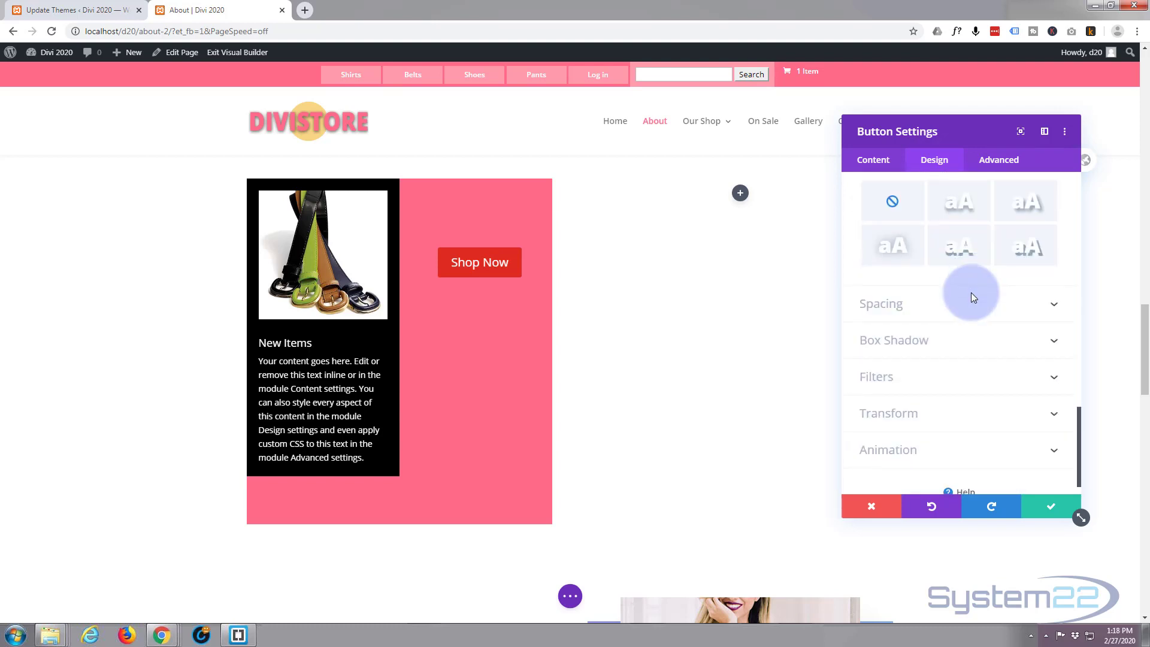
pyautogui.click(894, 339)
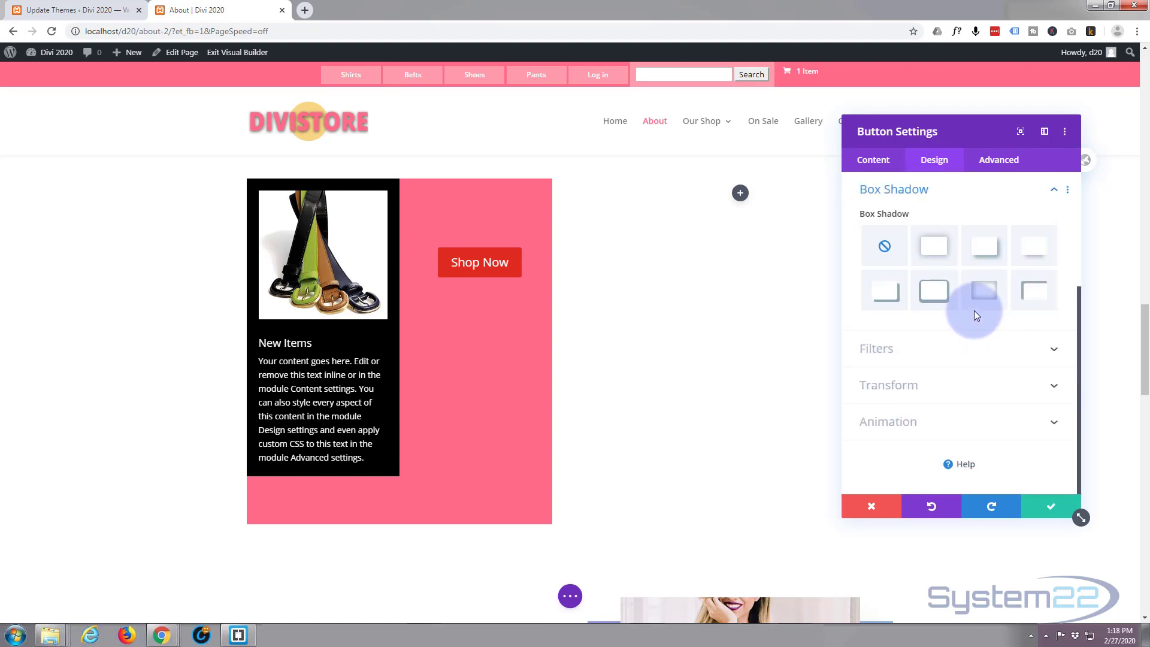
pyautogui.click(1034, 245)
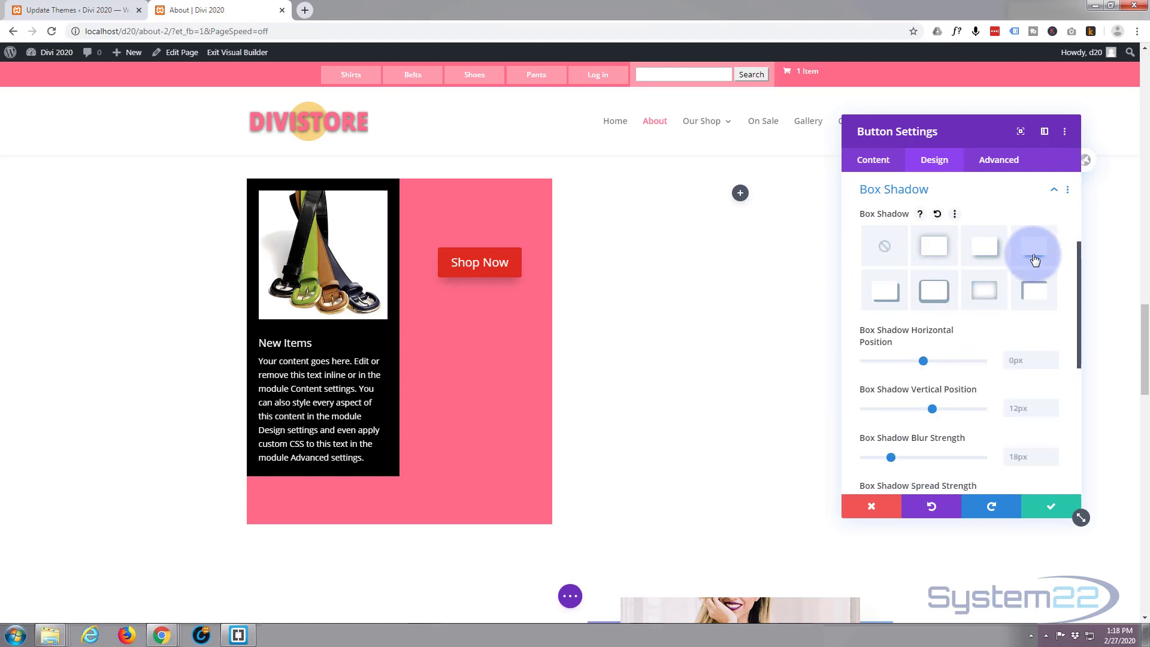
pyautogui.moveTo(995, 462)
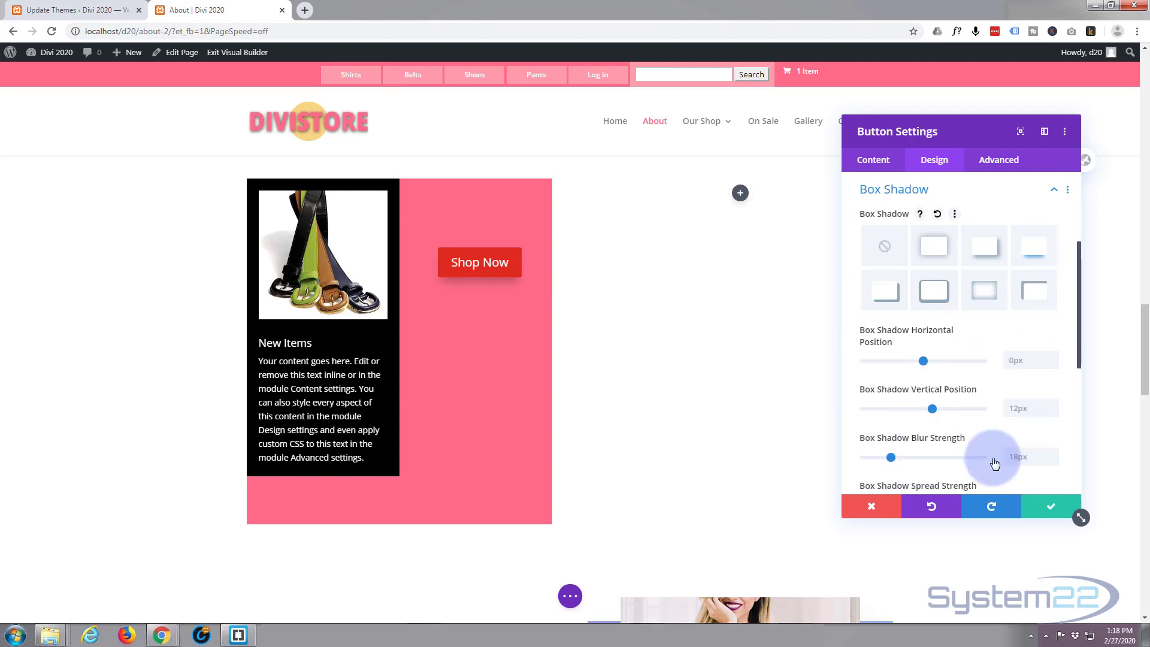
pyautogui.moveTo(1051, 505)
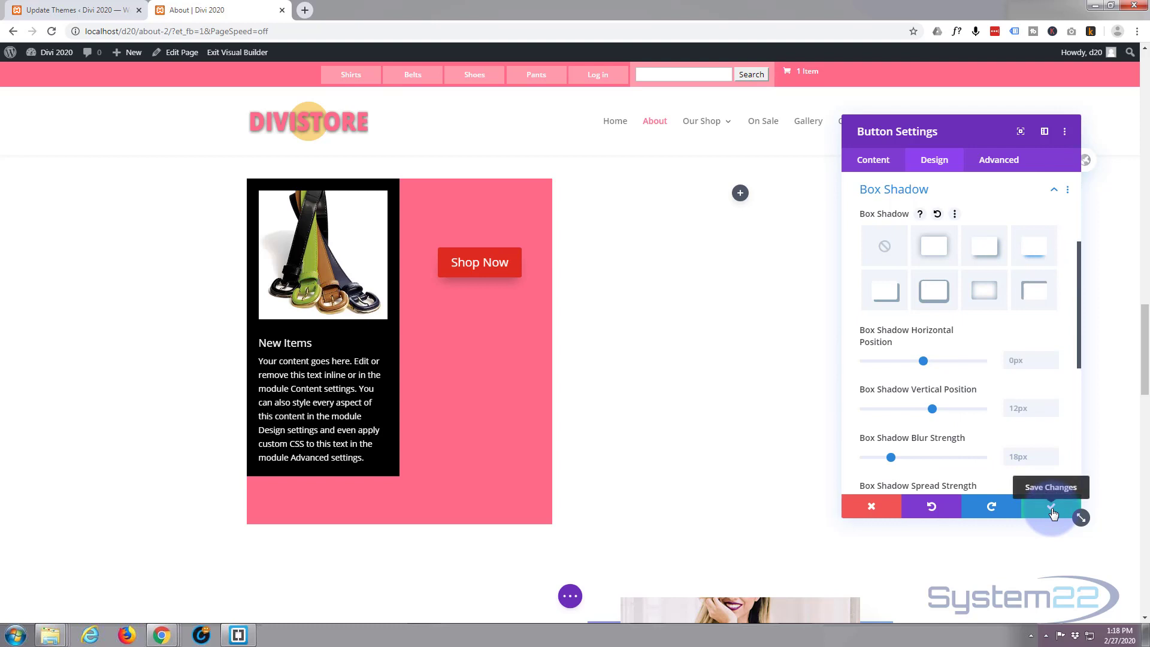
# - Save the button changes and expand the page-level builder options bar
pyautogui.click(1050, 506)
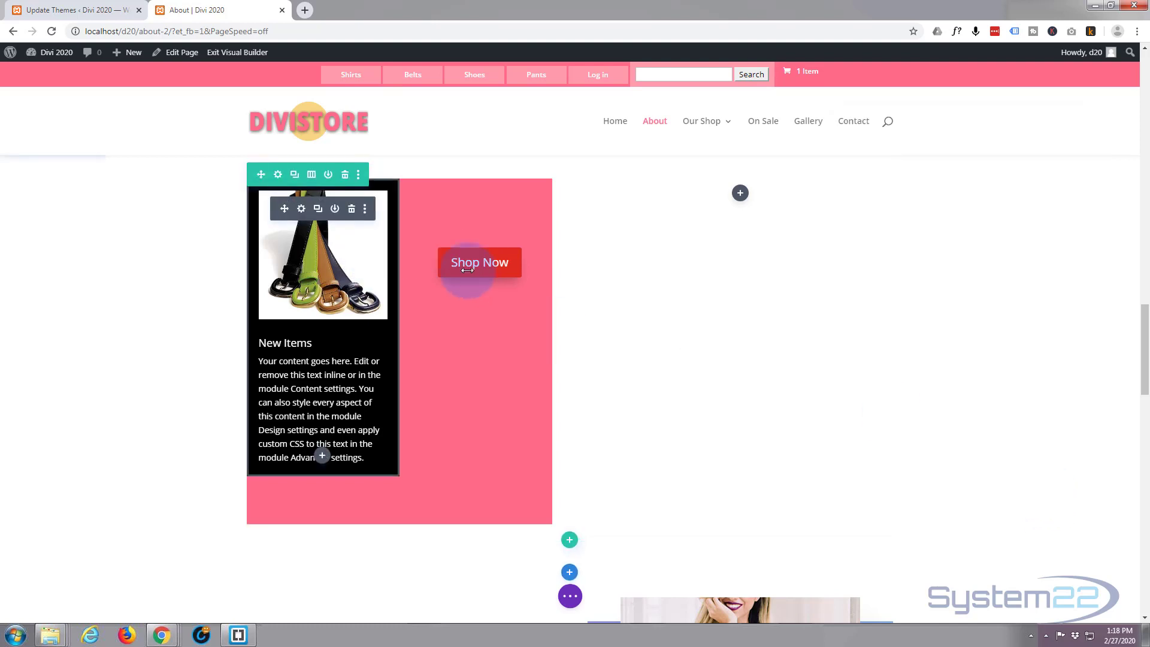
pyautogui.moveTo(283, 206)
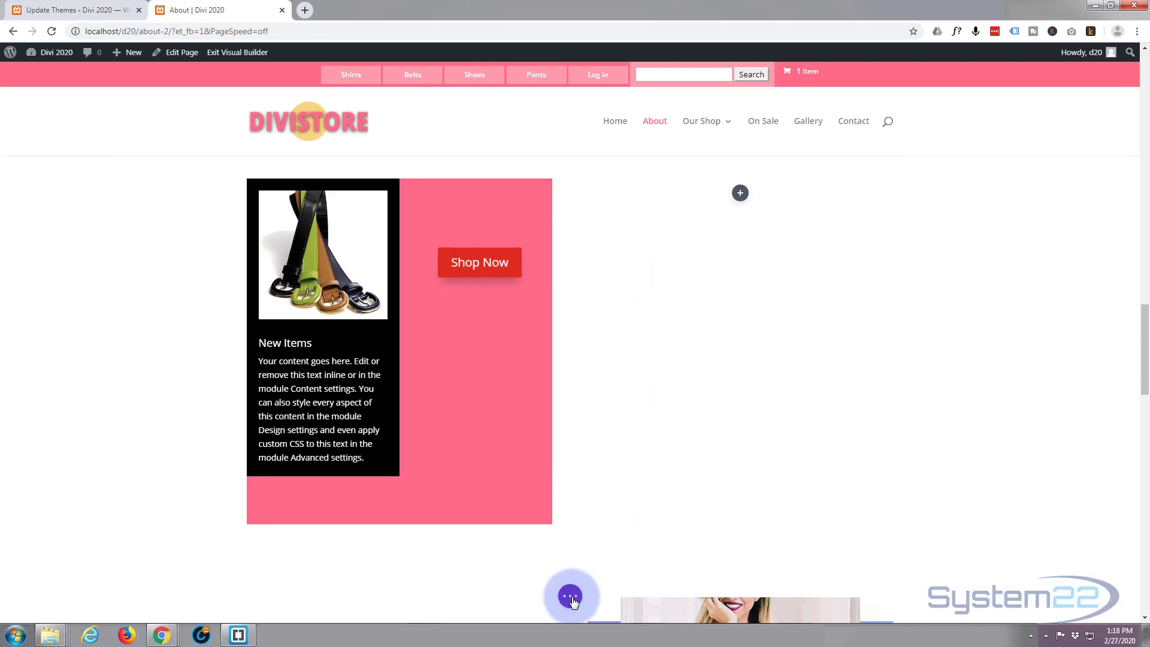
pyautogui.click(570, 596)
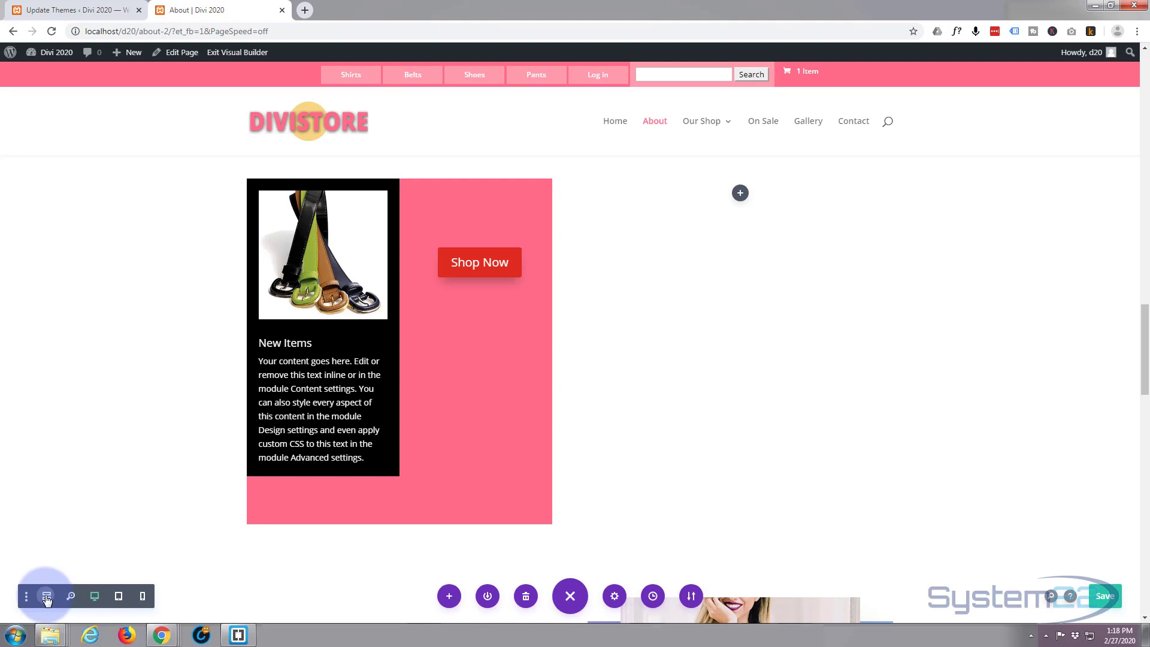
# - Switch to wireframe view and open the second Button module's settings
pyautogui.click(45, 596)
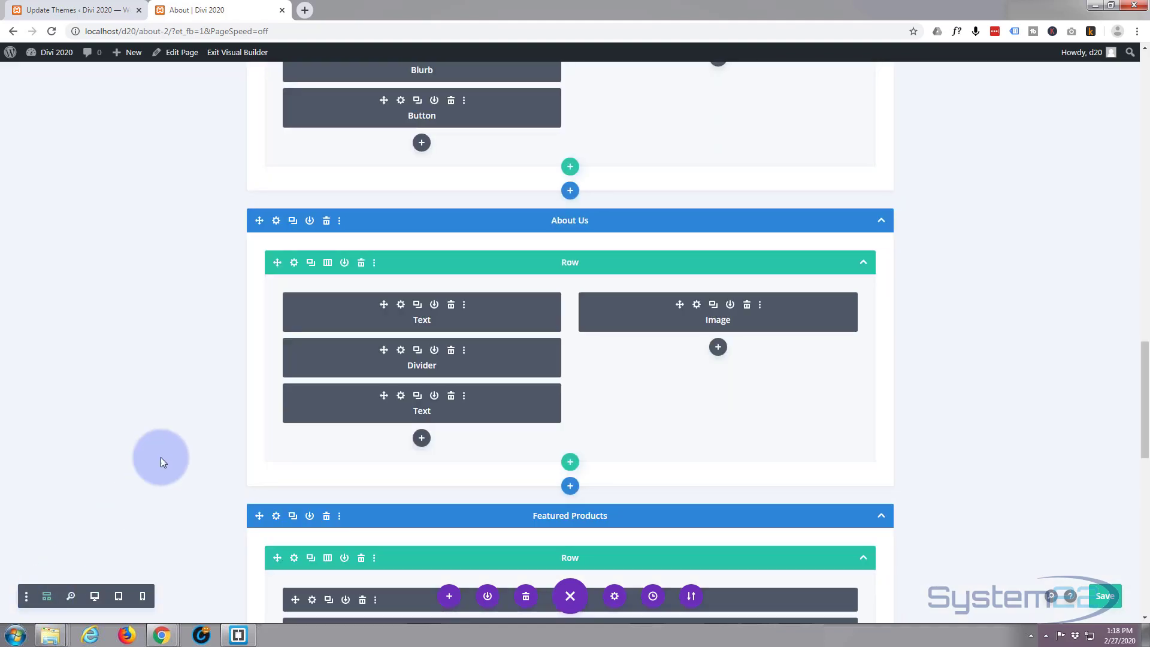
pyautogui.scroll(3)
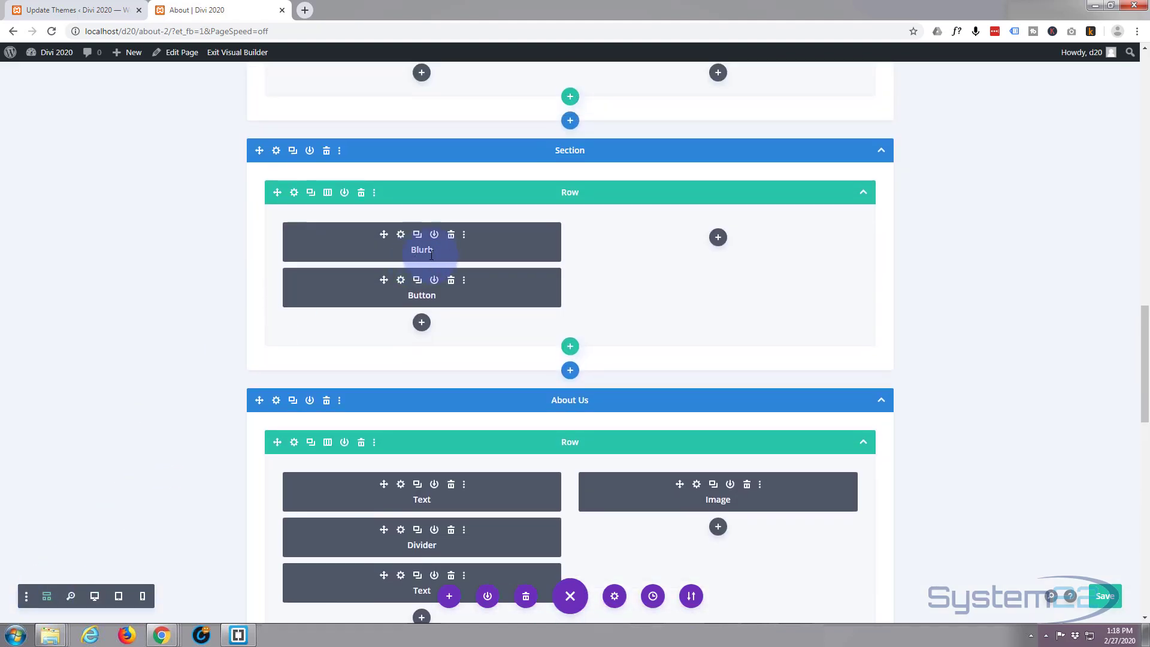
pyautogui.moveTo(400, 290)
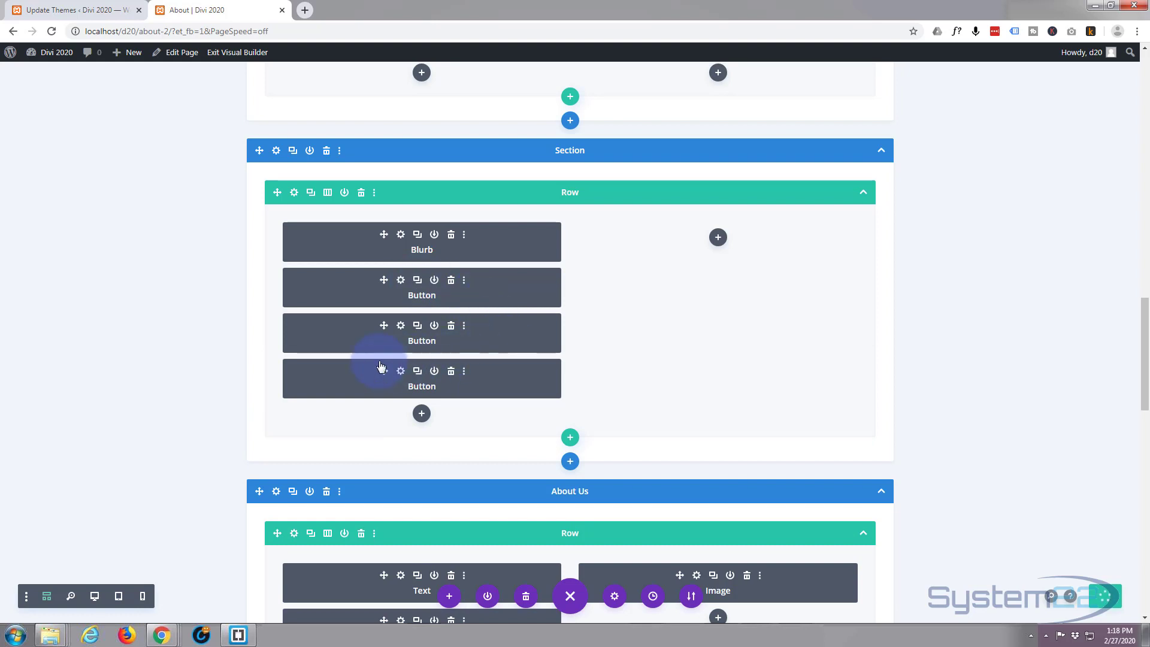
pyautogui.moveTo(401, 328)
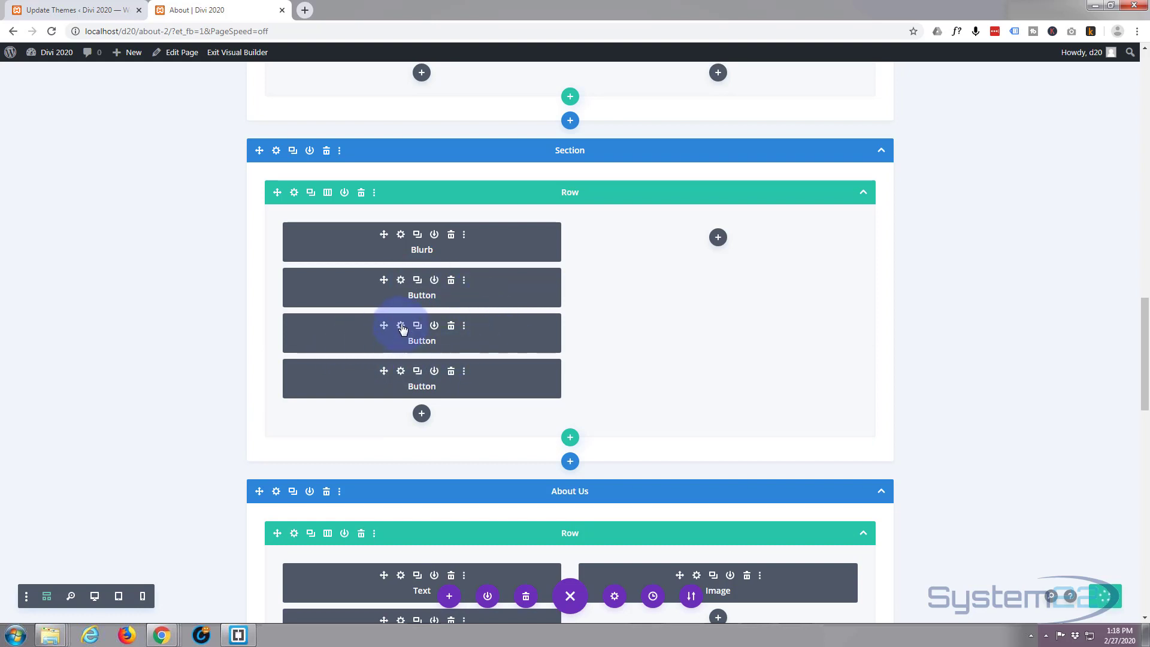
pyautogui.moveTo(400, 326)
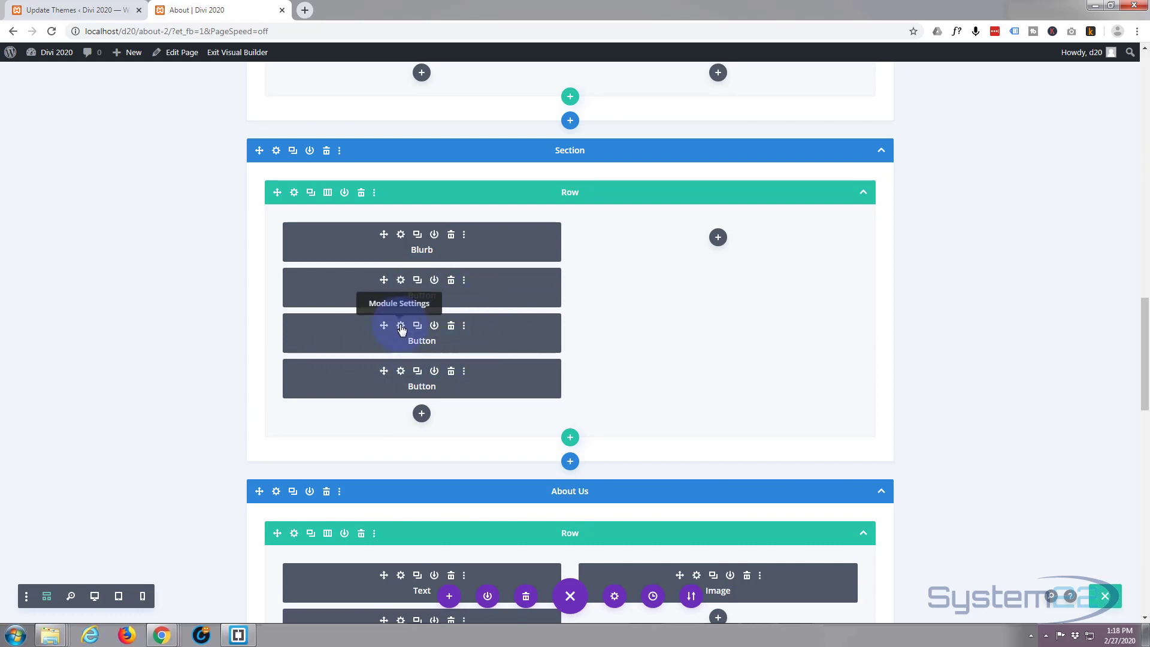
pyautogui.click(400, 326)
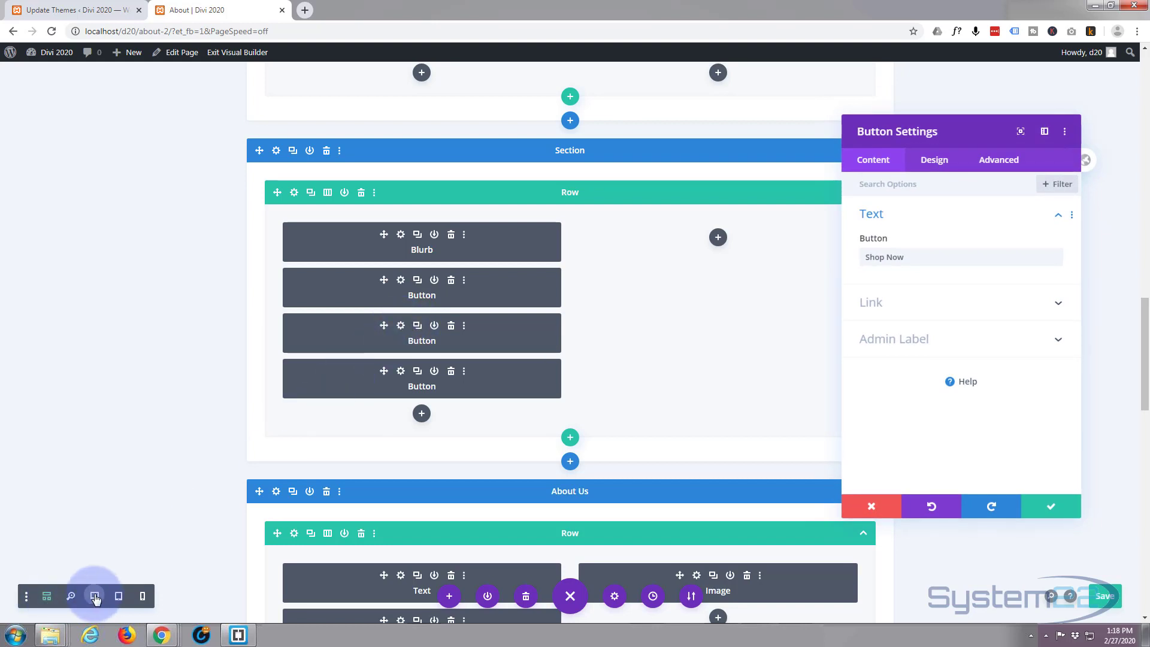
# - Return to the desktop preview and set the second button's background to orange #e09900
pyautogui.click(94, 595)
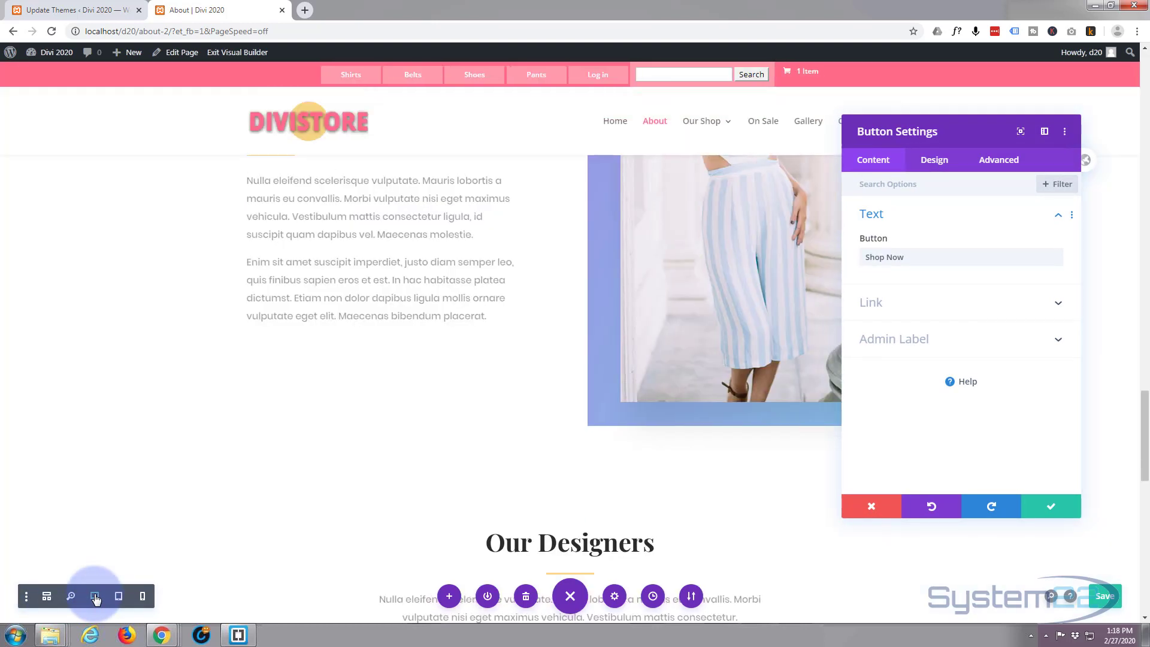
pyautogui.scroll(3)
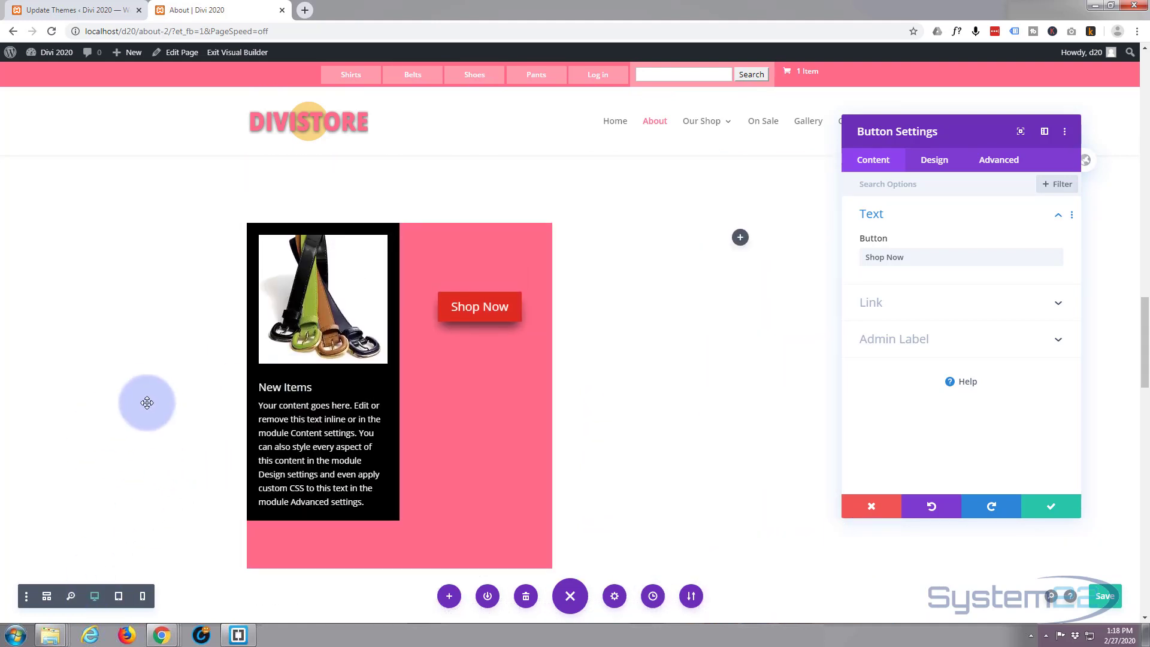
pyautogui.moveTo(514, 450)
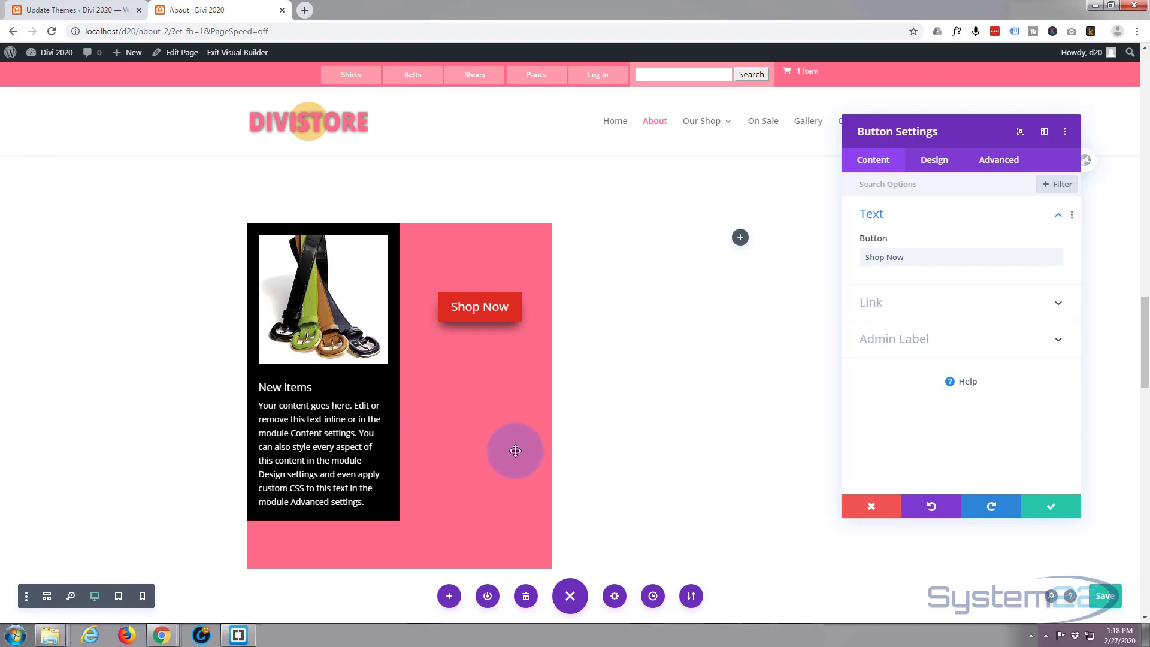
pyautogui.moveTo(479, 306)
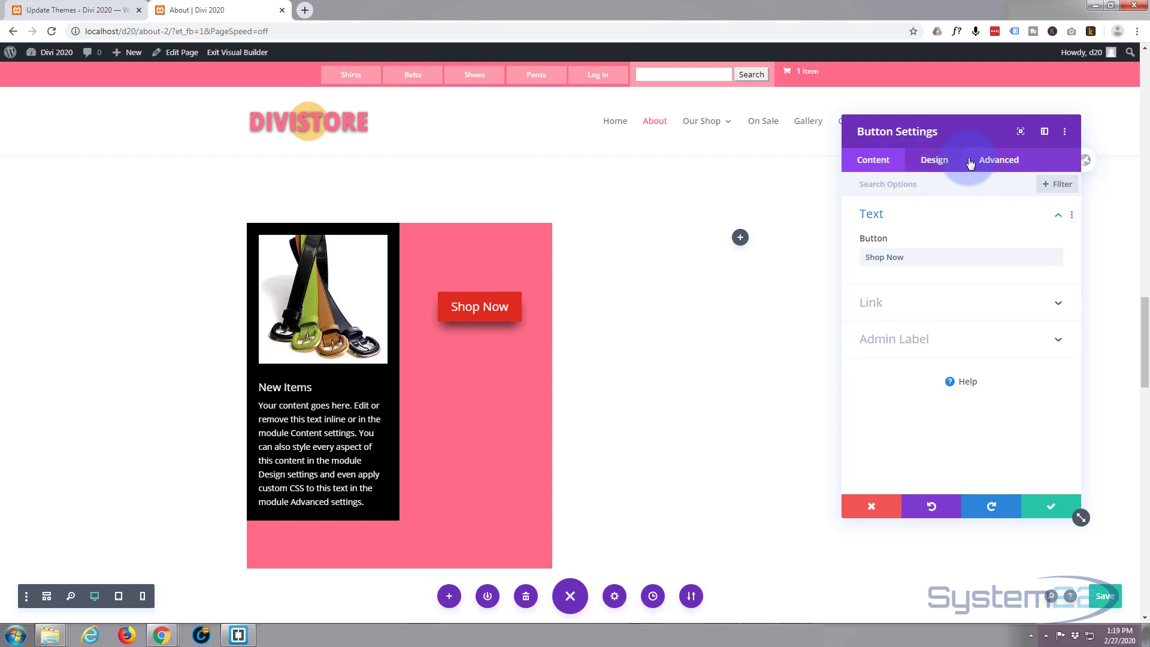
pyautogui.moveTo(933, 163)
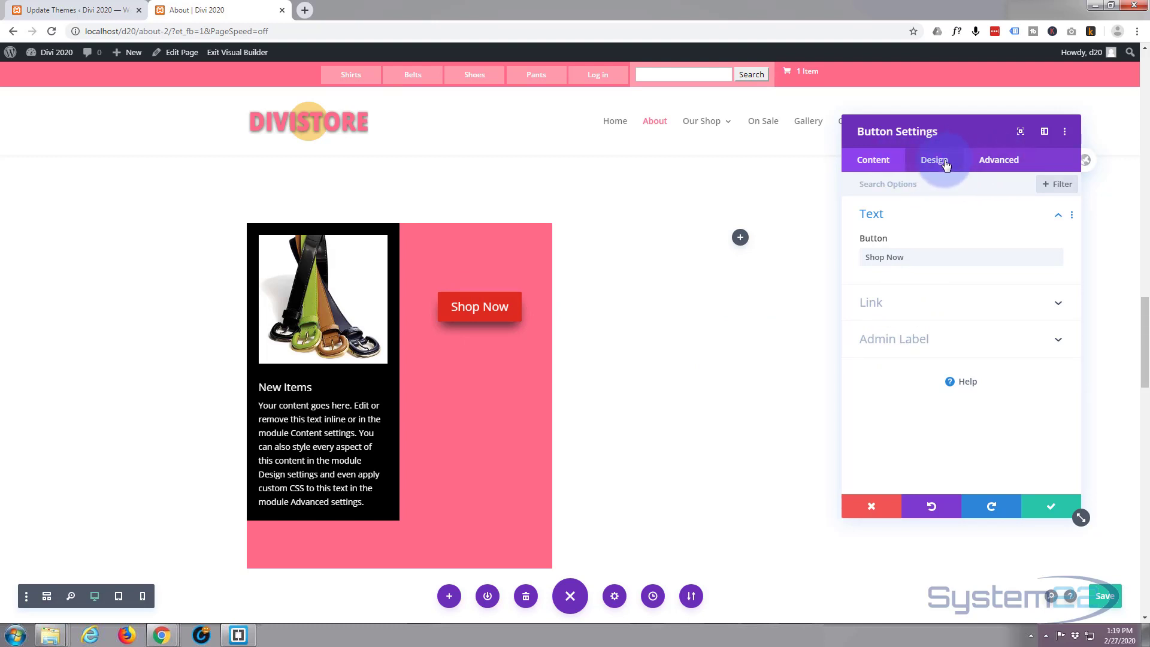
pyautogui.click(933, 159)
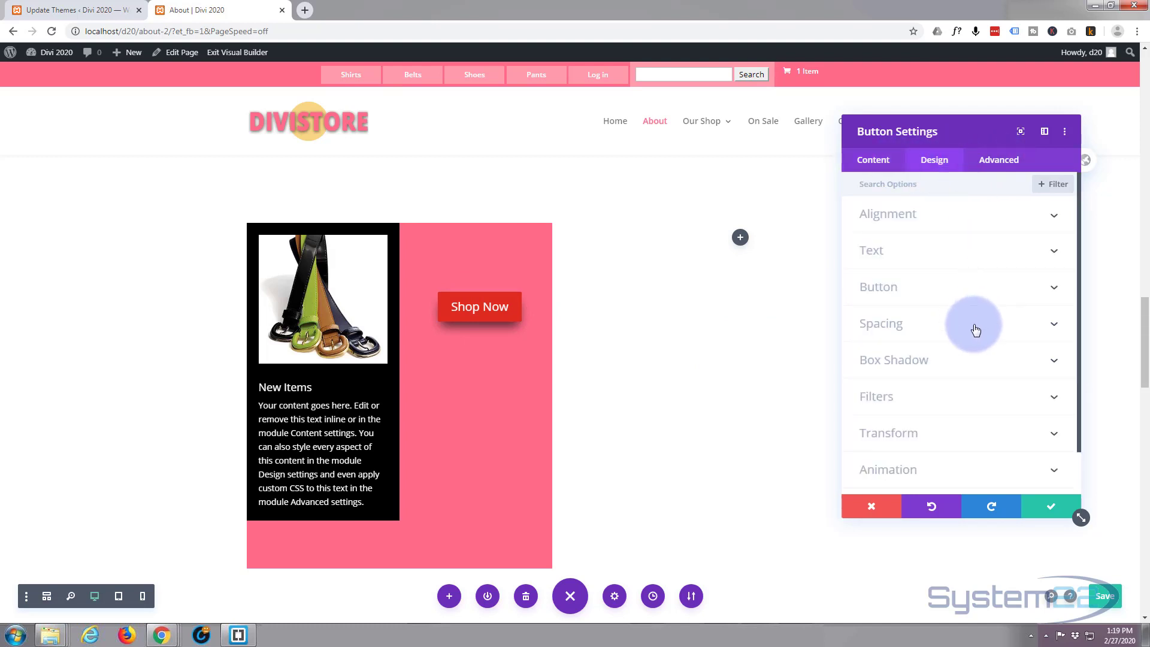
pyautogui.moveTo(936, 296)
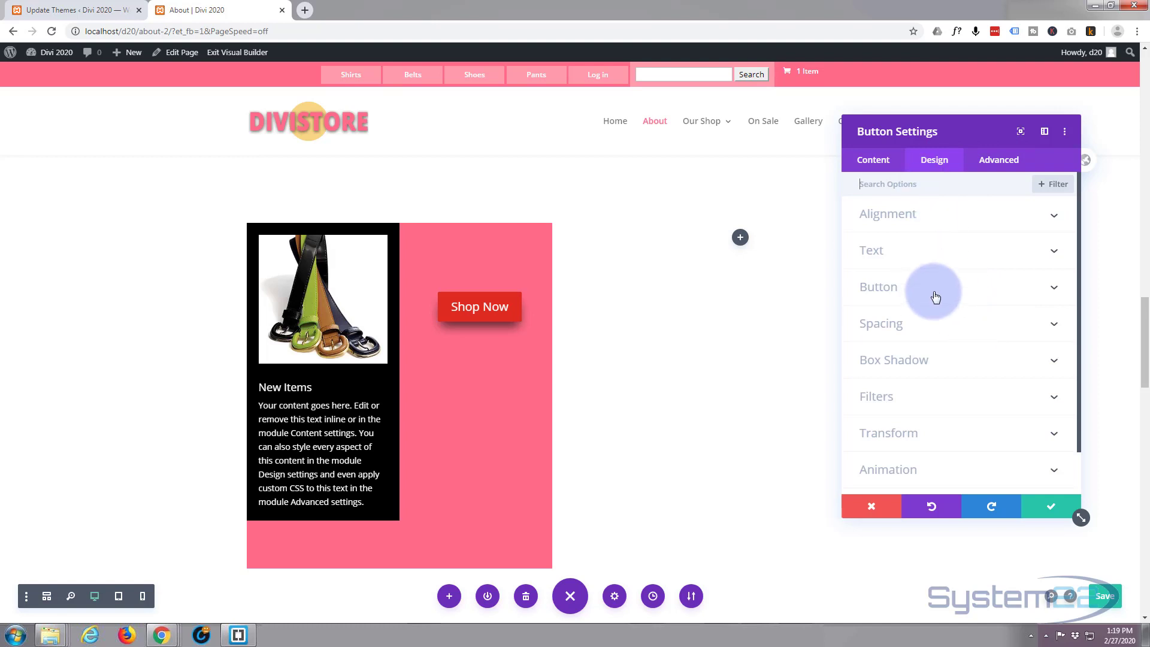
pyautogui.click(877, 286)
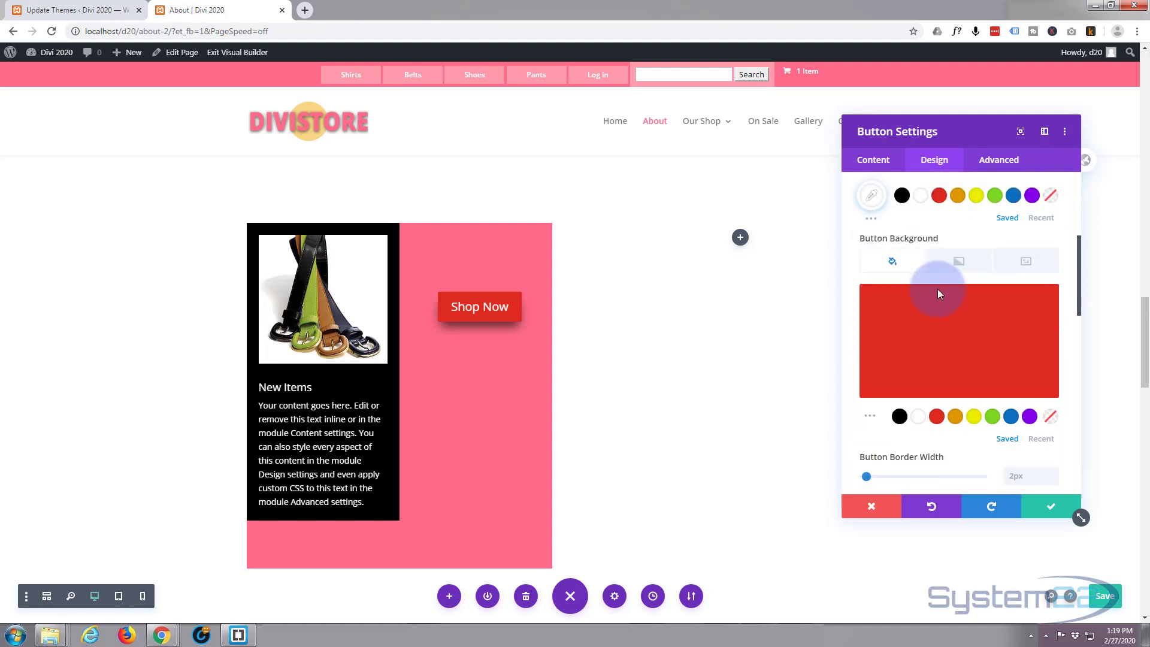
pyautogui.scroll(-3)
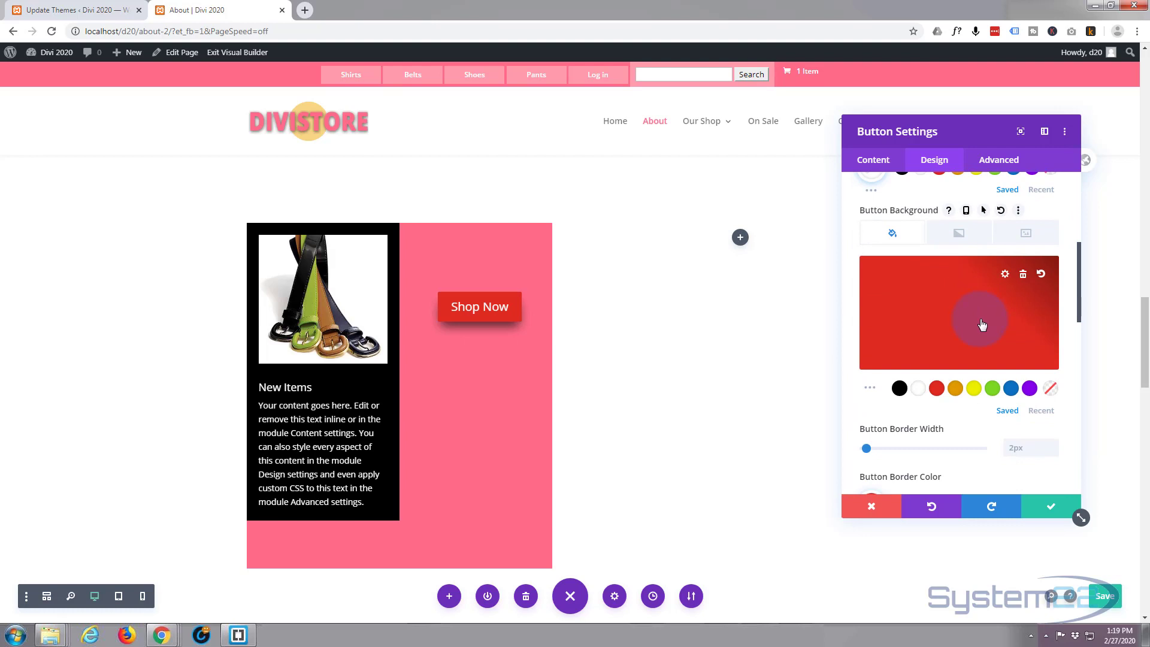
pyautogui.click(954, 388)
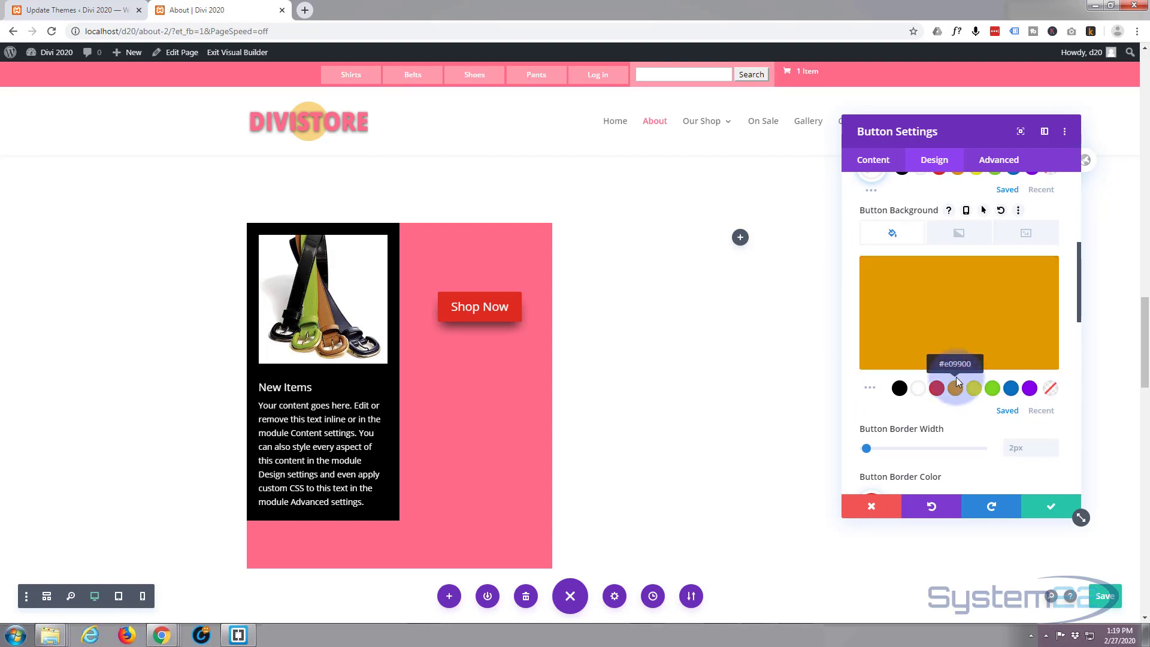
pyautogui.scroll(-3)
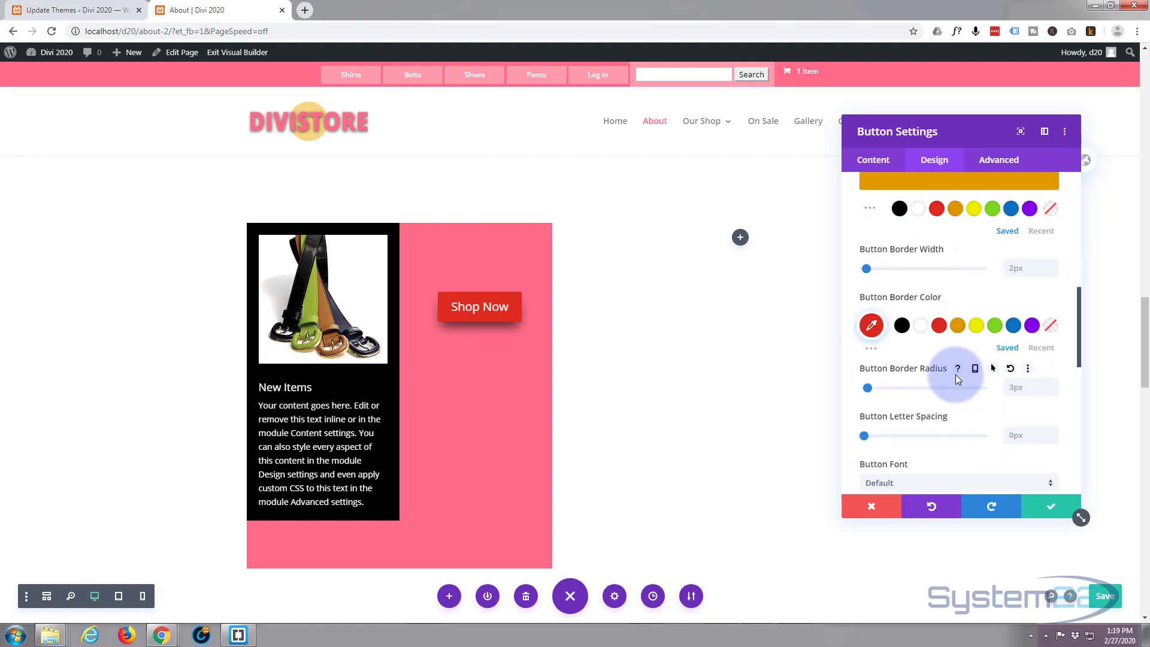
pyautogui.moveTo(955, 325)
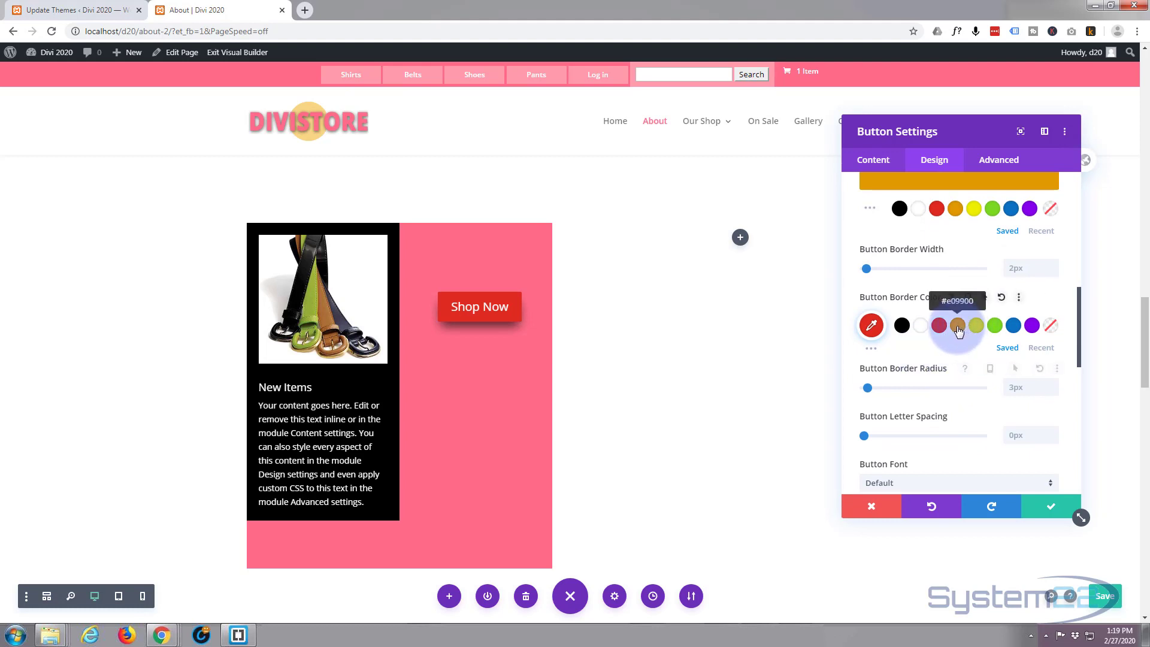
pyautogui.scroll(3)
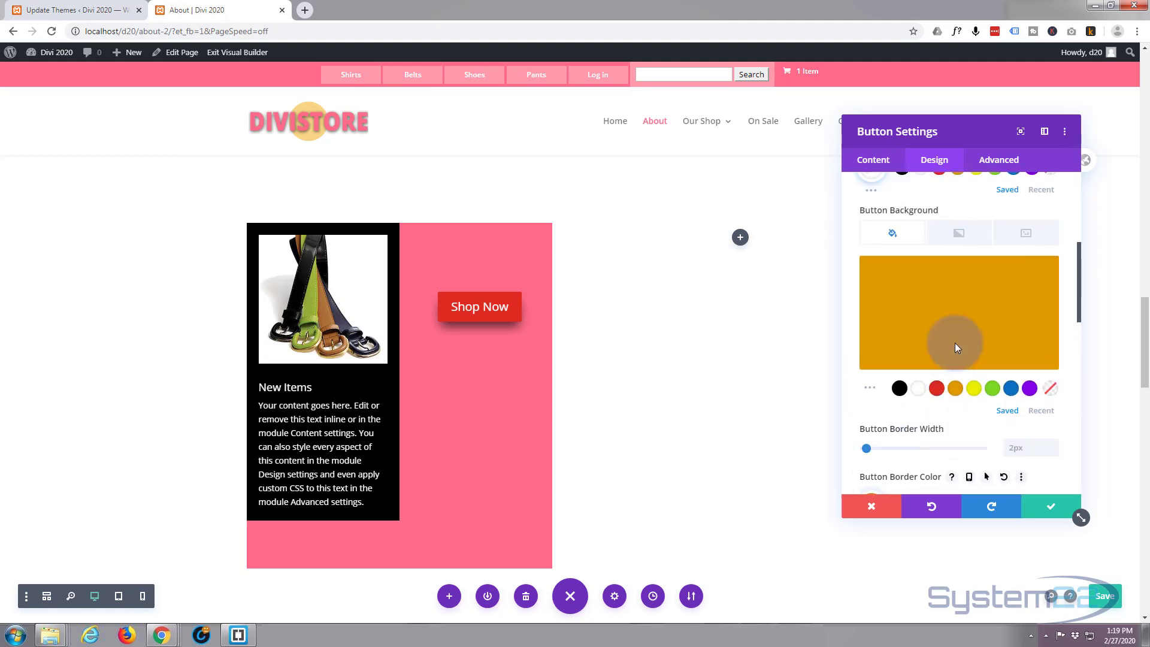
pyautogui.scroll(3)
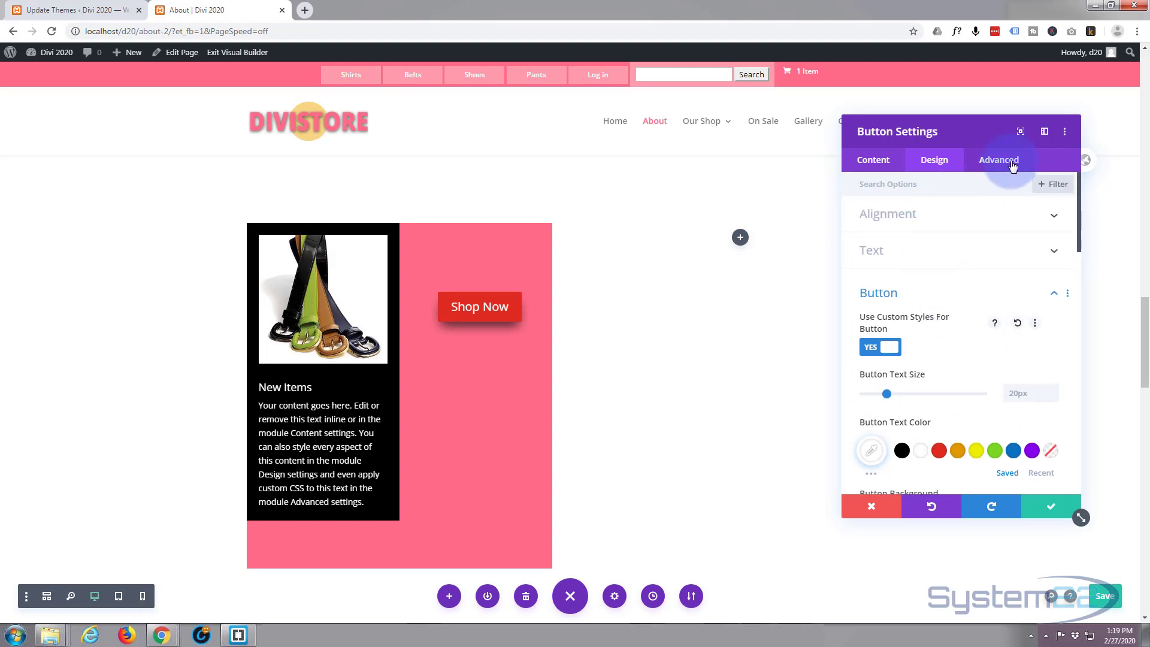
# - Raise the orange button's Vertical Offset so it sits just below the red button
pyautogui.click(998, 159)
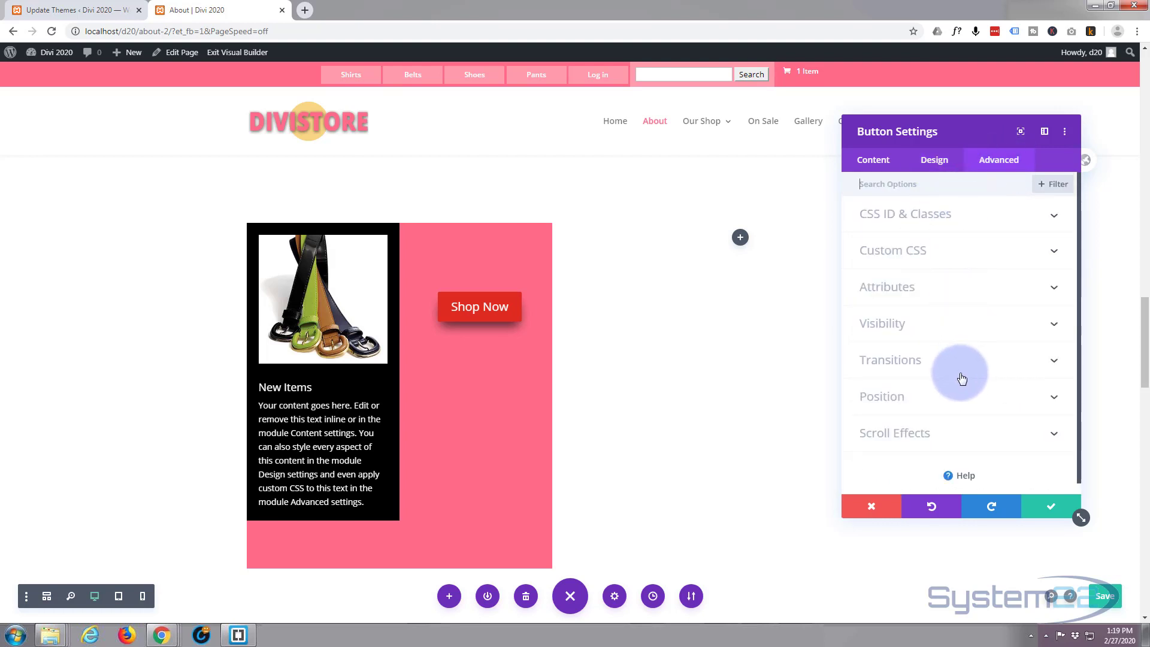
pyautogui.click(882, 396)
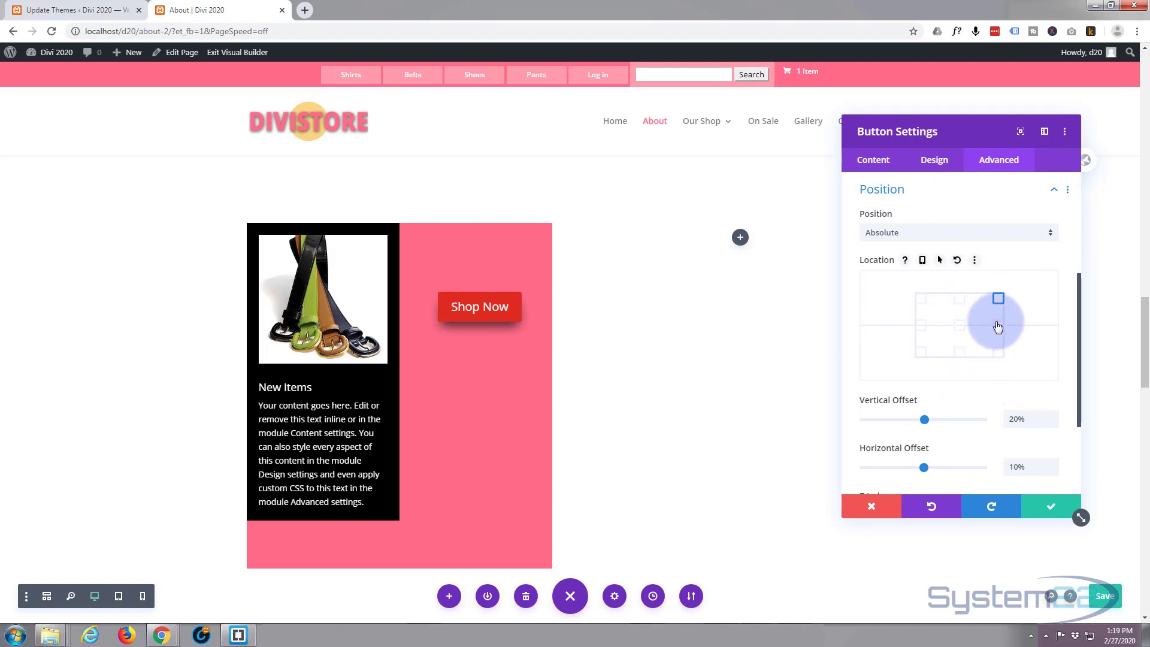
pyautogui.scroll(-3)
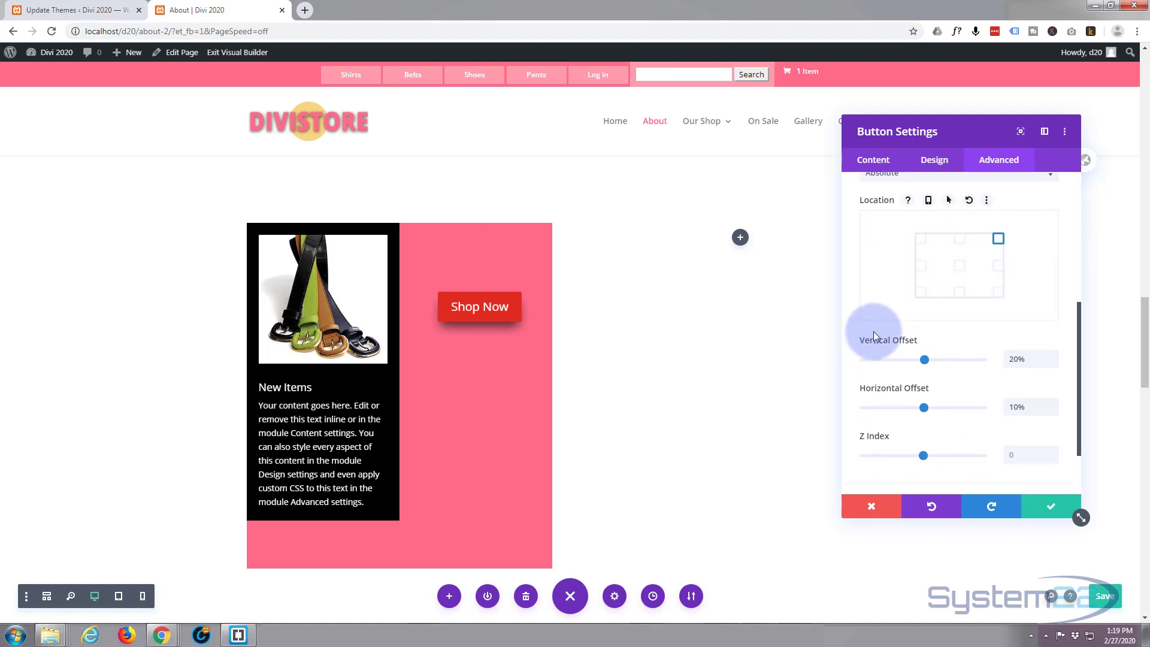
pyautogui.scroll(-3)
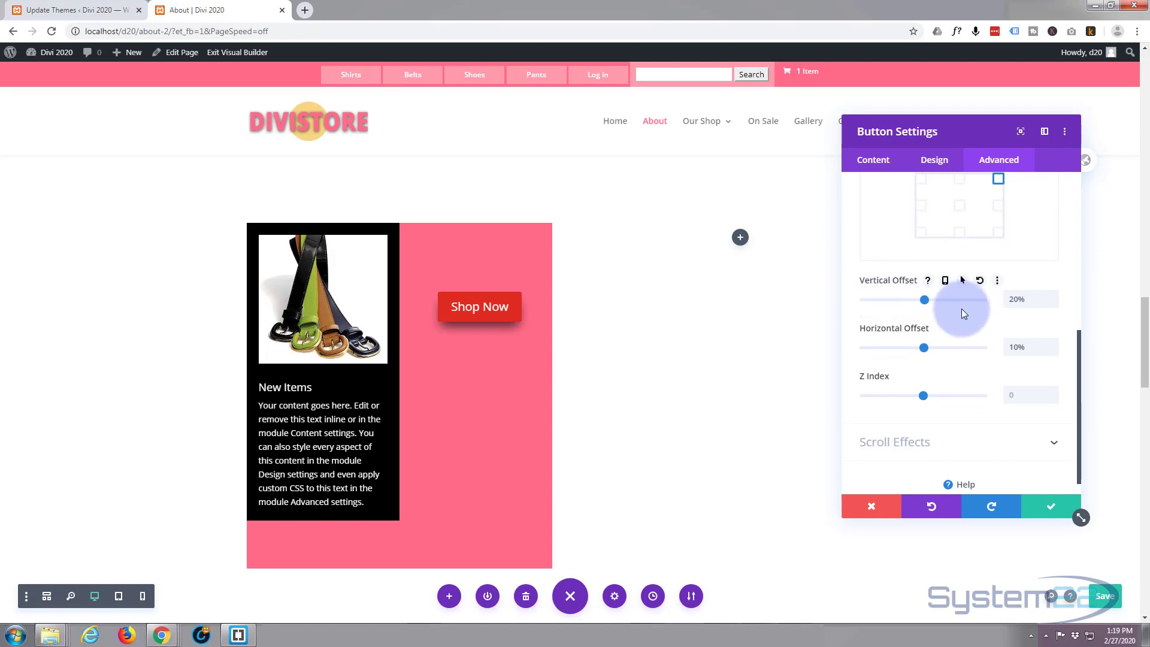
pyautogui.click(1029, 299)
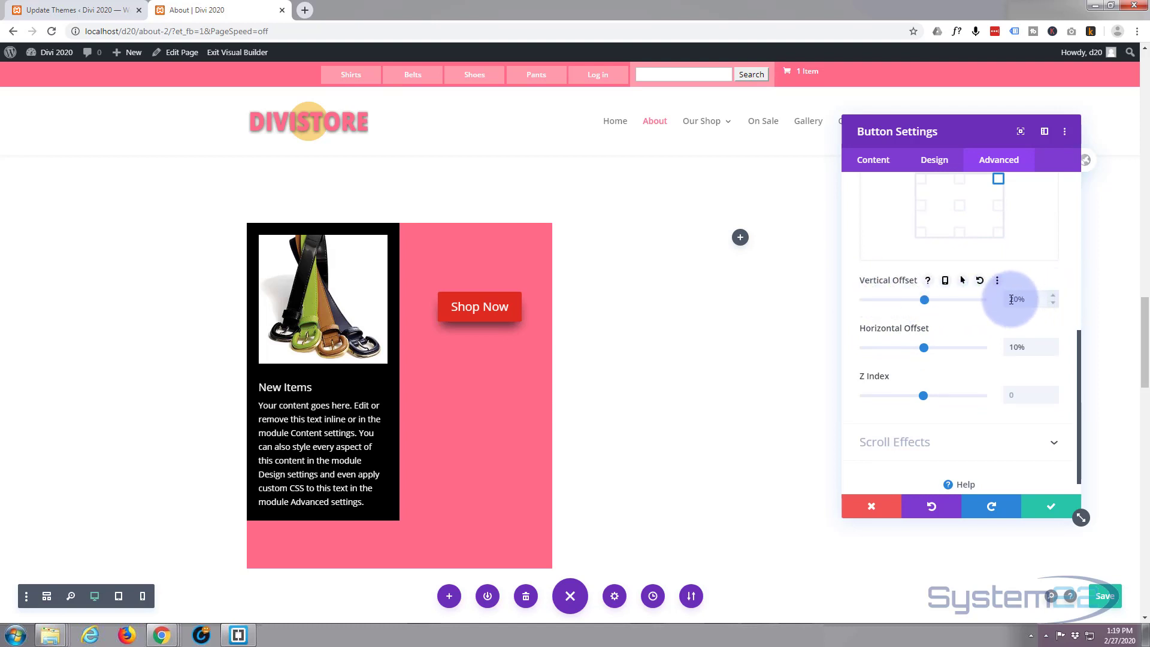
pyautogui.click(1051, 295)
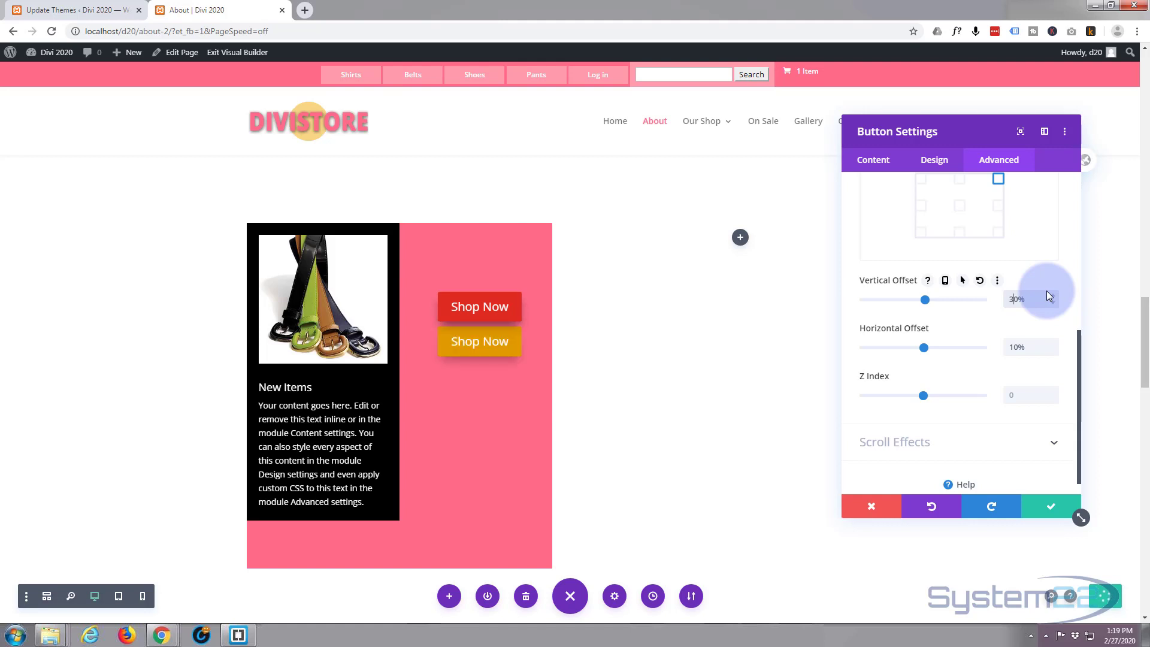
pyautogui.moveTo(999, 358)
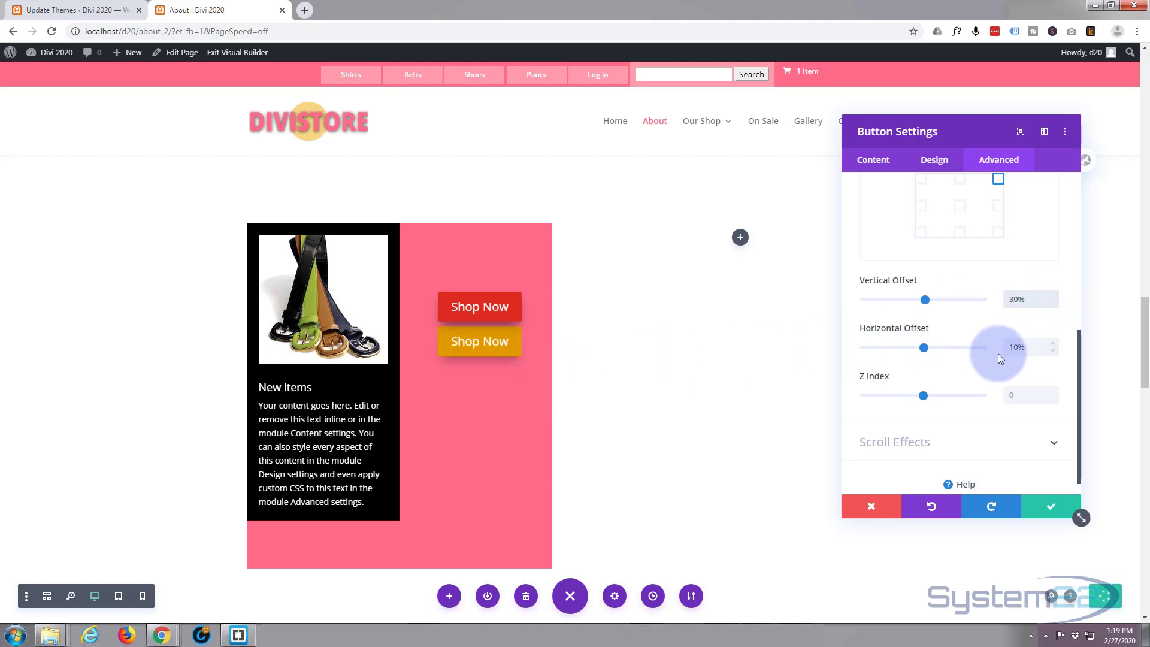
pyautogui.moveTo(1053, 298)
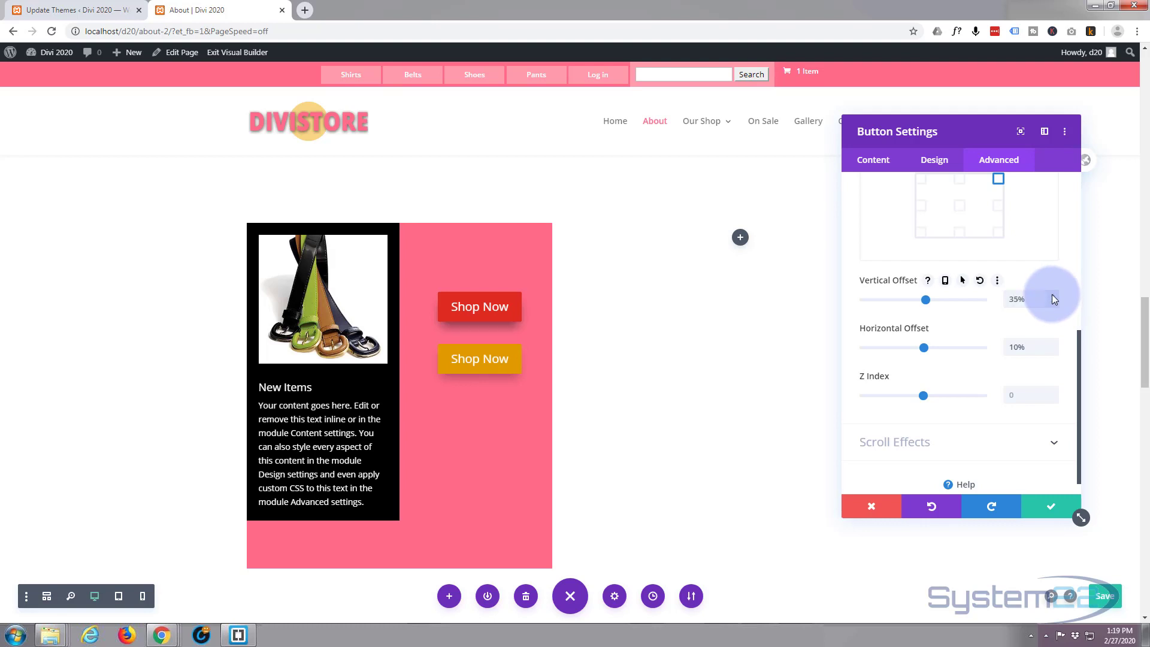
pyautogui.moveTo(935, 201)
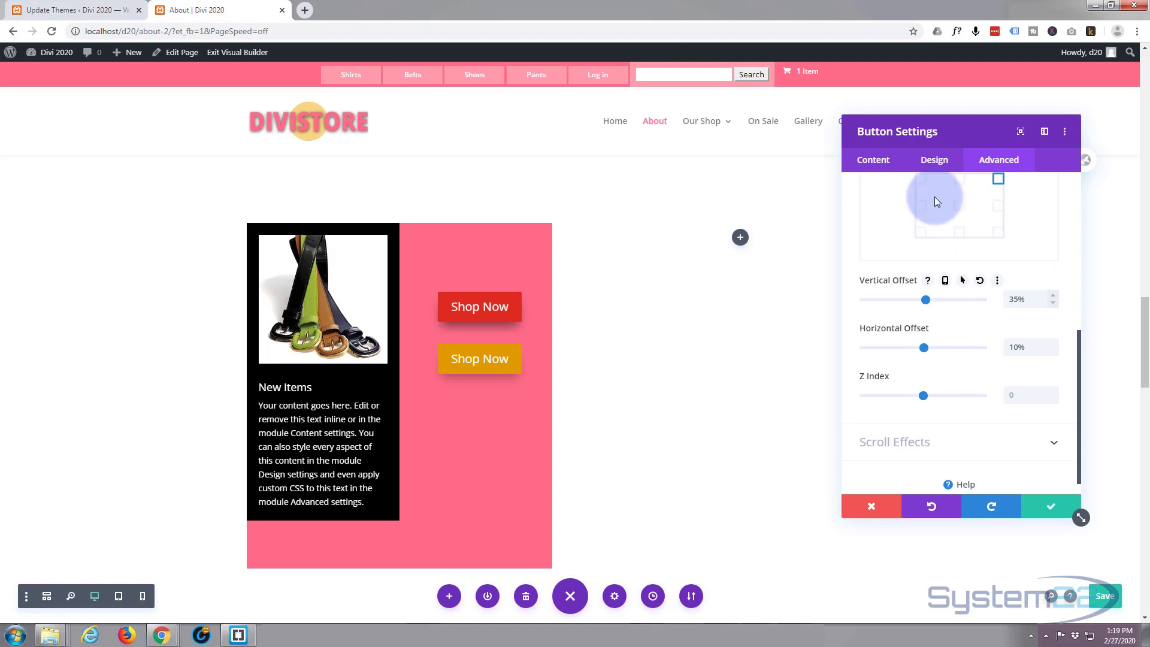
# - Change the orange button's Text to 'More Info' and expand its Link options
pyautogui.click(873, 159)
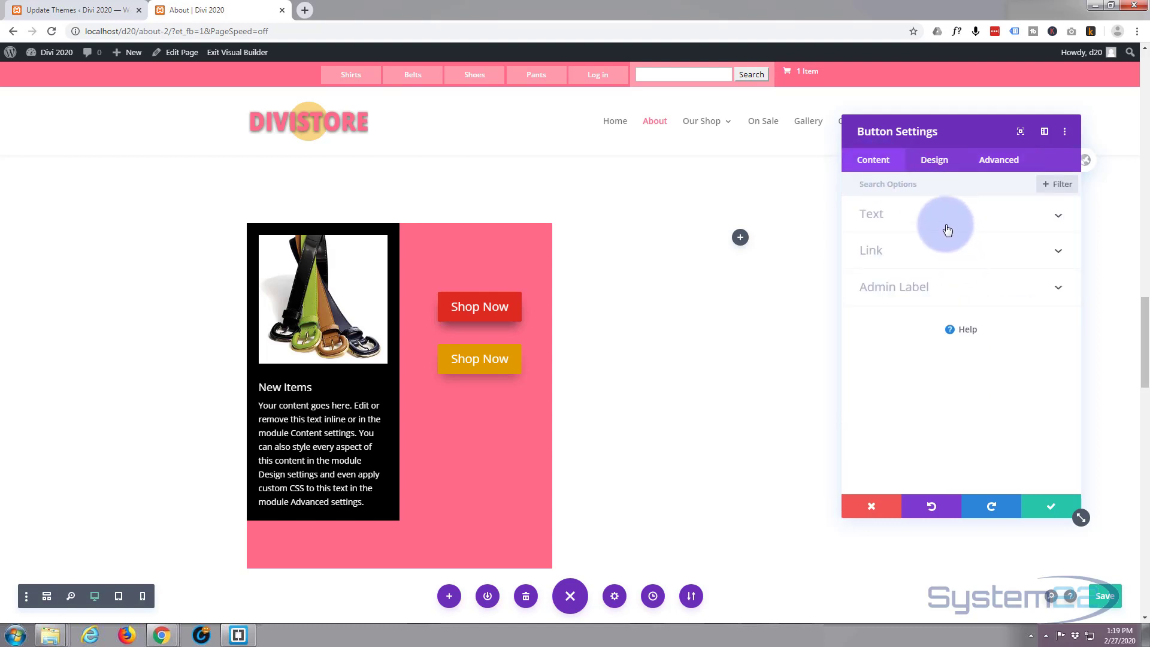
pyautogui.click(871, 214)
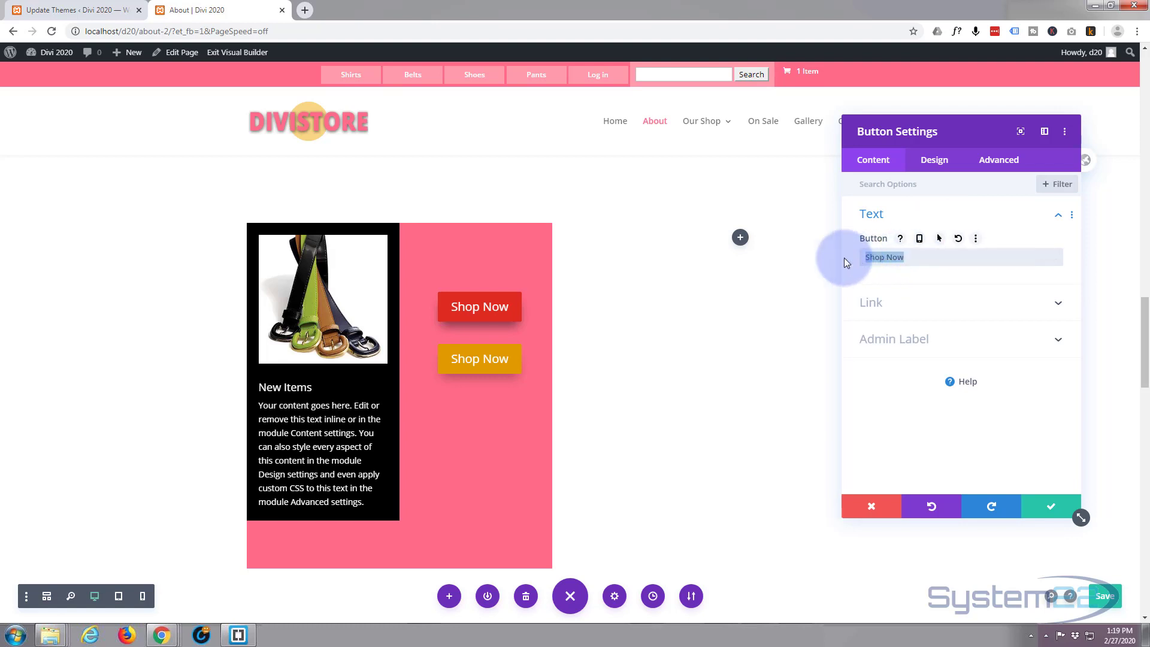
pyautogui.write('More')
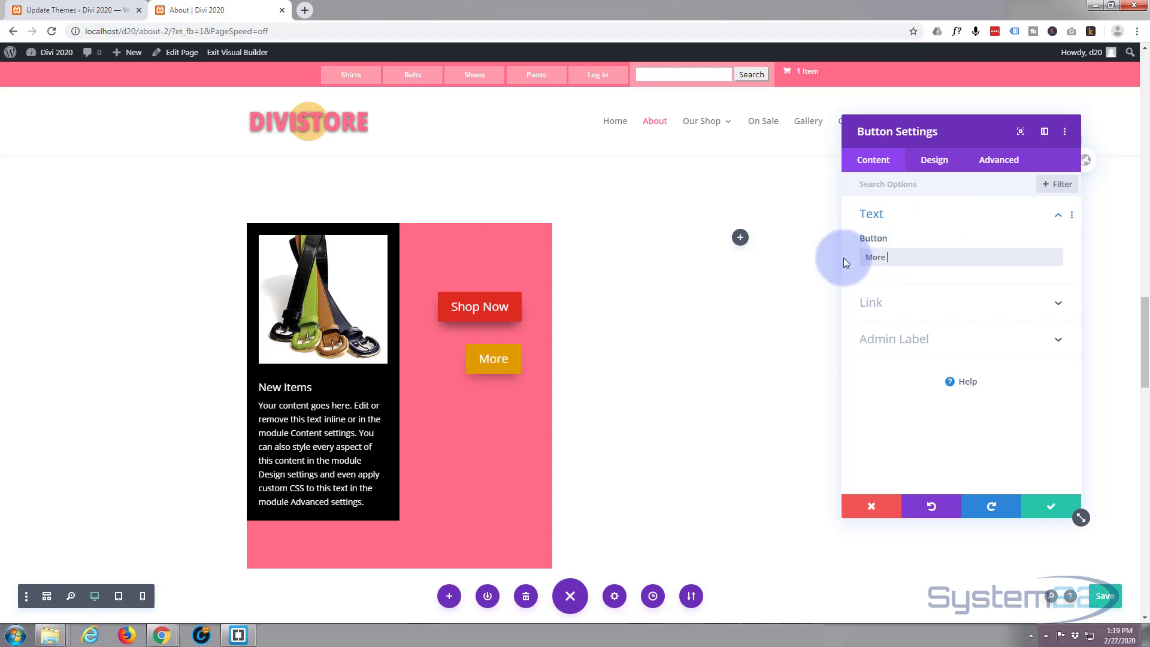
pyautogui.write('Info')
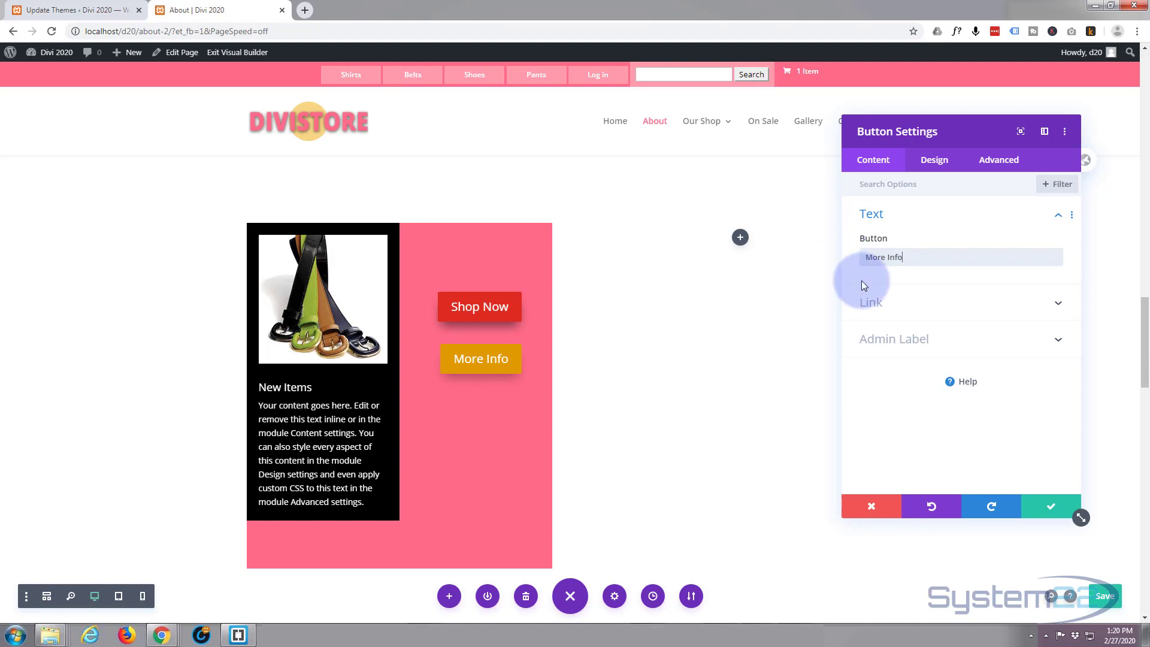
pyautogui.click(870, 301)
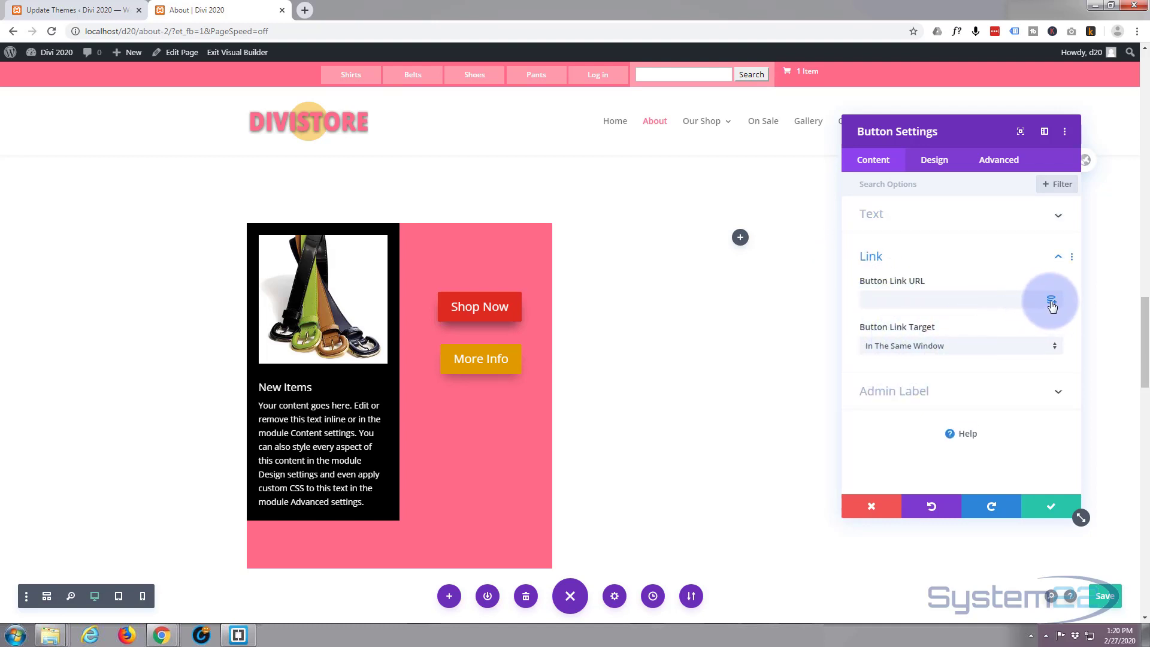
pyautogui.moveTo(1050, 307)
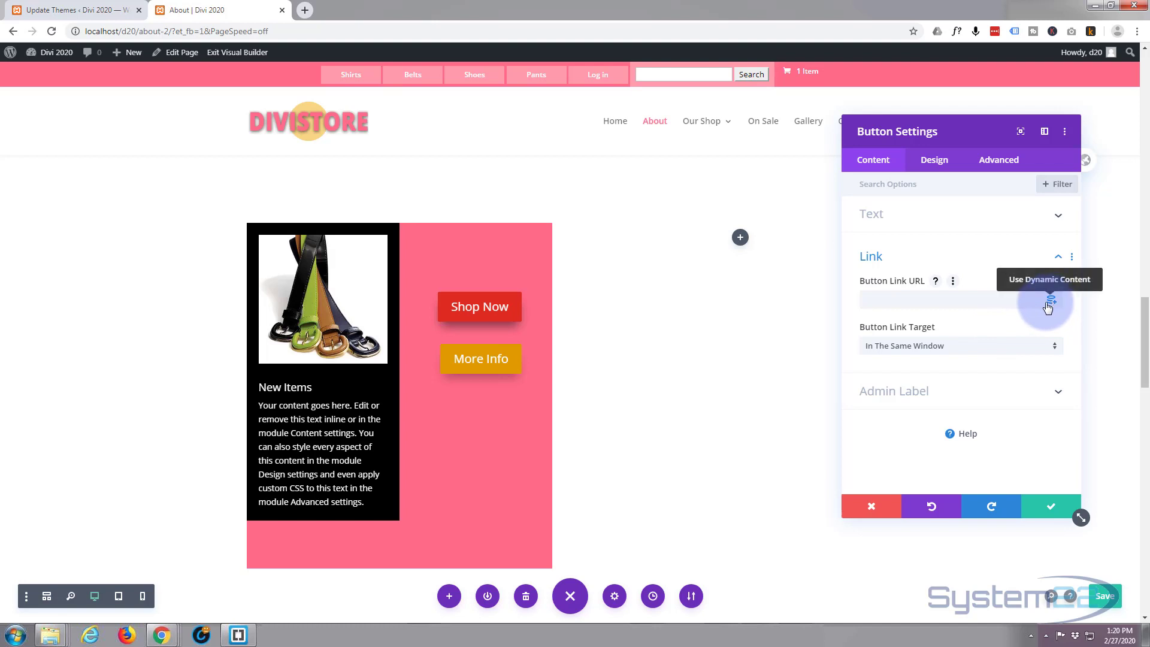
pyautogui.moveTo(1004, 272)
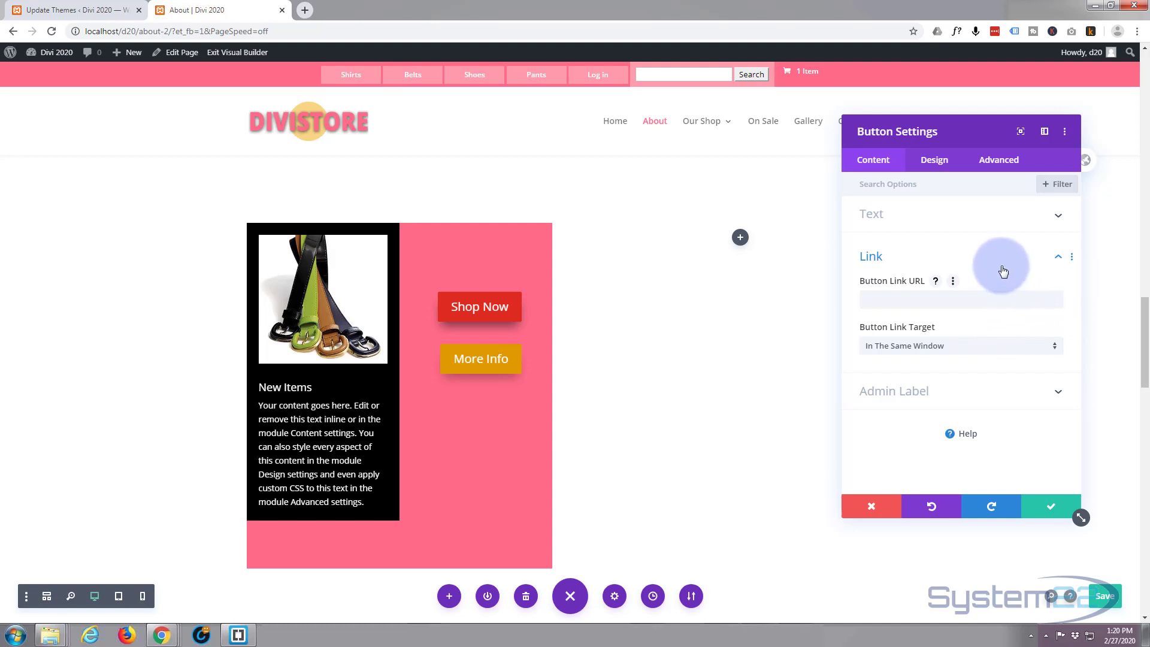
pyautogui.moveTo(638, 388)
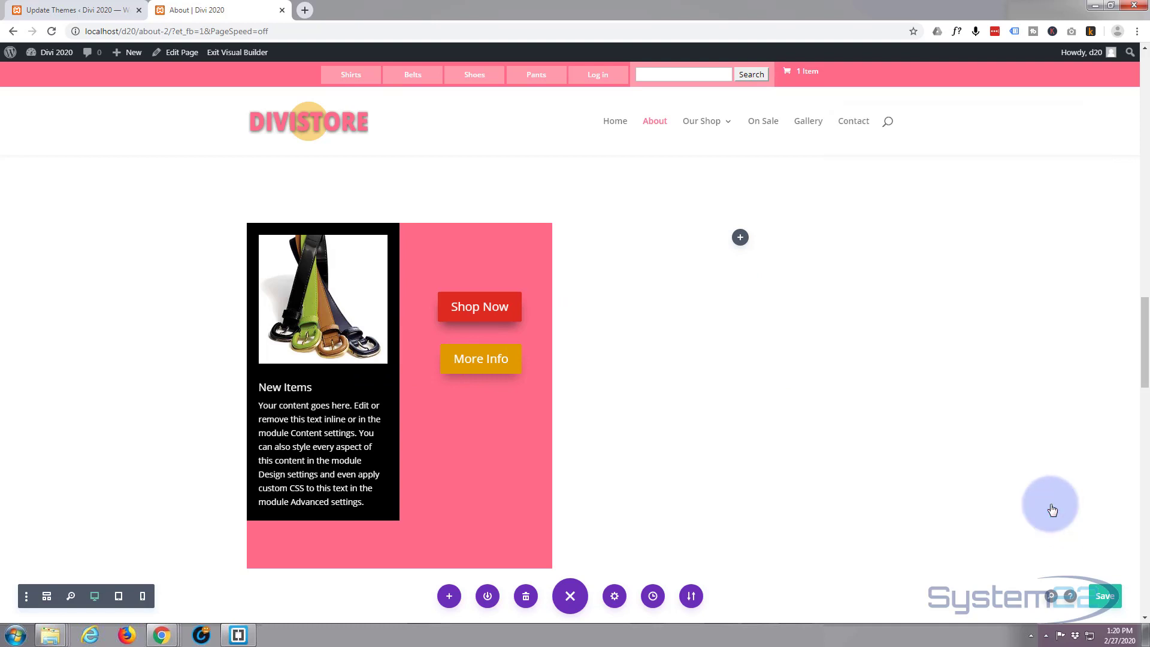
pyautogui.moveTo(480, 364)
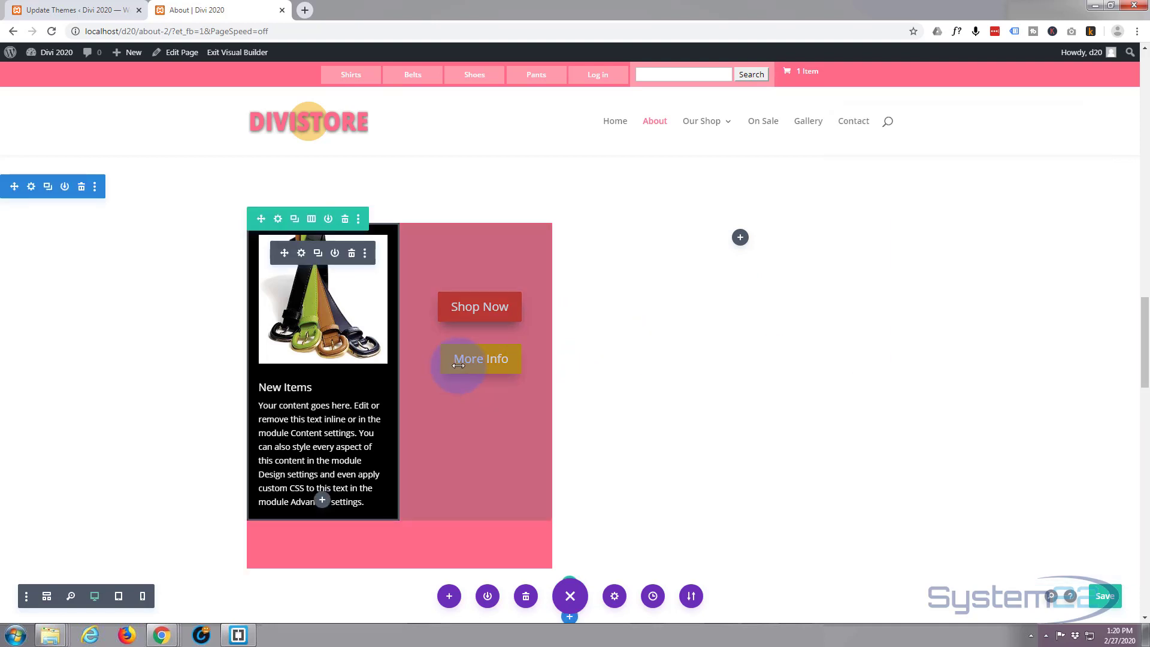
pyautogui.moveTo(465, 397)
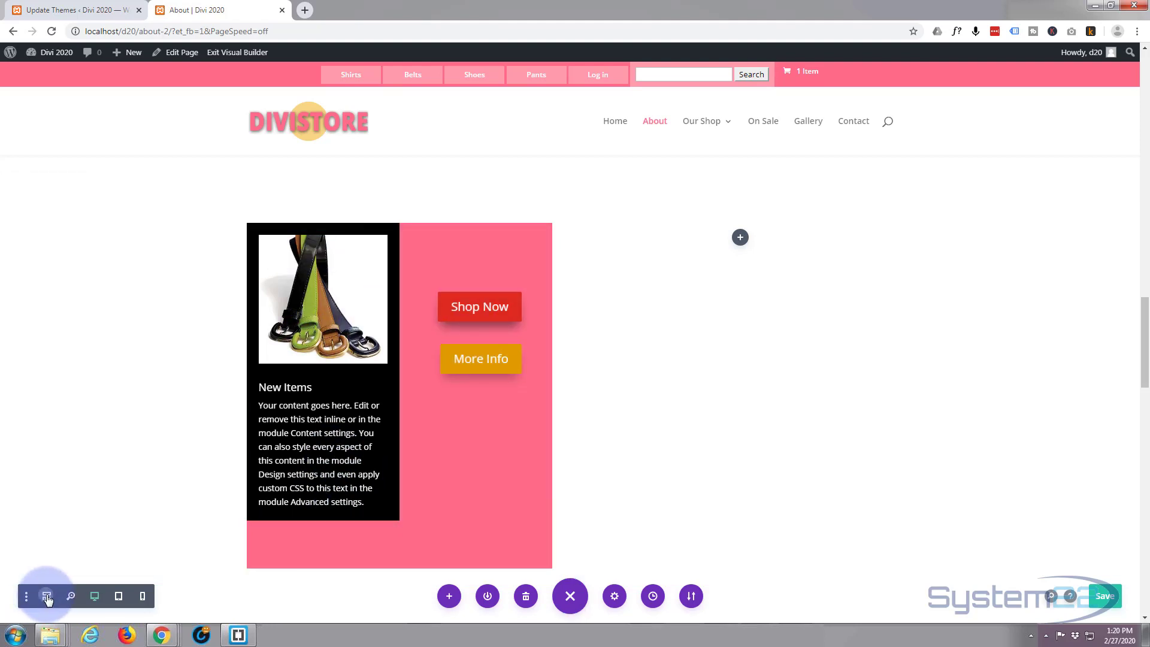
# - Switch to Wireframe View and set the third button's Text to 'Sale Item'
pyautogui.click(47, 596)
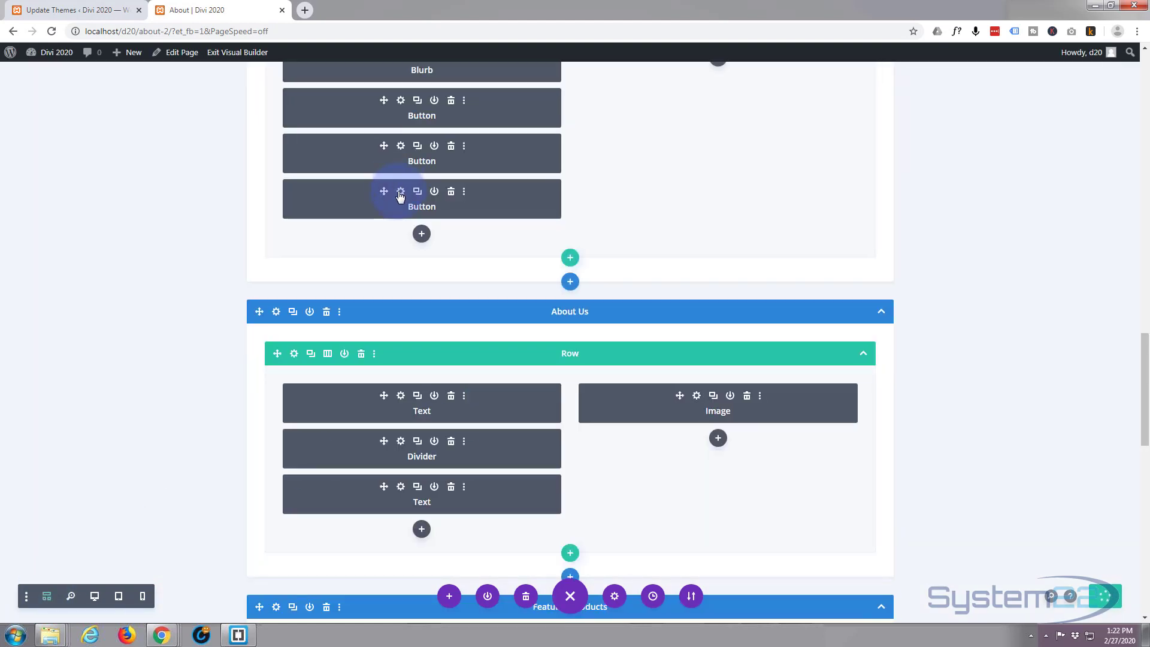
pyautogui.click(400, 192)
pyautogui.write('Sale')
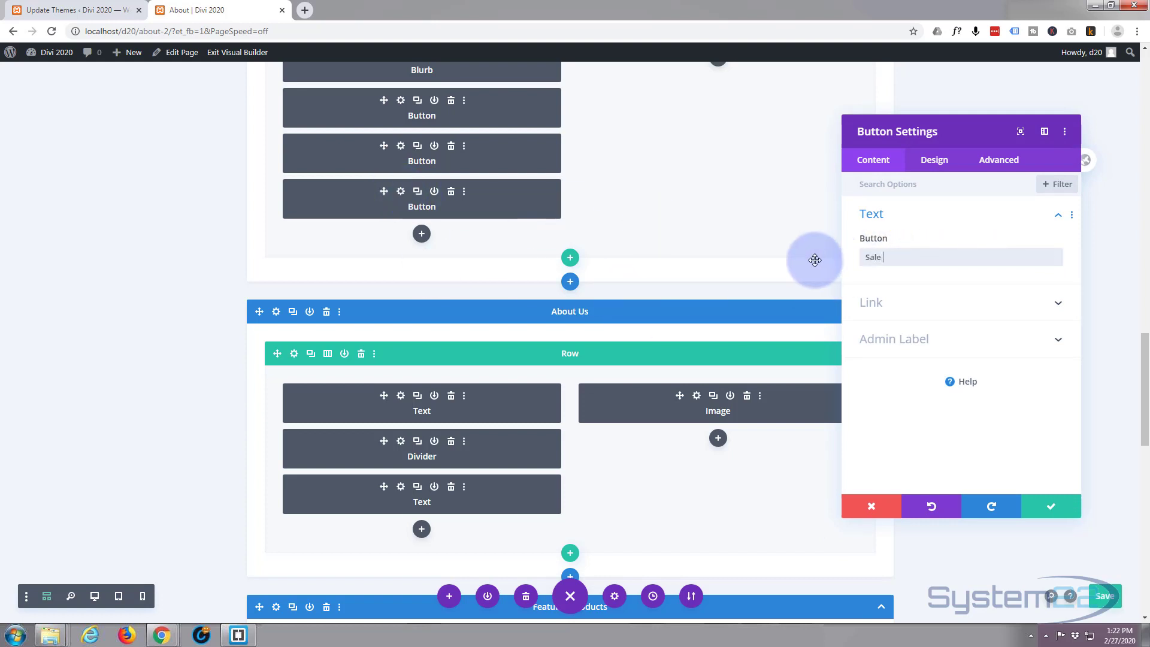
pyautogui.write('Item')
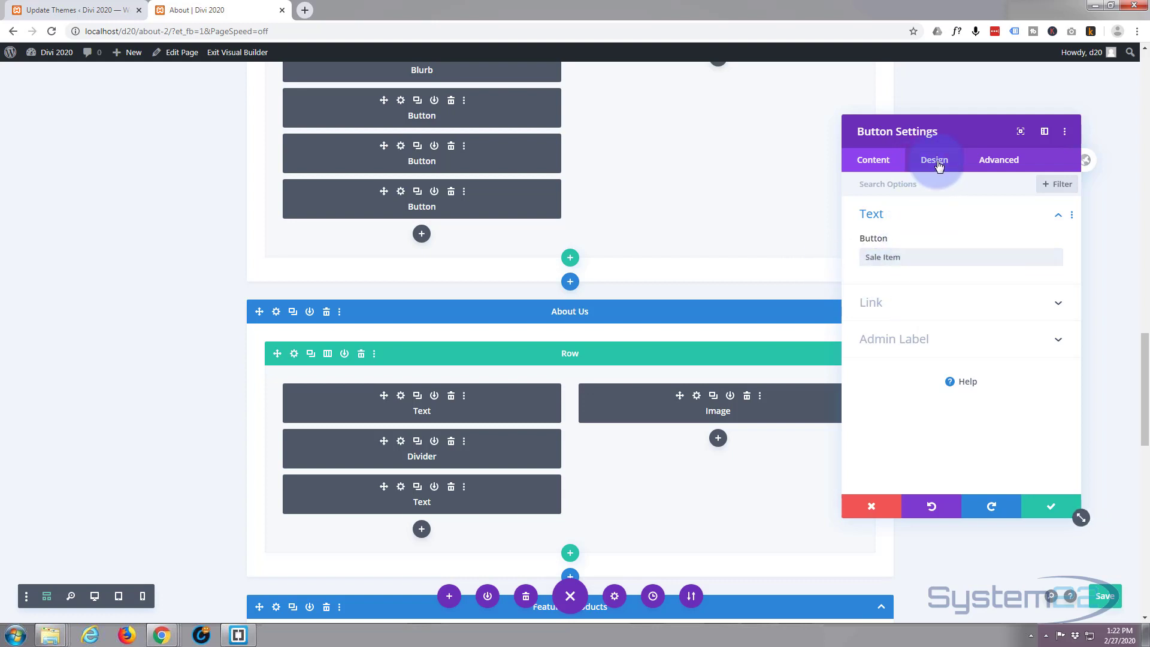
# - Set the Sale Item button's background and border colour to the green swatch
pyautogui.click(933, 159)
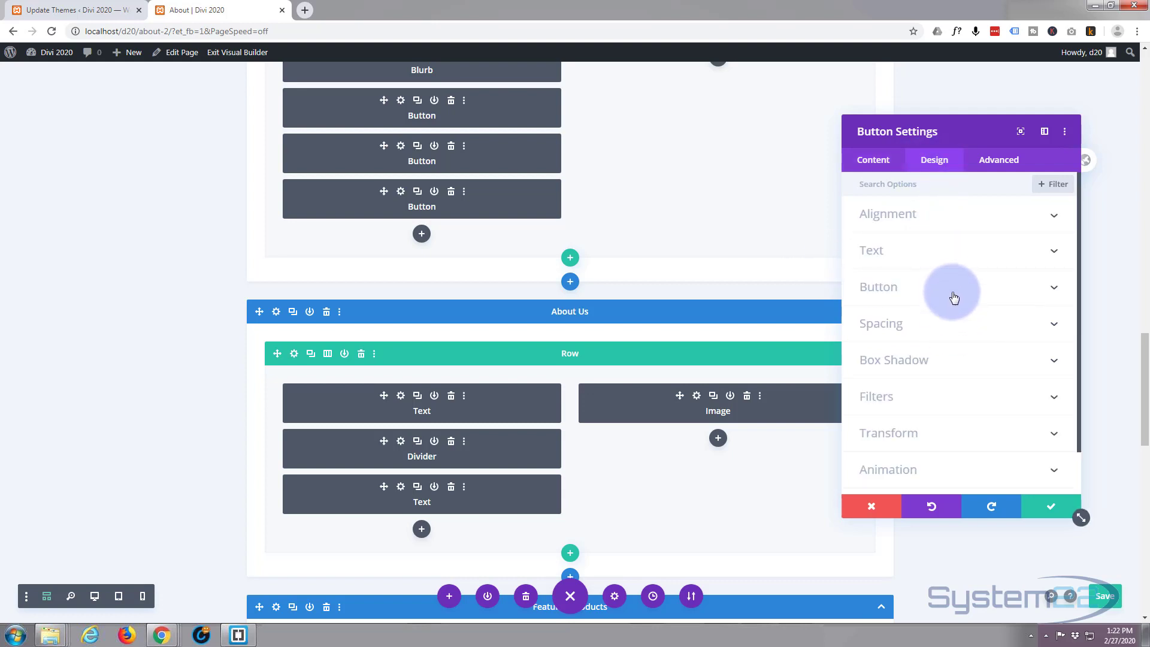
pyautogui.click(878, 287)
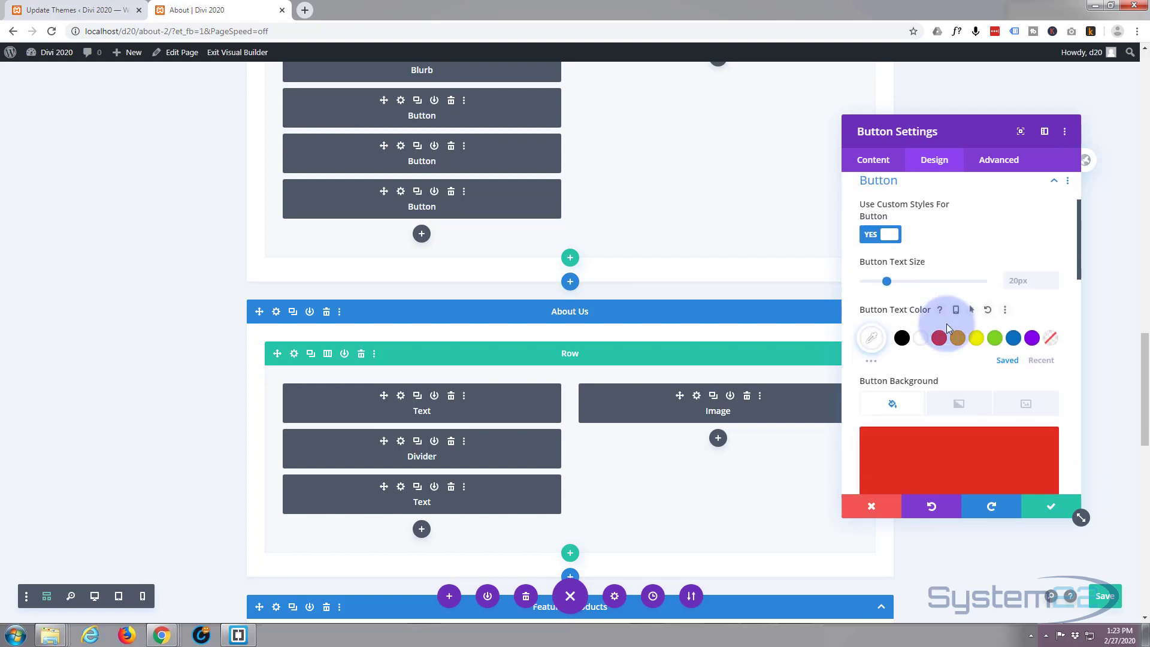
pyautogui.scroll(-3)
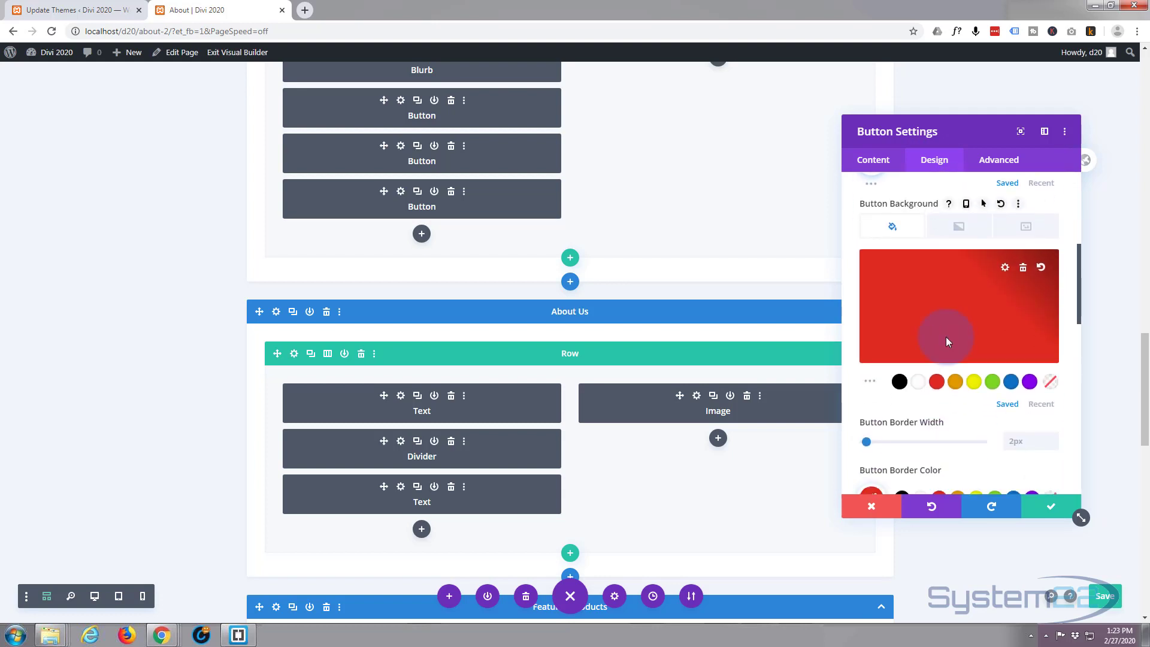
pyautogui.click(992, 381)
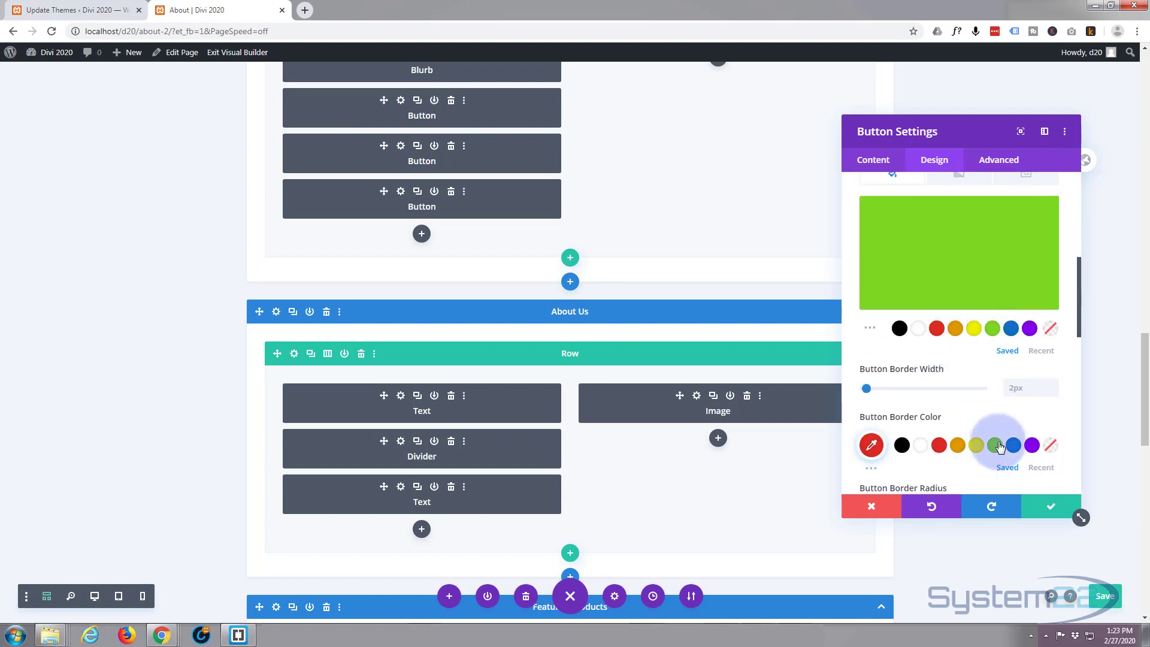
pyautogui.click(993, 445)
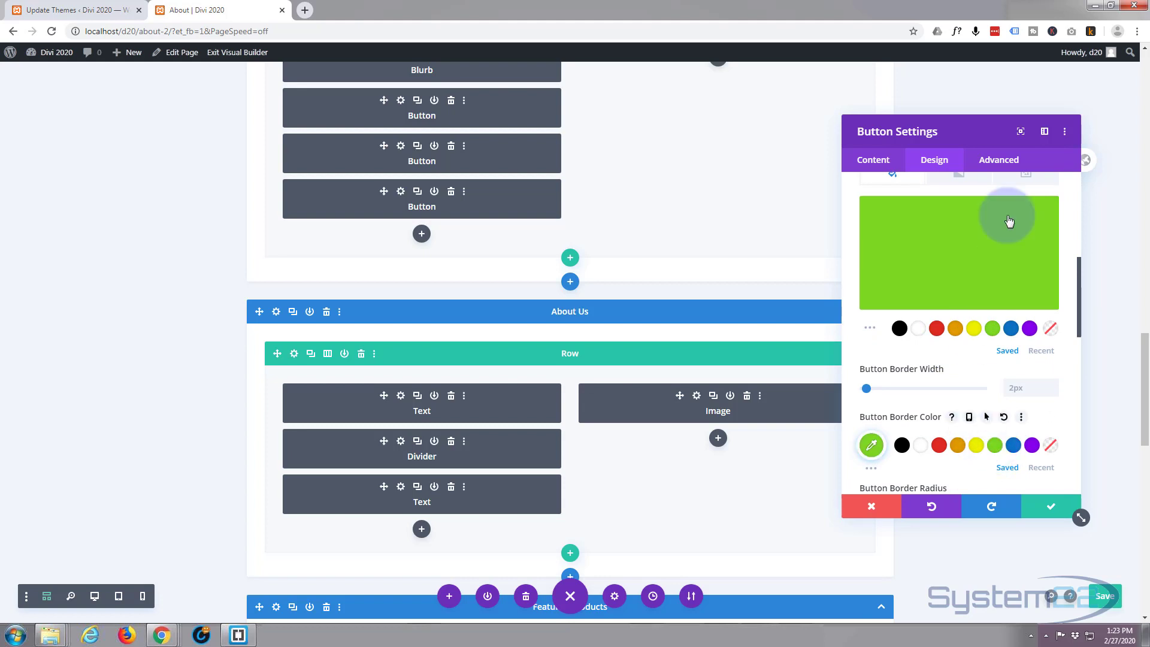
pyautogui.click(997, 159)
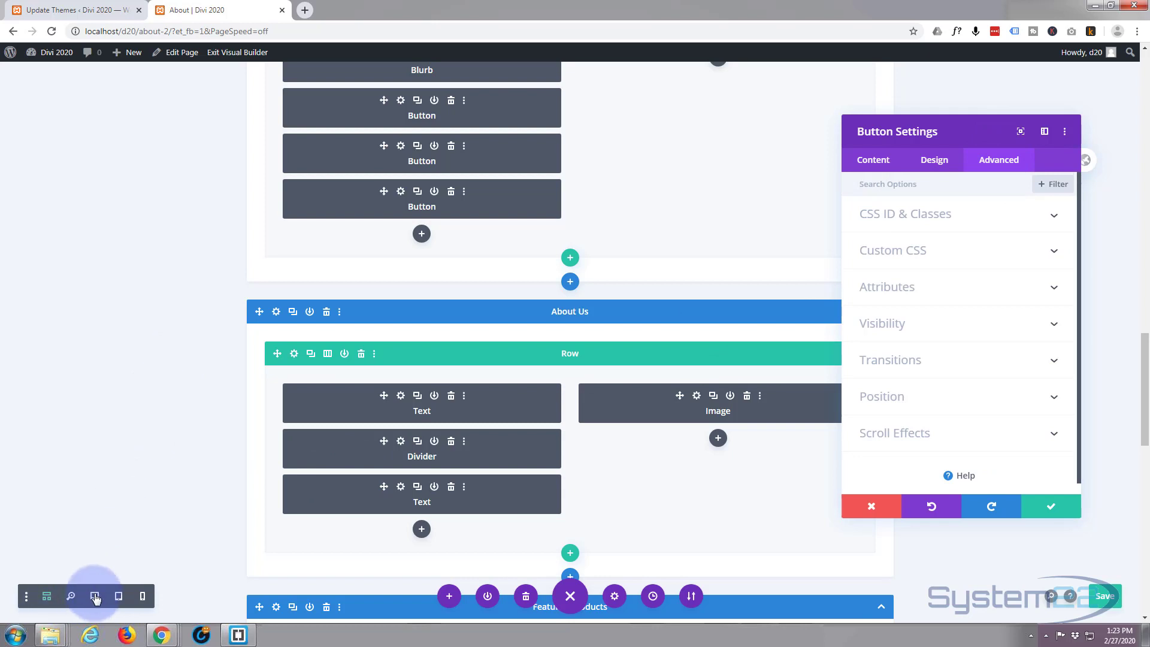
pyautogui.moveTo(95, 595)
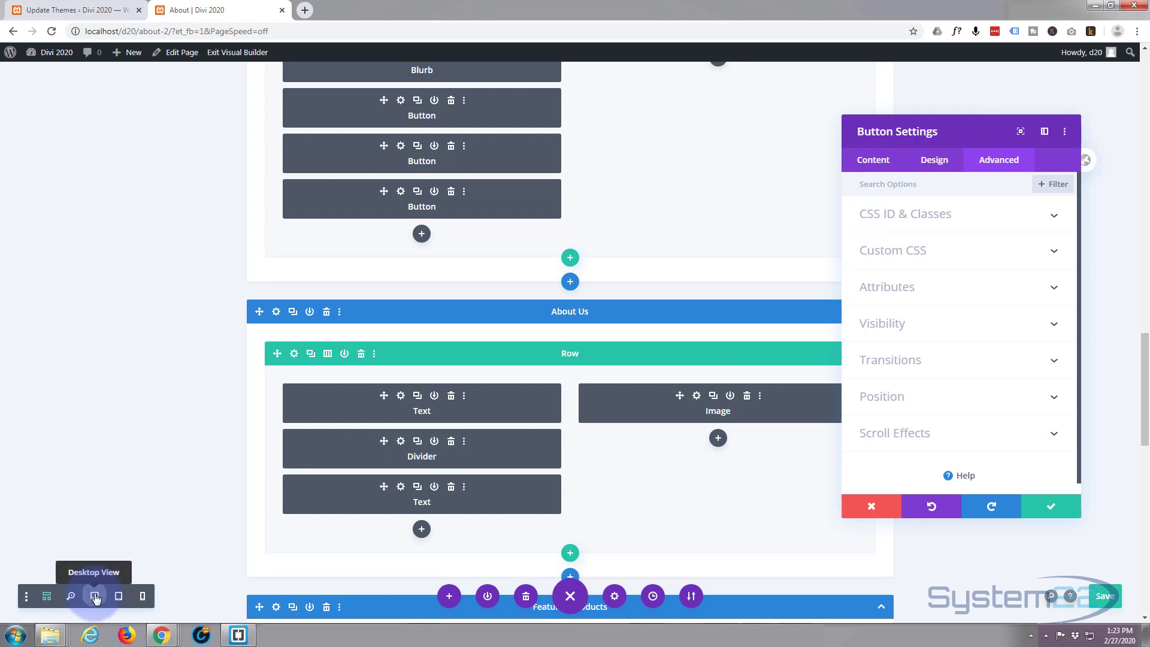
# - Raise the Sale Item button's vertical offset to 50% so it sits below More Info
pyautogui.click(94, 595)
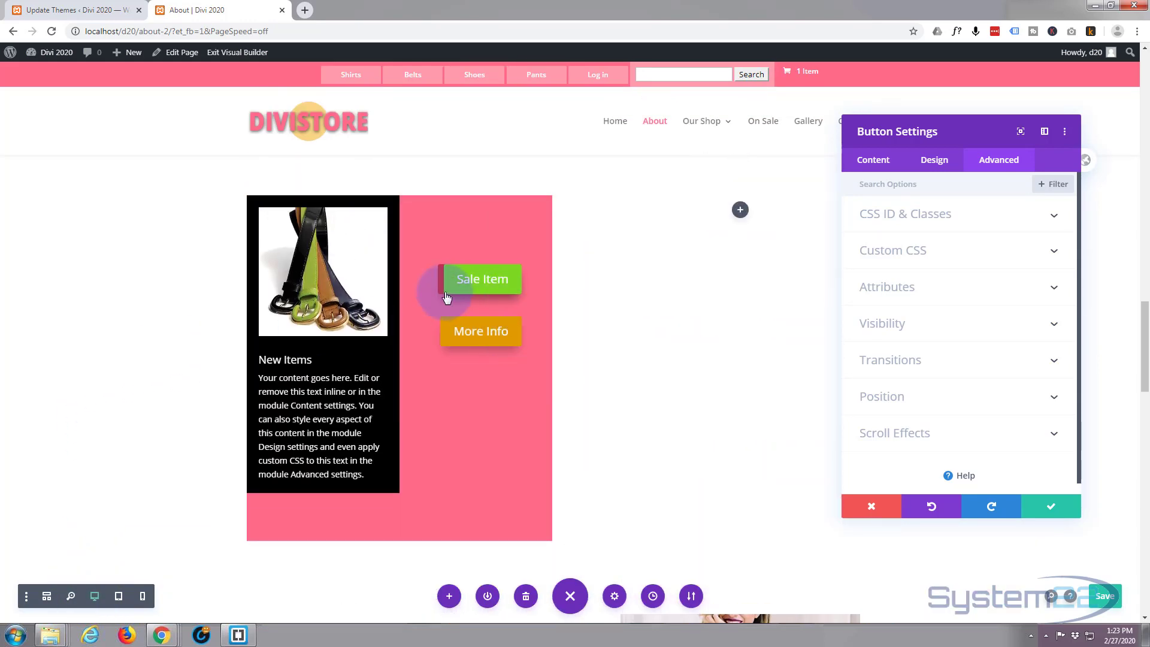
pyautogui.moveTo(982, 308)
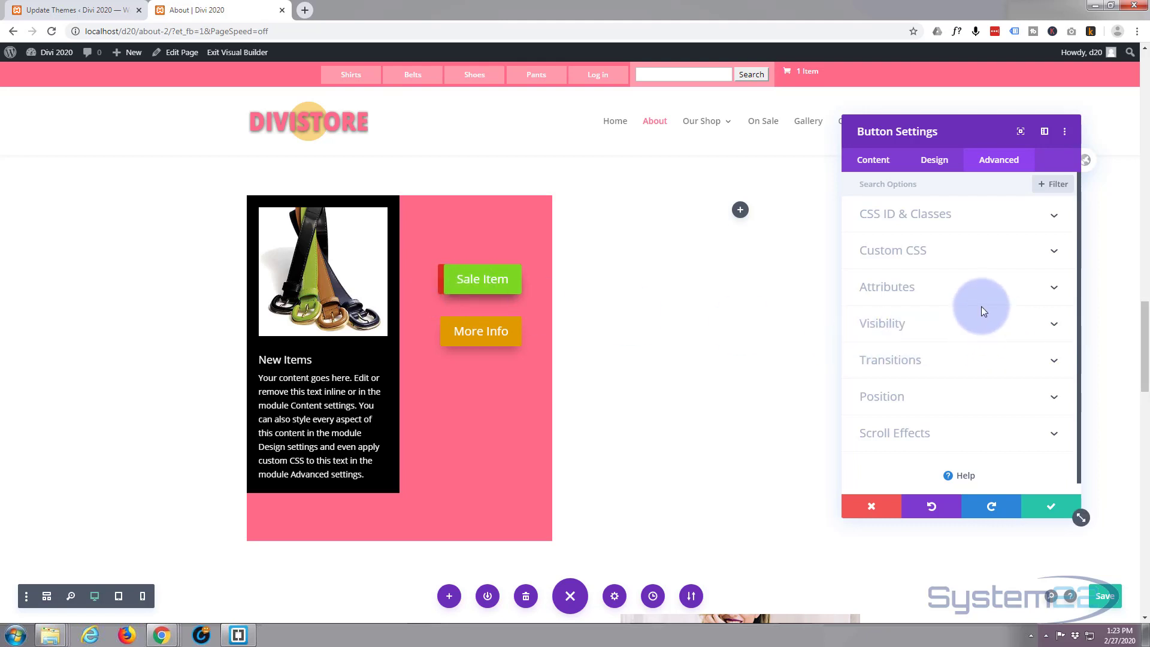
pyautogui.moveTo(982, 308)
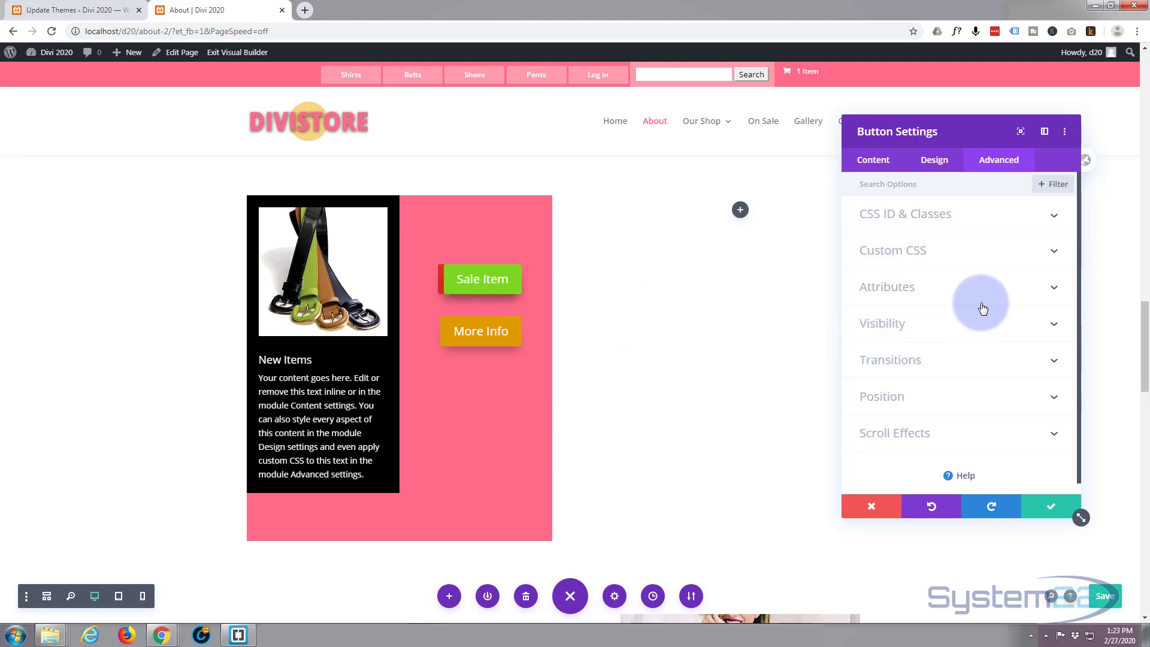
pyautogui.click(881, 397)
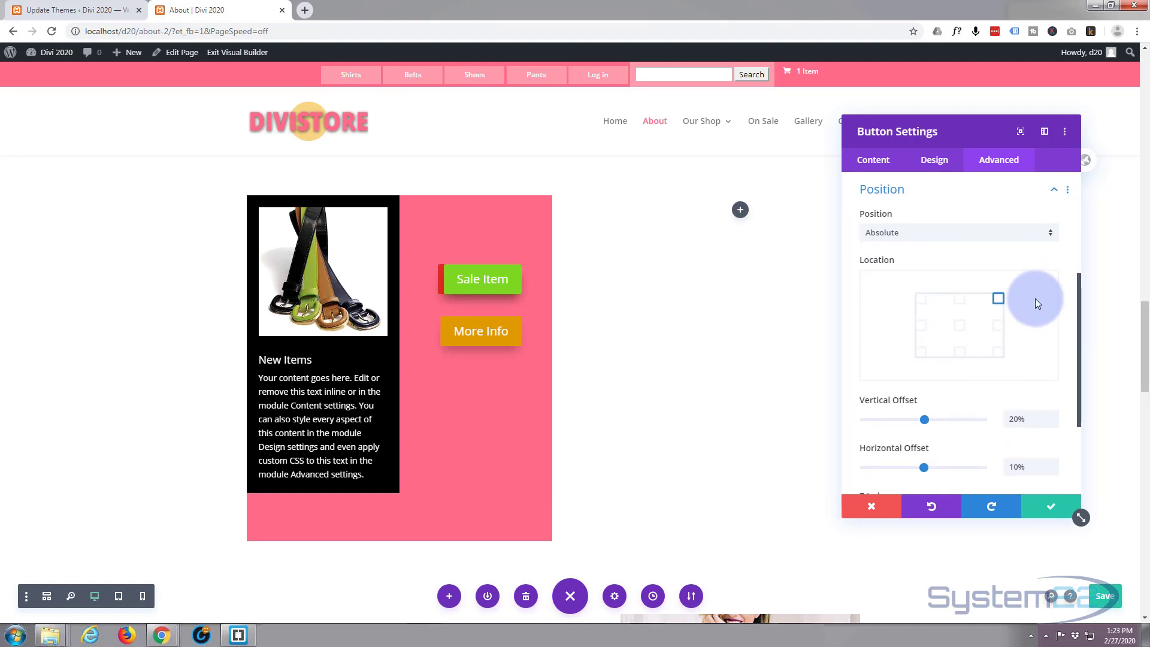
pyautogui.scroll(-3)
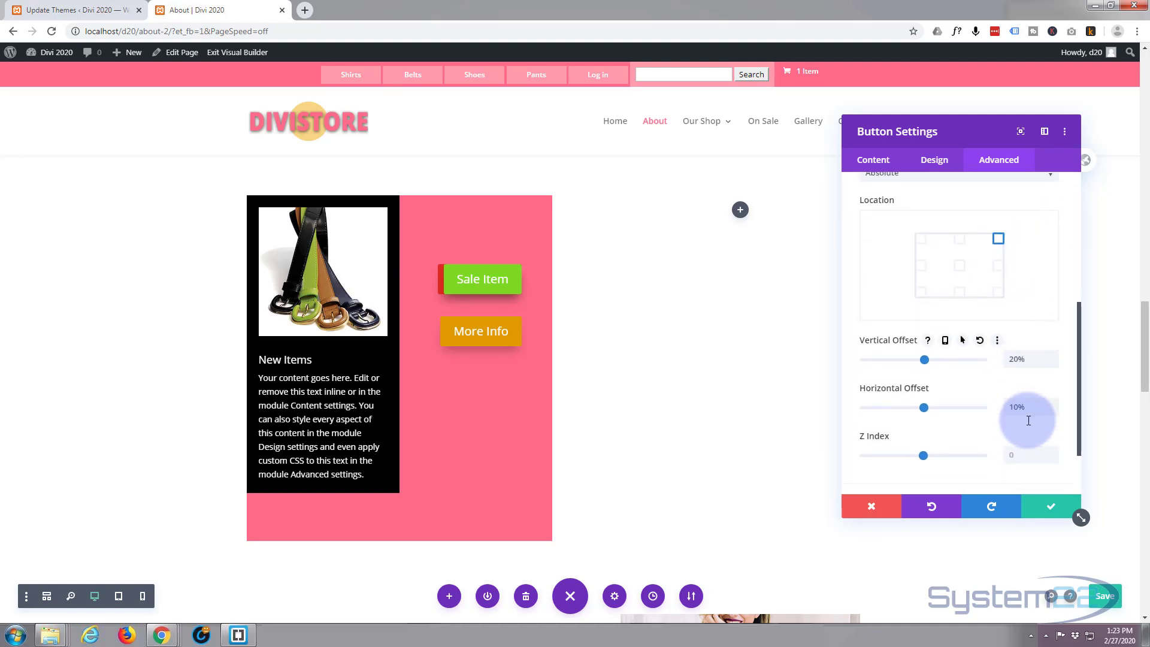
pyautogui.click(1025, 359)
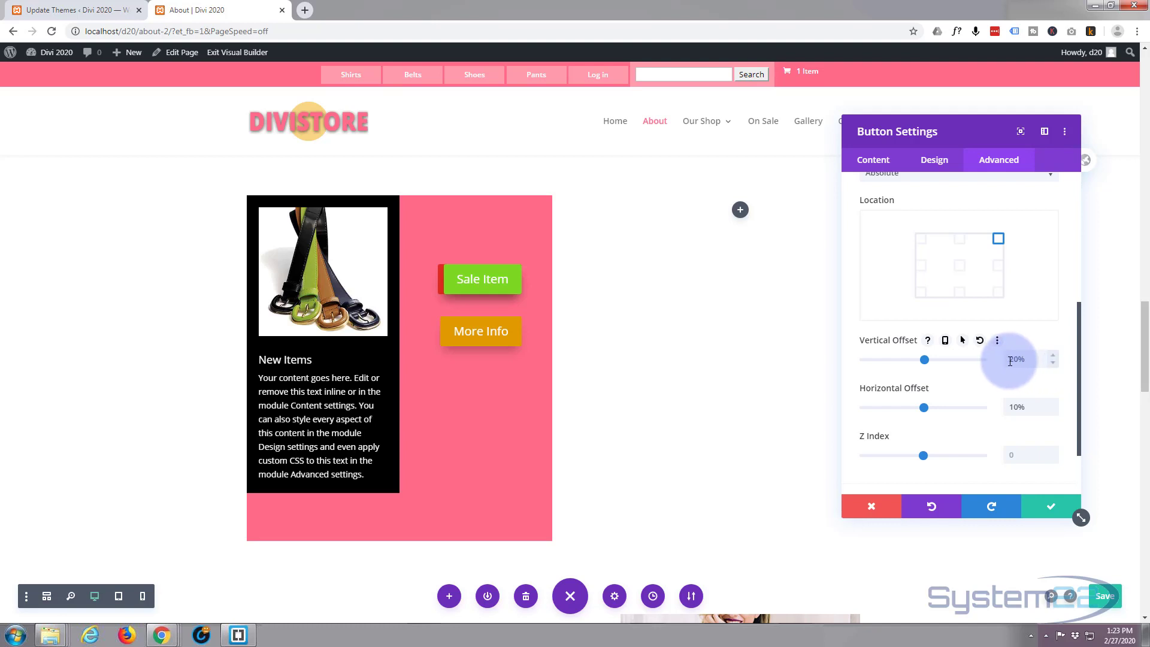
pyautogui.click(1052, 355)
pyautogui.write('50')
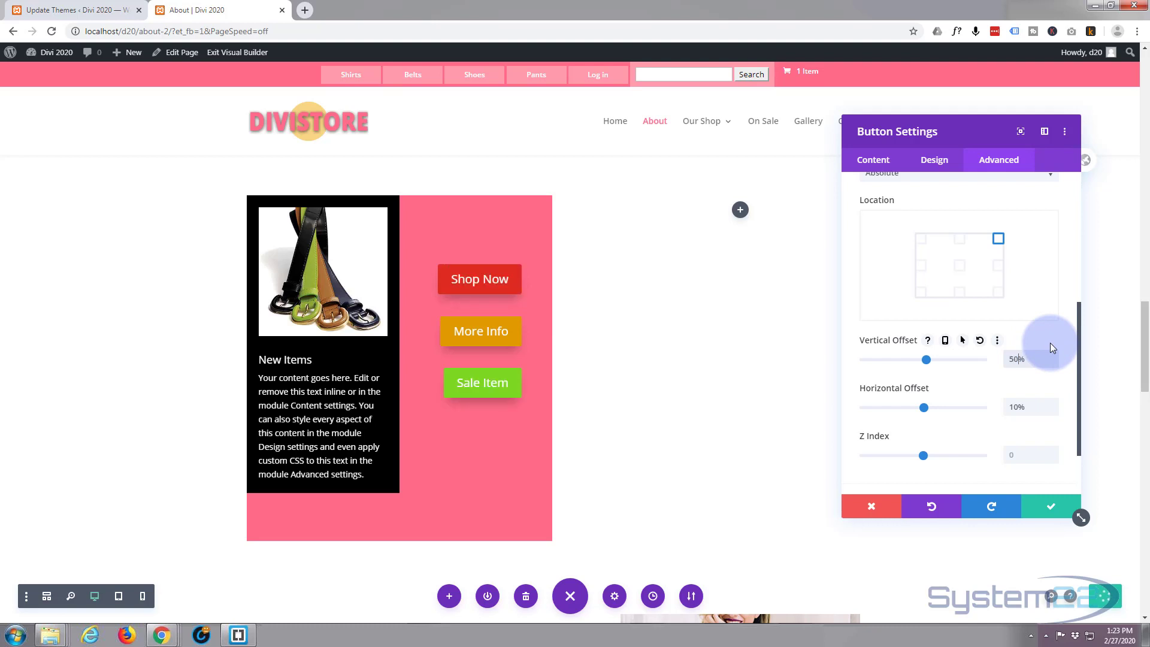
pyautogui.moveTo(942, 430)
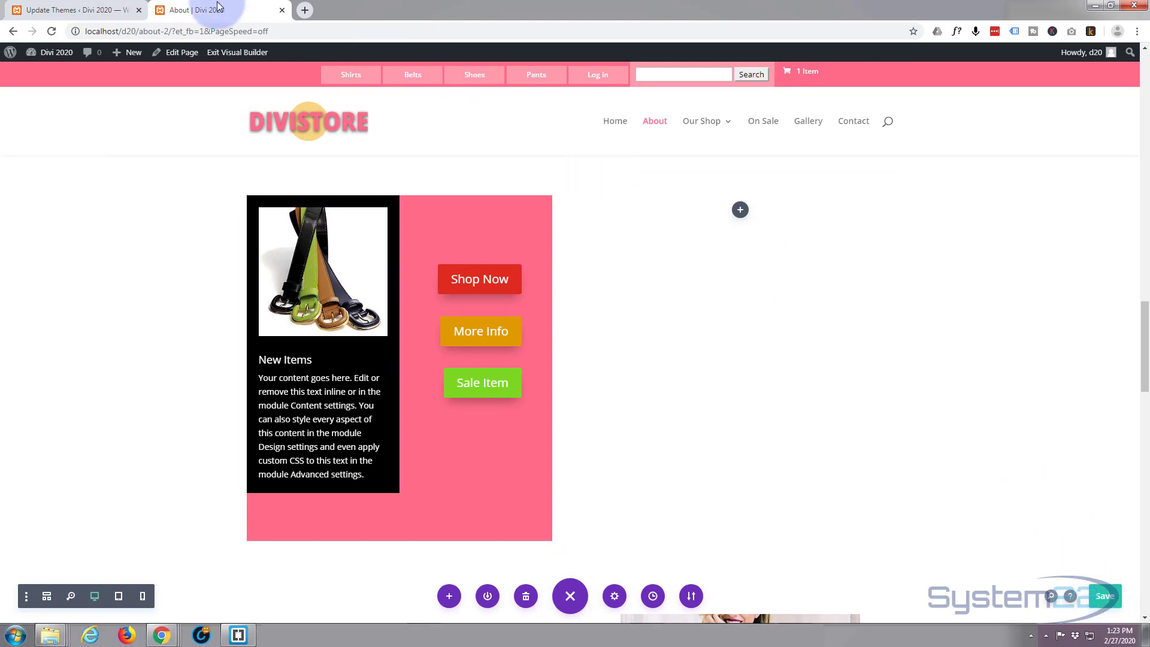
pyautogui.click(238, 51)
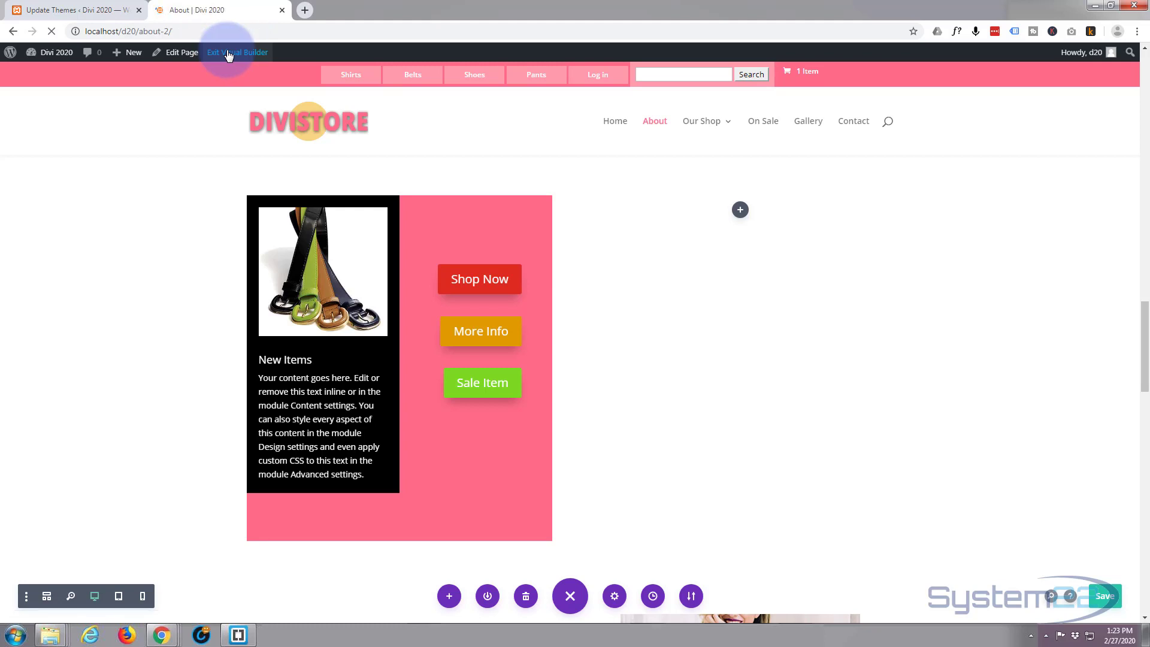
pyautogui.click(236, 52)
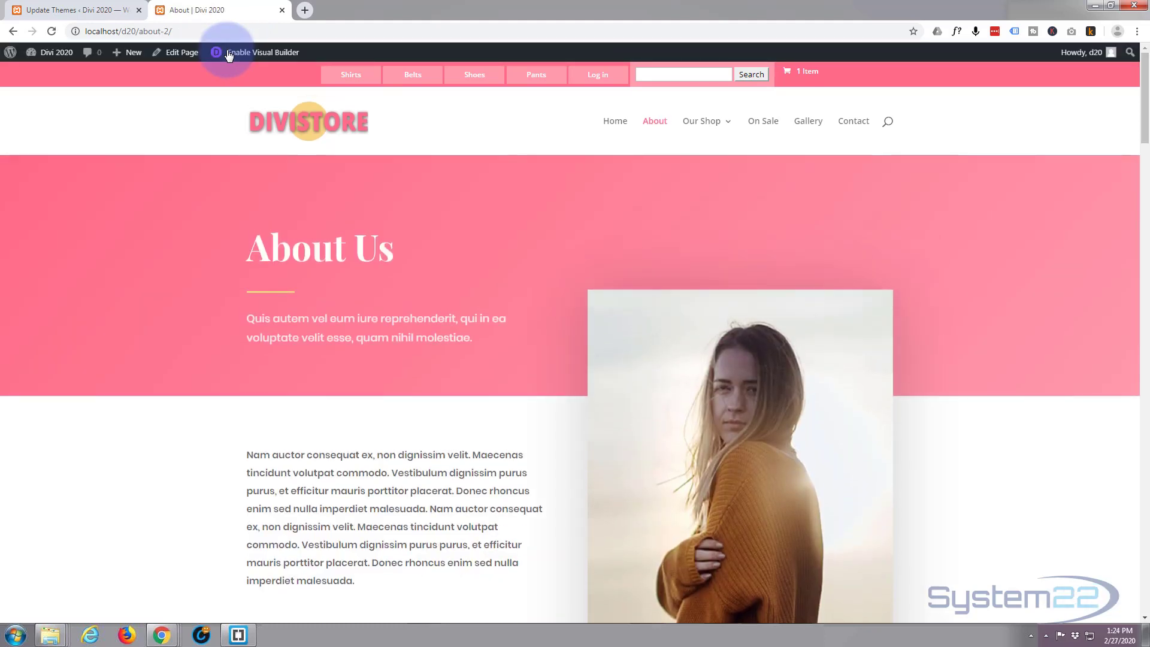
pyautogui.scroll(-3)
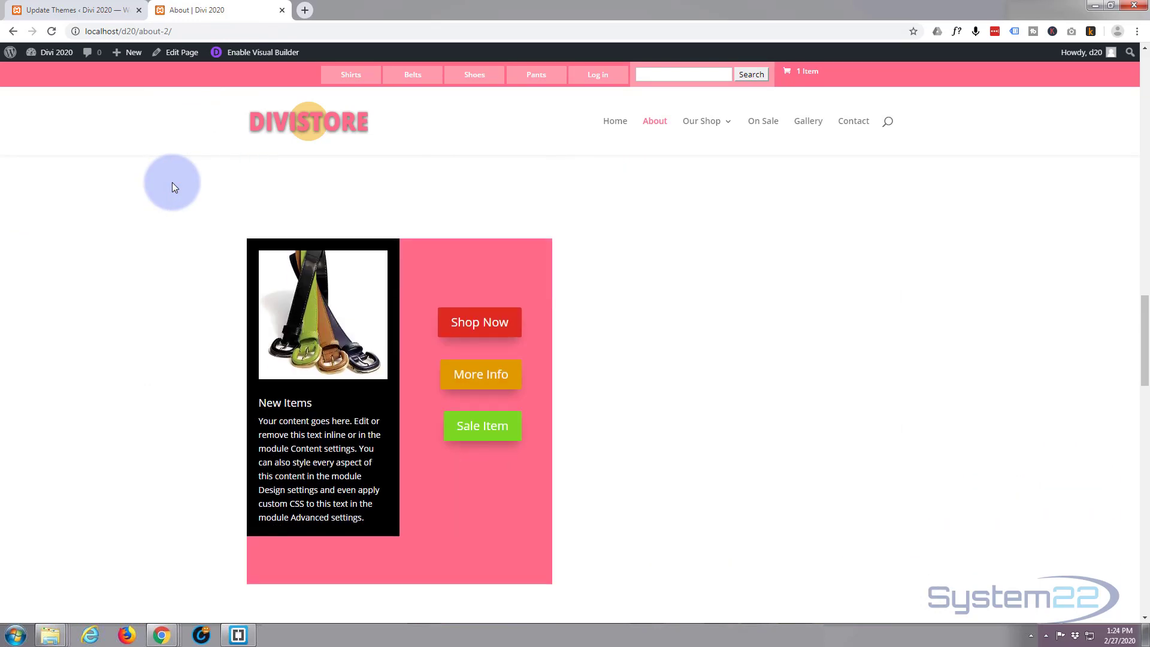
pyautogui.moveTo(449, 397)
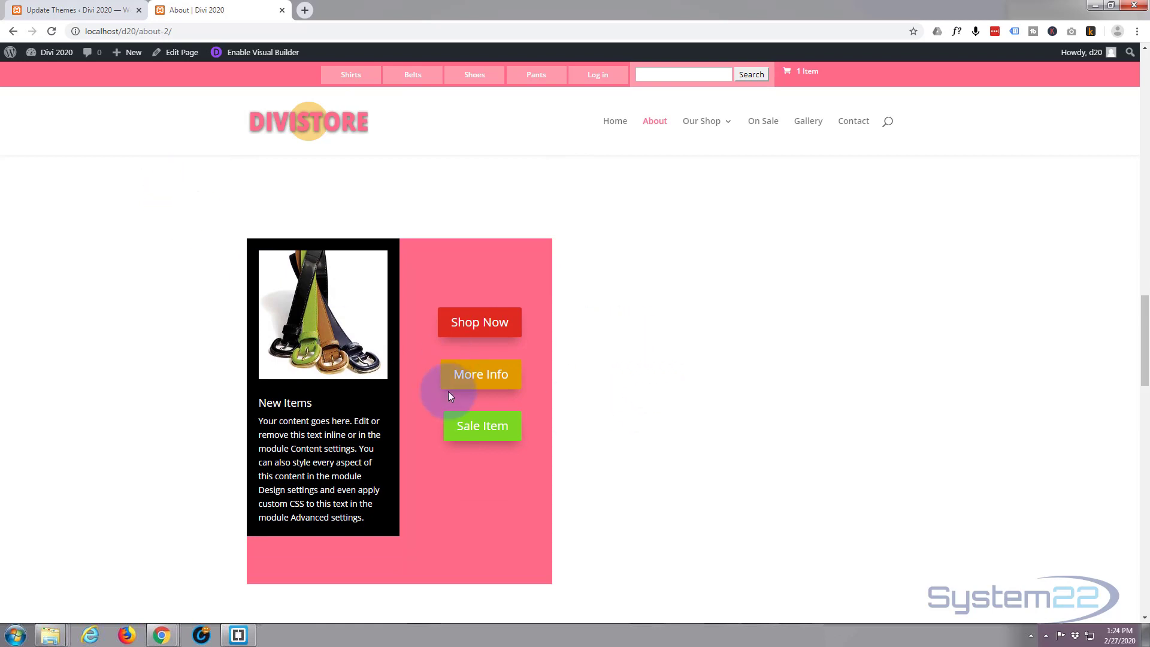
pyautogui.moveTo(559, 332)
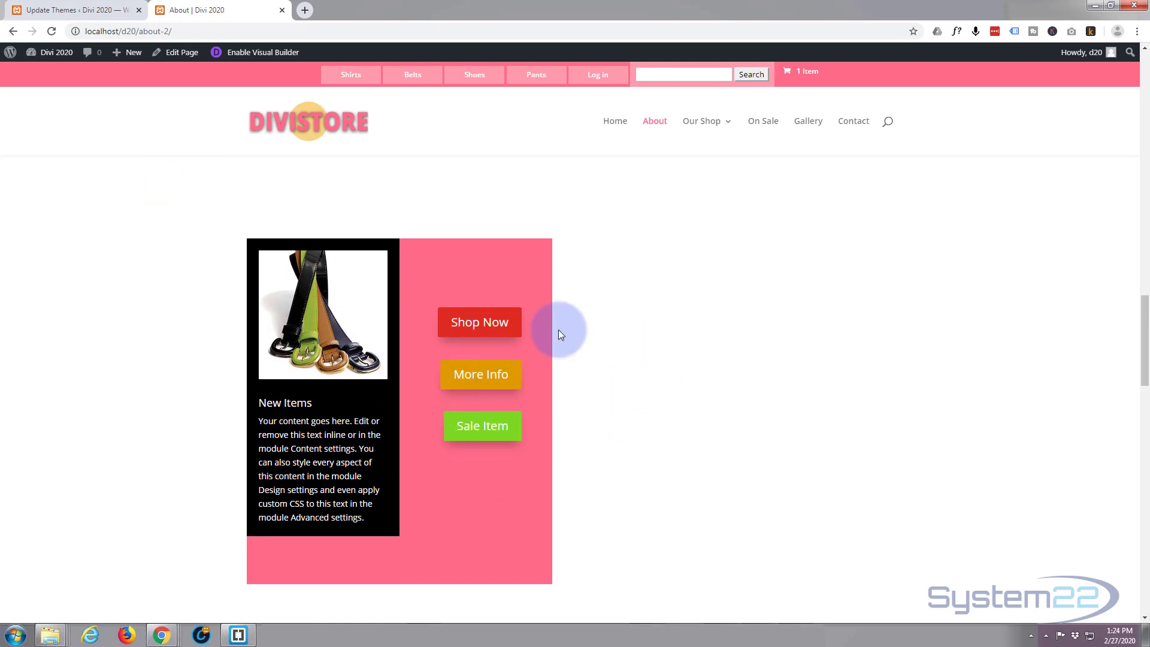
pyautogui.moveTo(538, 511)
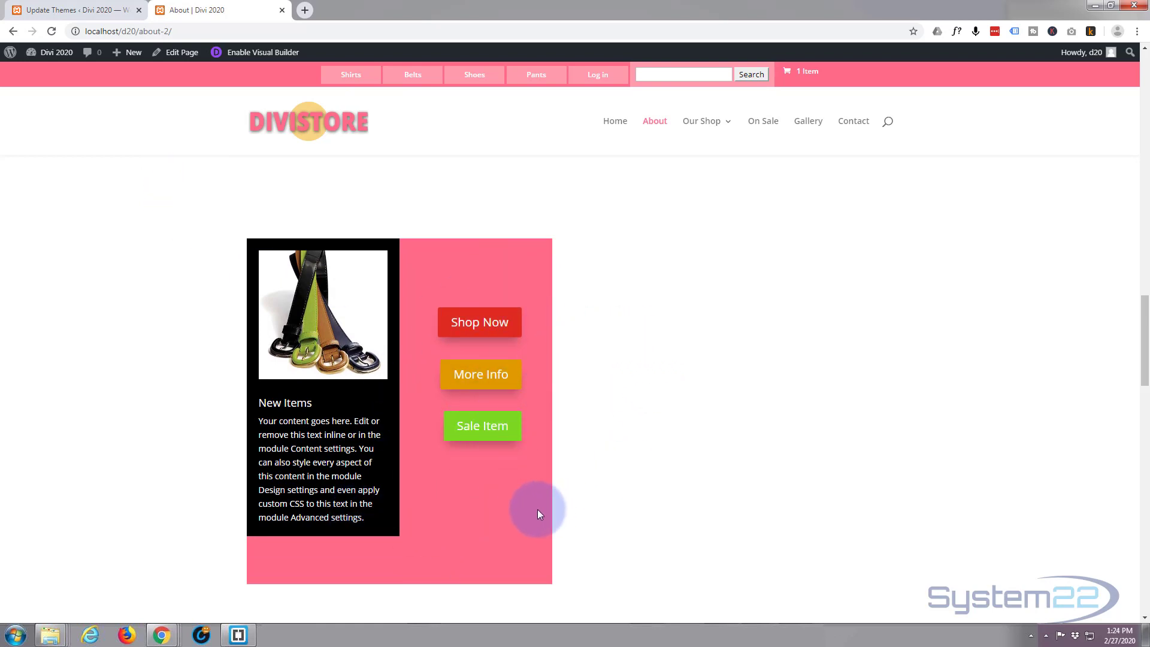
pyautogui.moveTo(179, 489)
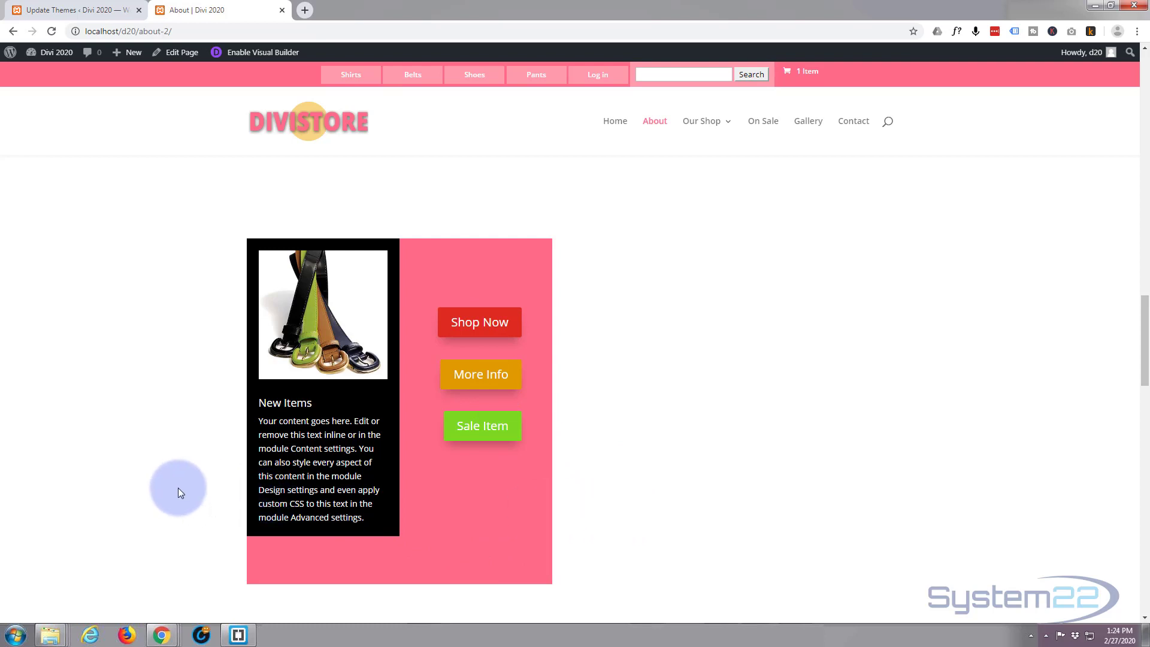
pyautogui.moveTo(163, 489)
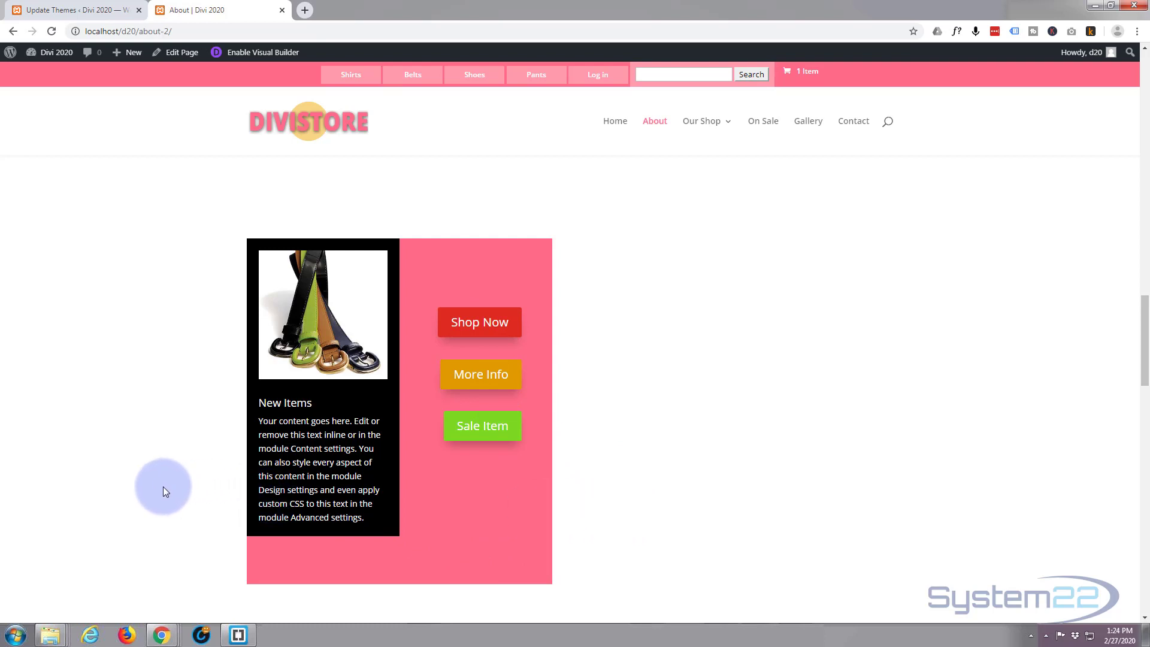
pyautogui.moveTo(415, 6)
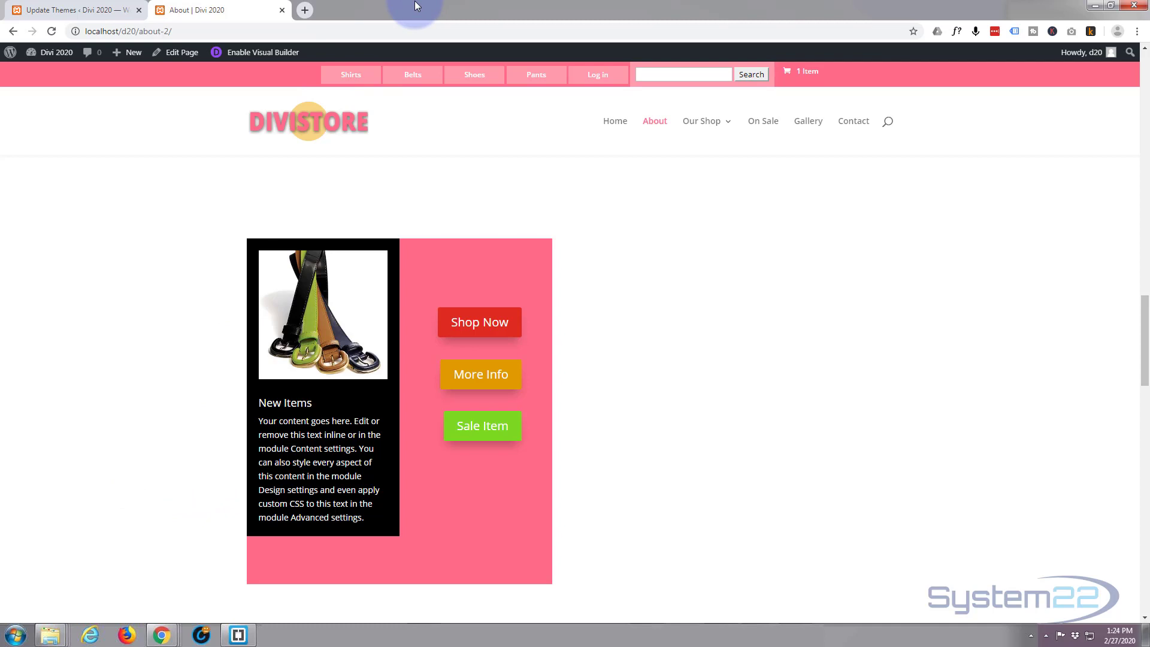
# - Preview the live About page in iPhone X device mode at 100% zoom and scroll the pink row
pyautogui.press('F12')
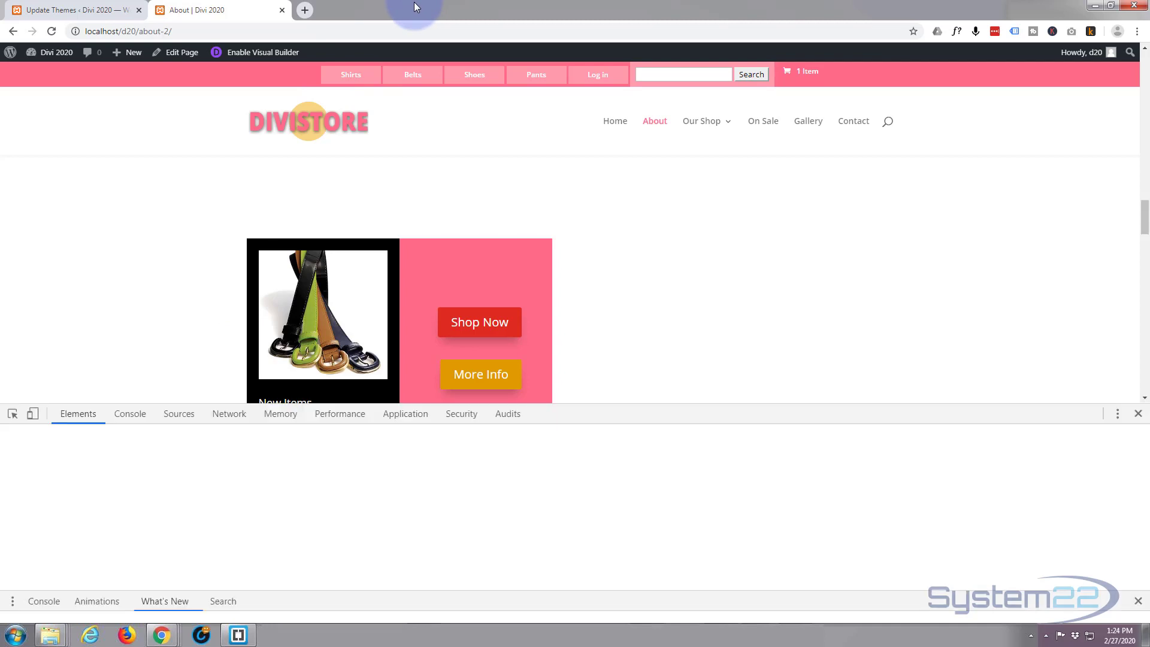
pyautogui.click(76, 413)
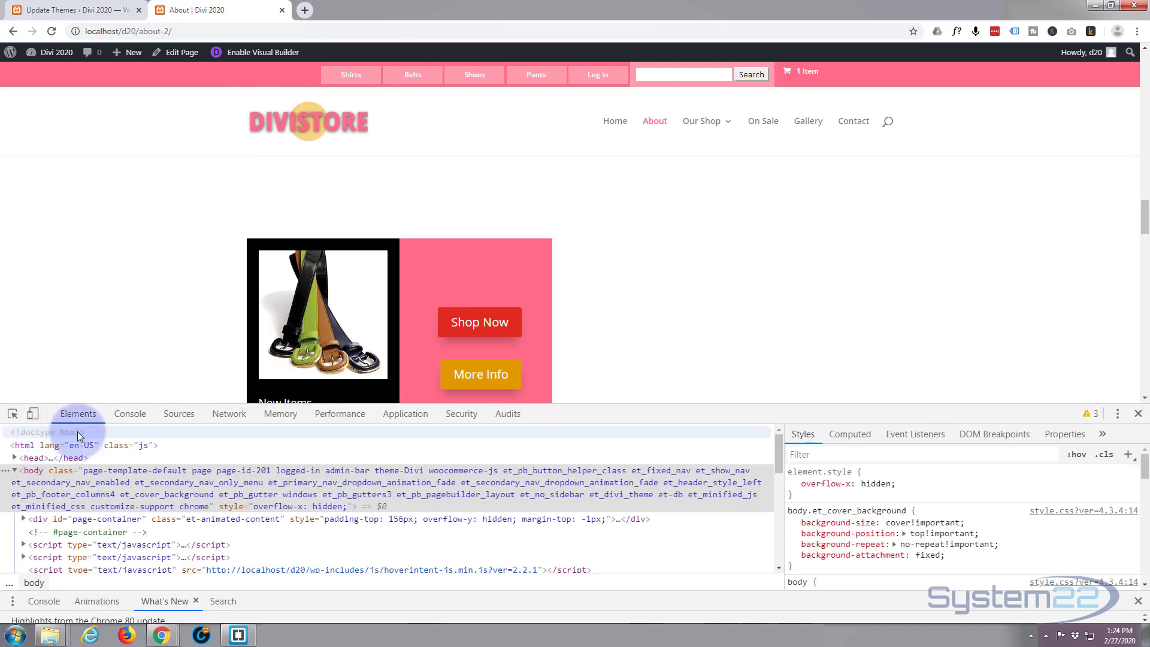
pyautogui.moveTo(33, 416)
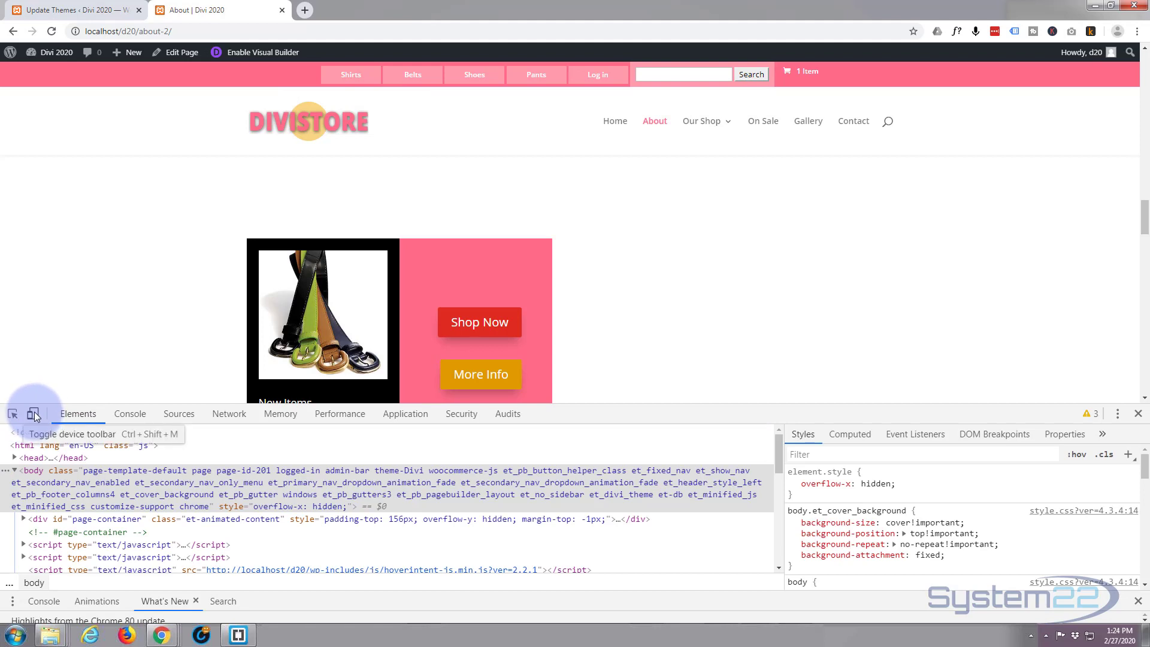
pyautogui.click(33, 413)
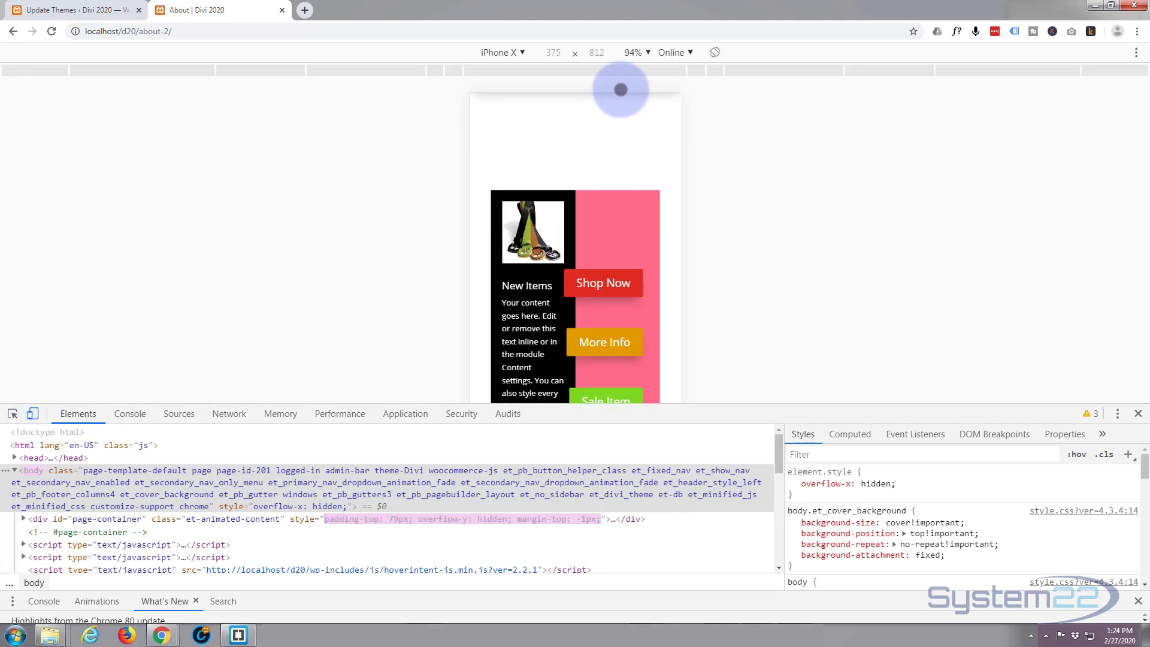
pyautogui.moveTo(595, 52)
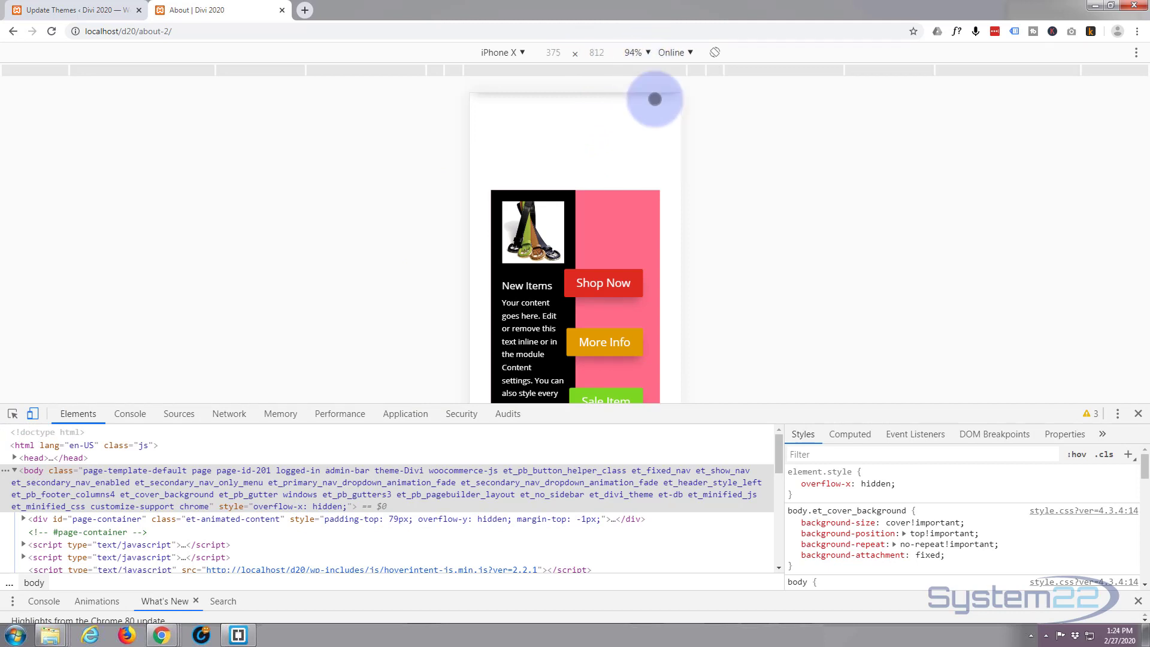
pyautogui.click(633, 52)
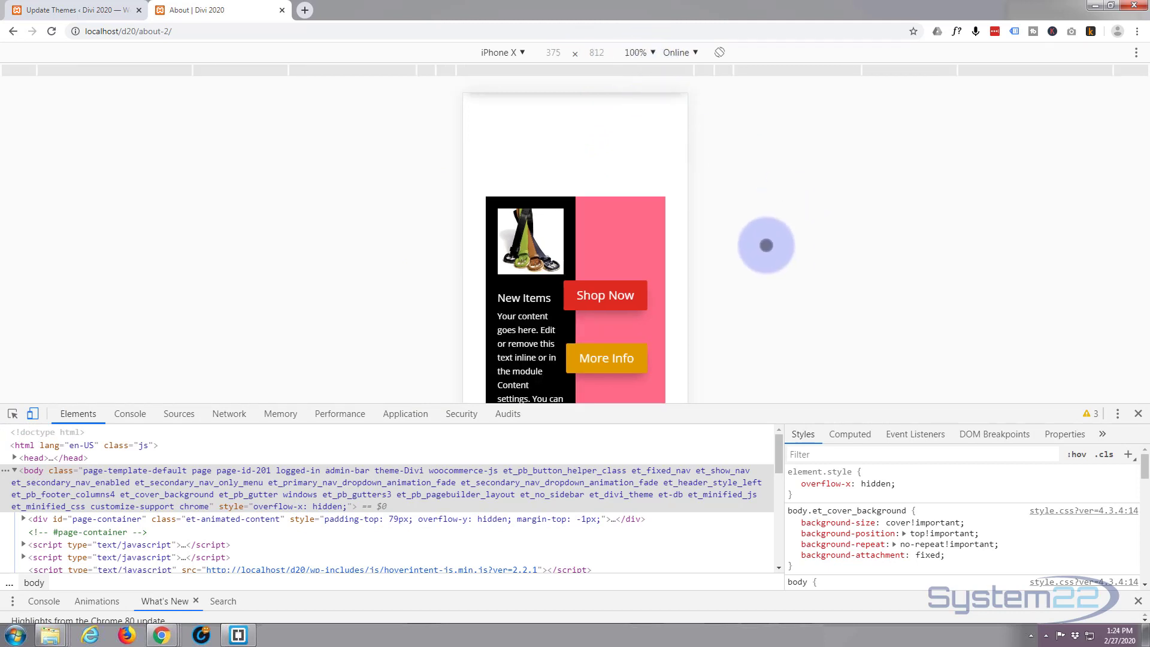
pyautogui.moveTo(736, 279)
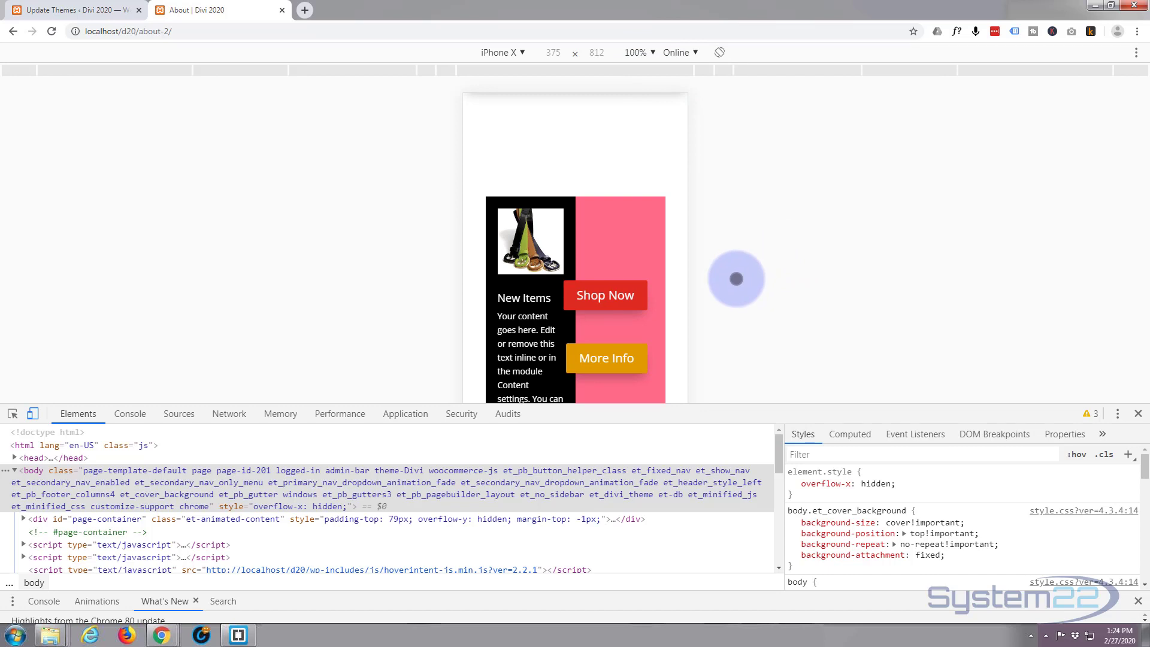
pyautogui.moveTo(1019, 409)
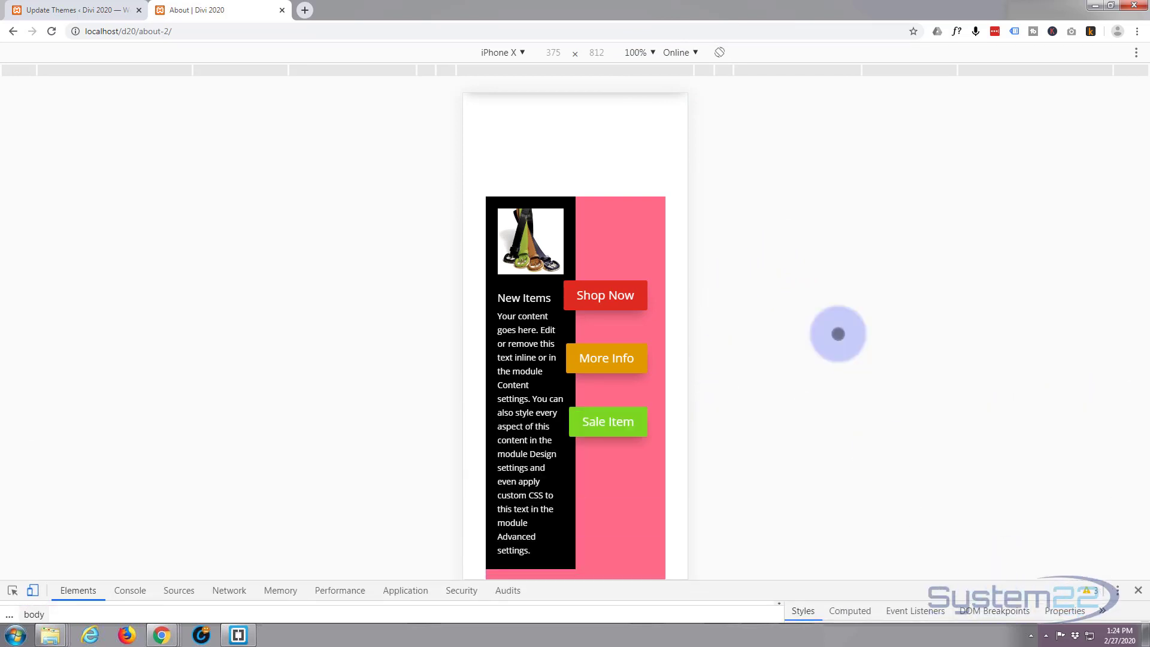
pyautogui.moveTo(639, 260)
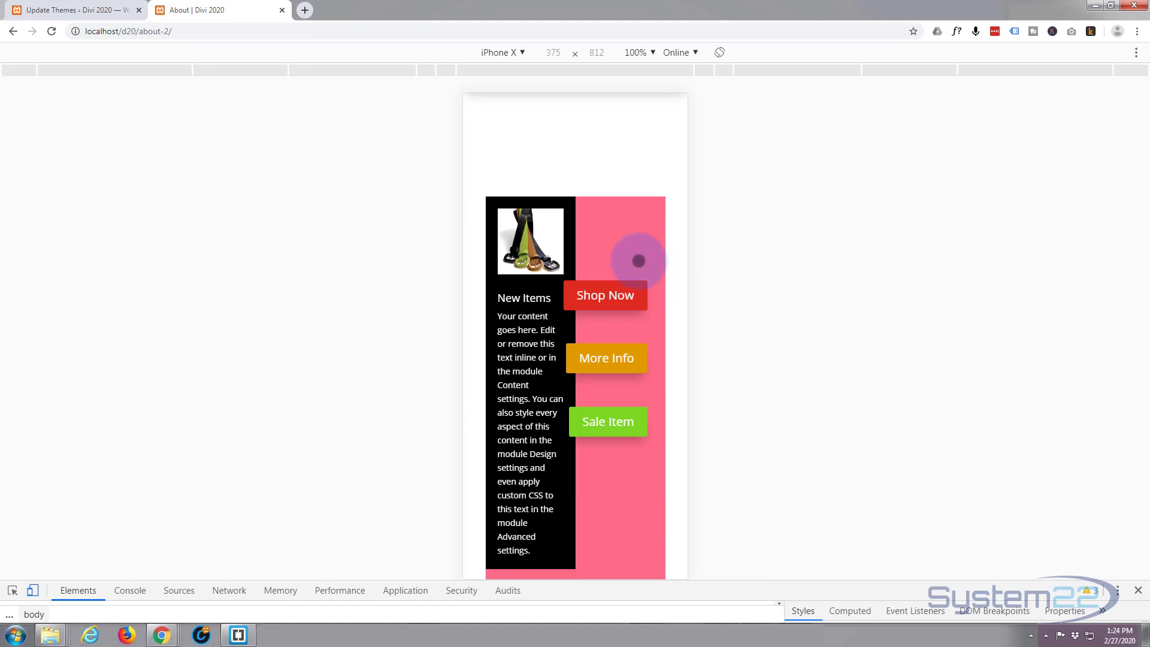
pyautogui.scroll(3)
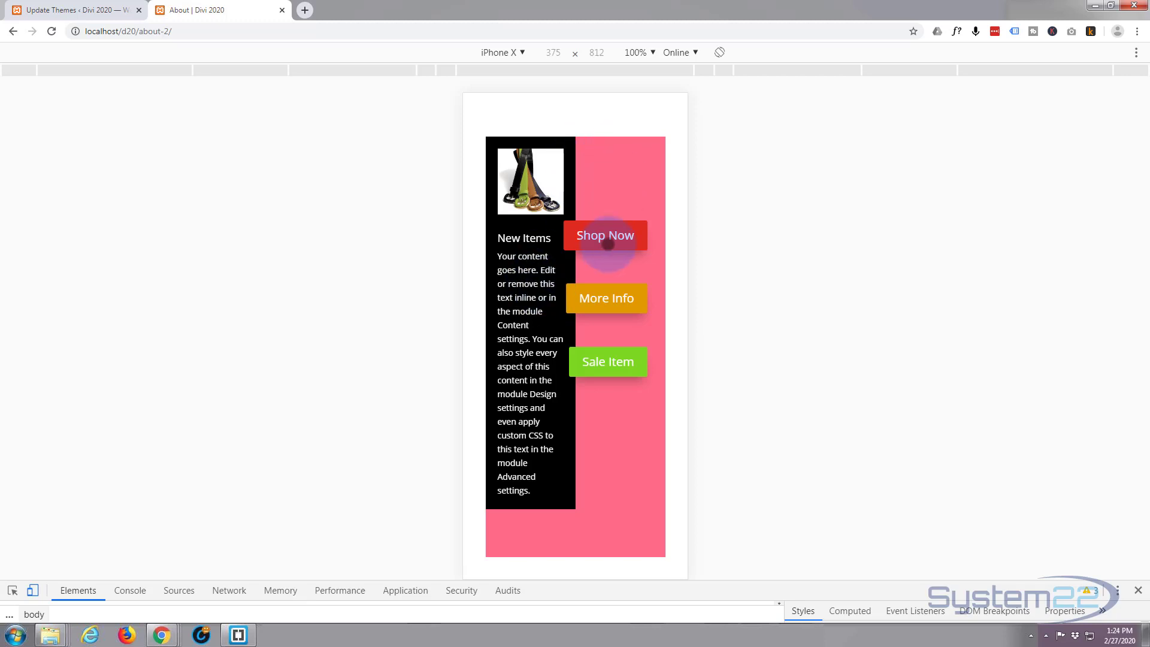
pyautogui.click(614, 514)
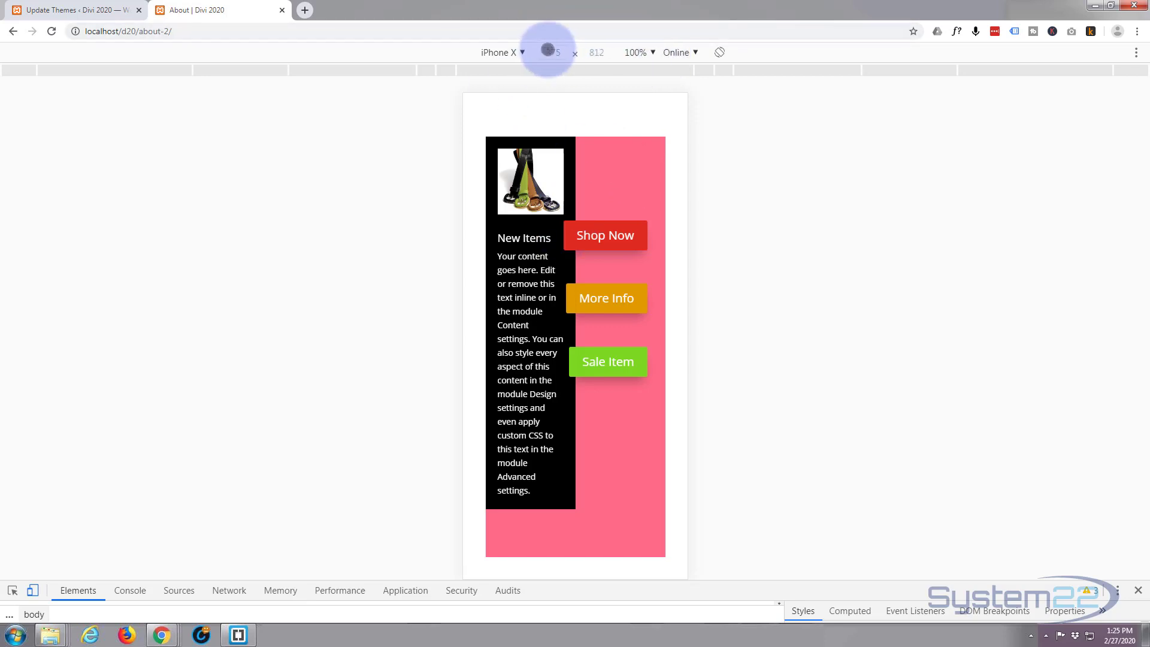
# - Switch the emulated device to iPad and scroll through the pink rows and buttons
pyautogui.click(500, 52)
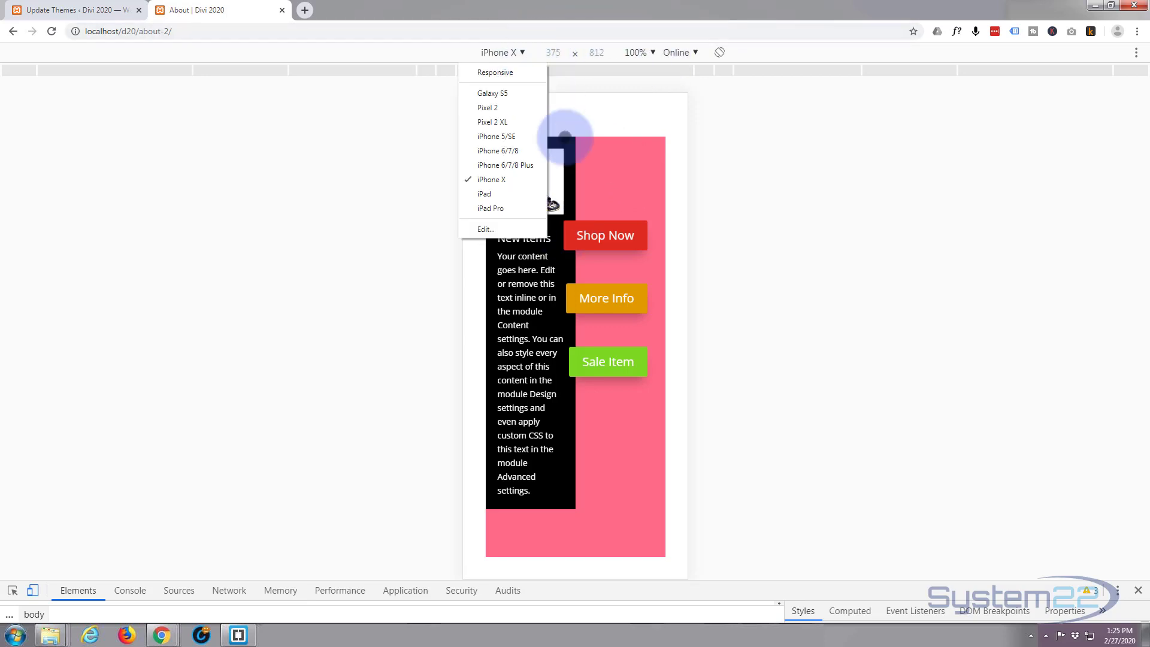
pyautogui.moveTo(503, 194)
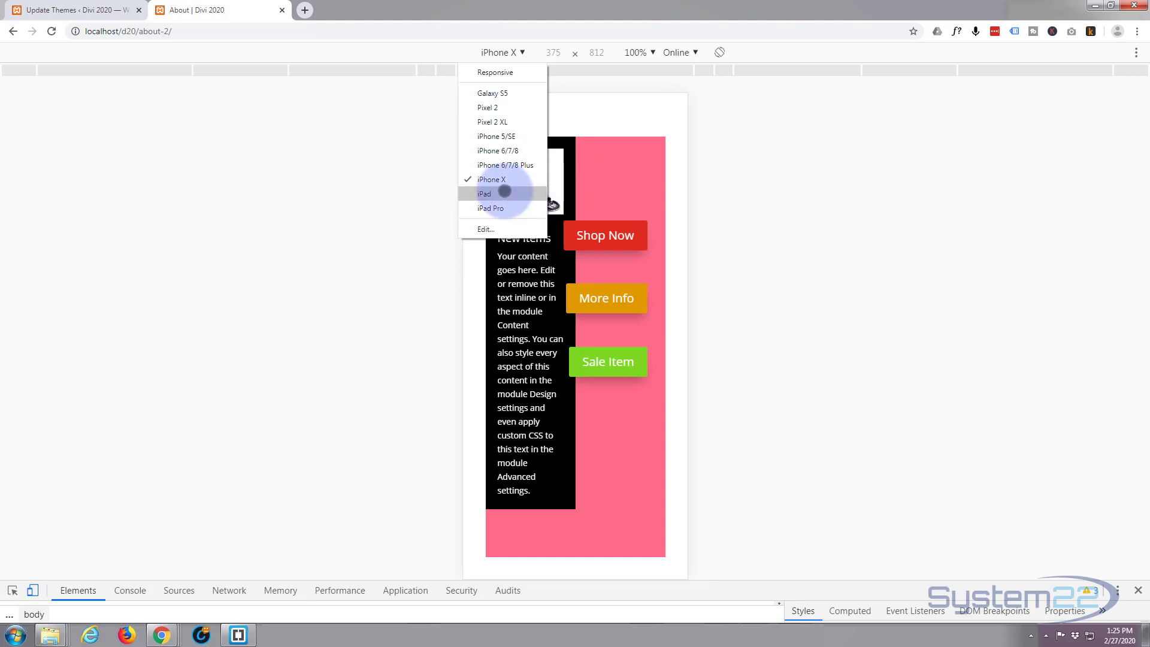
pyautogui.click(484, 194)
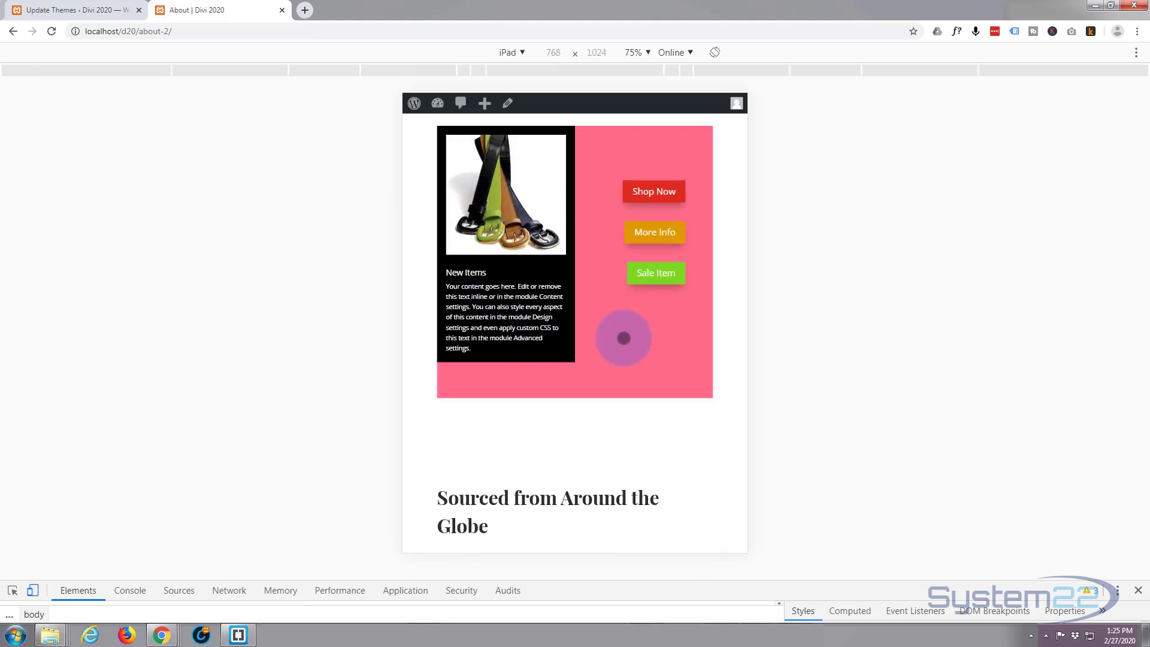
pyautogui.scroll(-3)
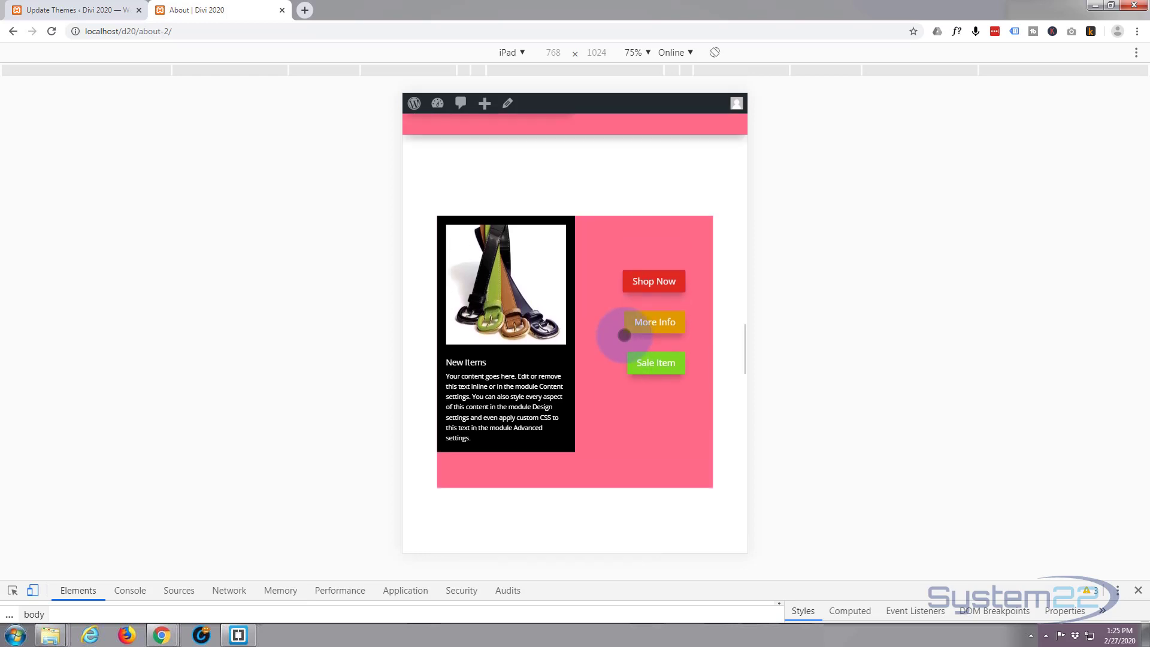
pyautogui.scroll(-3)
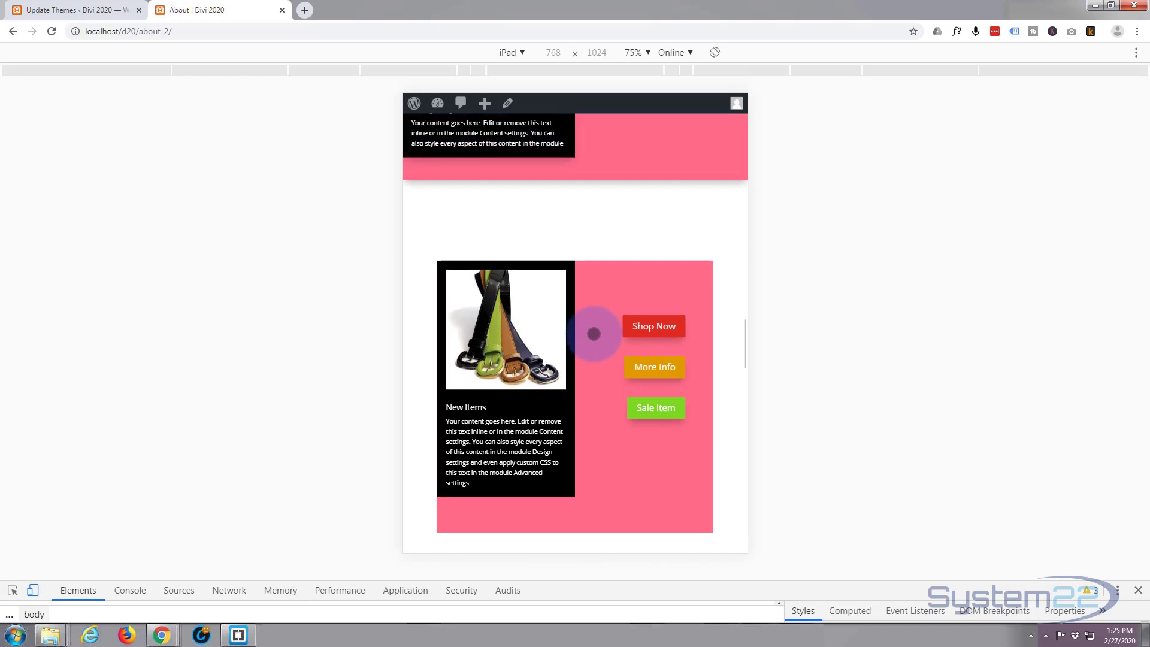
pyautogui.scroll(3)
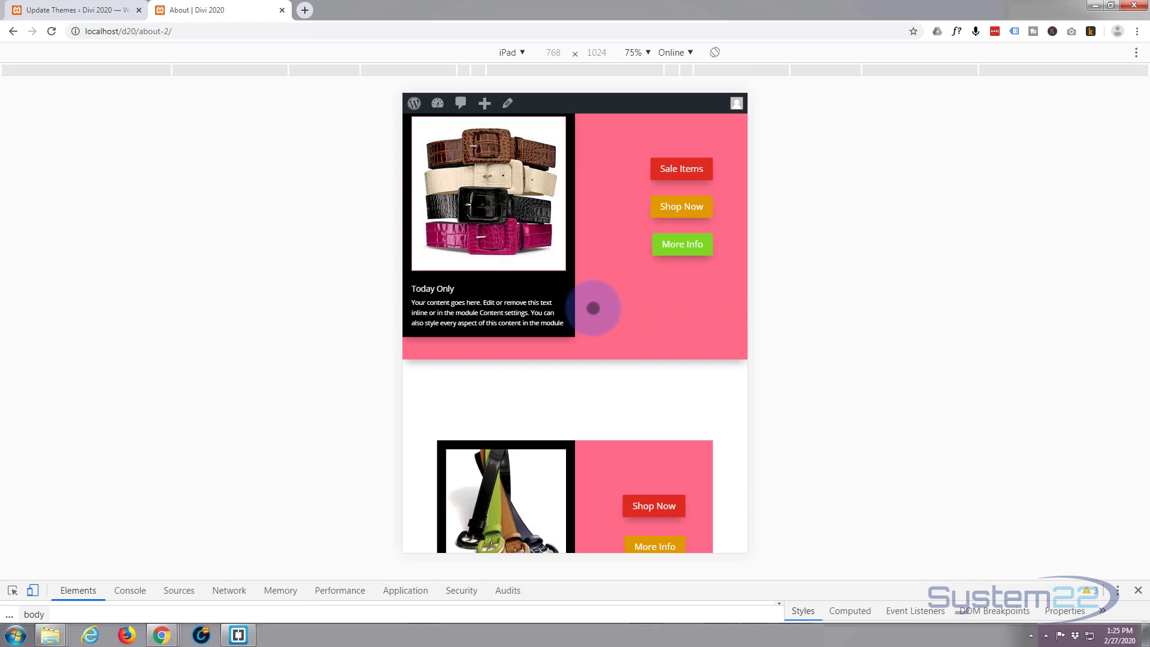
pyautogui.scroll(-3)
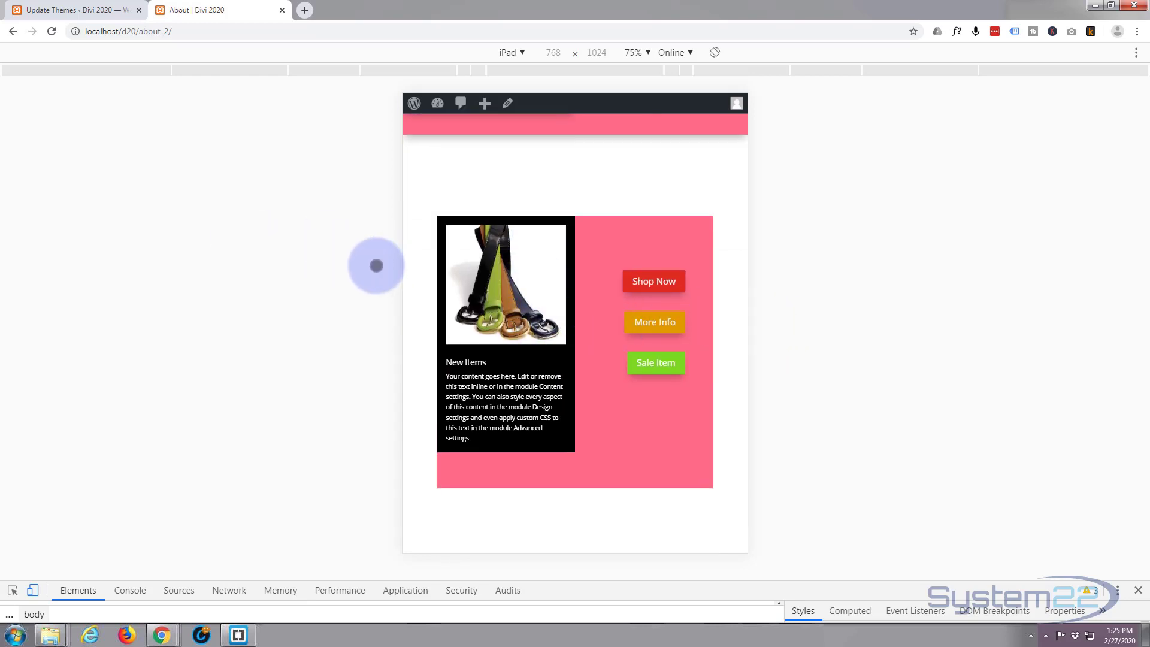
pyautogui.moveTo(33, 590)
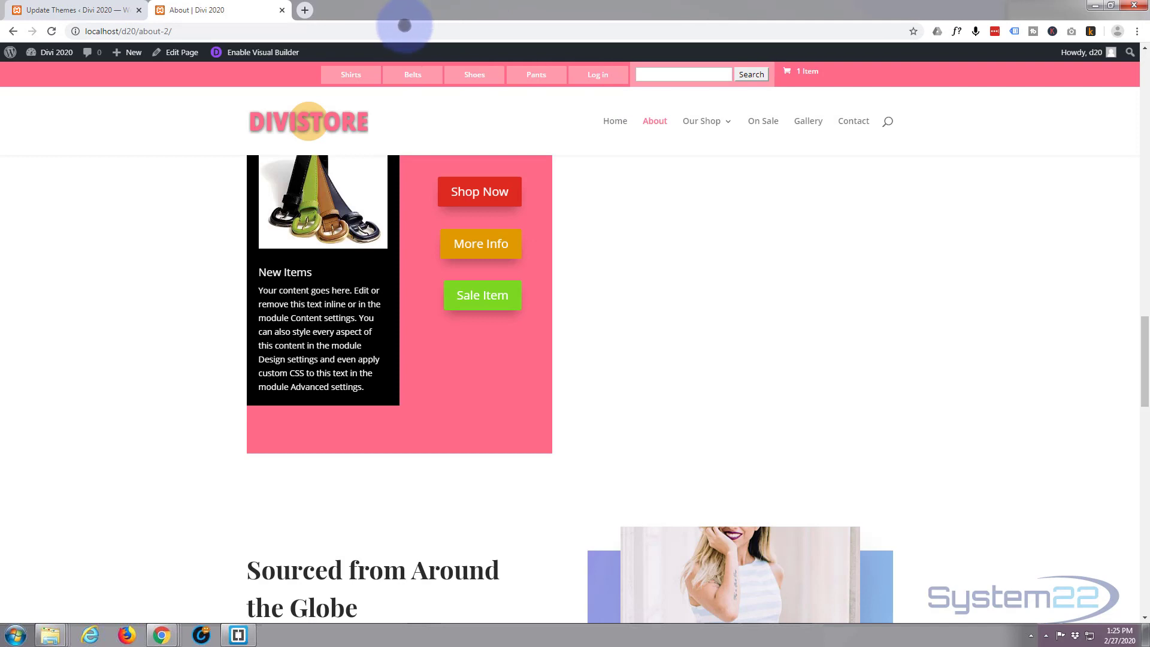
pyautogui.moveTo(263, 52)
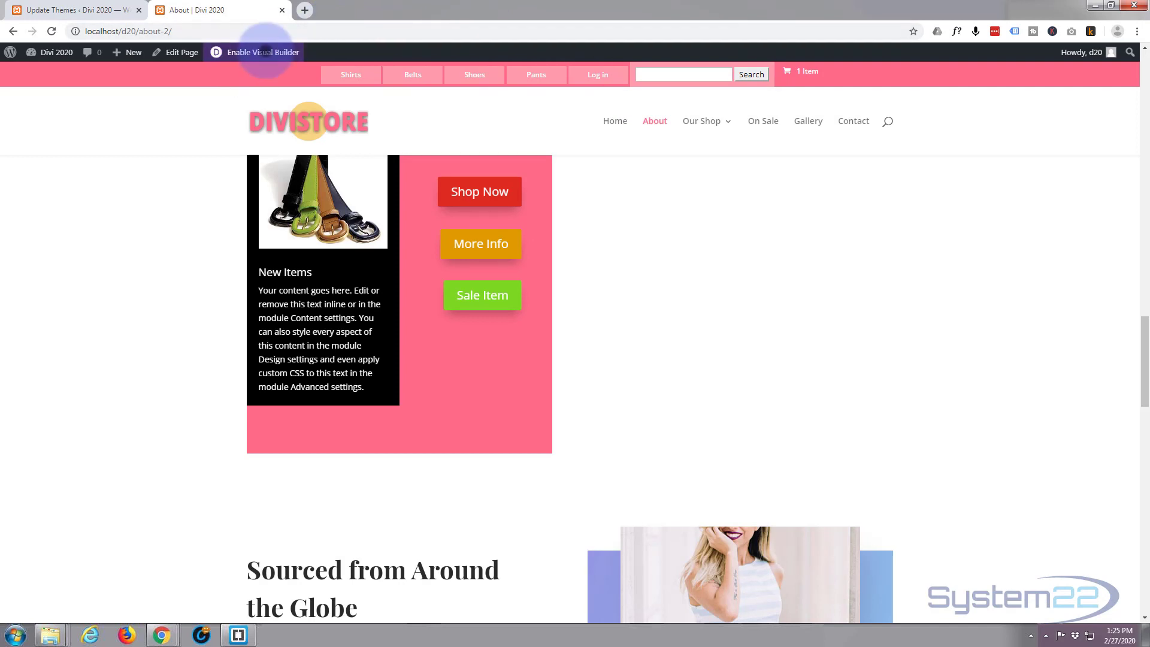
# - Enable the Visual Builder on the About page and scroll down to the pink rows
pyautogui.click(261, 52)
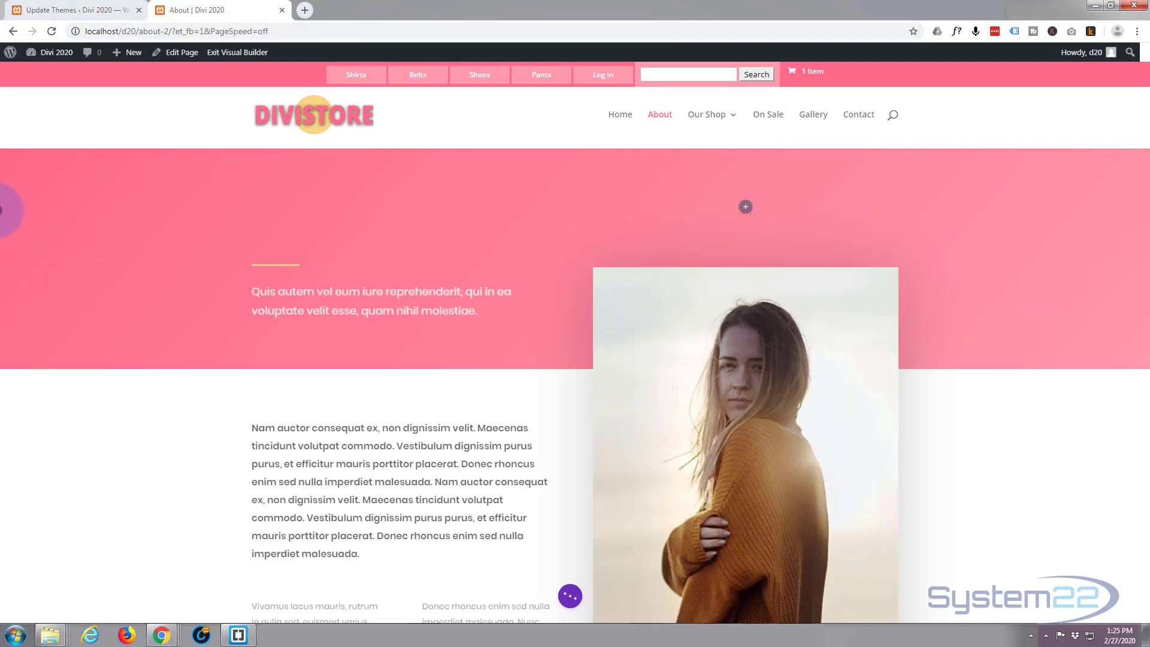
pyautogui.scroll(3)
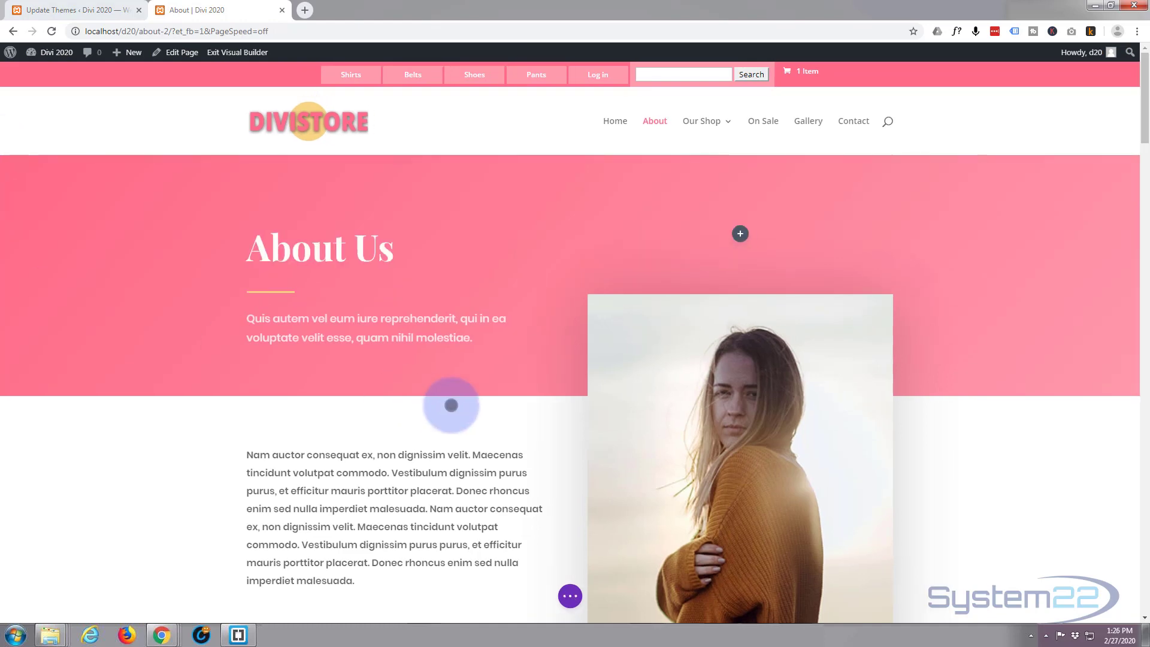
pyautogui.scroll(-3)
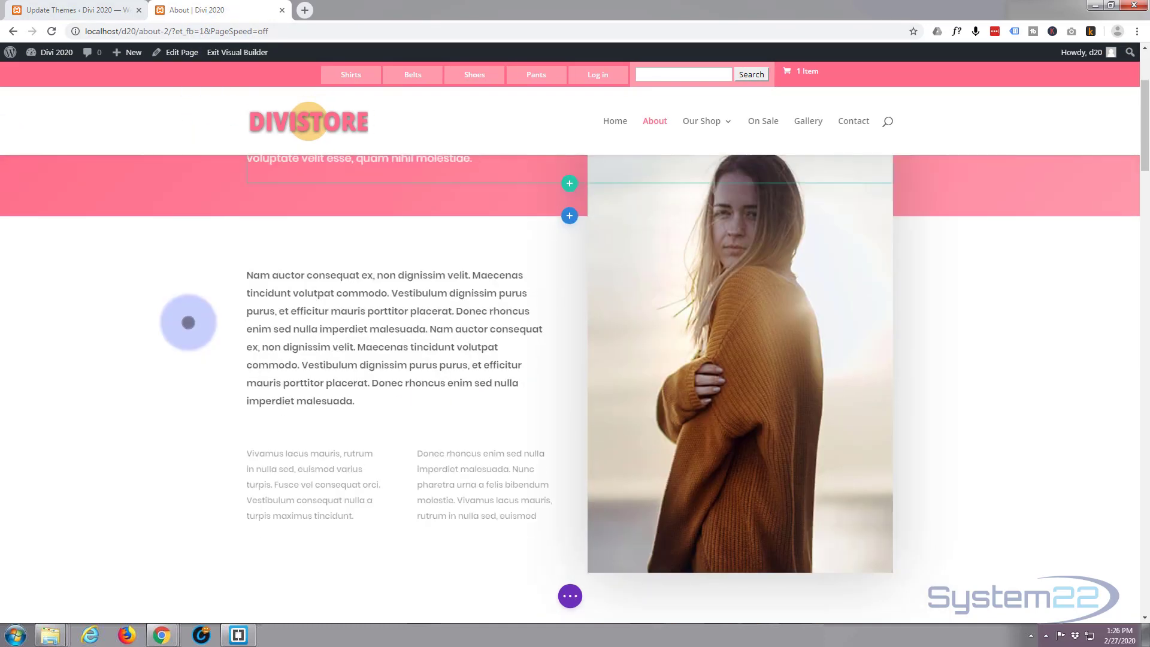
pyautogui.scroll(-3)
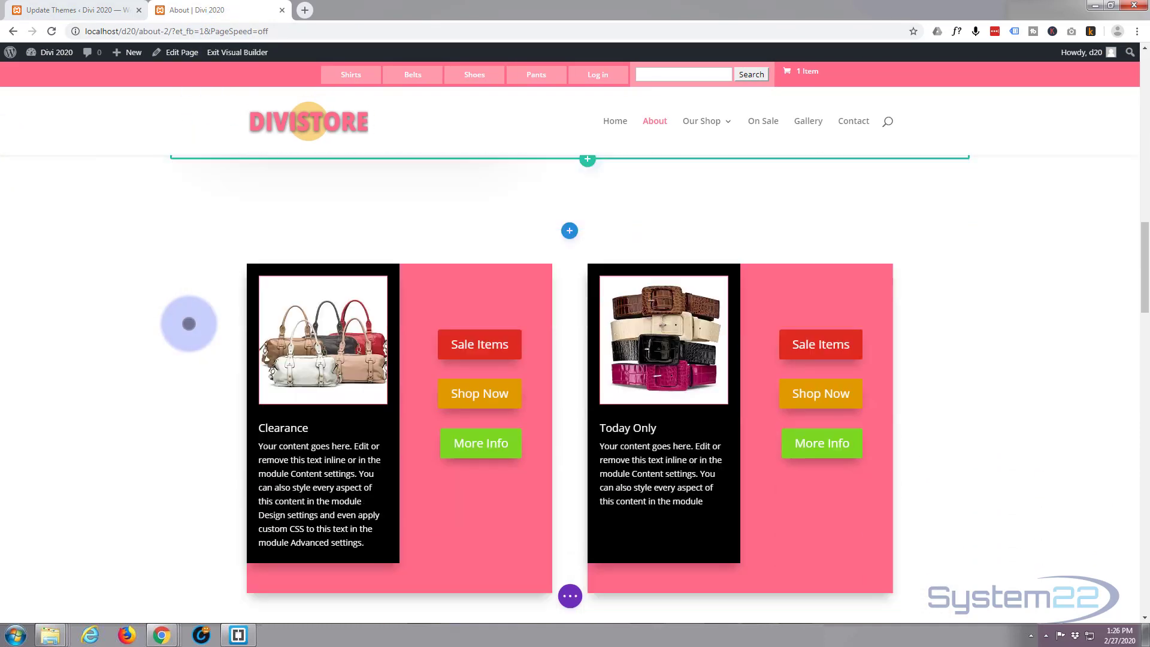
pyautogui.scroll(-3)
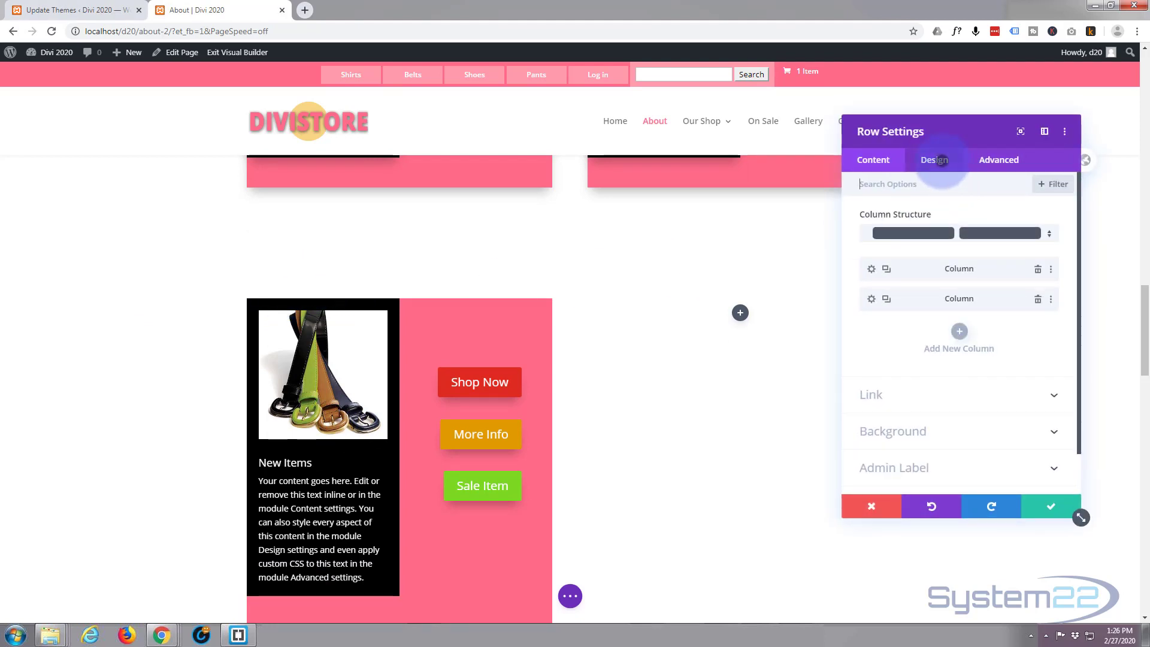
# - Turn on Equalize Column Heights and 100% width for the New Items row and save it
pyautogui.click(933, 159)
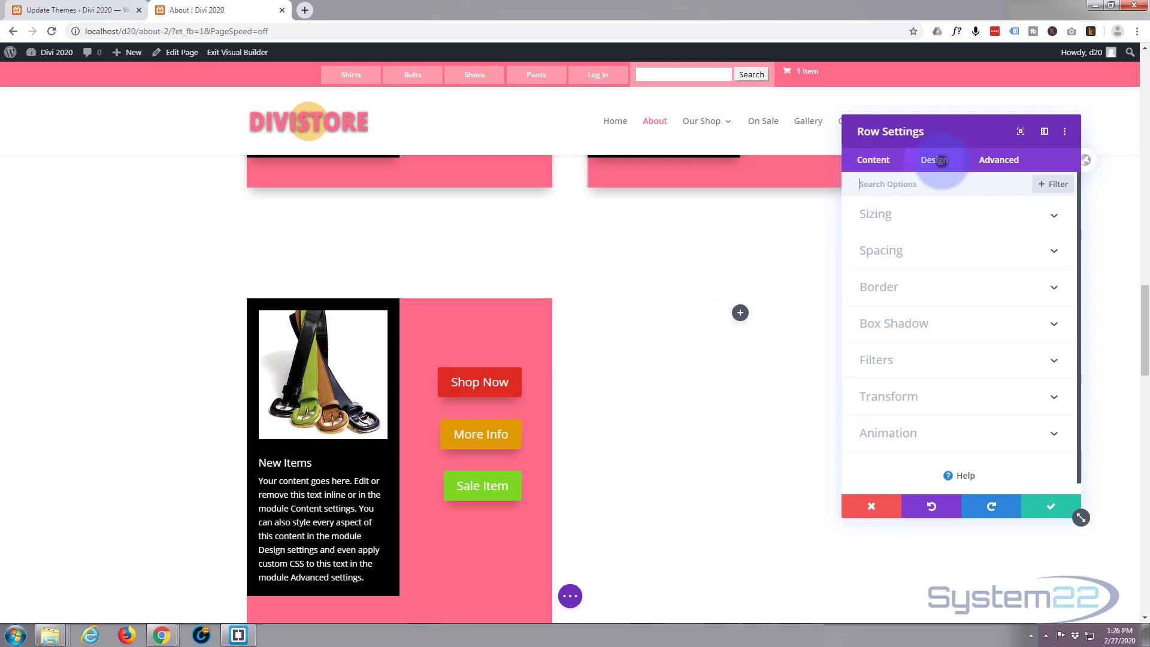
pyautogui.moveTo(955, 208)
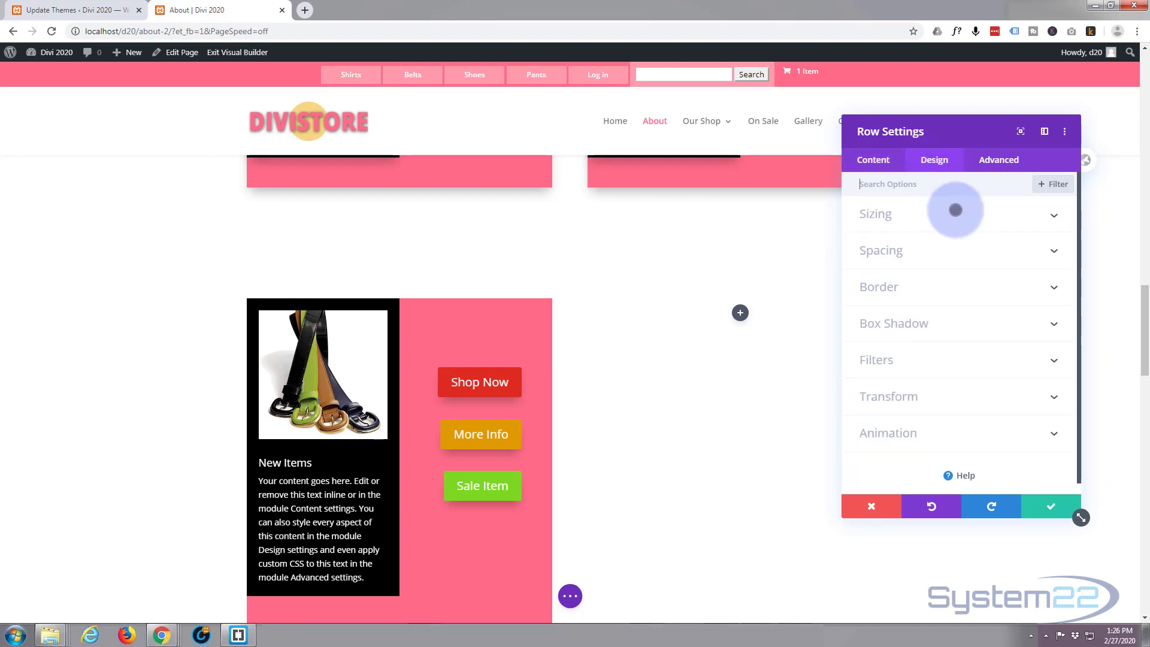
pyautogui.click(874, 213)
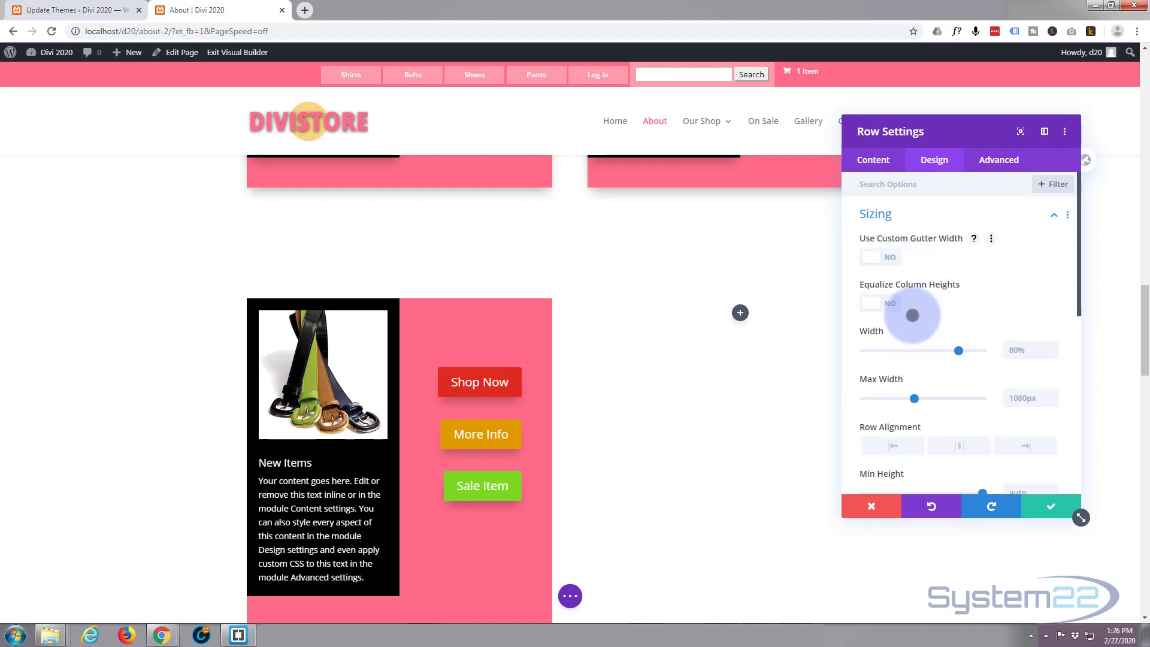
pyautogui.click(879, 303)
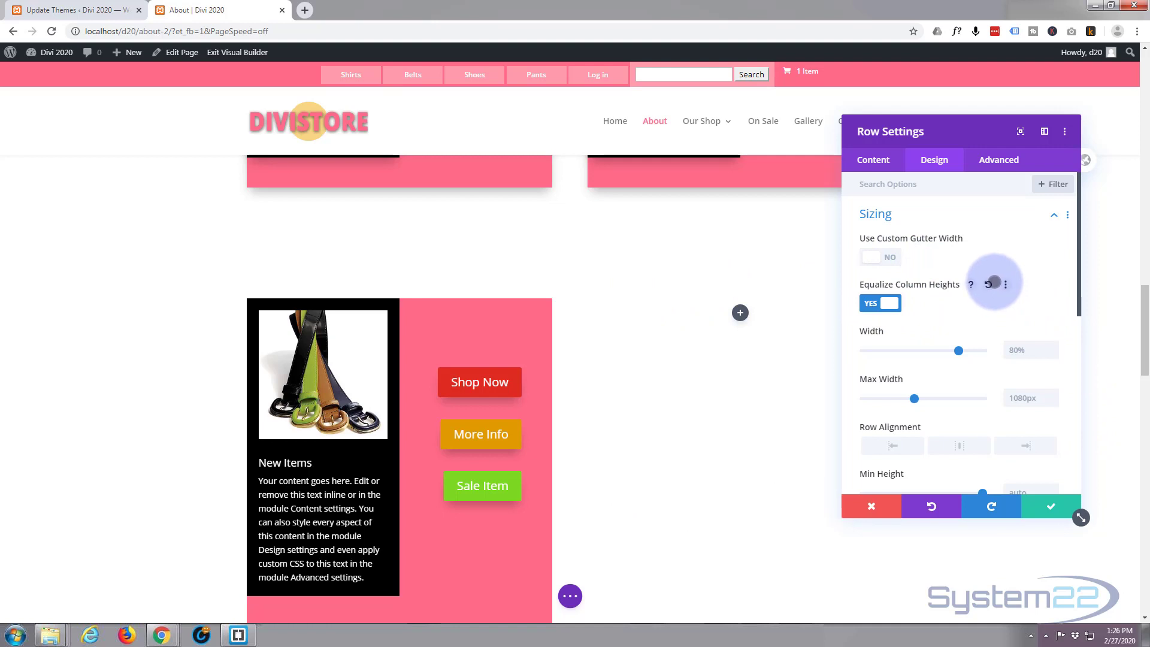
pyautogui.scroll(-3)
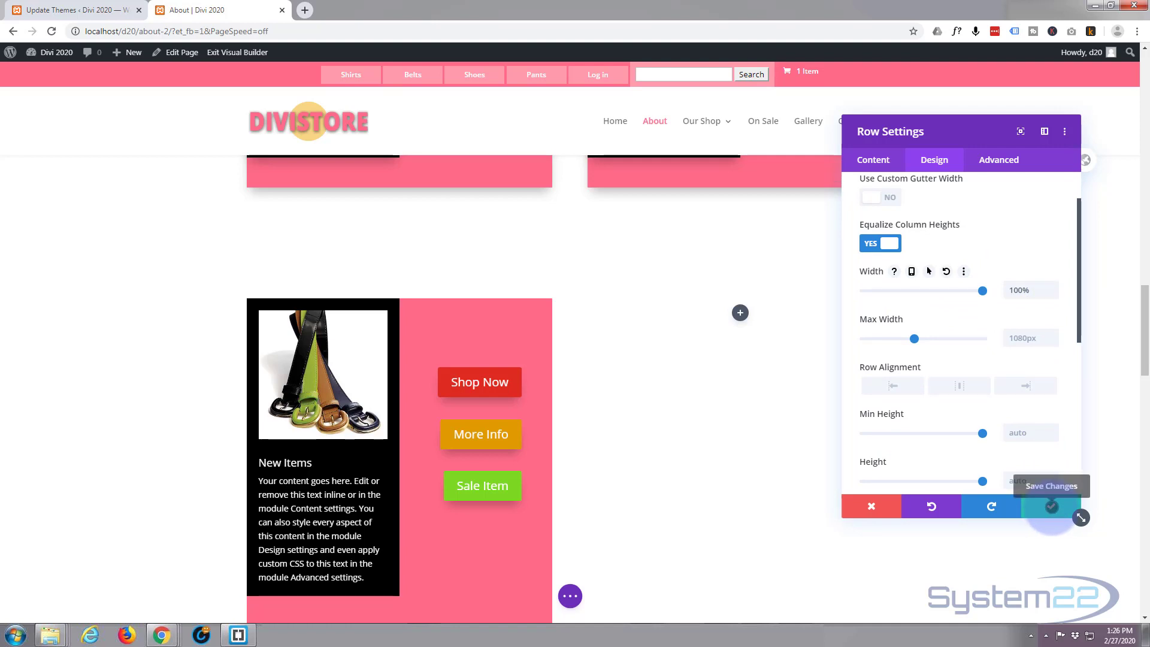
pyautogui.click(1050, 506)
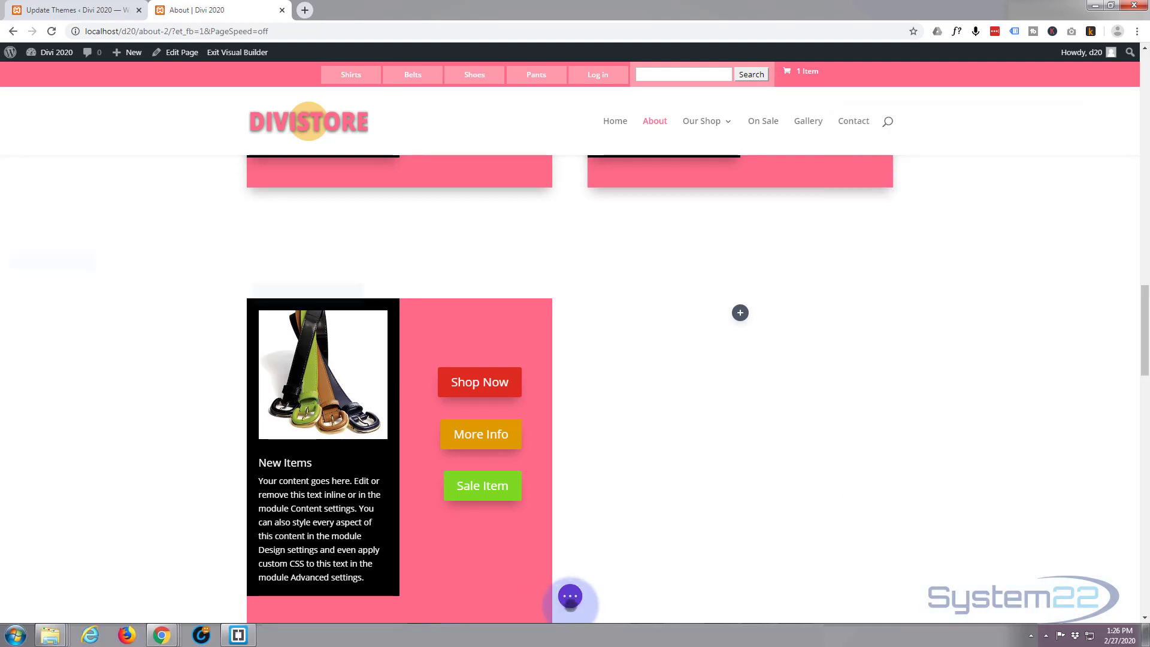
pyautogui.click(570, 595)
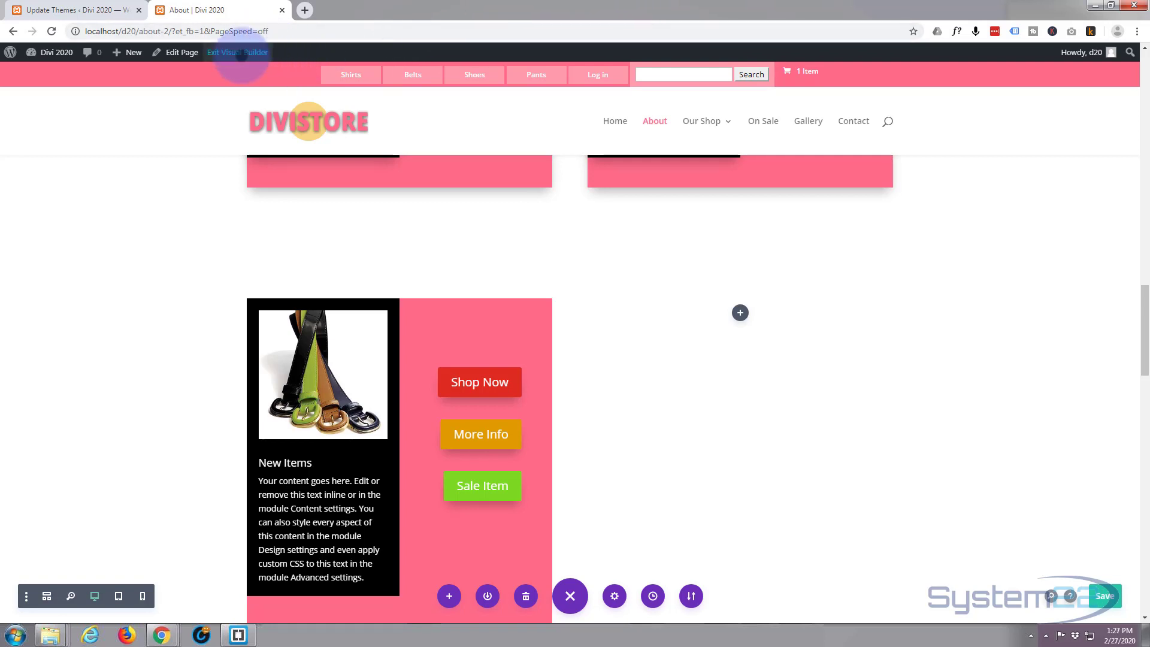
# - Exit the Visual Builder and scroll down the live About page
pyautogui.click(237, 51)
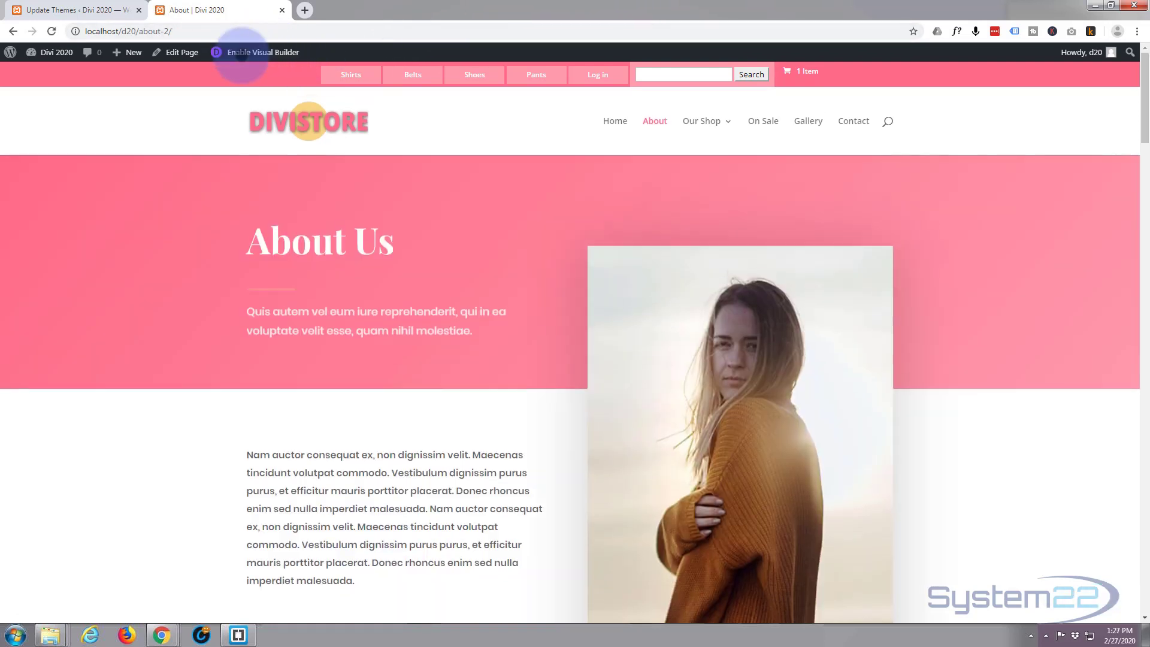
pyautogui.scroll(-3)
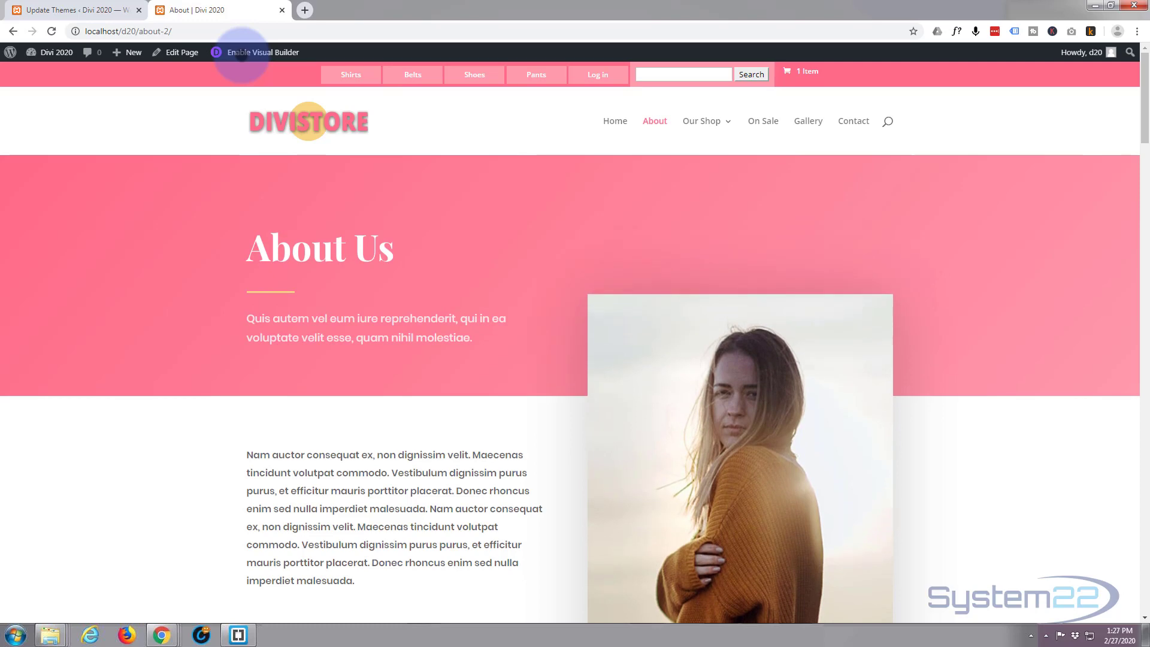
pyautogui.scroll(-3)
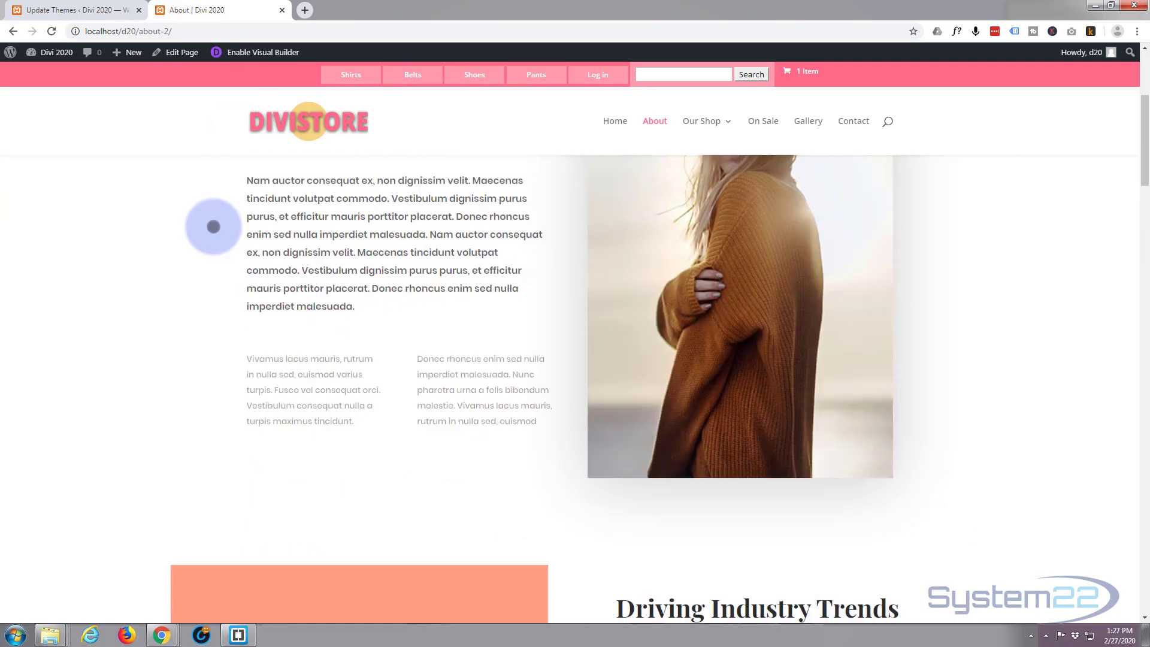
pyautogui.scroll(-3)
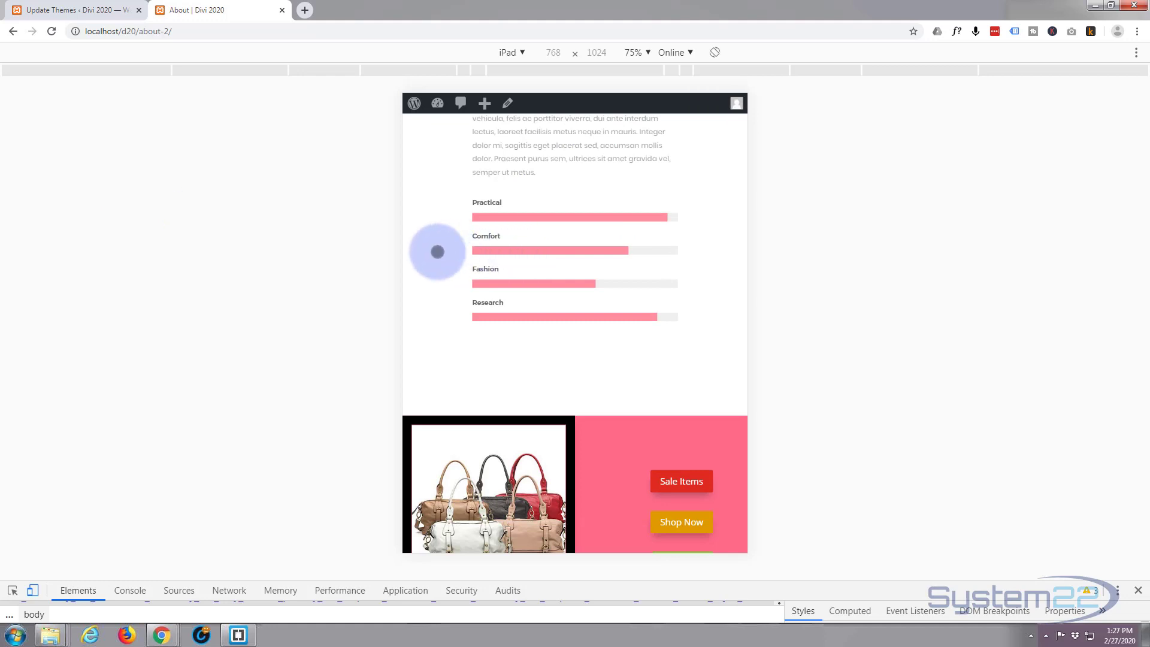
# - Check the belt row at iPad size, then switch to iPhone X and scroll through it
pyautogui.scroll(-3)
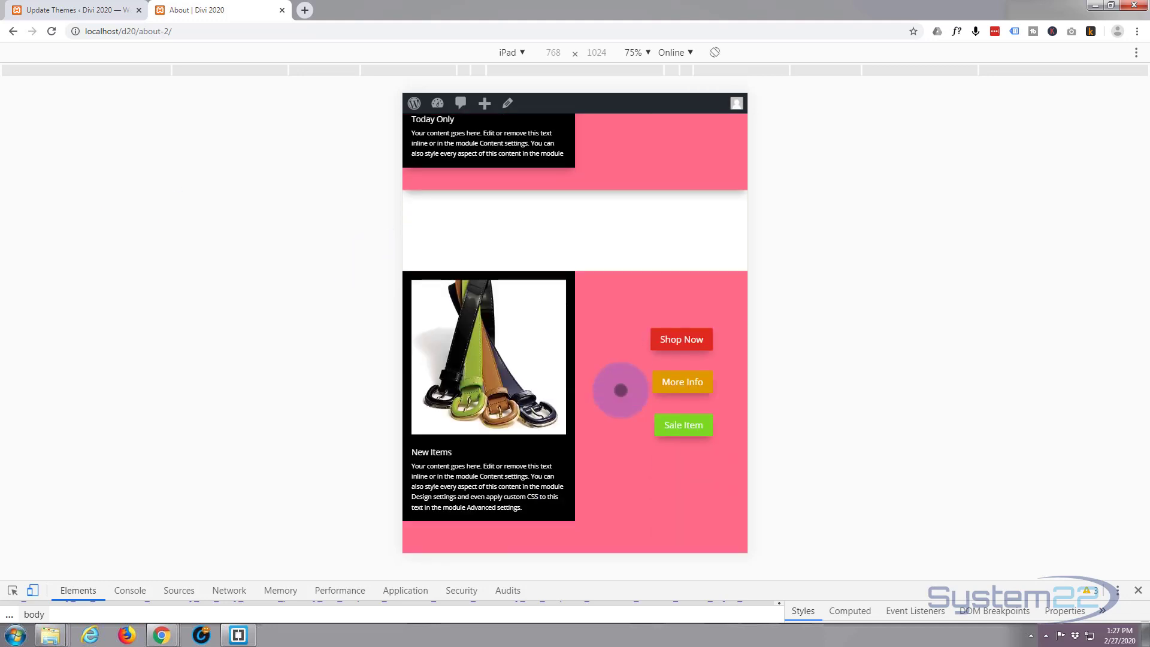
pyautogui.scroll(3)
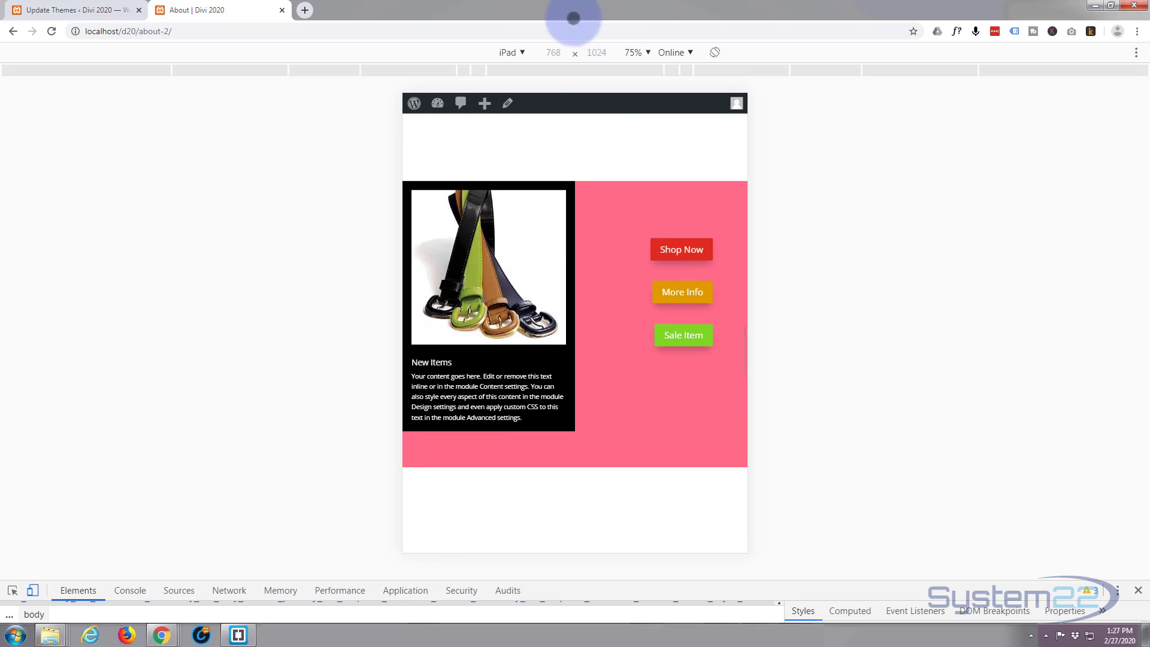
pyautogui.click(506, 51)
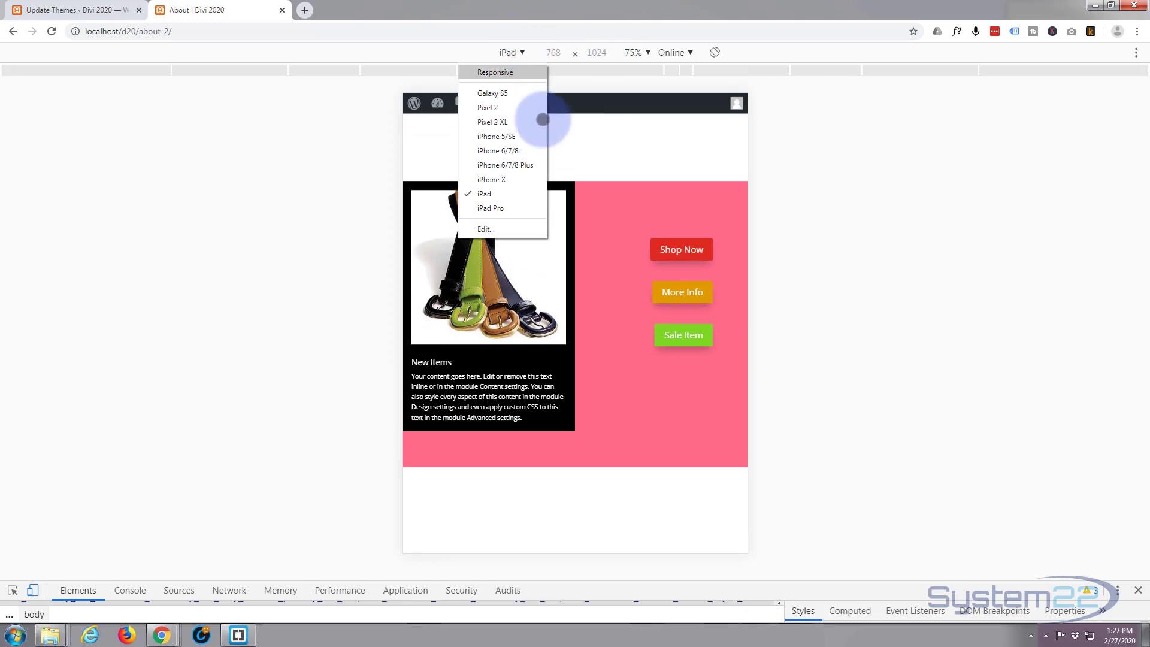
pyautogui.click(491, 180)
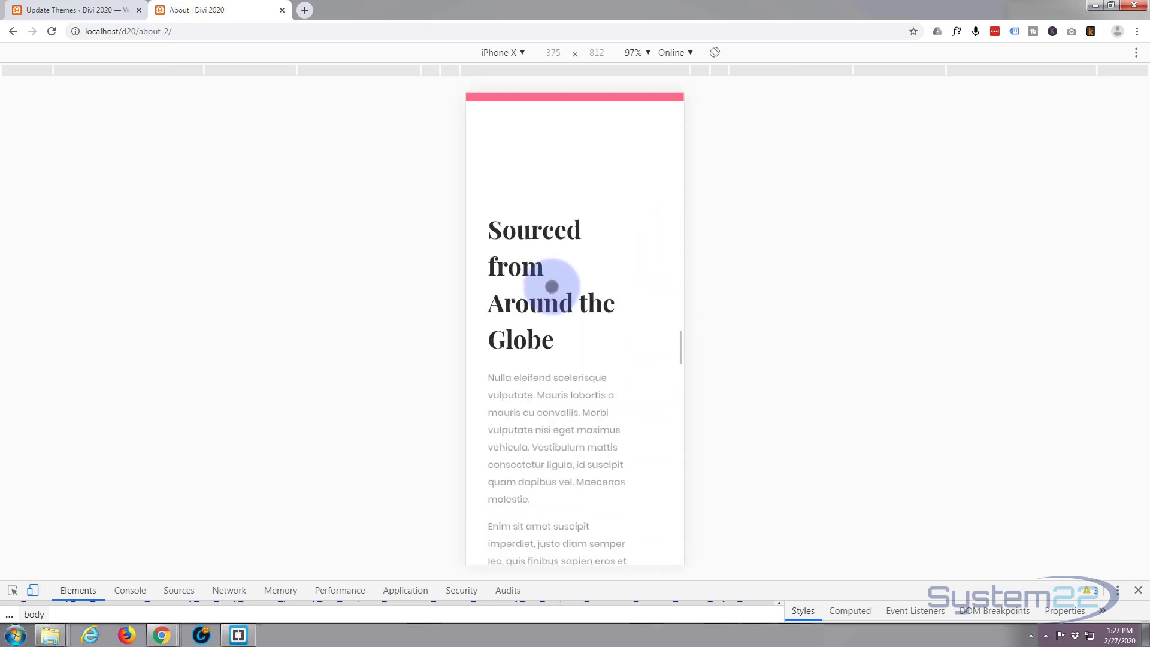
pyautogui.scroll(-3)
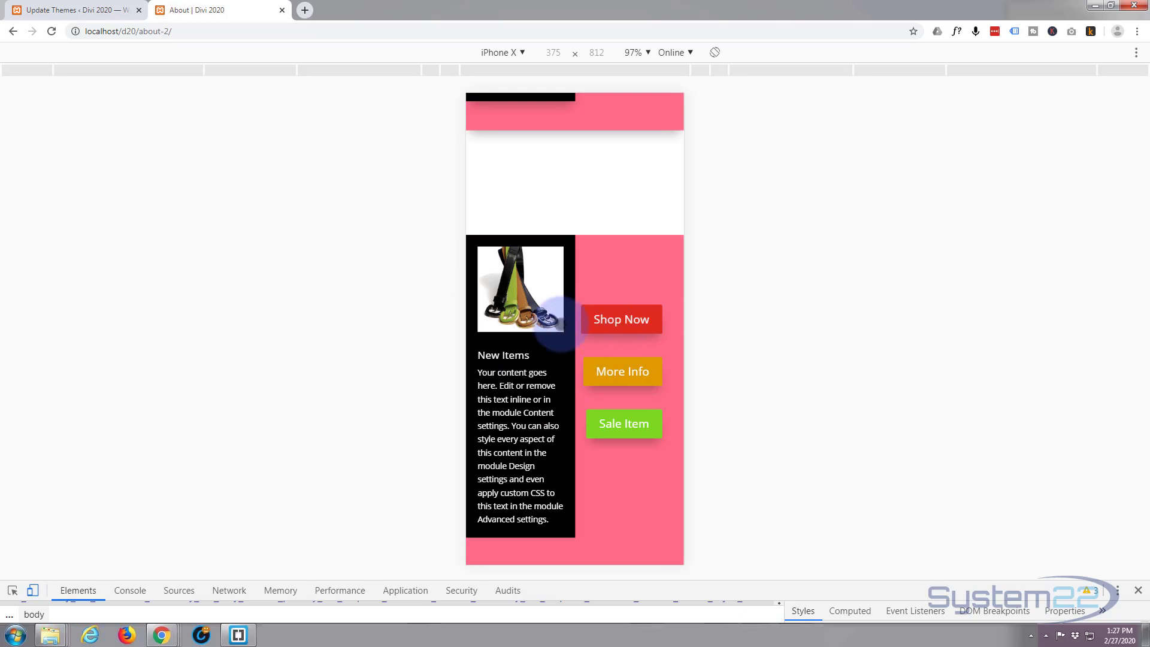
pyautogui.moveTo(521, 491)
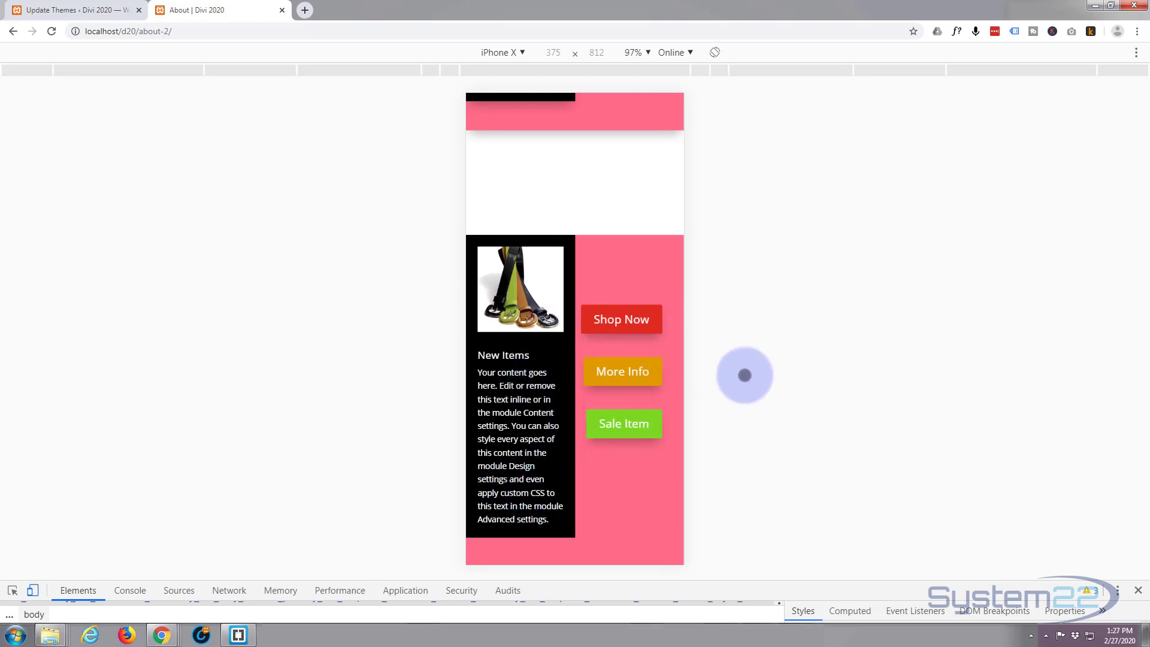
pyautogui.scroll(3)
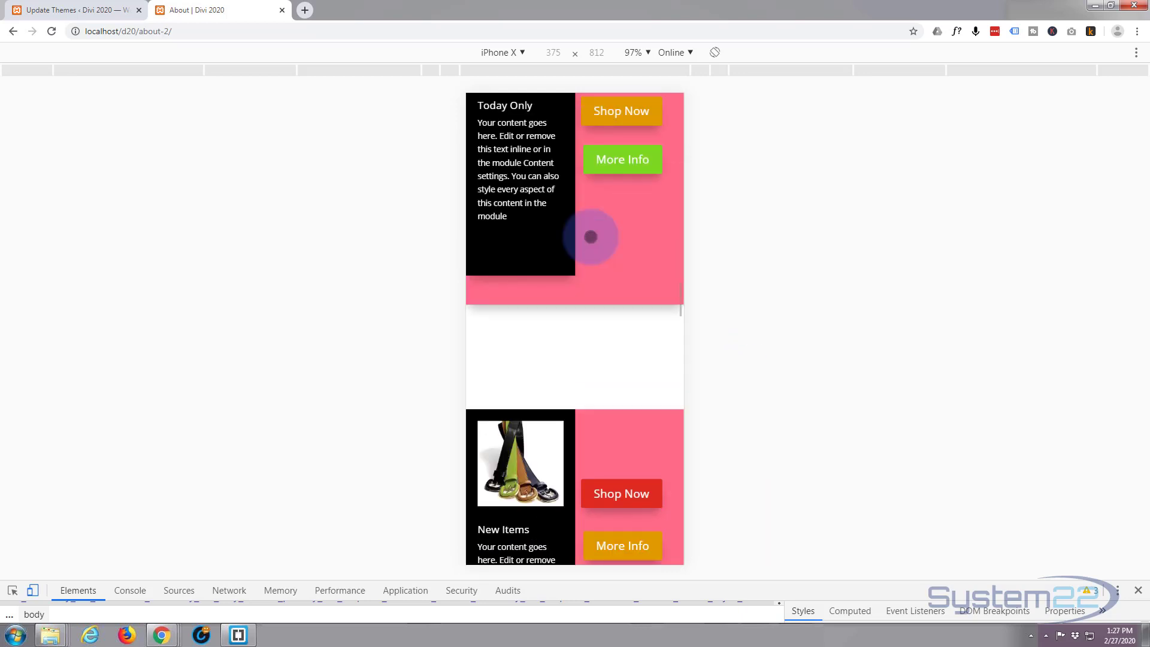
pyautogui.scroll(-3)
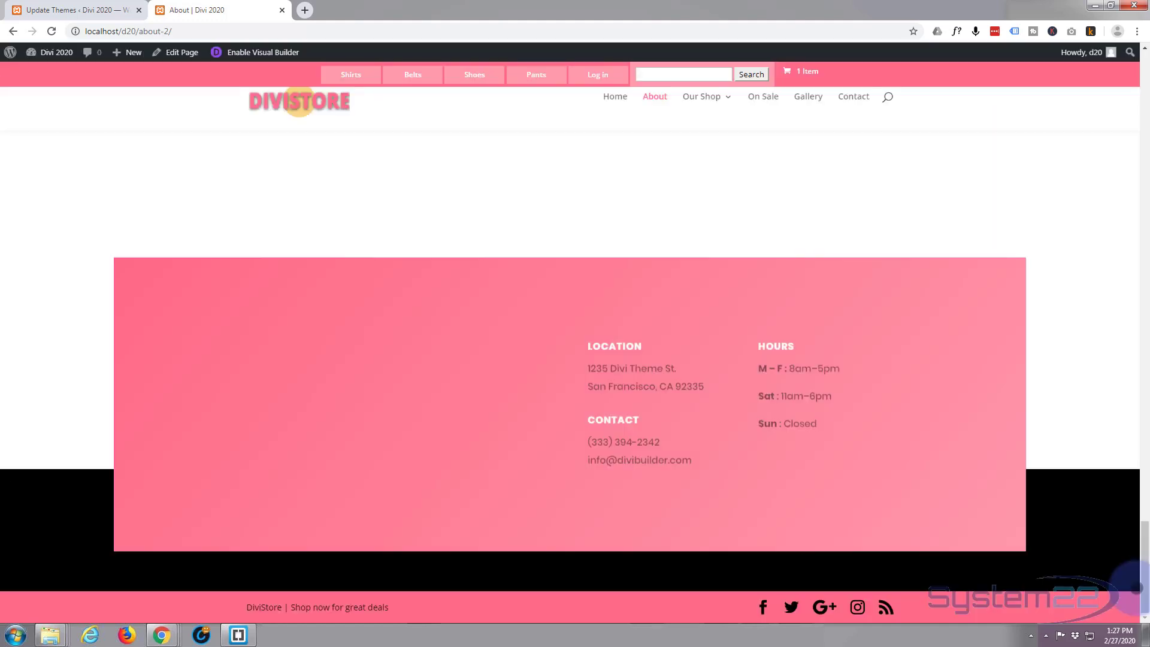
pyautogui.scroll(3)
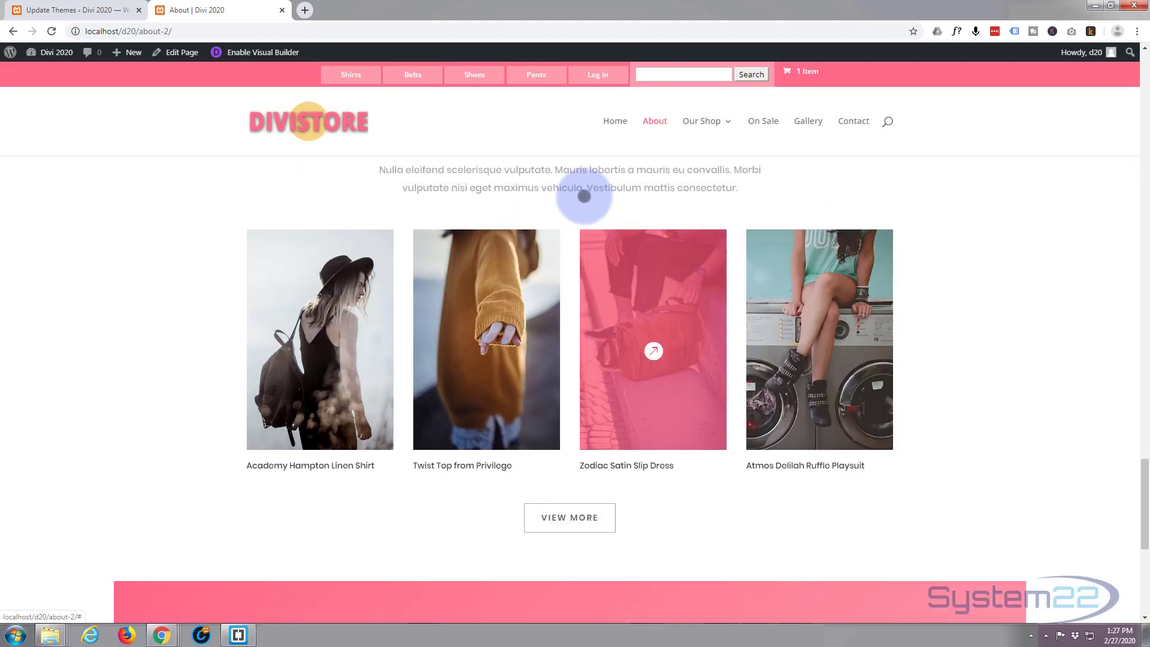
pyautogui.scroll(-3)
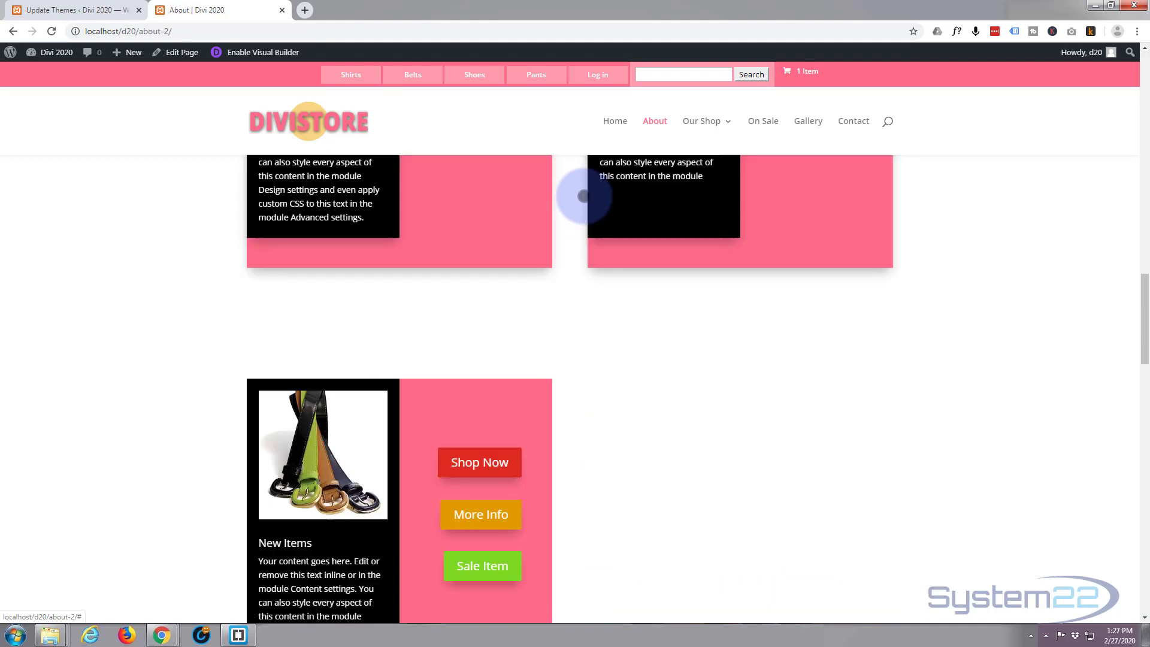
pyautogui.scroll(-3)
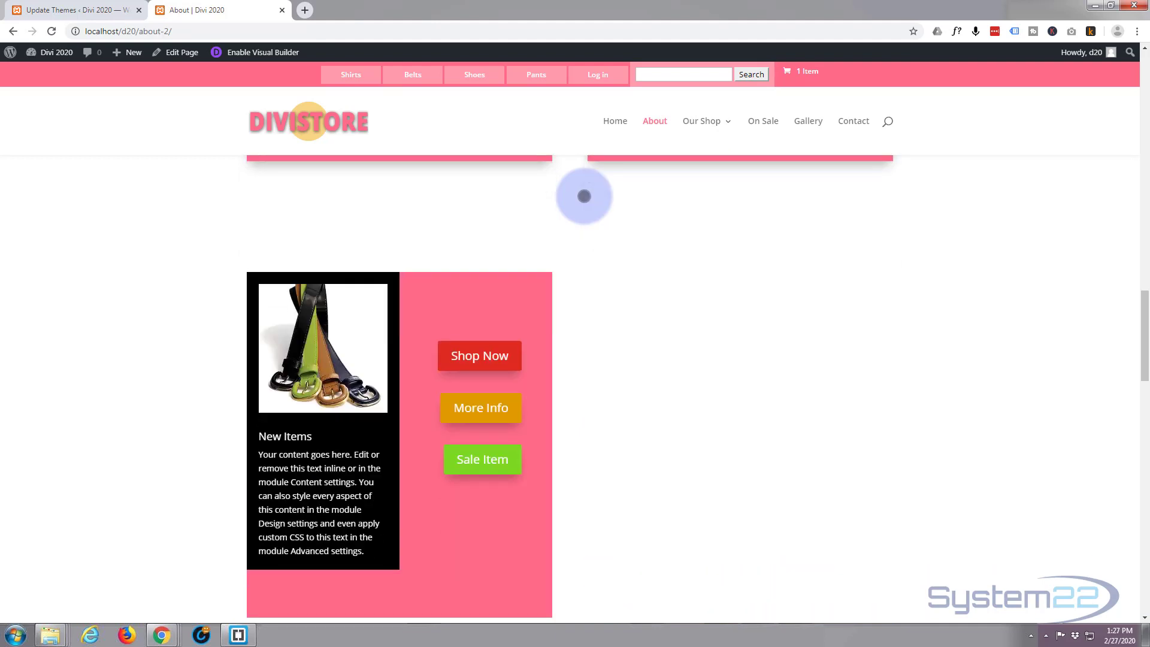
pyautogui.scroll(3)
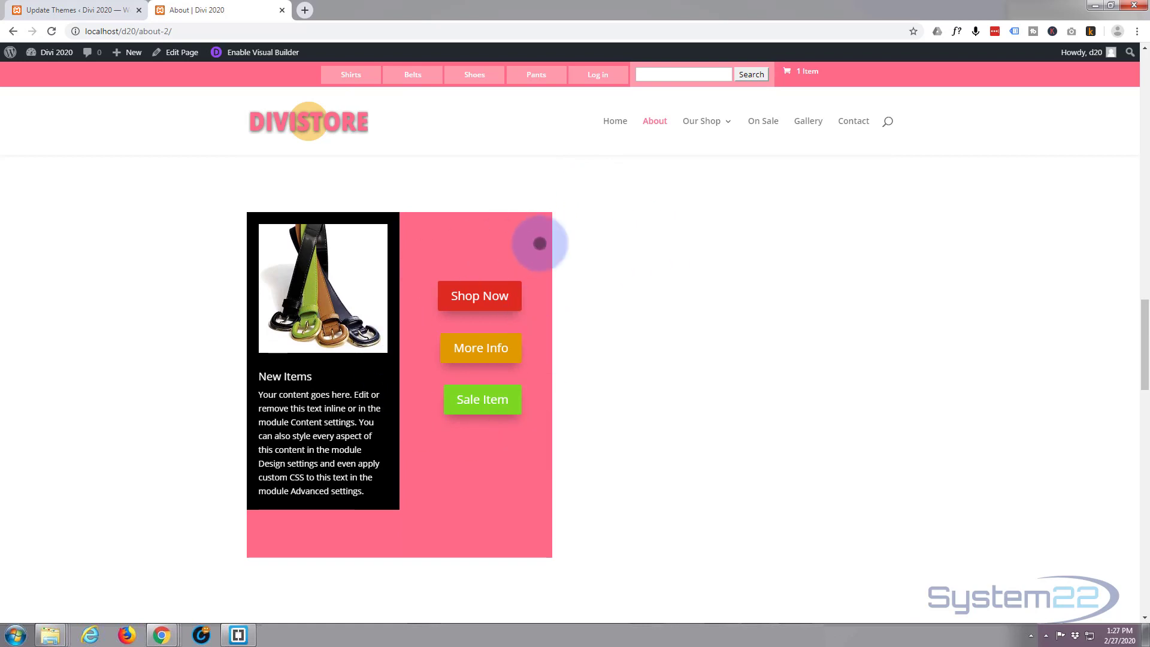
pyautogui.moveTo(600, 246)
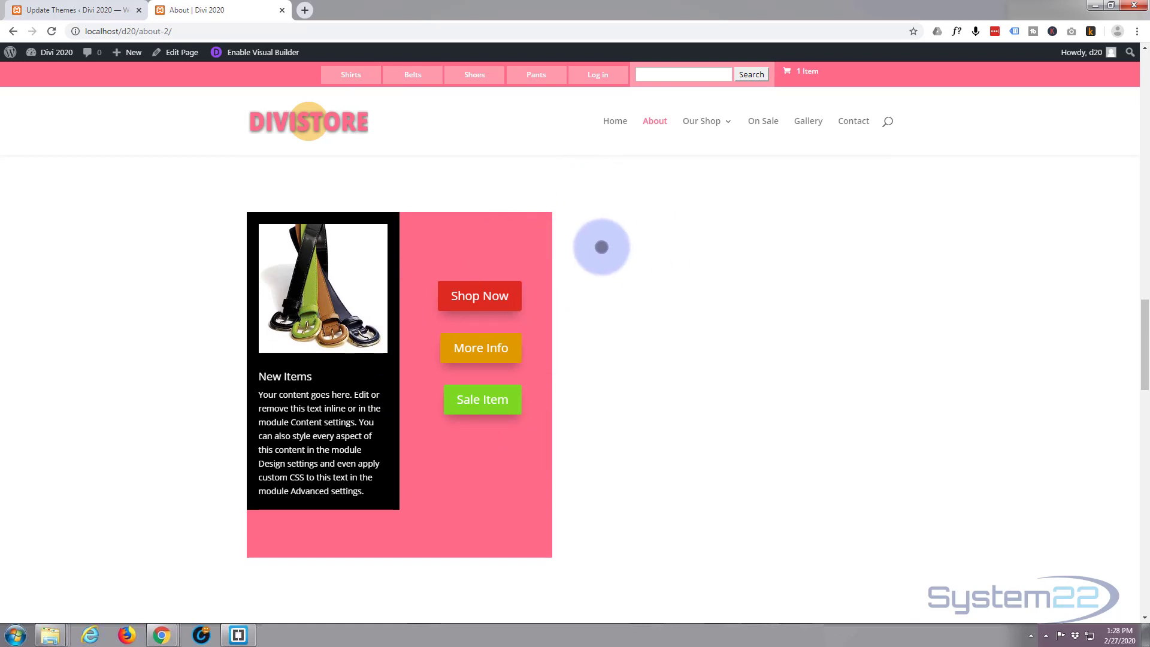